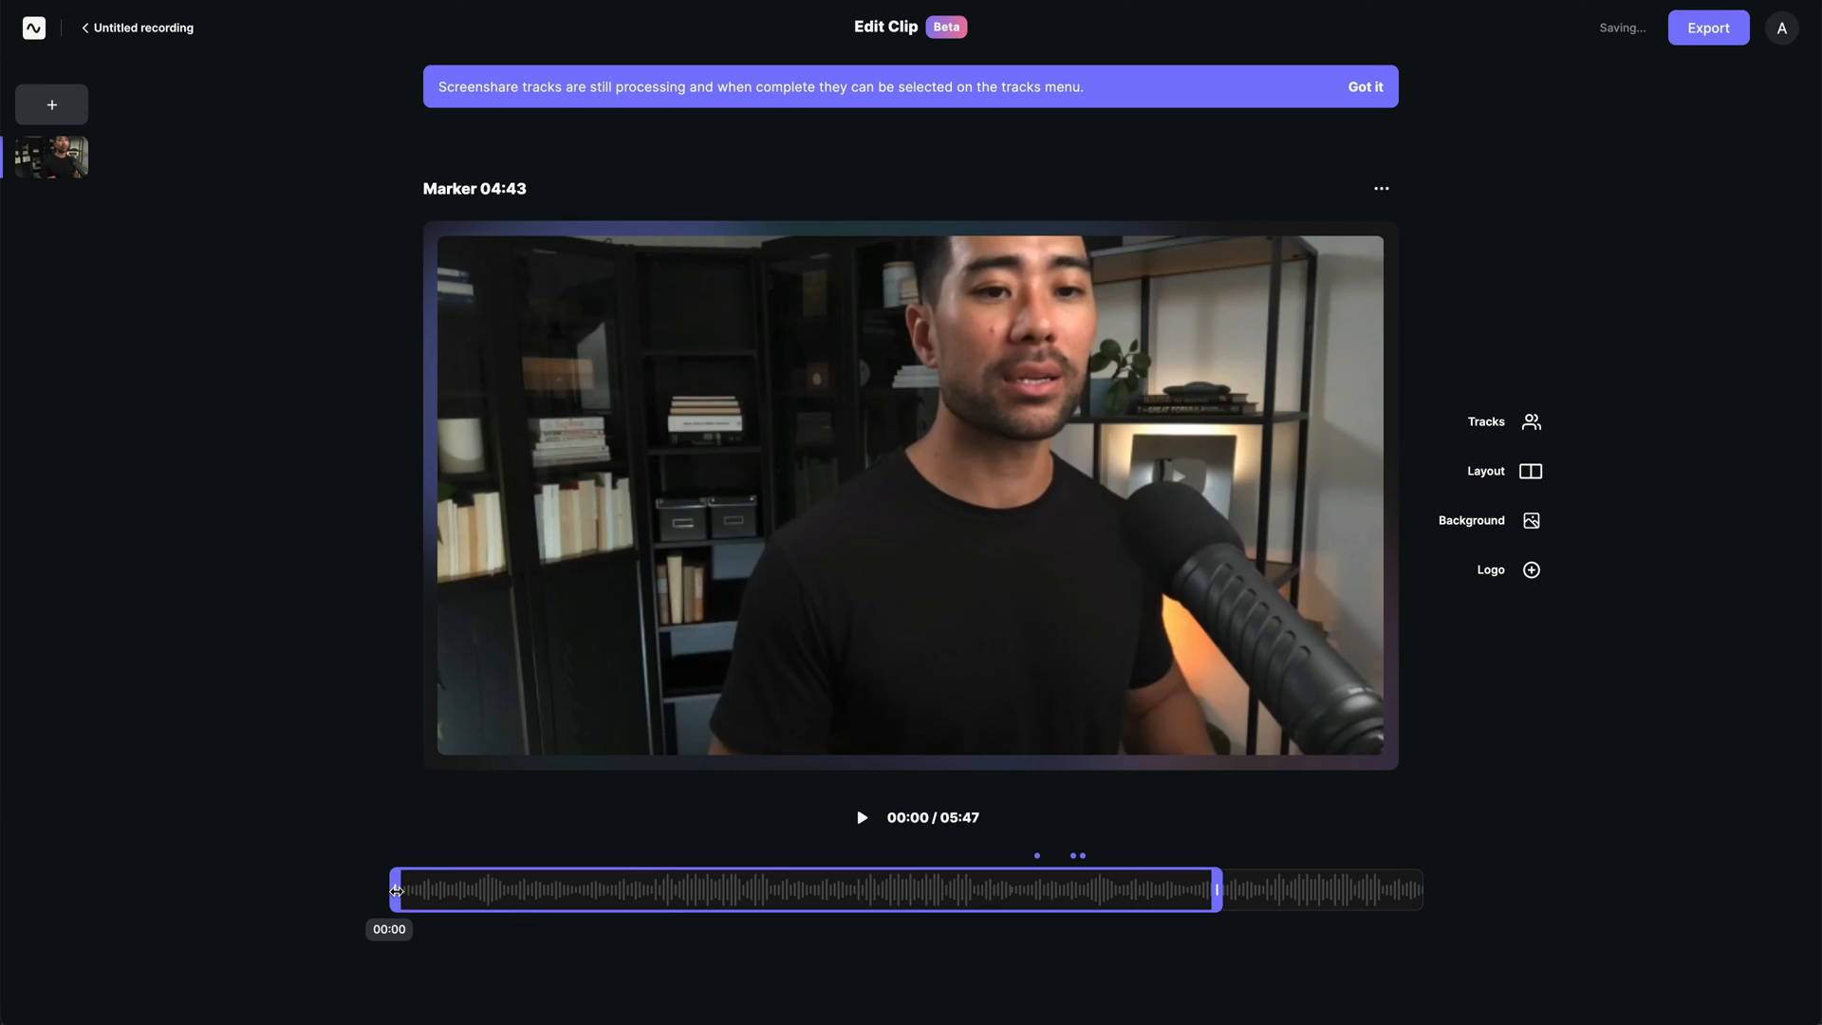
Export the clip at 2160p 4K video quality instead of 1080p HD.
{"action": "left_click", "coordinate": [1531, 421]}
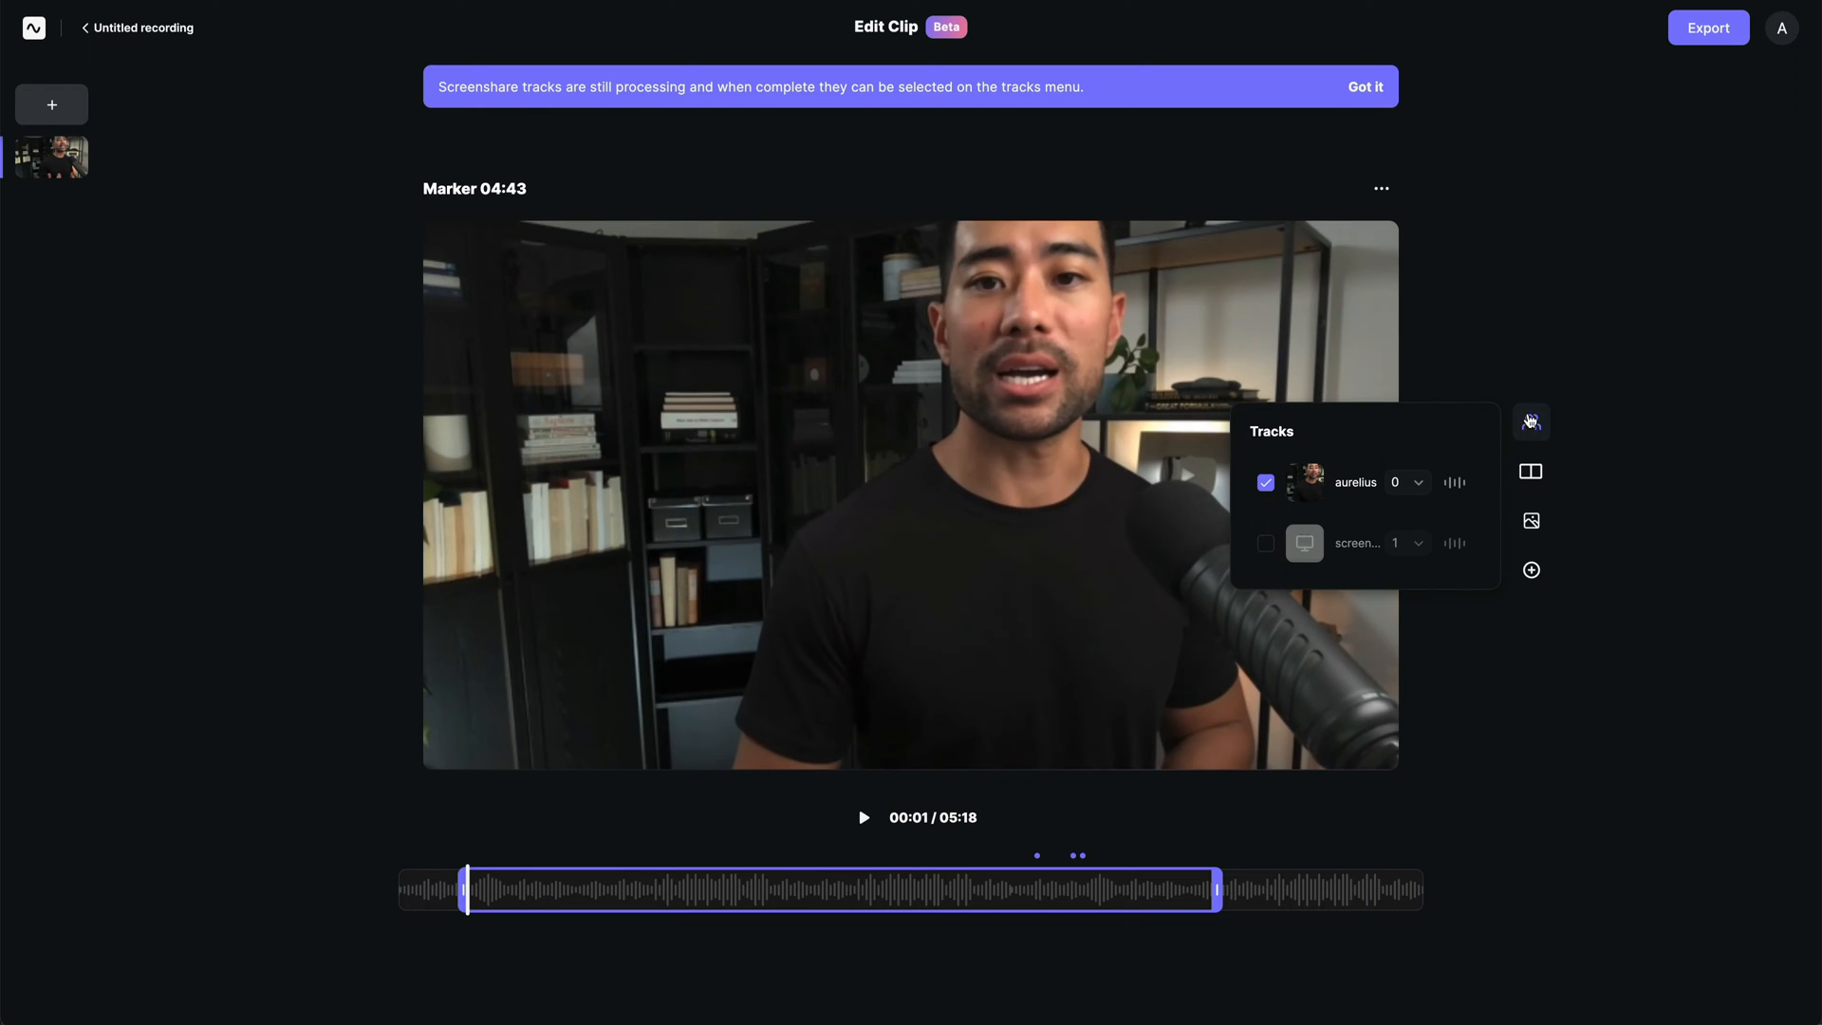
{"action": "left_click", "coordinate": [1529, 471]}
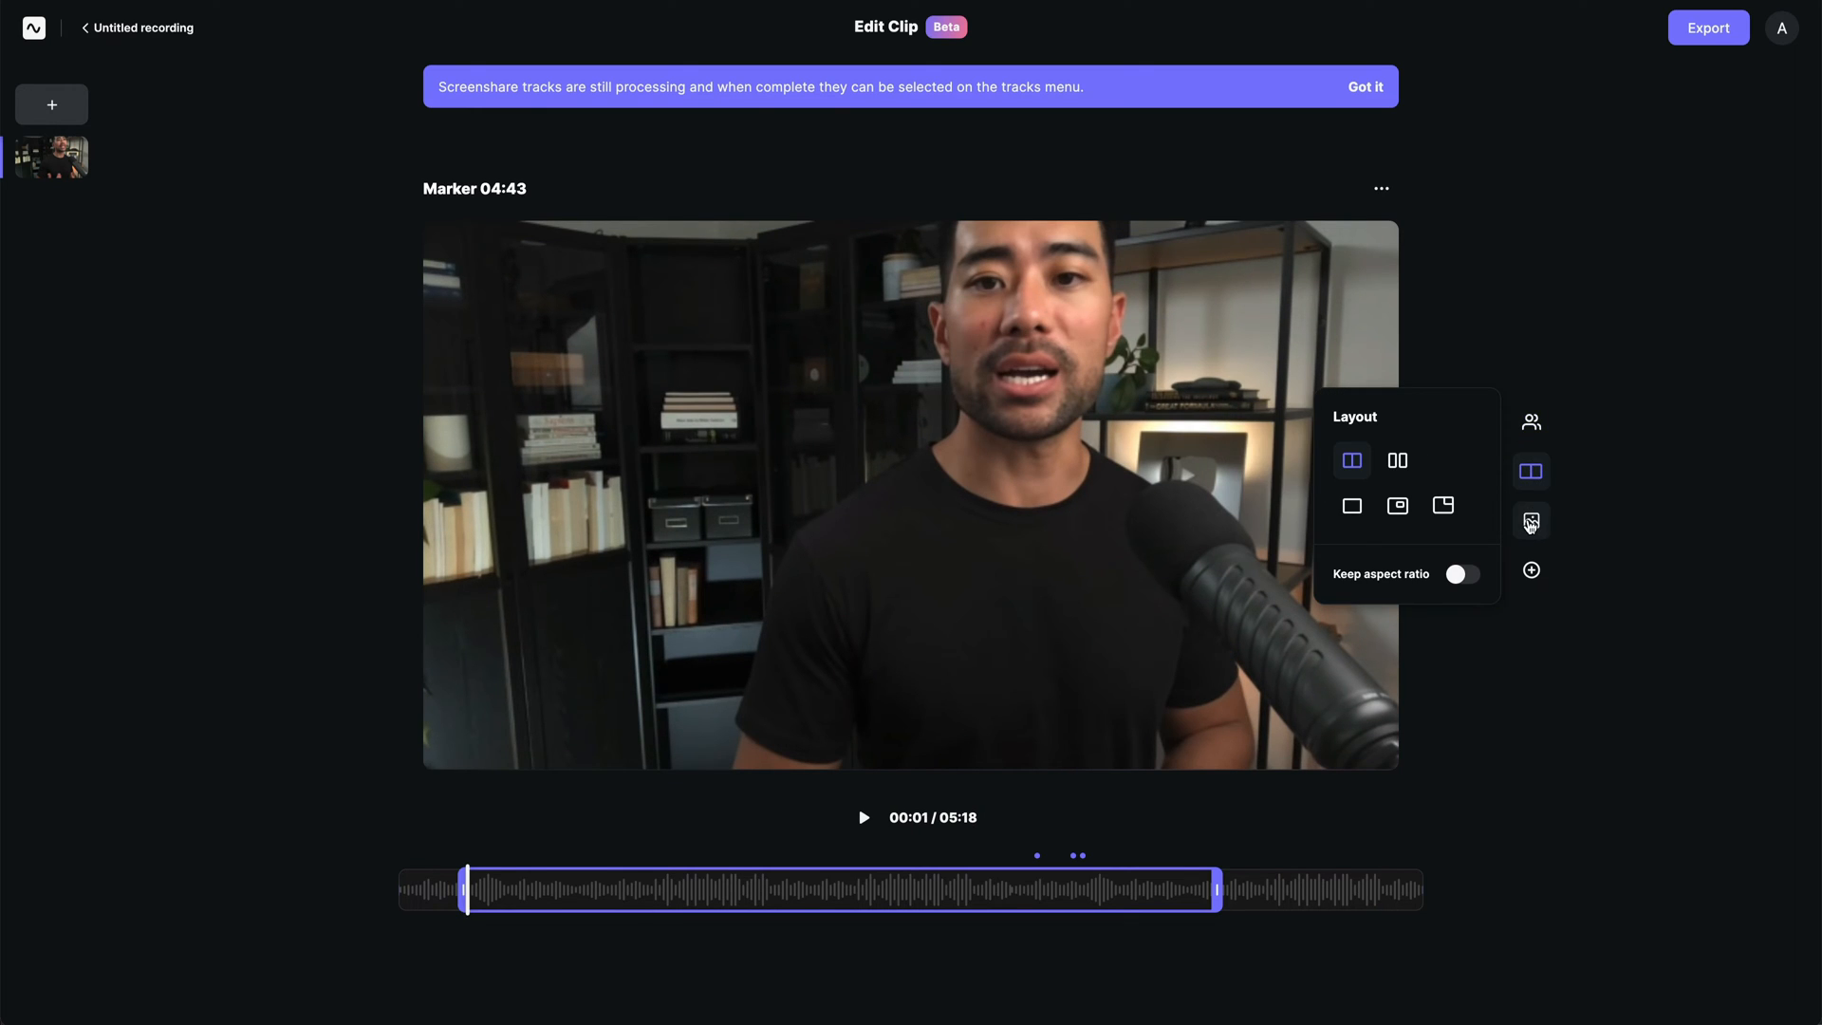
{"action": "left_click", "coordinate": [1707, 27]}
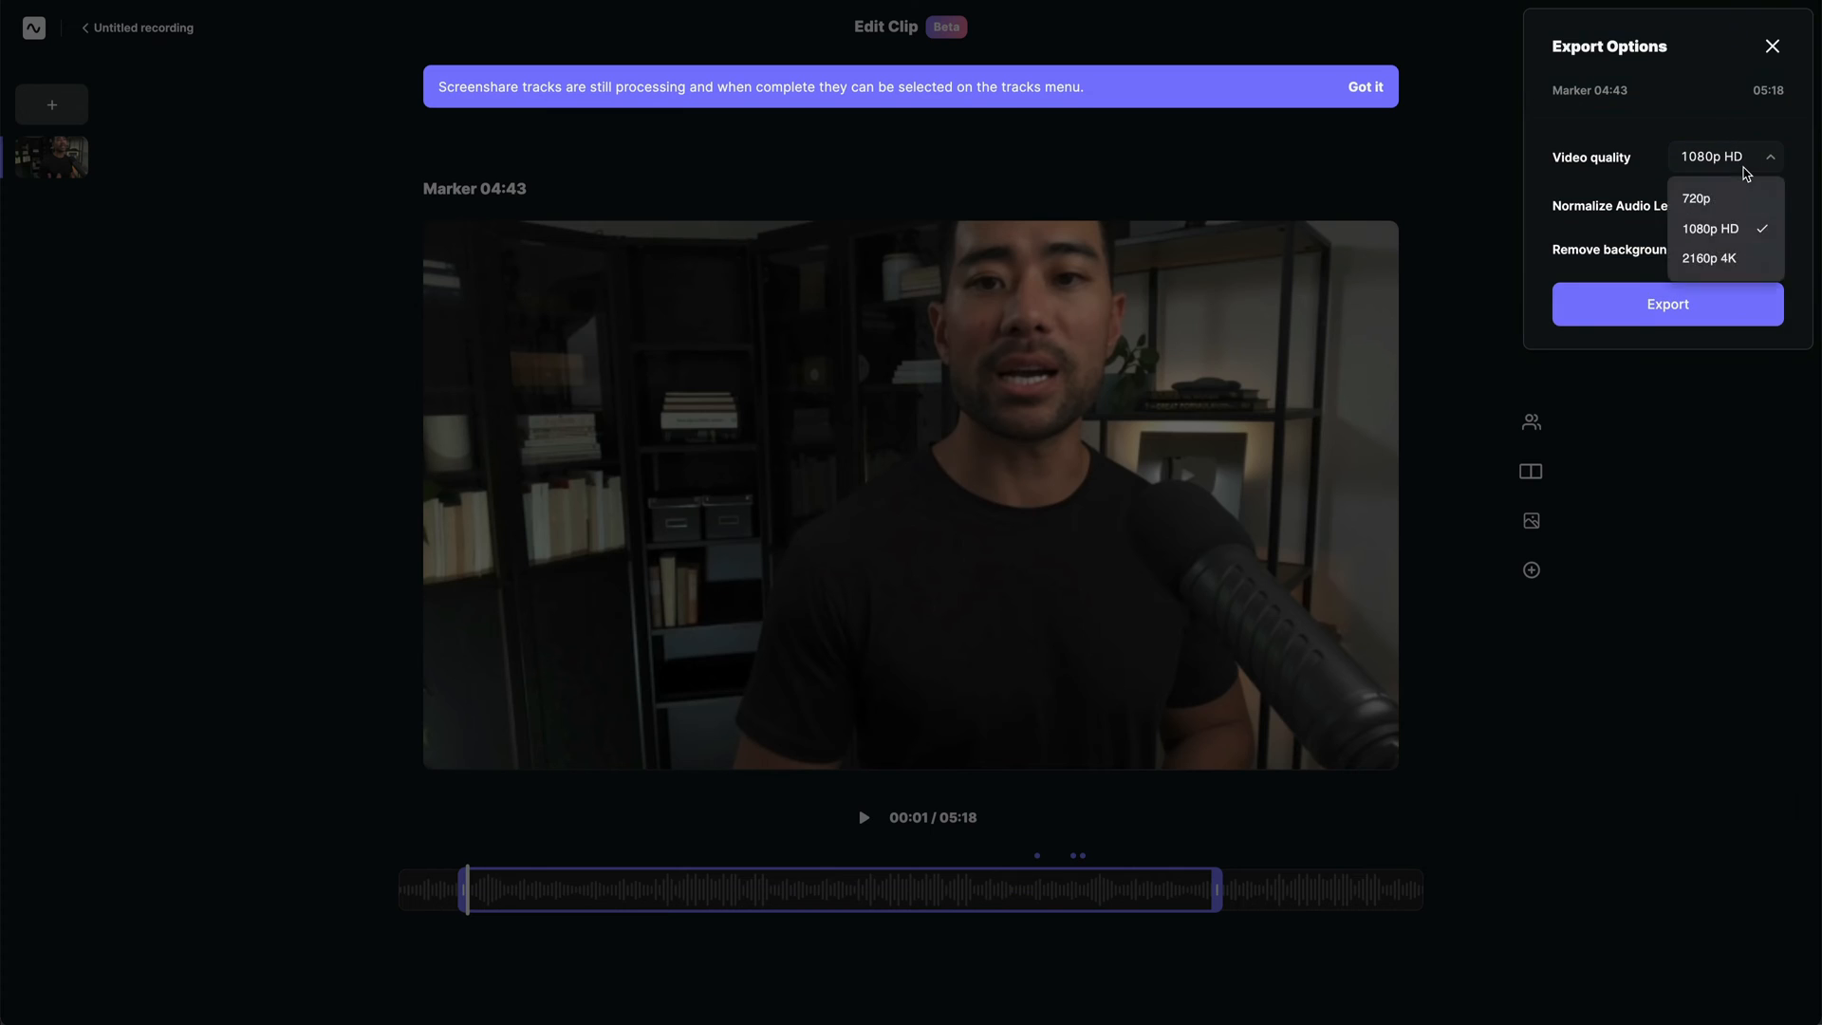
{"action": "left_click", "coordinate": [1709, 258]}
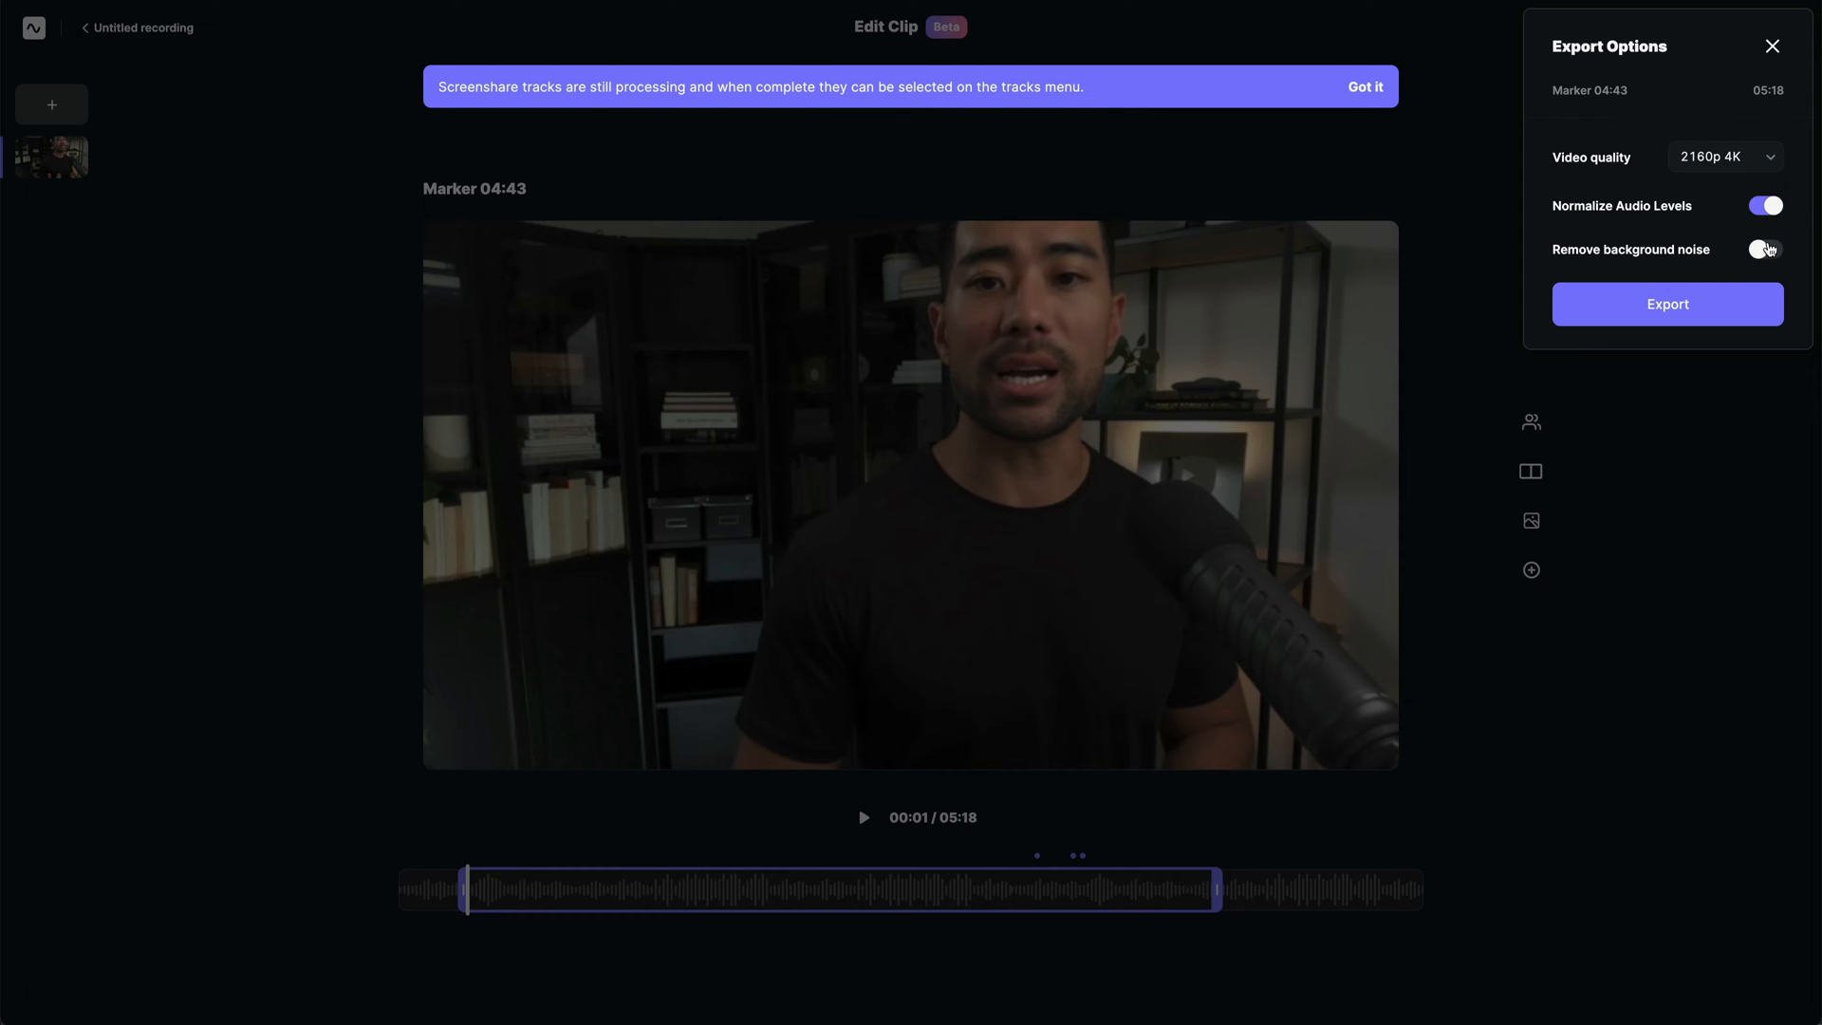
{"action": "left_click", "coordinate": [1666, 303]}
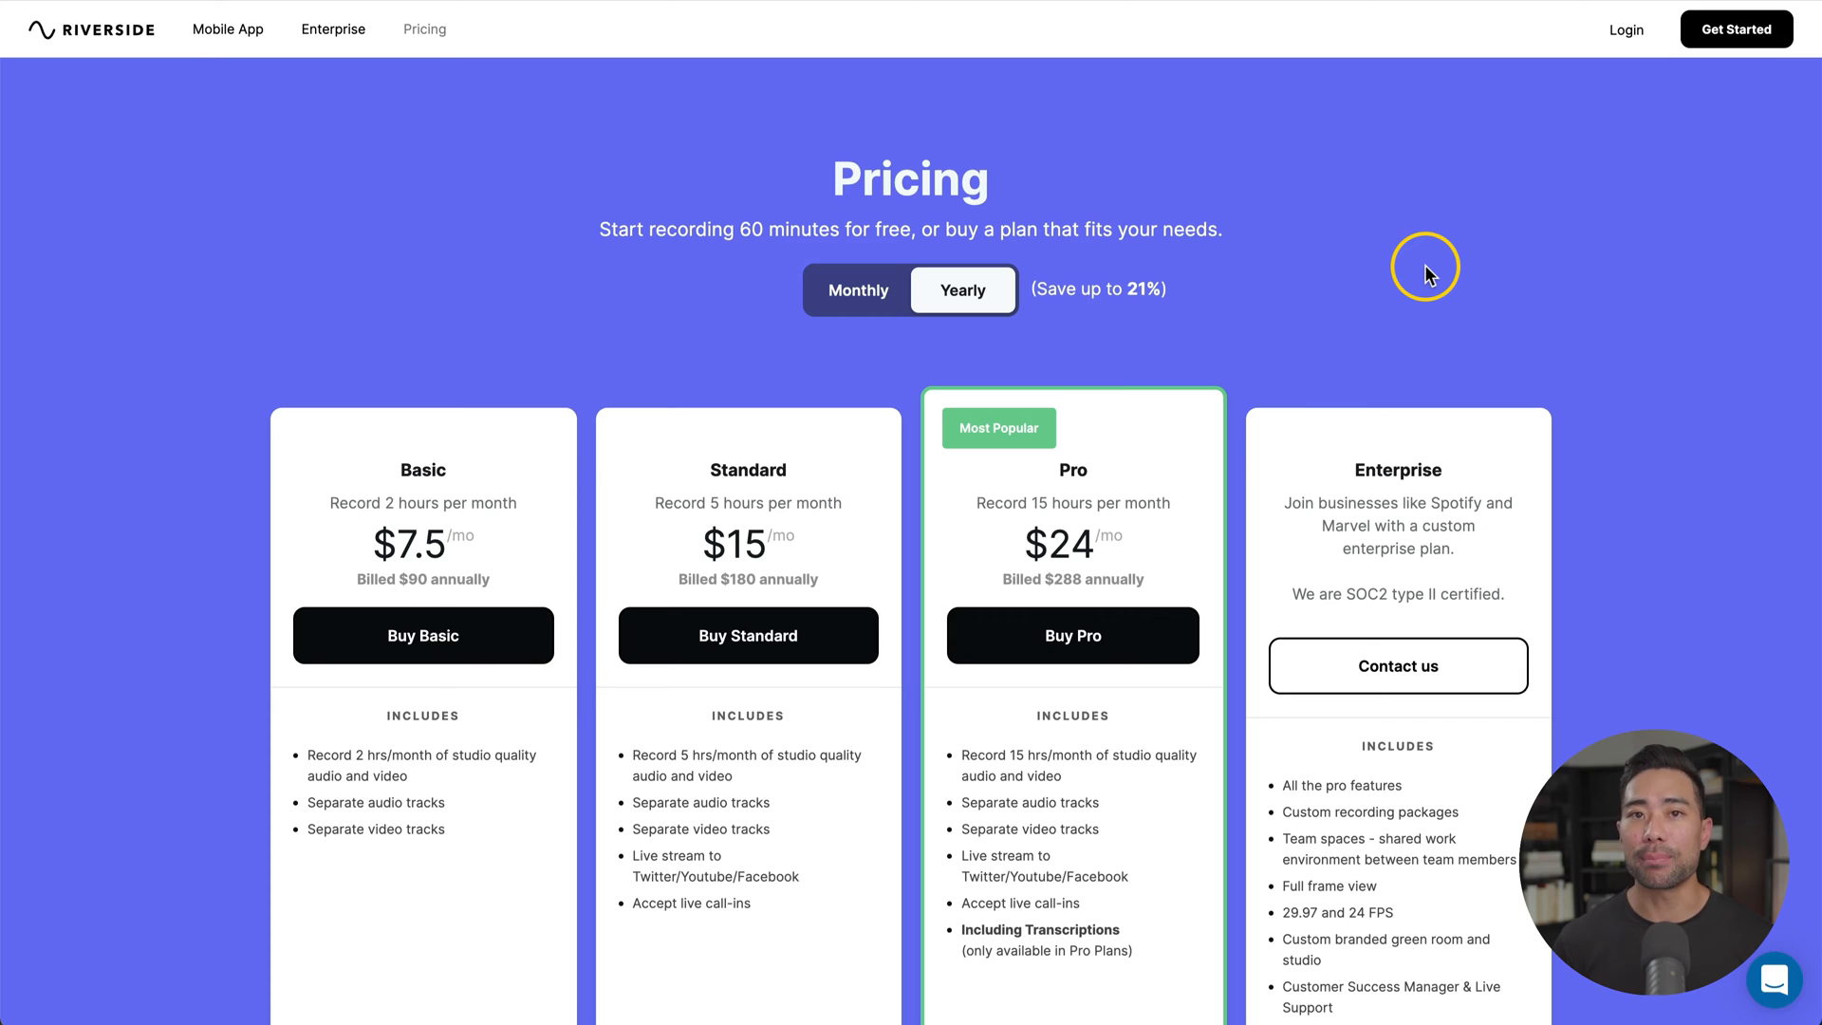
{"action": "mouse_move", "coordinate": [778, 250]}
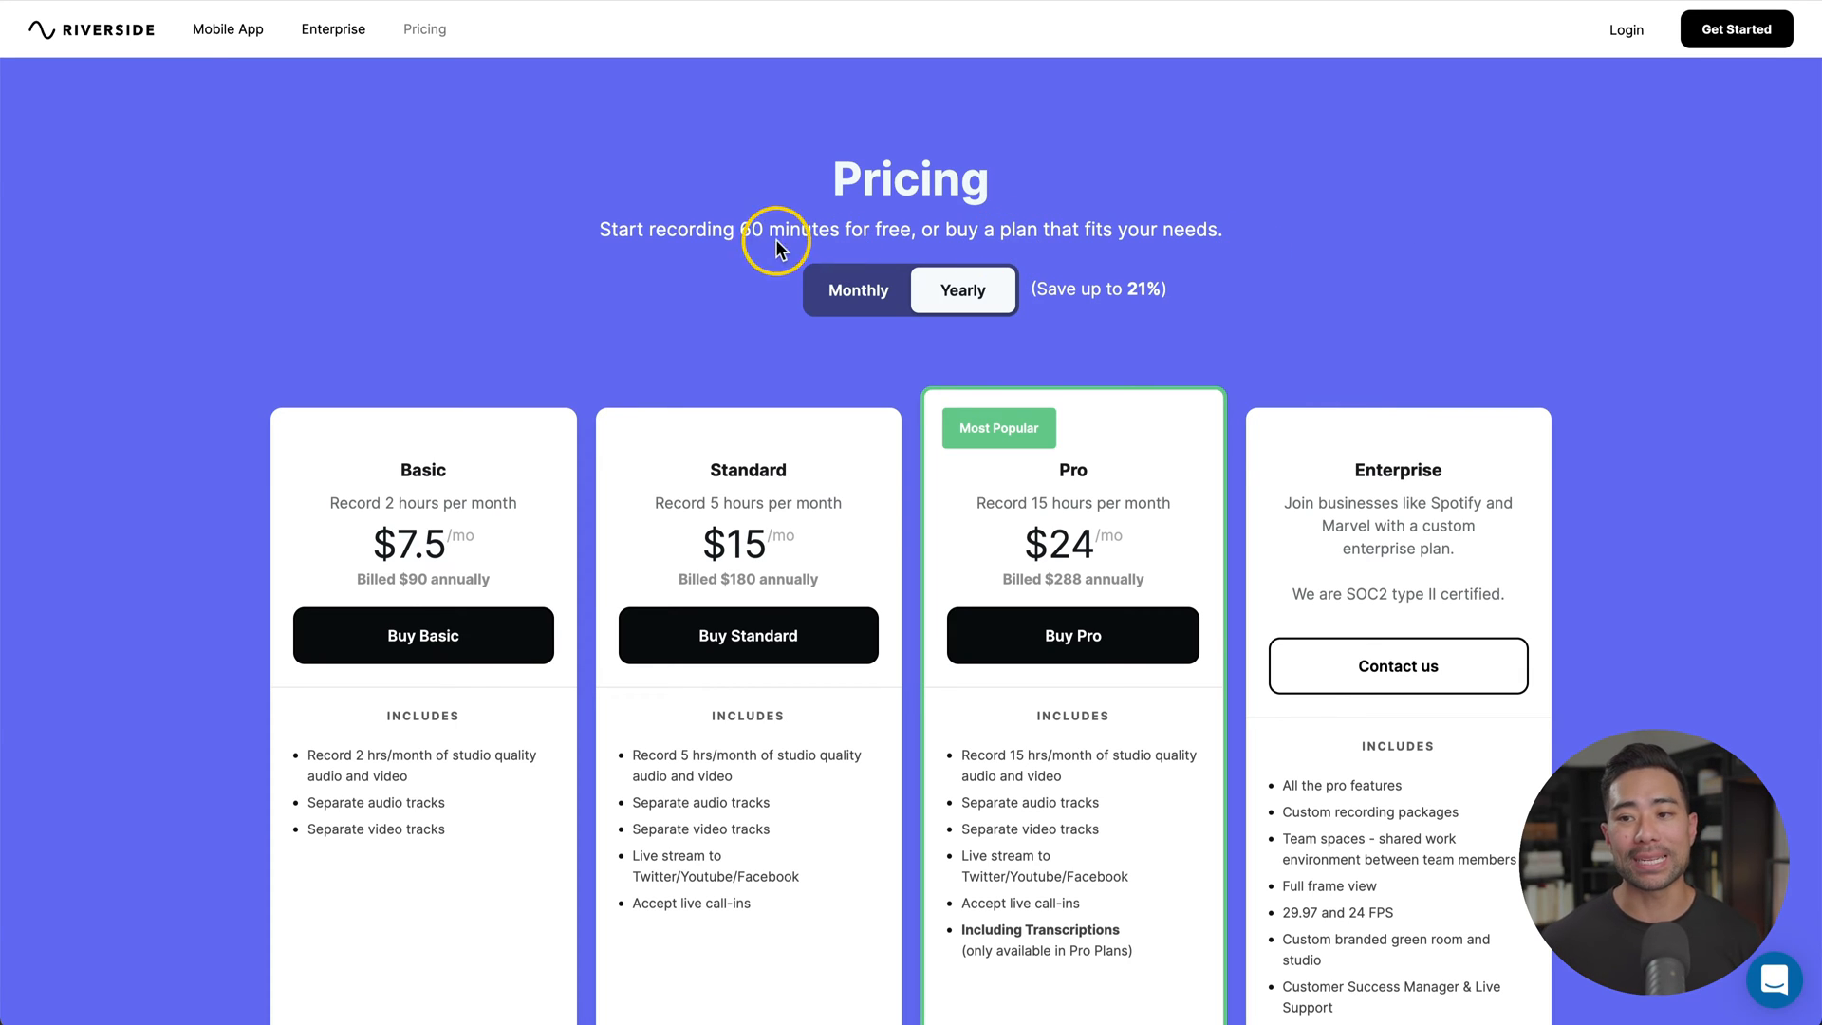
{"action": "mouse_move", "coordinate": [624, 303]}
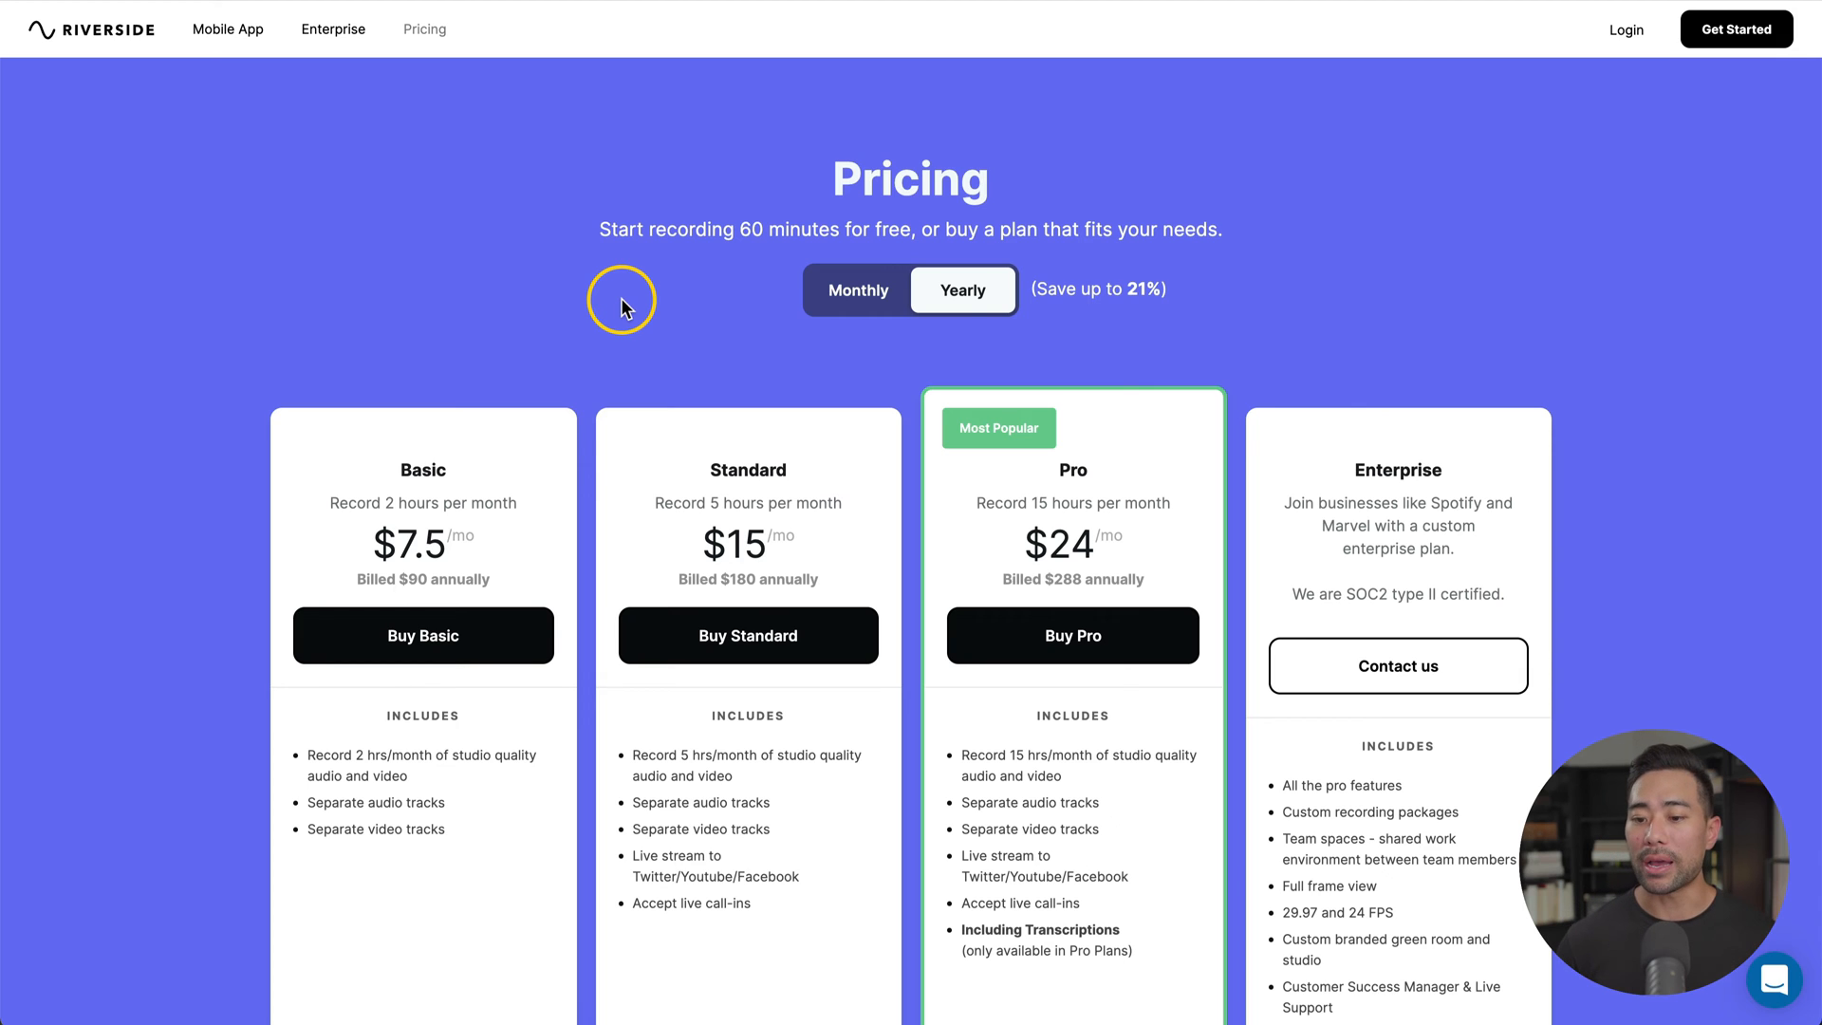
{"action": "scroll", "scroll_direction": "down", "scroll_amount": 3}
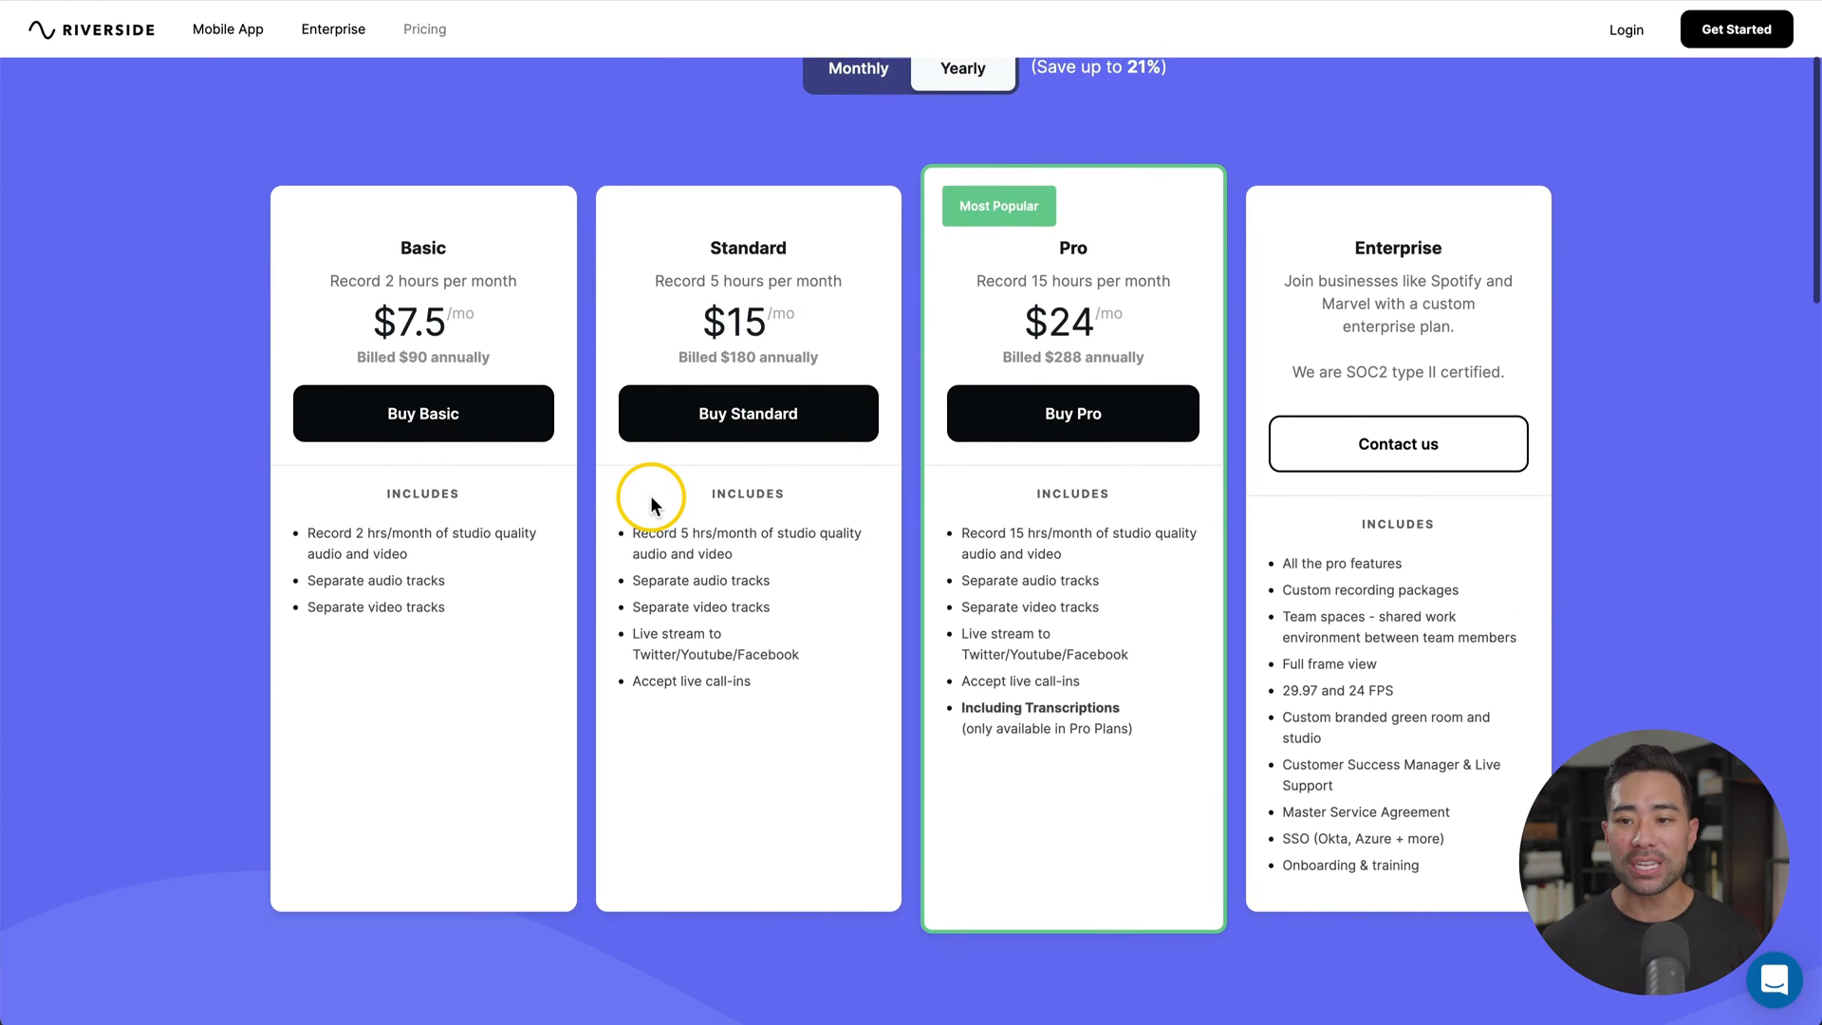
{"action": "mouse_move", "coordinate": [424, 414]}
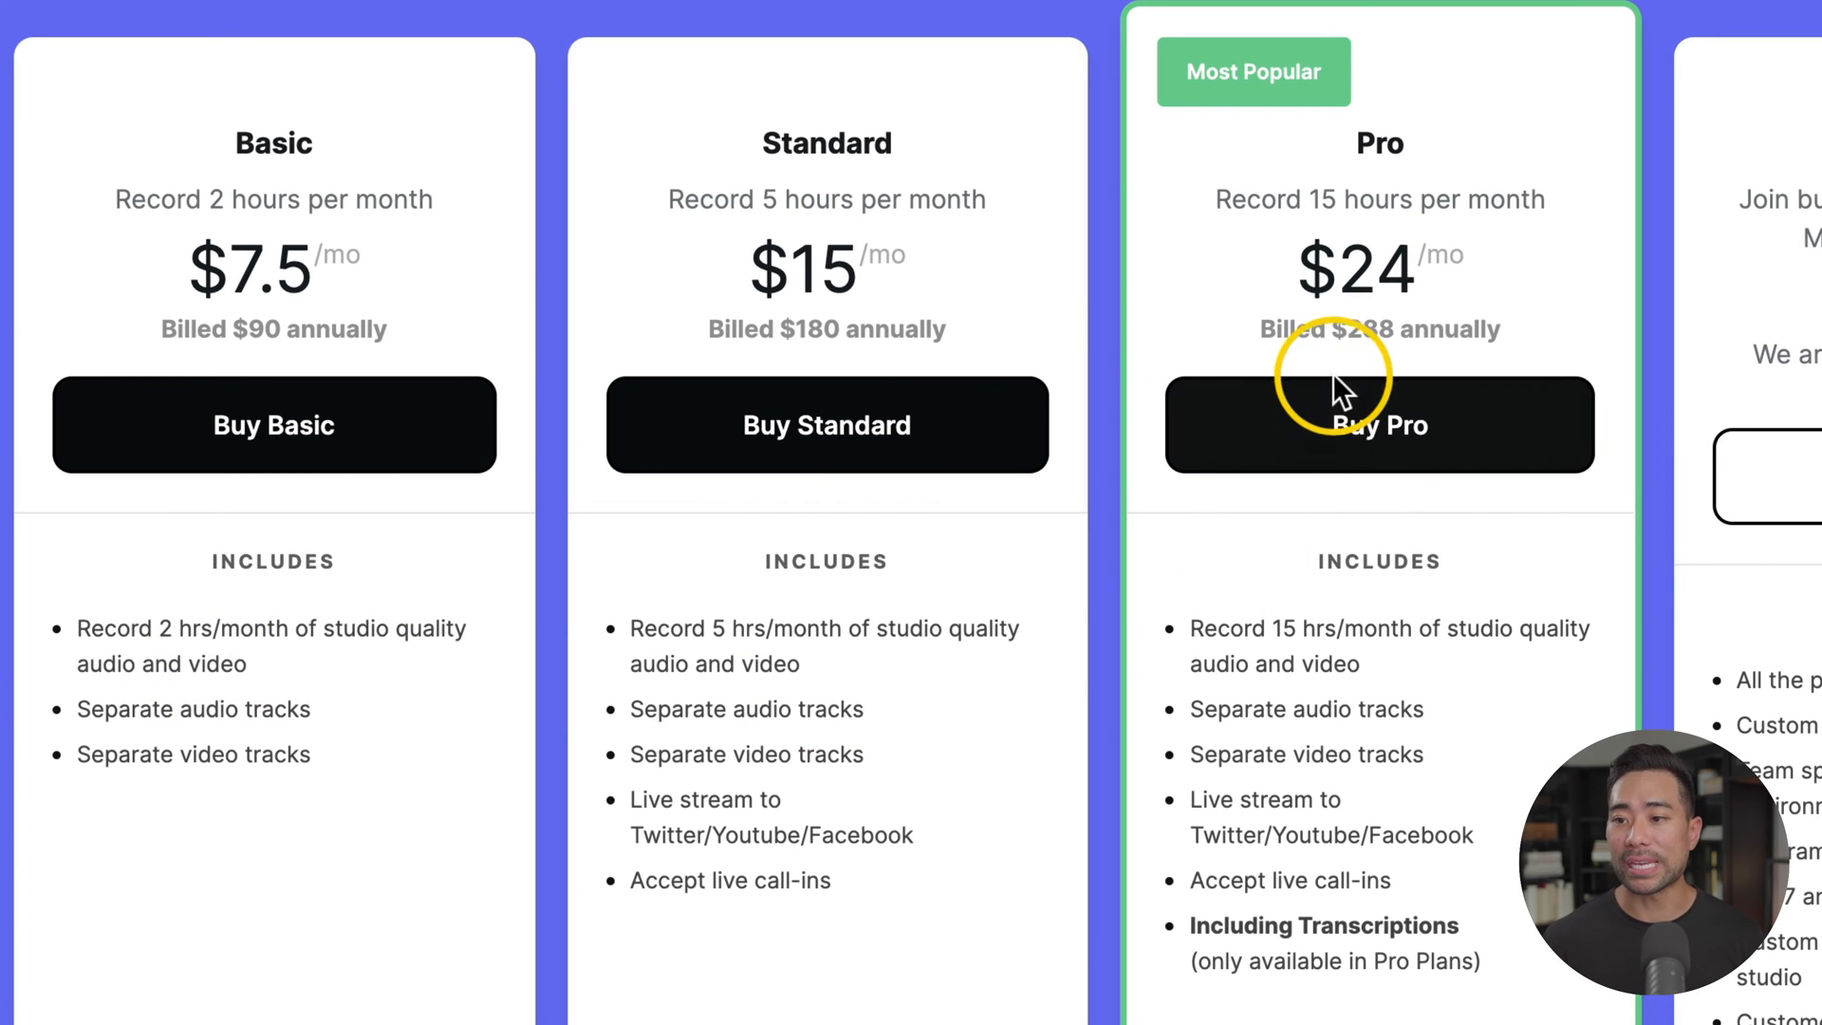
{"action": "mouse_move", "coordinate": [1341, 685]}
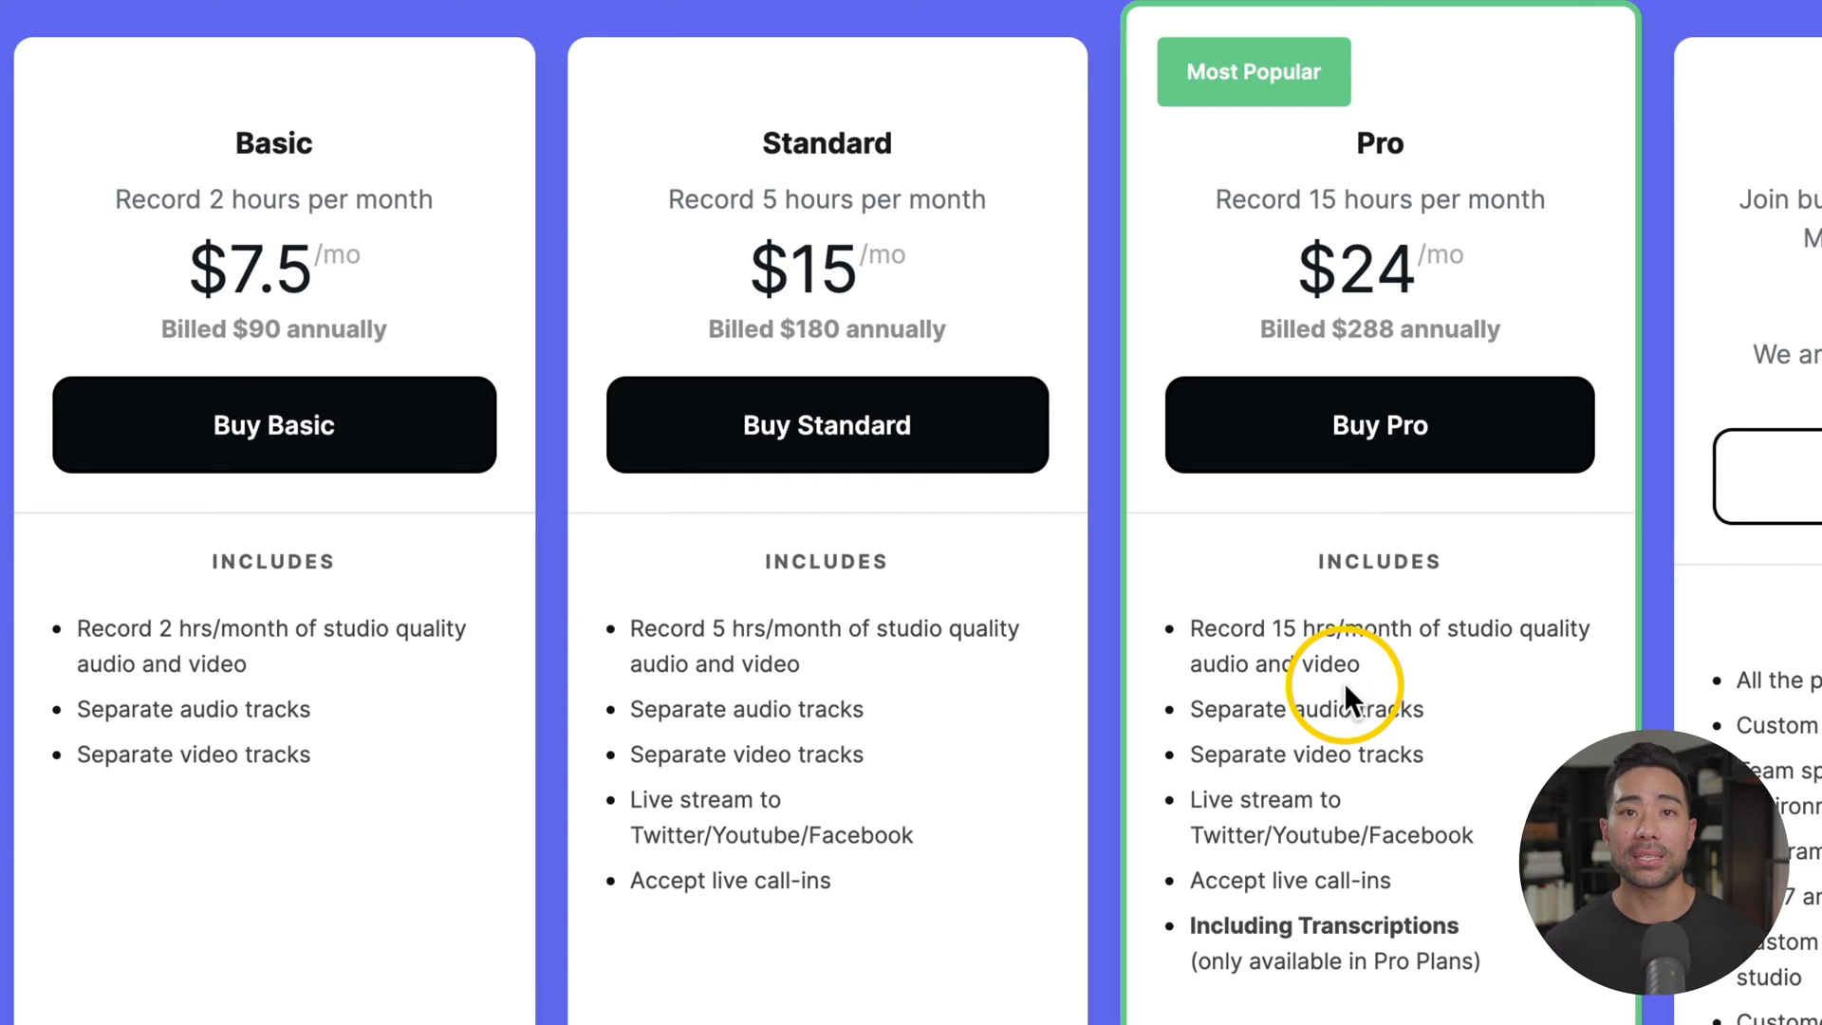
{"action": "mouse_move", "coordinate": [853, 878]}
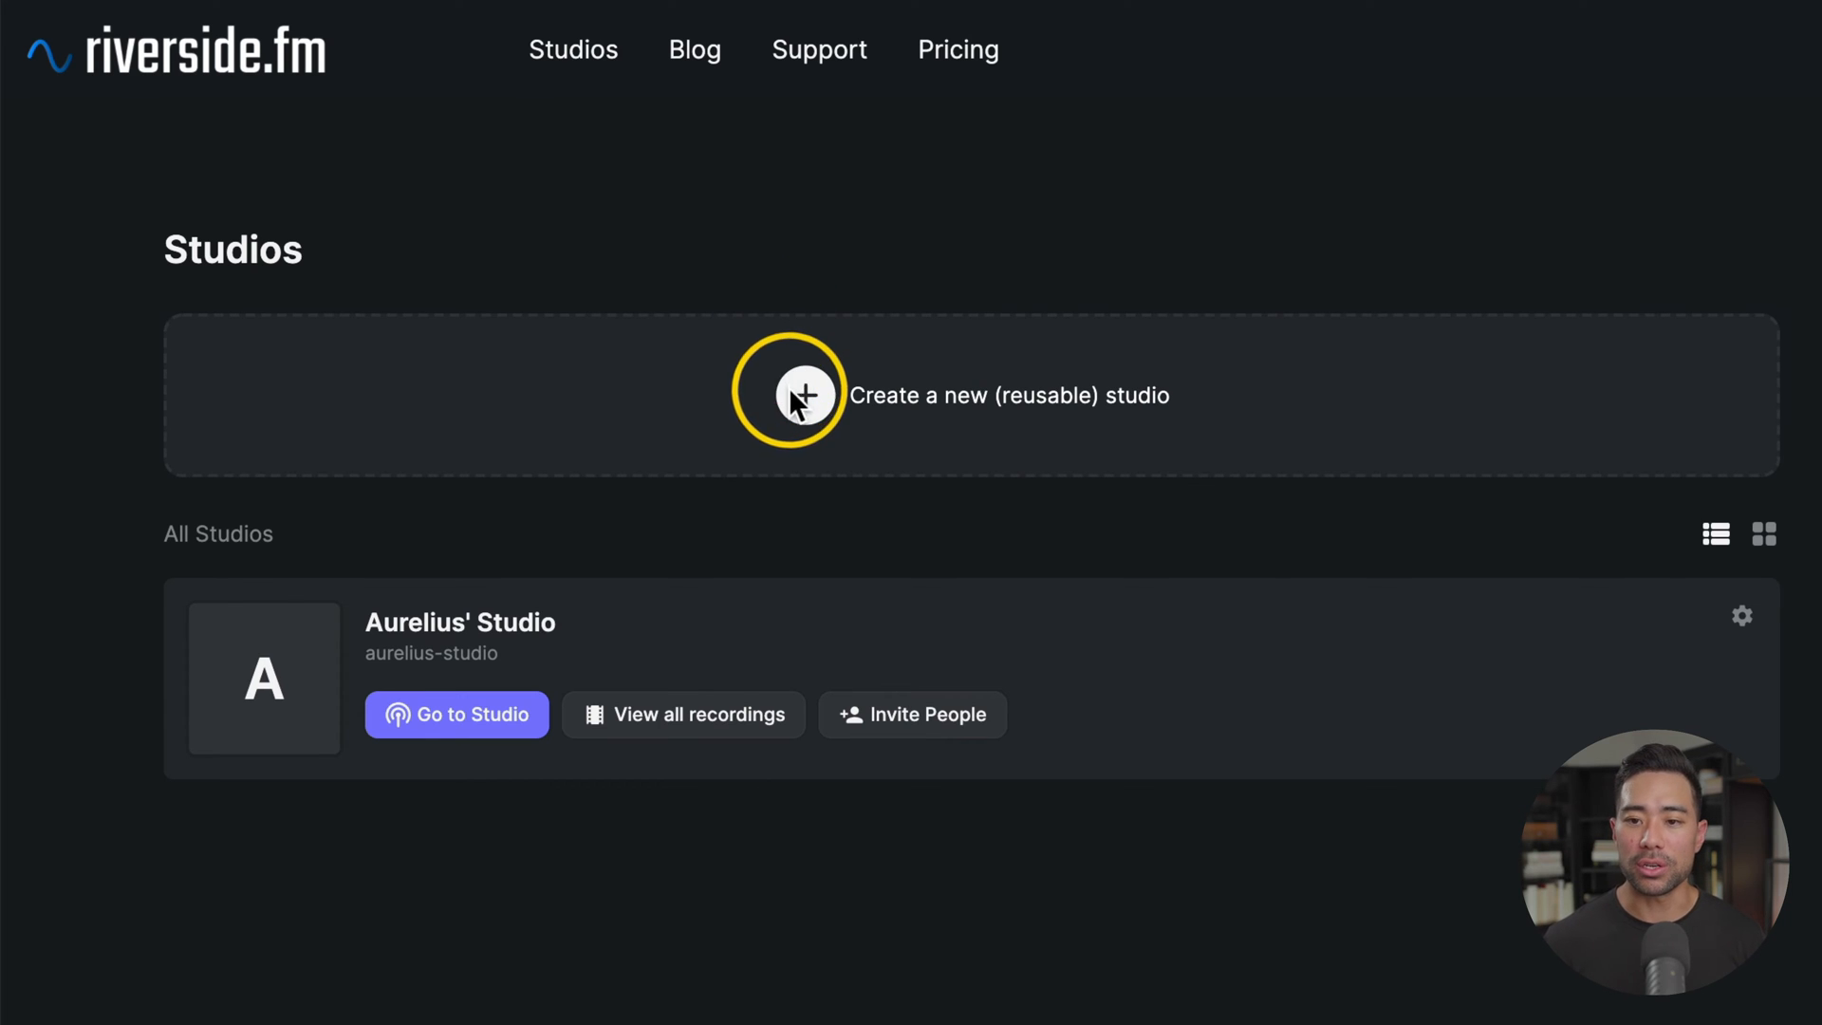
Begin creating a new reusable studio for My Demo Studio.
{"action": "left_click", "coordinate": [797, 395]}
{"action": "type", "text": "My Demo Studio"}
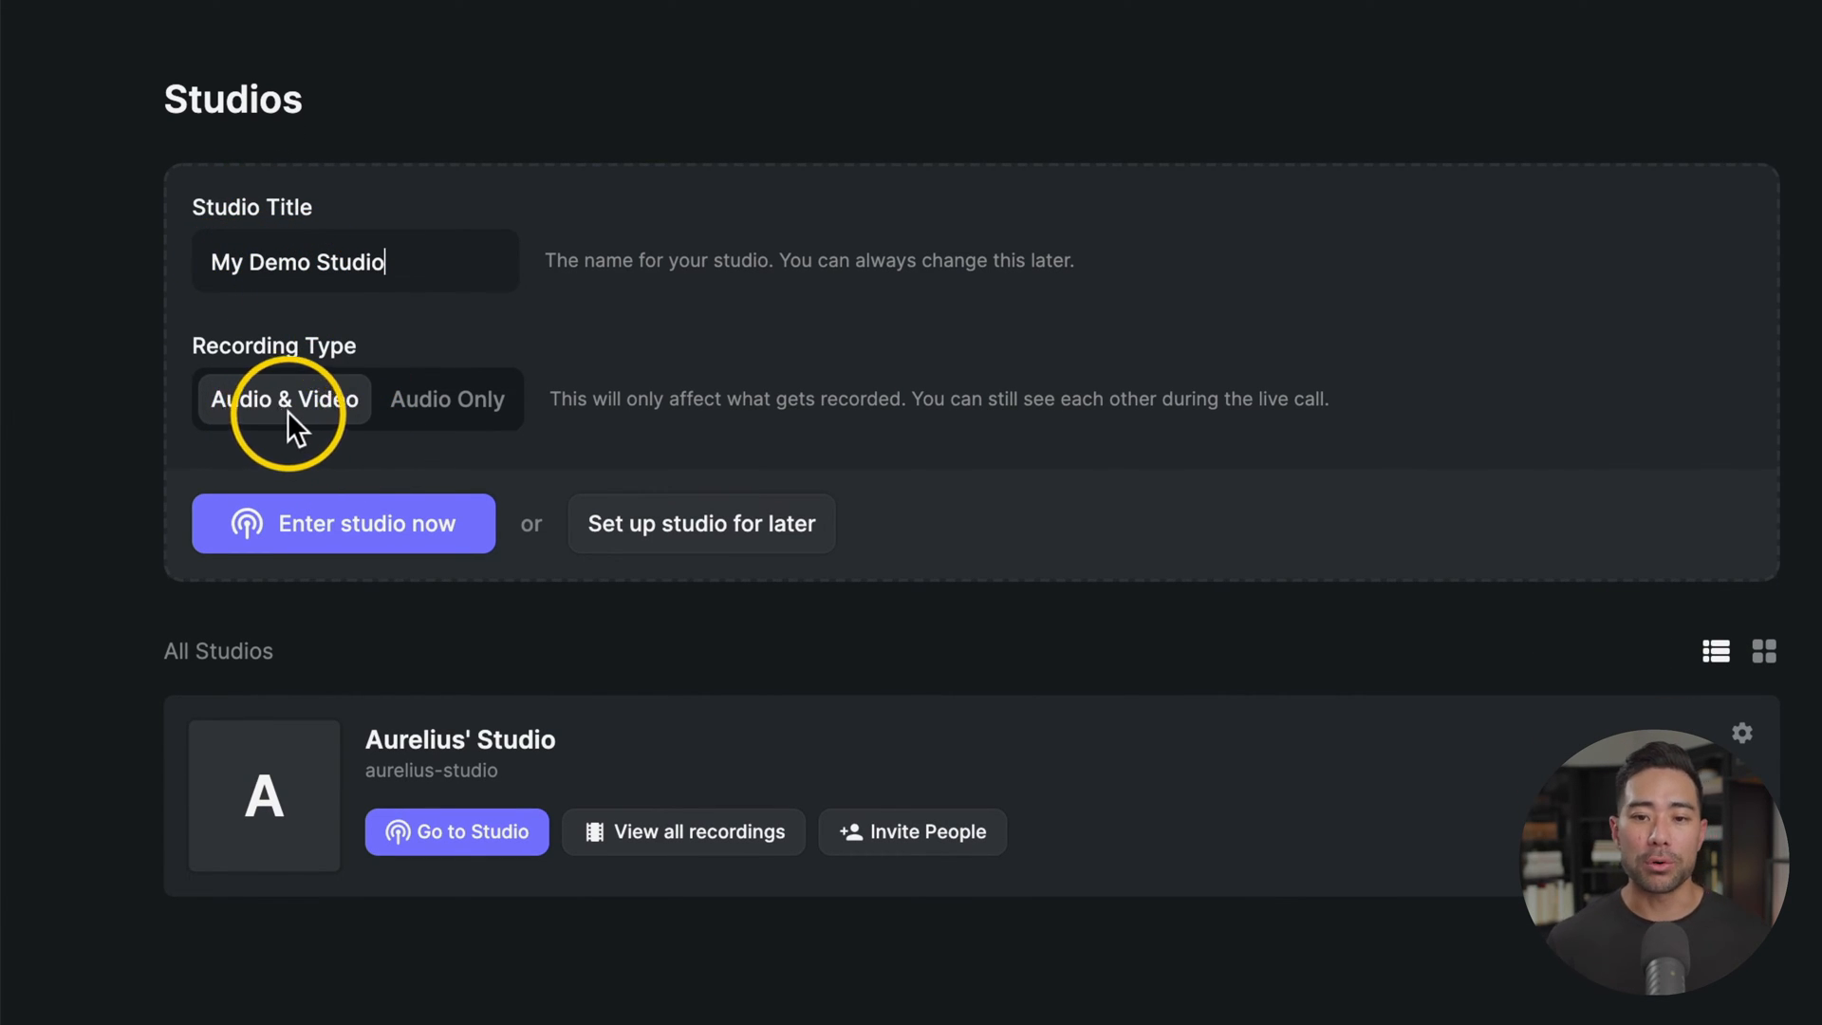
{"action": "mouse_move", "coordinate": [349, 515]}
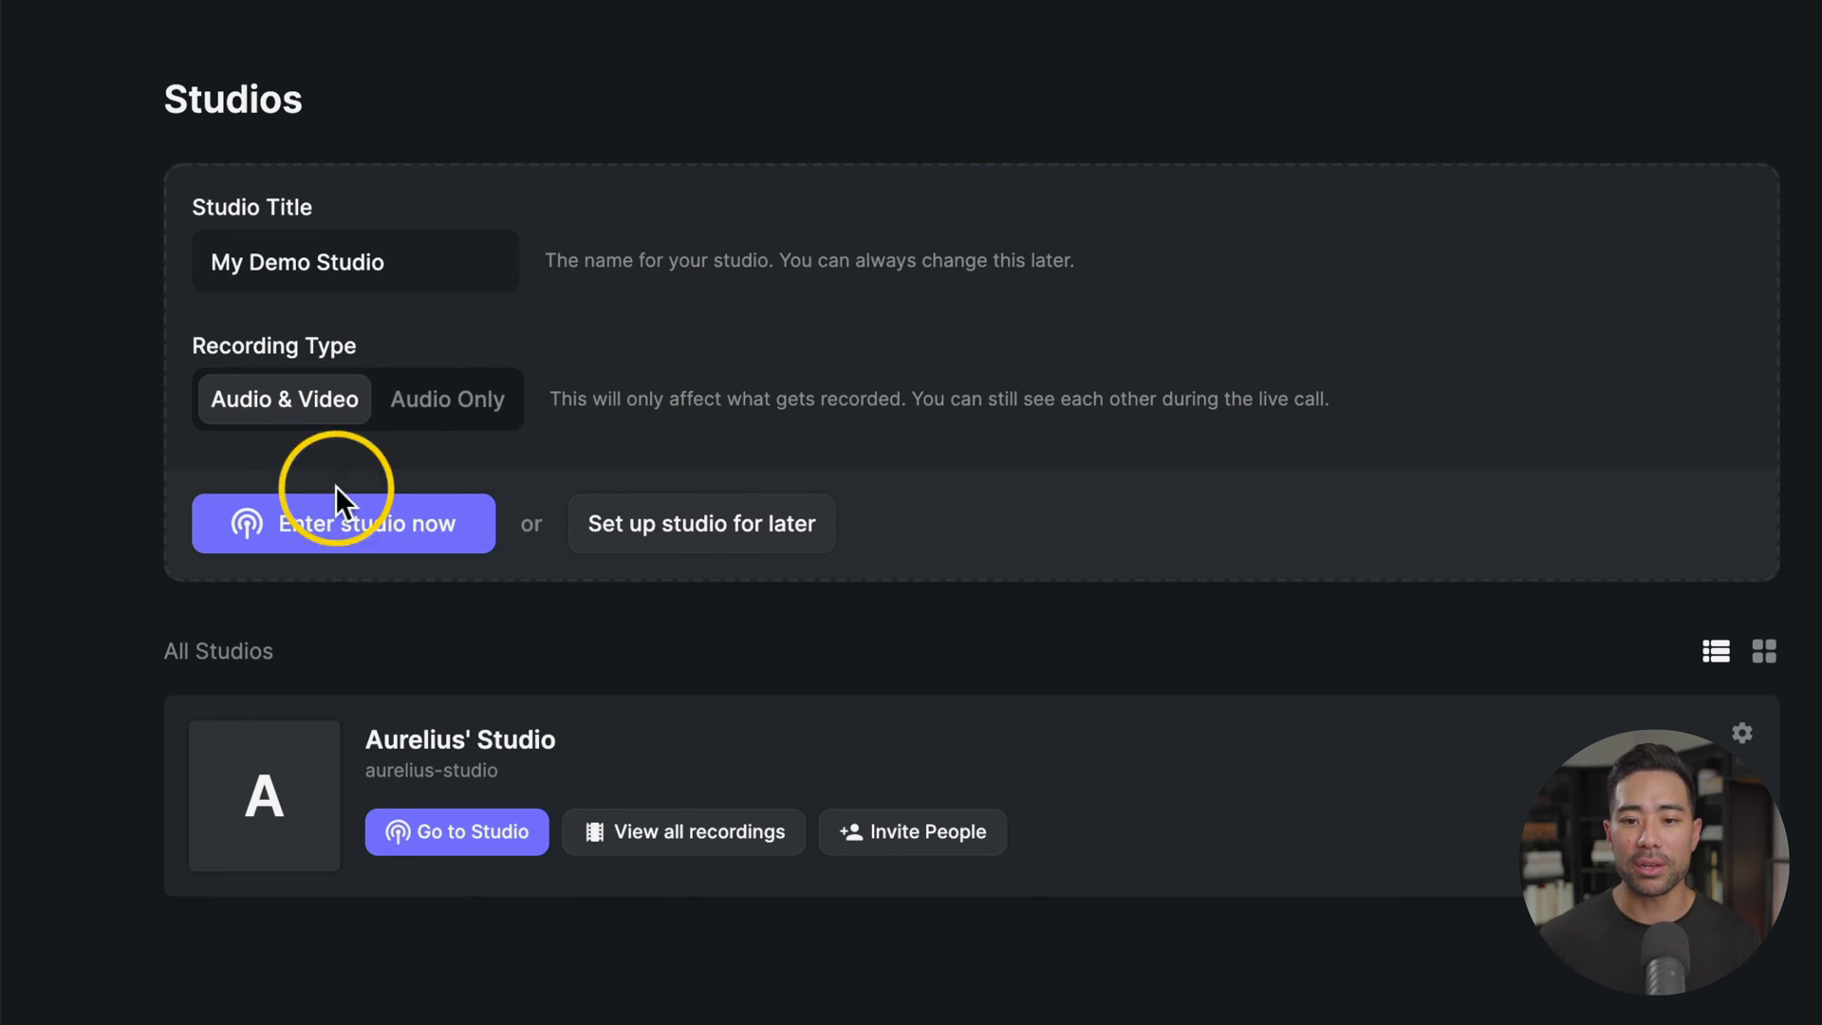
{"action": "mouse_move", "coordinate": [349, 557]}
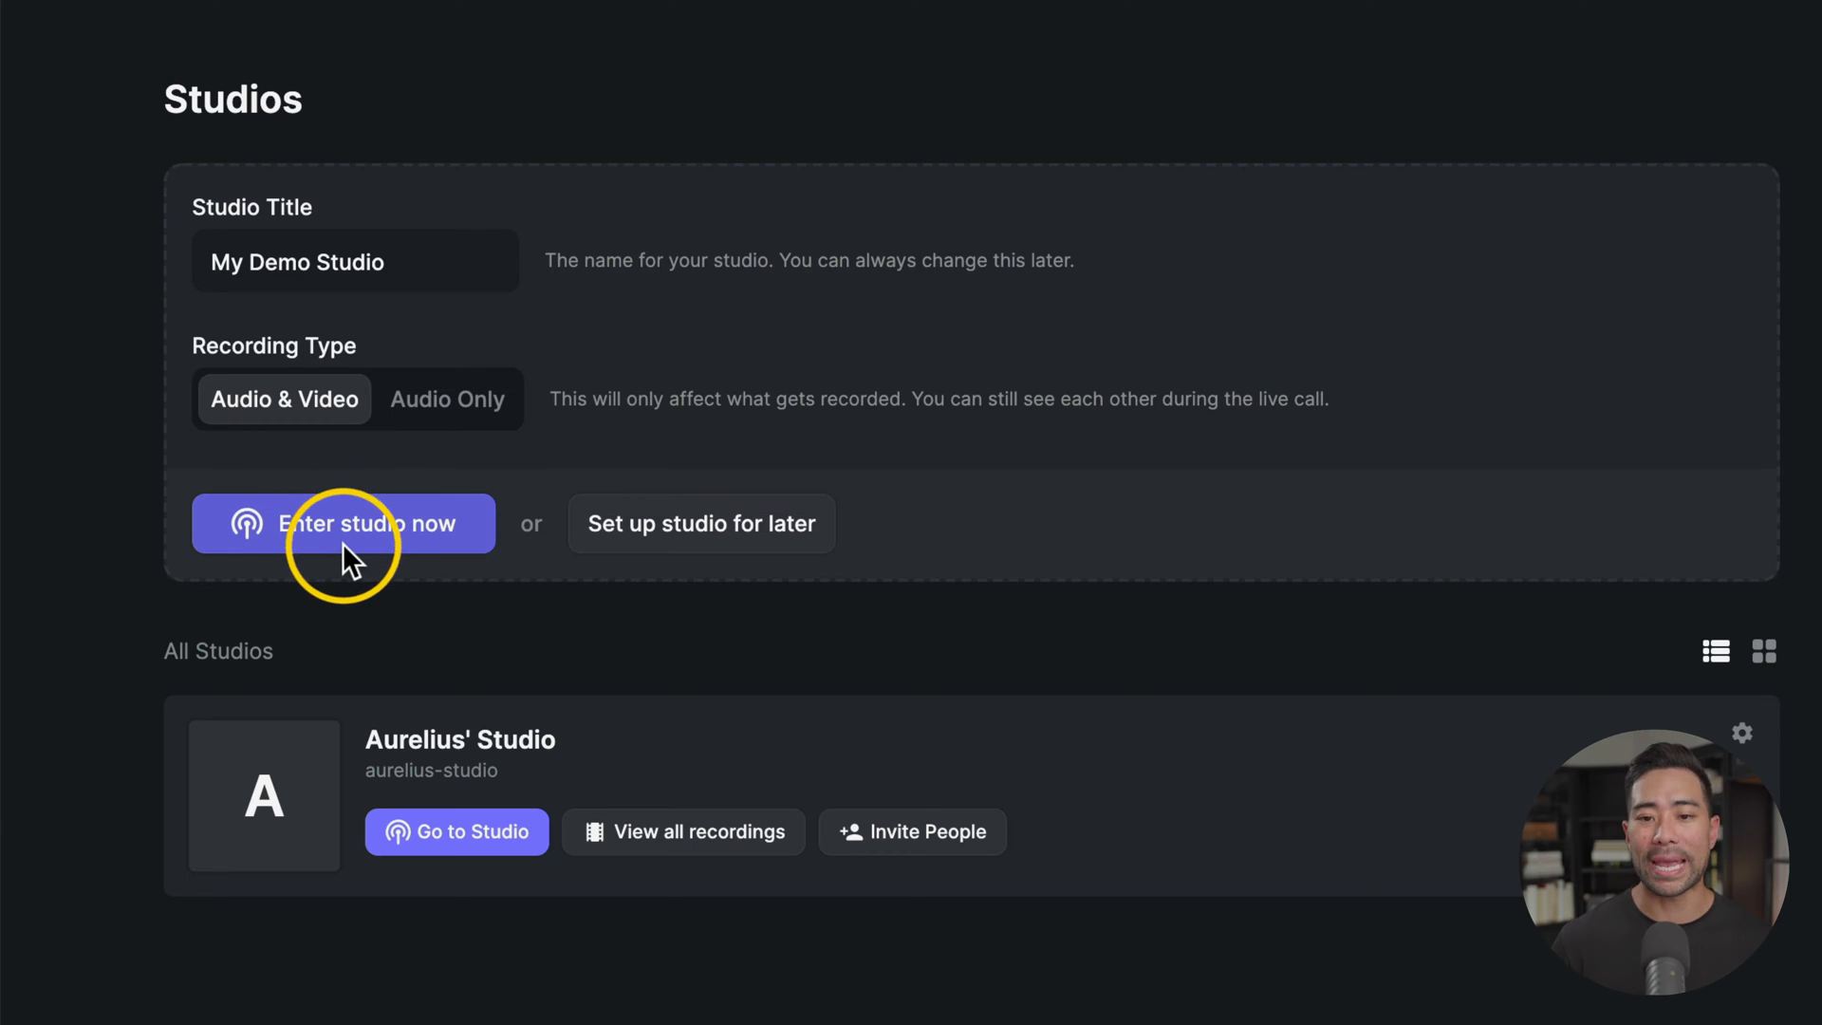
Enter the studio and choose the Scarlett Solo USB microphone and a camera.
{"action": "left_click", "coordinate": [343, 524]}
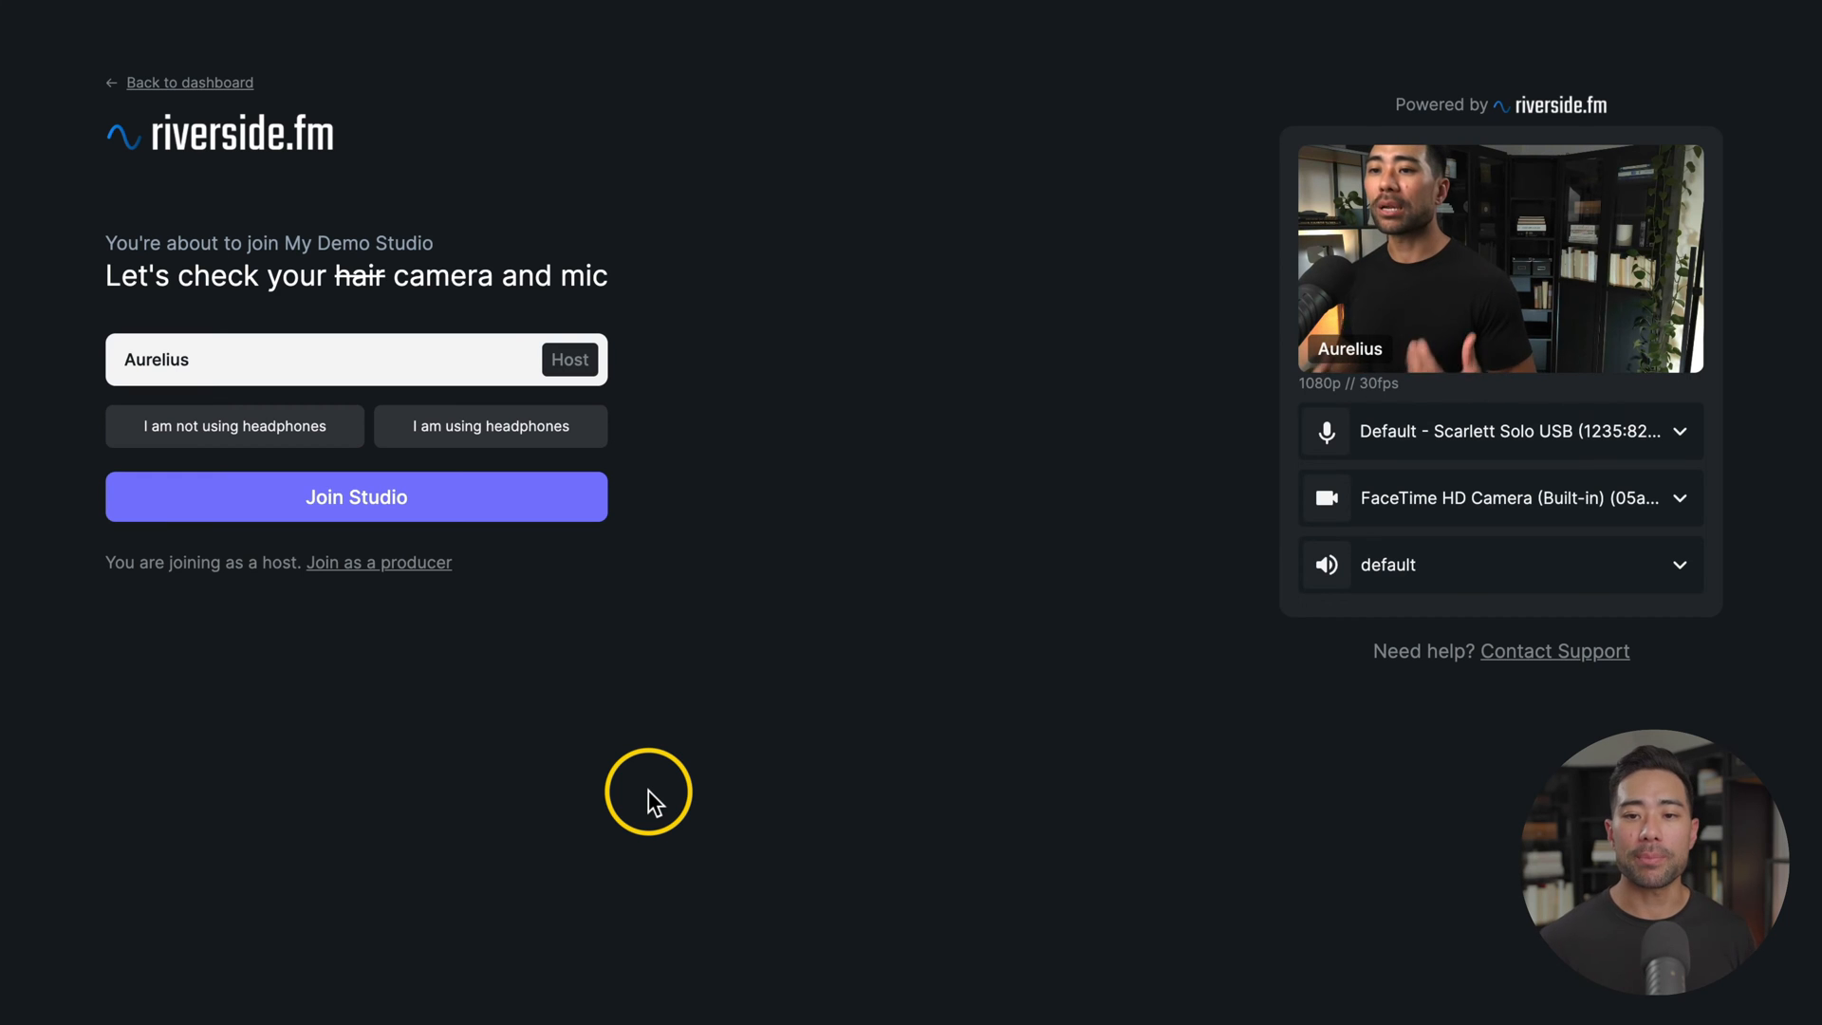
{"action": "mouse_move", "coordinate": [331, 308]}
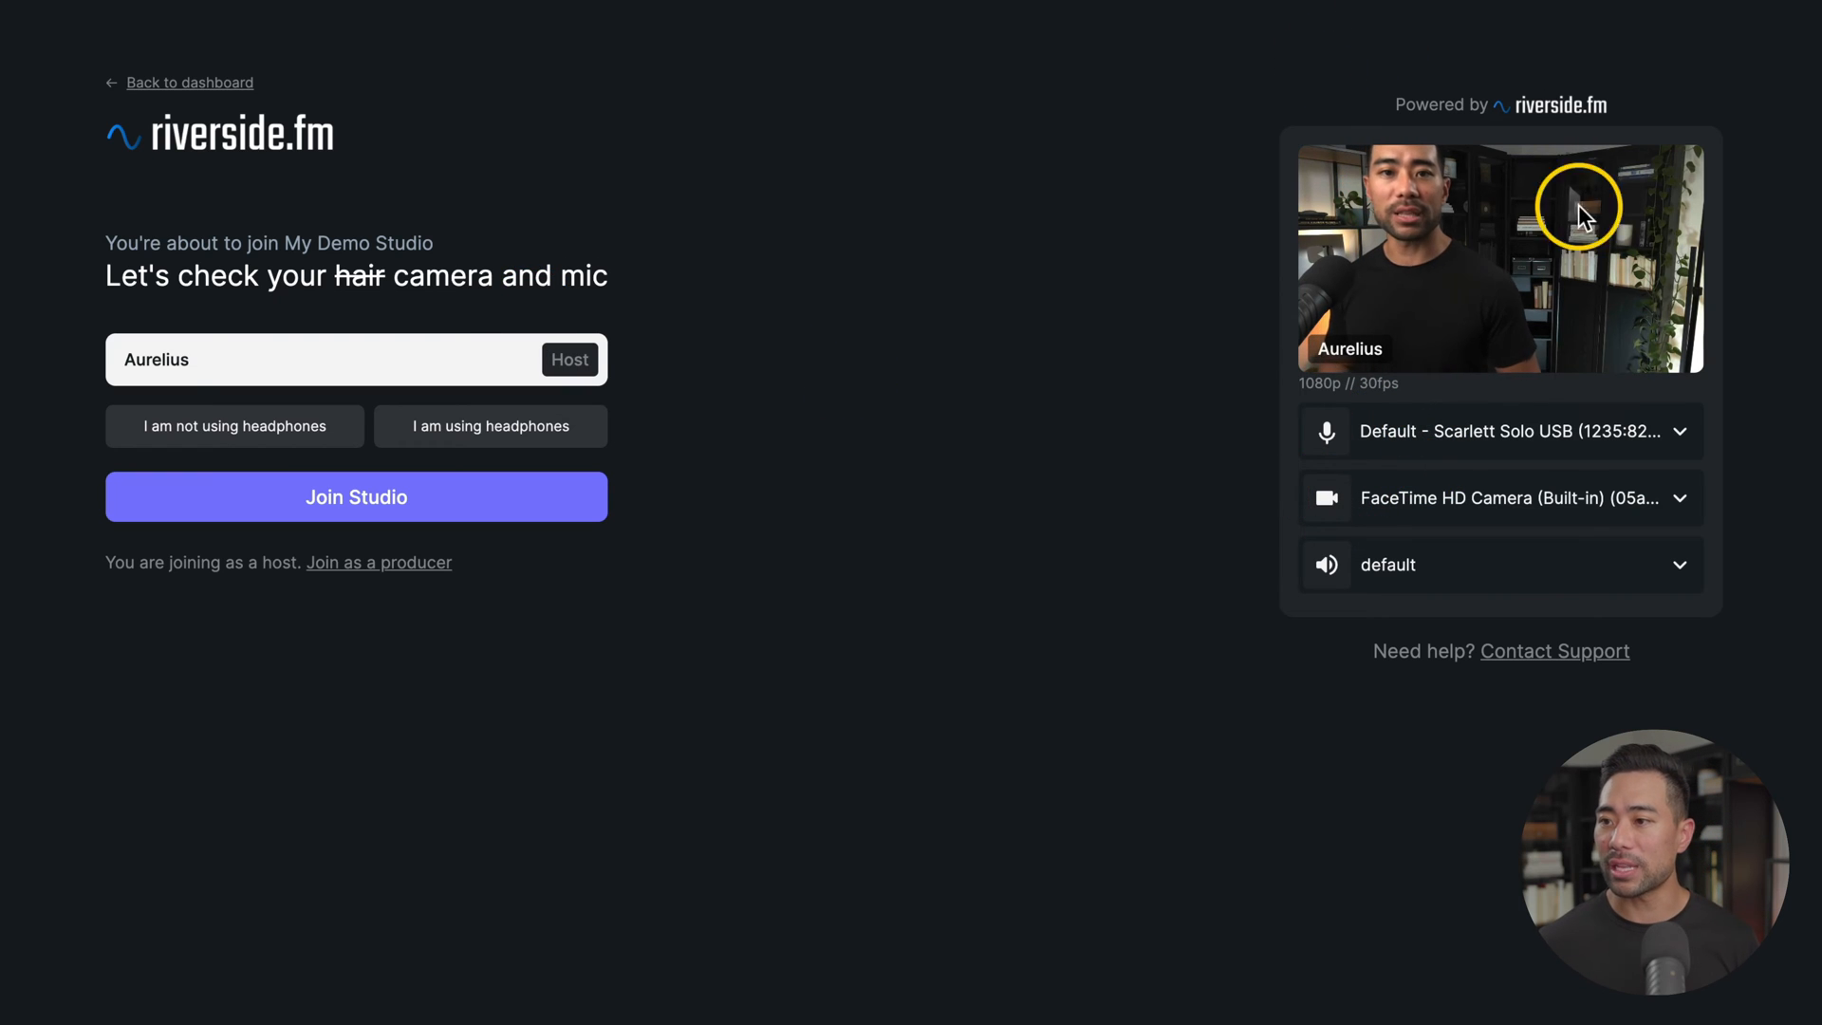
{"action": "mouse_move", "coordinate": [1420, 436]}
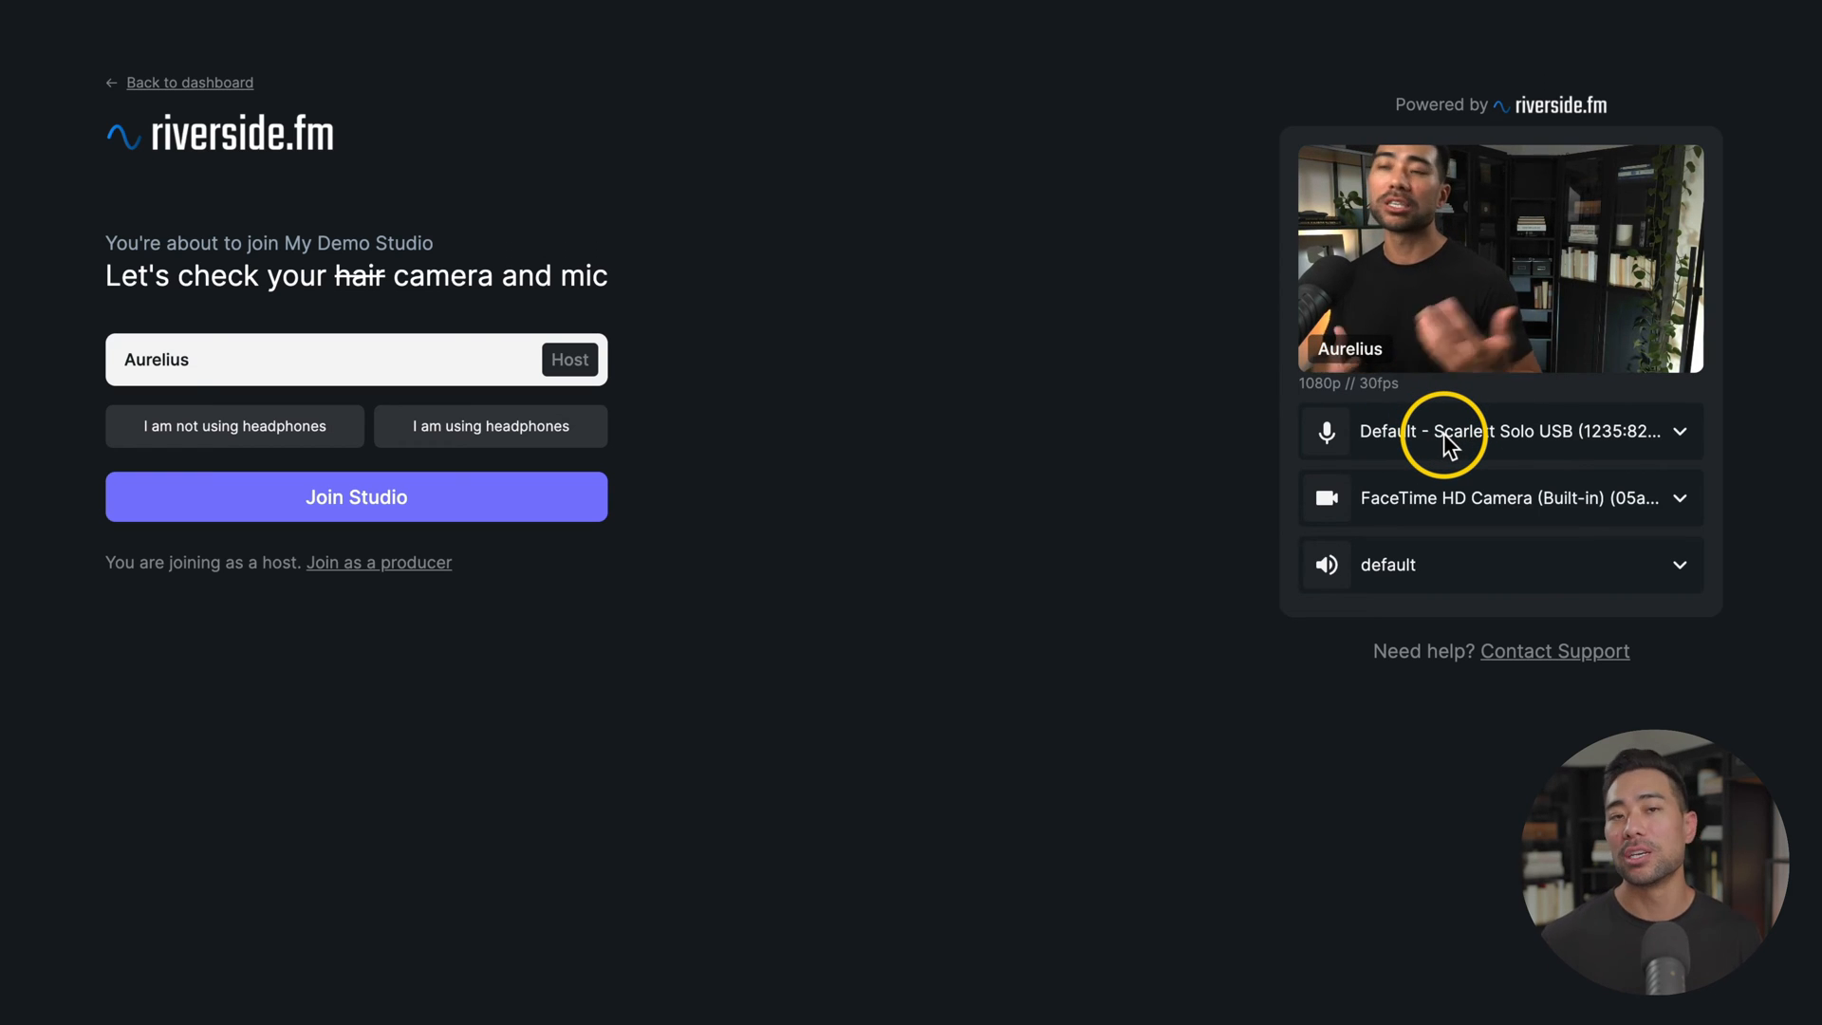
{"action": "left_click", "coordinate": [1499, 431]}
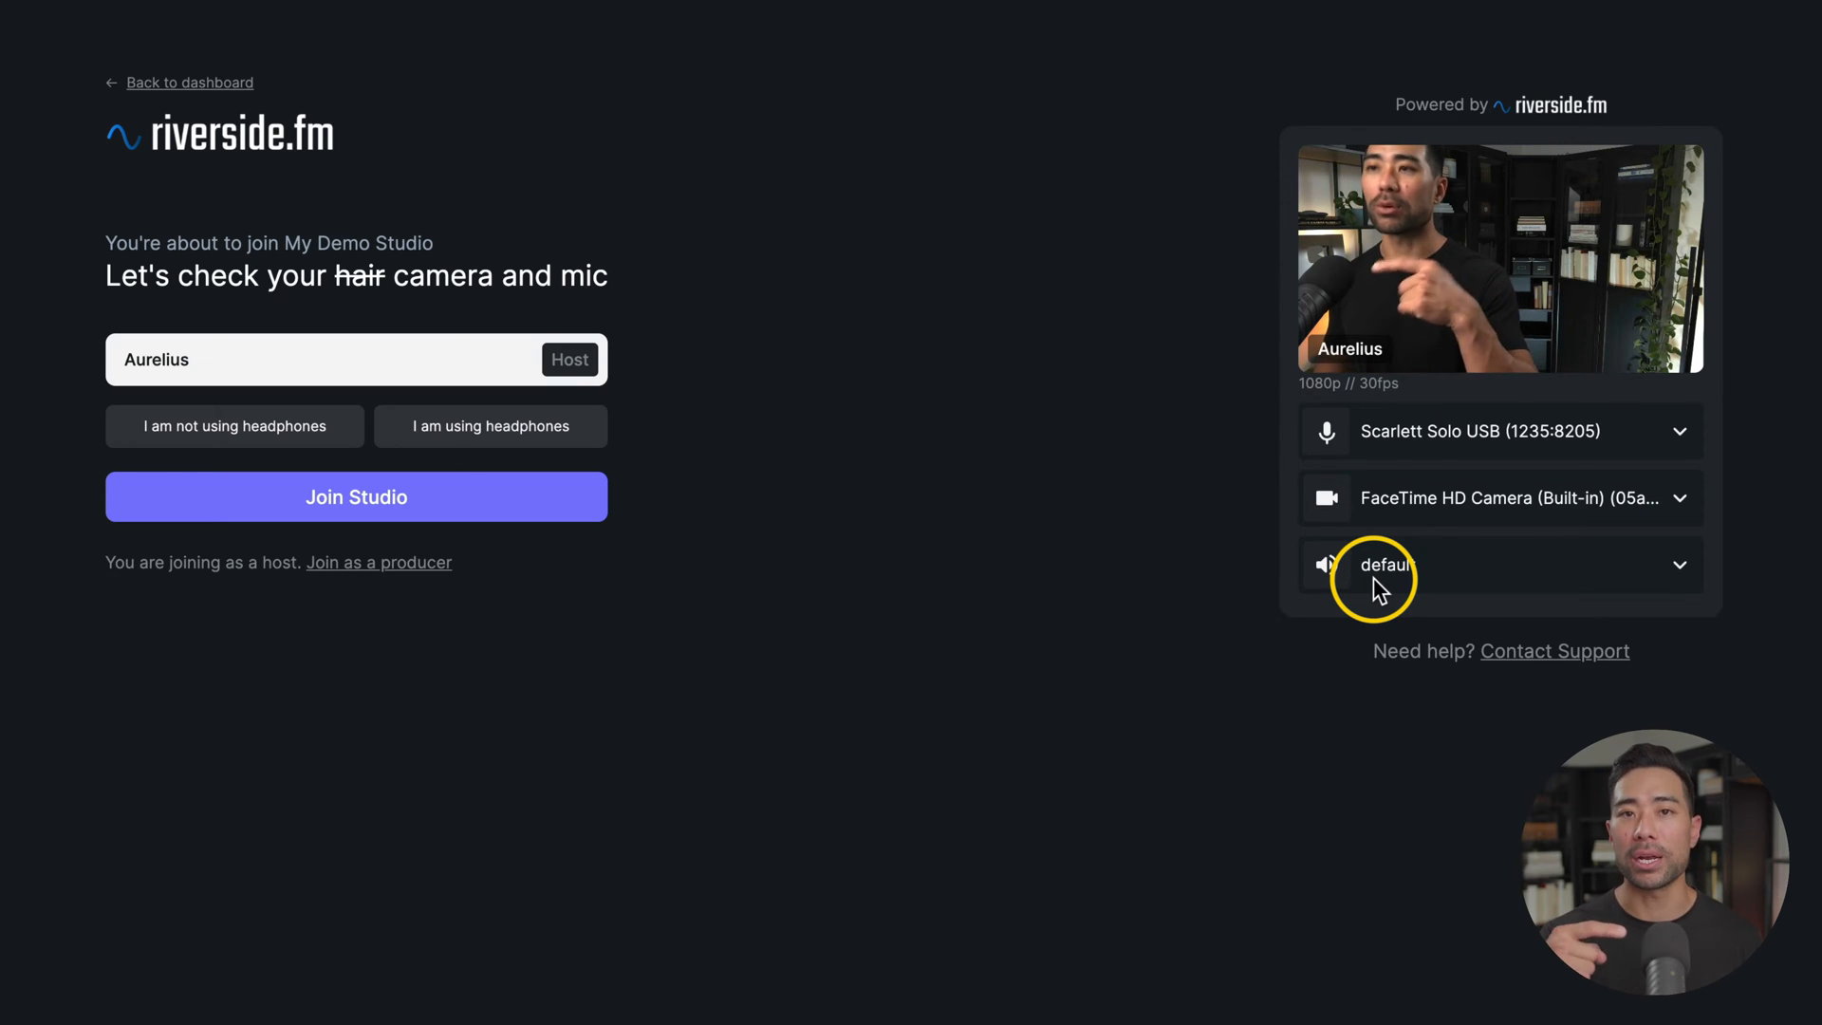
{"action": "left_click", "coordinate": [1499, 497]}
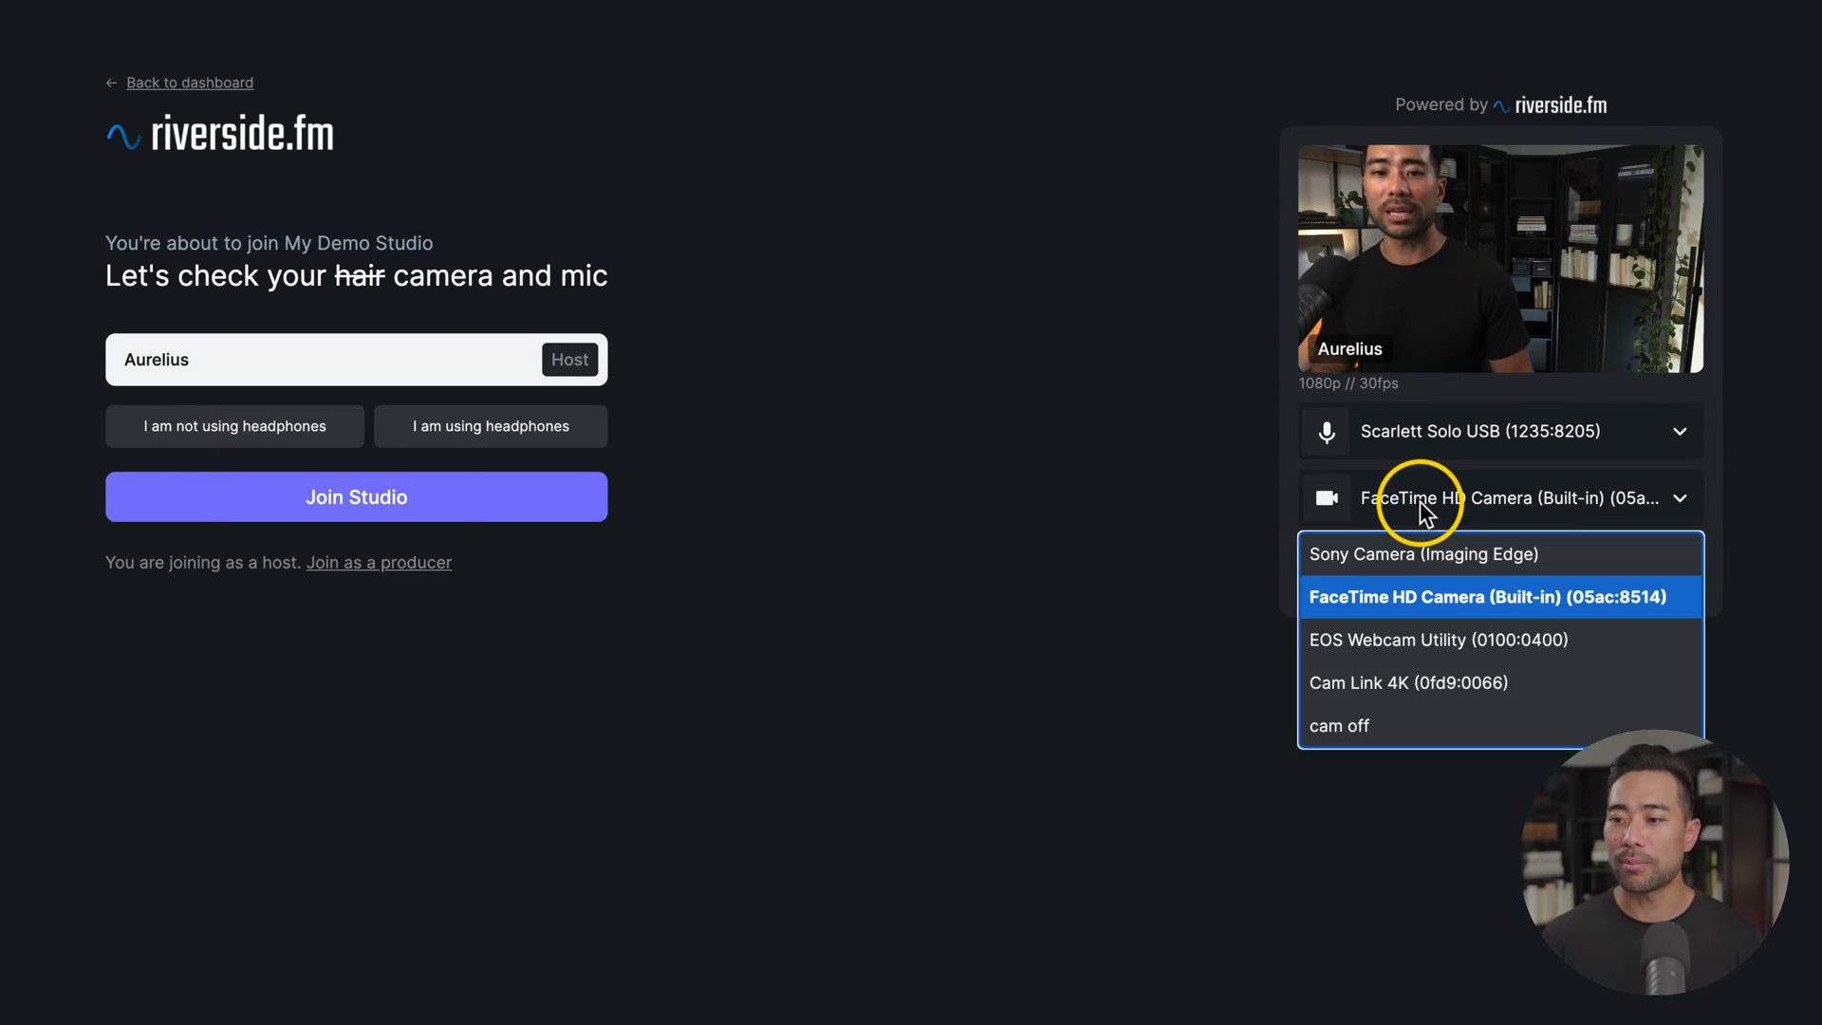
{"action": "mouse_move", "coordinate": [1423, 554]}
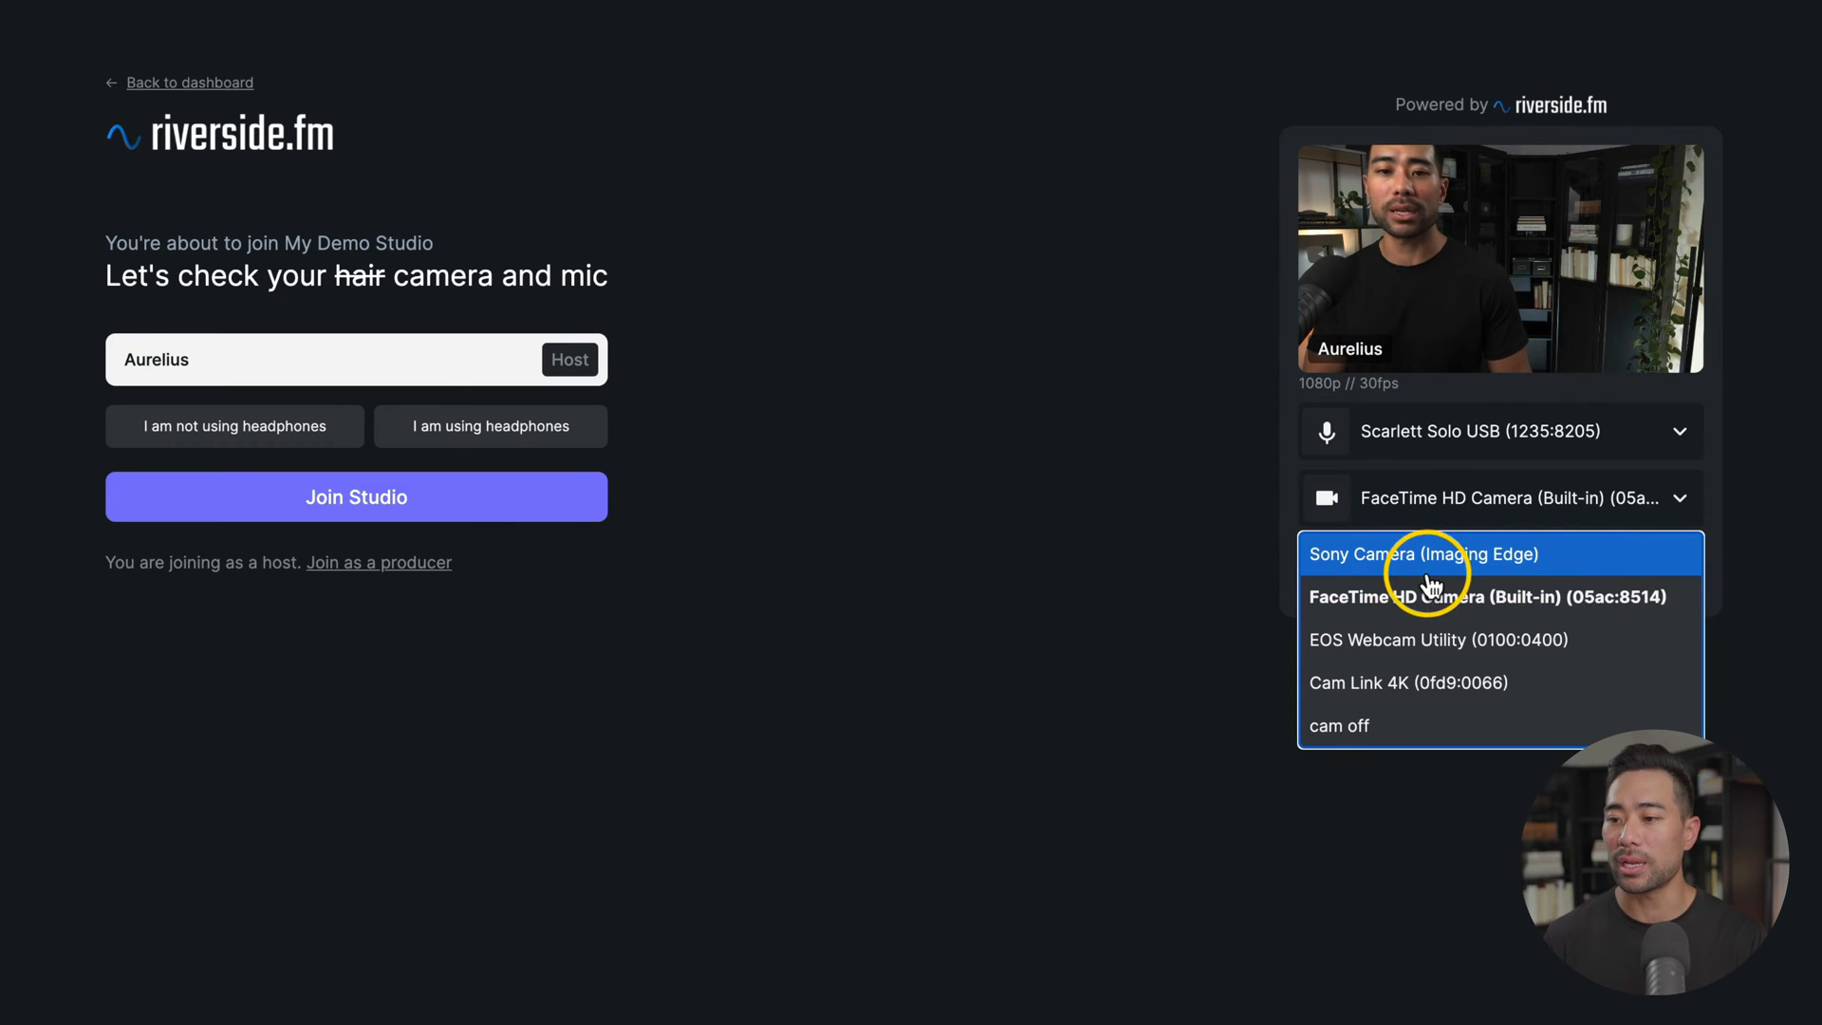
{"action": "mouse_move", "coordinate": [1395, 595]}
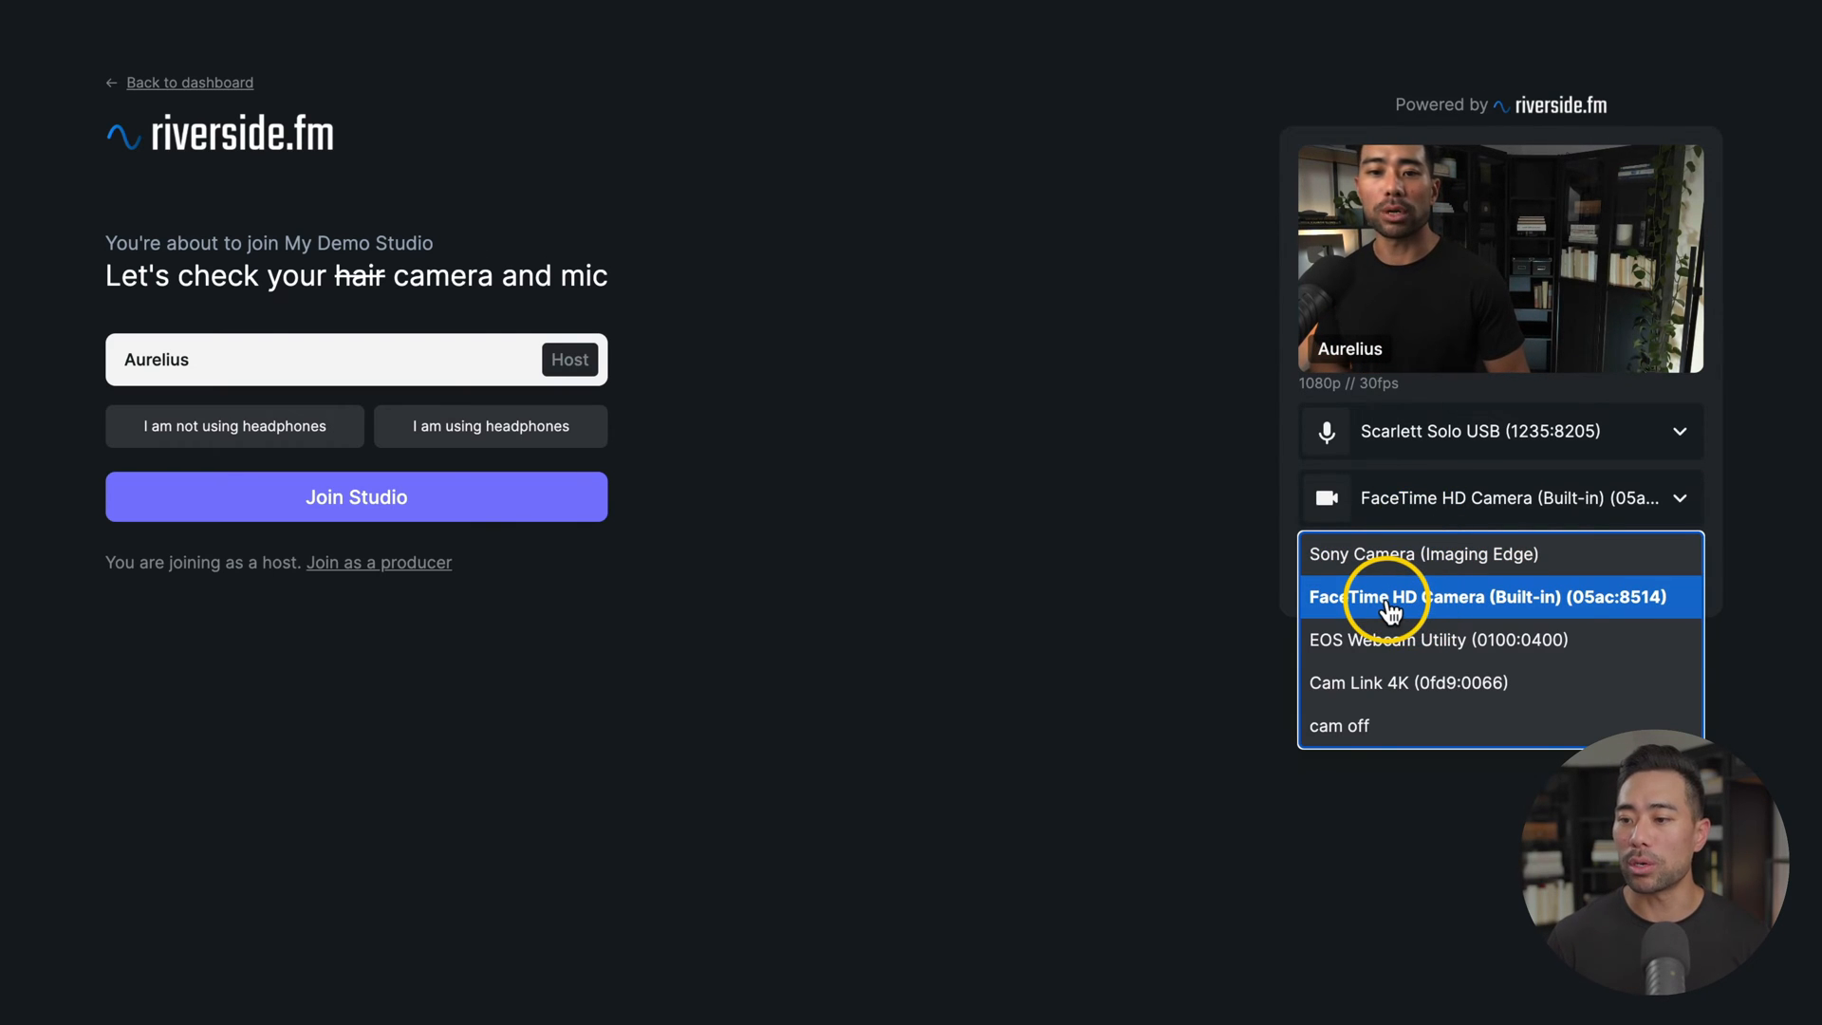
{"action": "mouse_move", "coordinate": [1446, 613]}
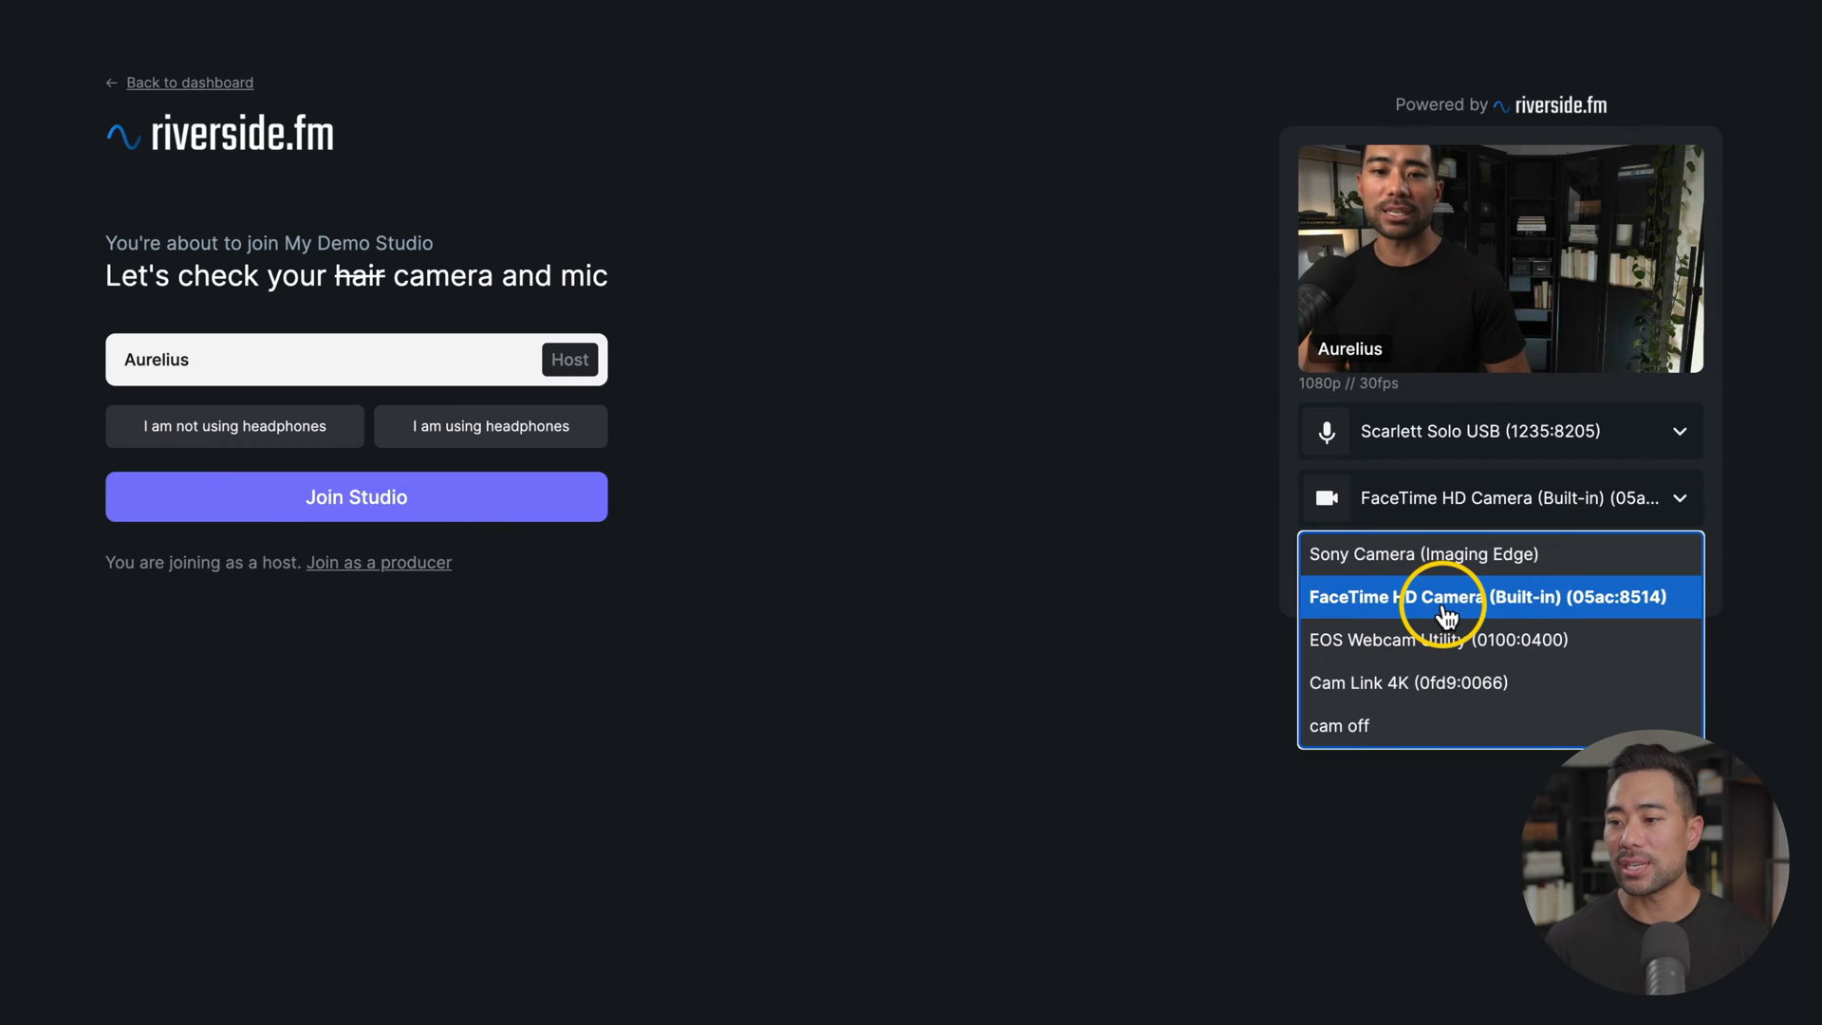
{"action": "mouse_move", "coordinate": [1412, 681]}
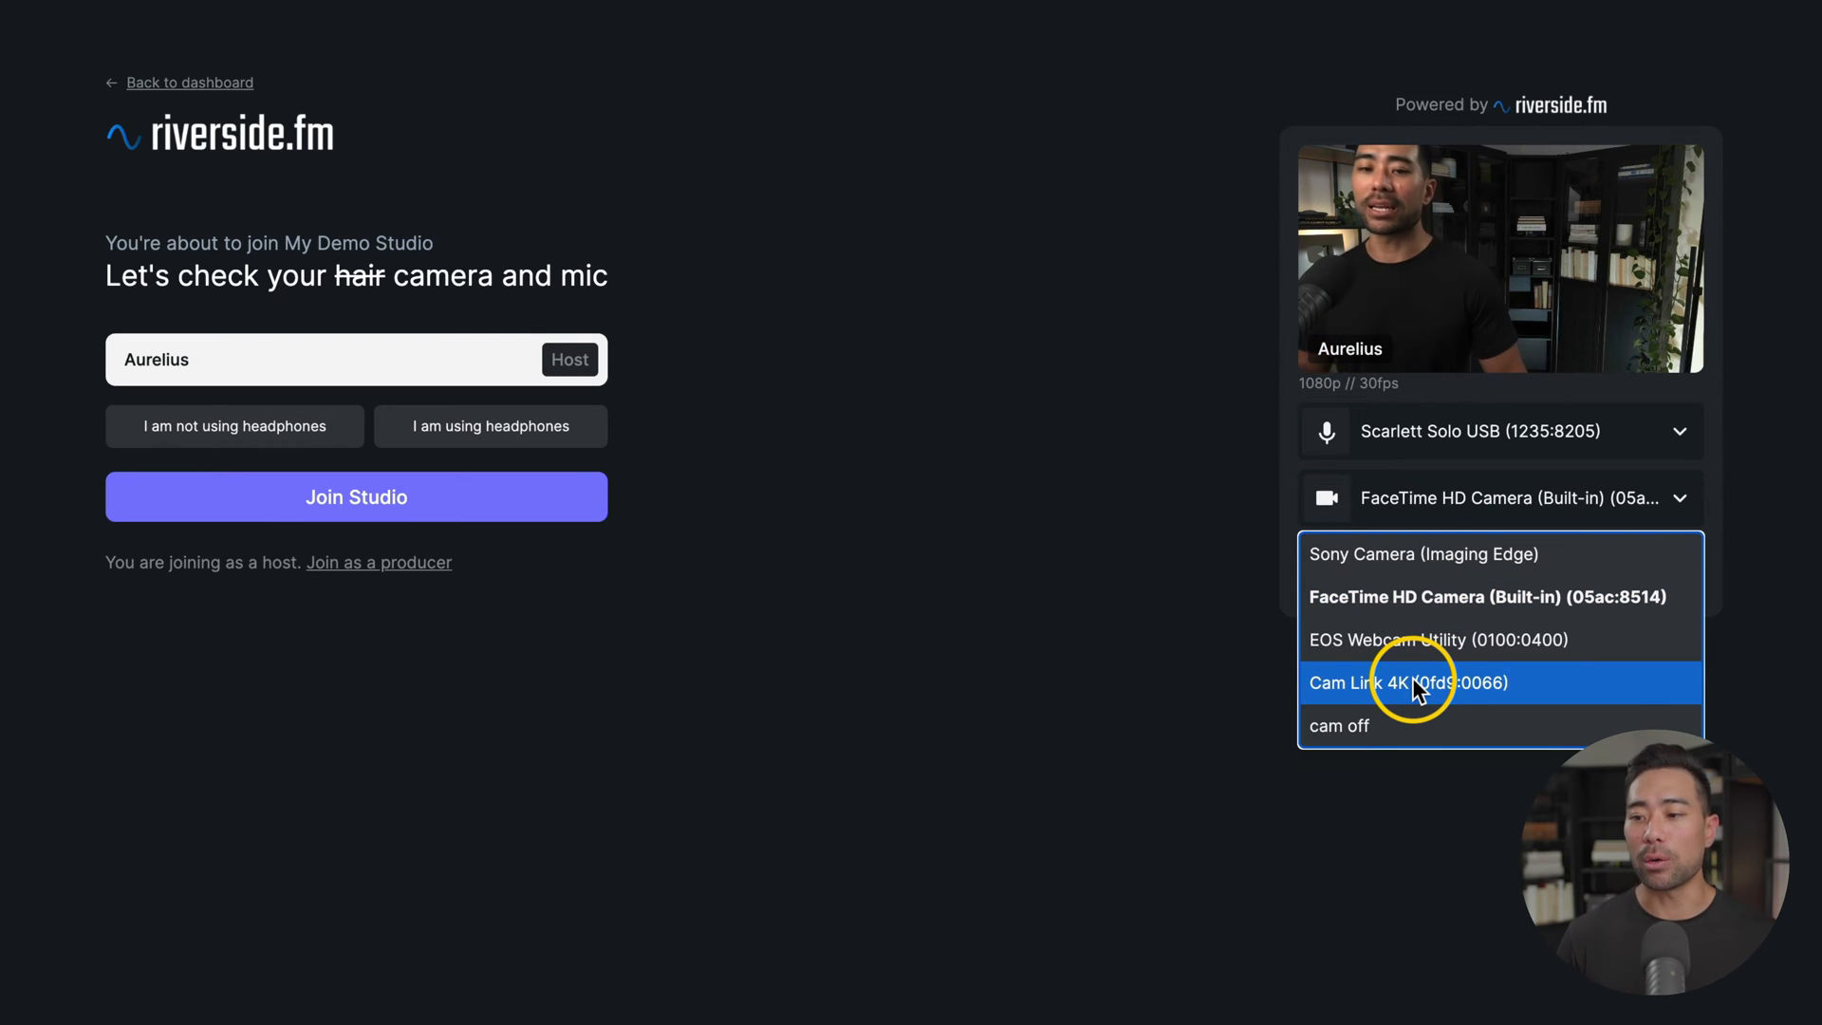
{"action": "mouse_move", "coordinate": [1439, 713]}
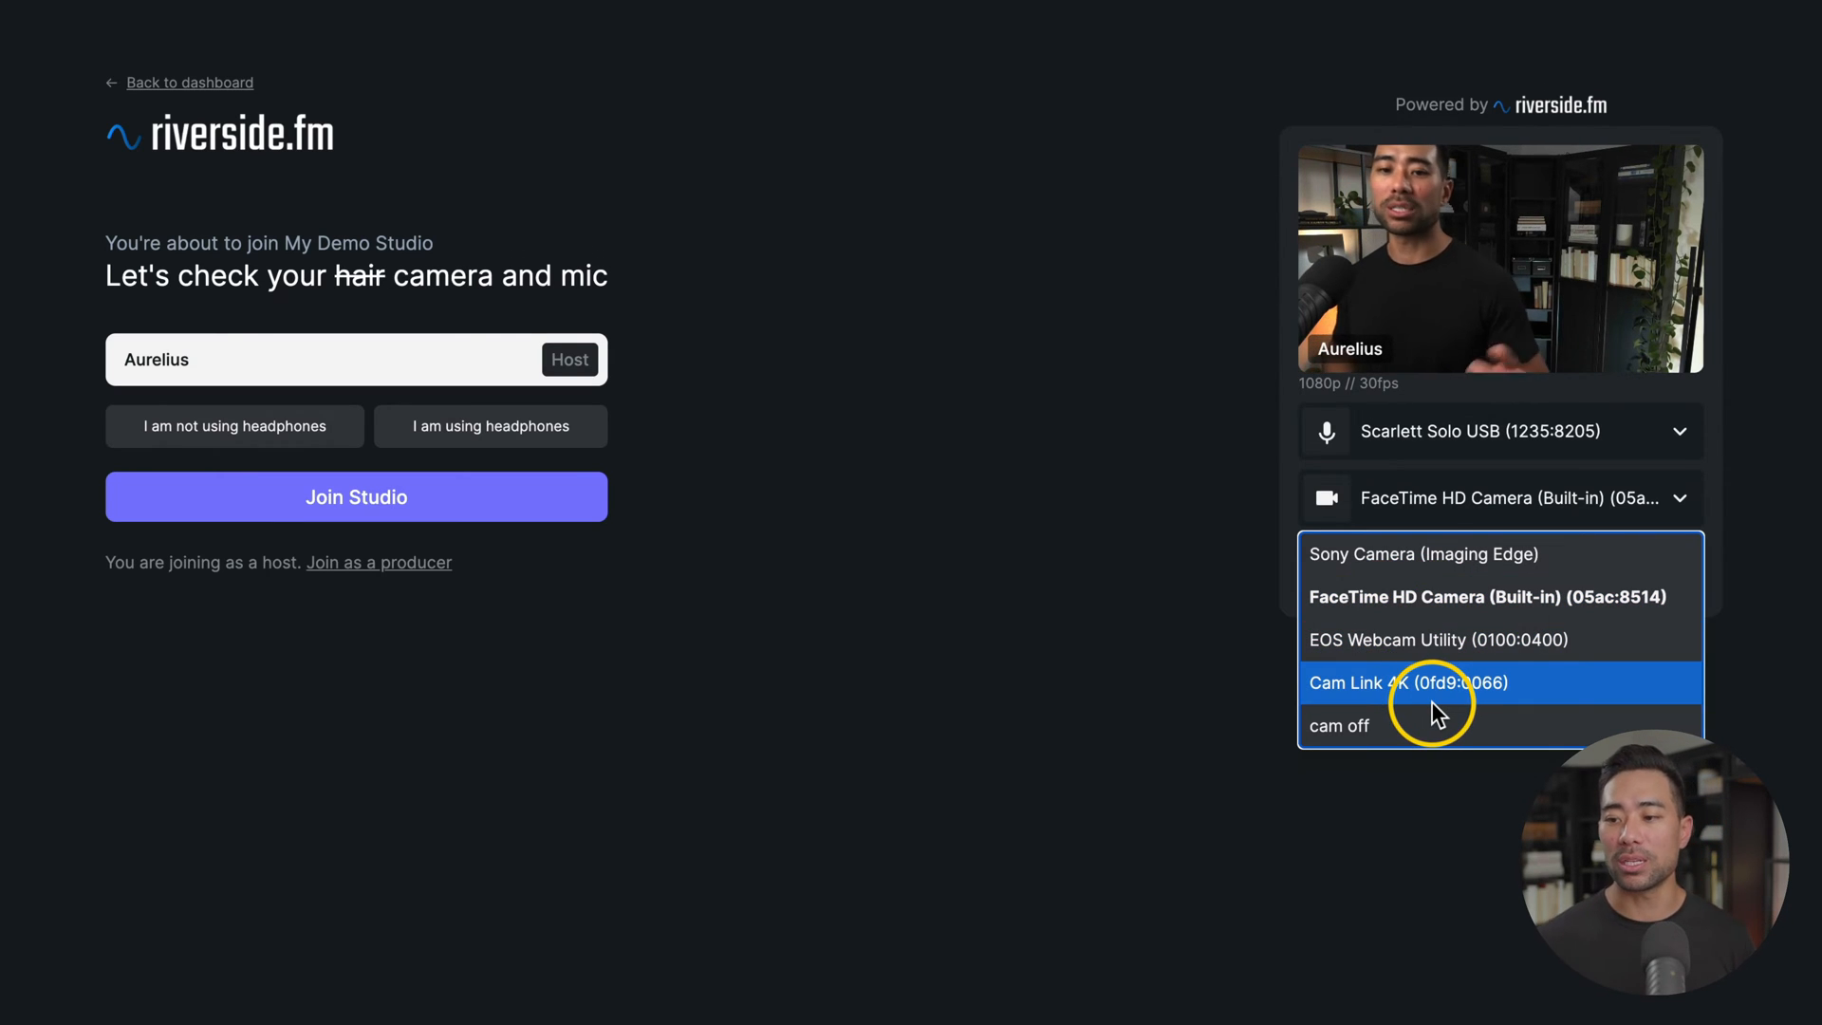
{"action": "left_click", "coordinate": [1440, 681]}
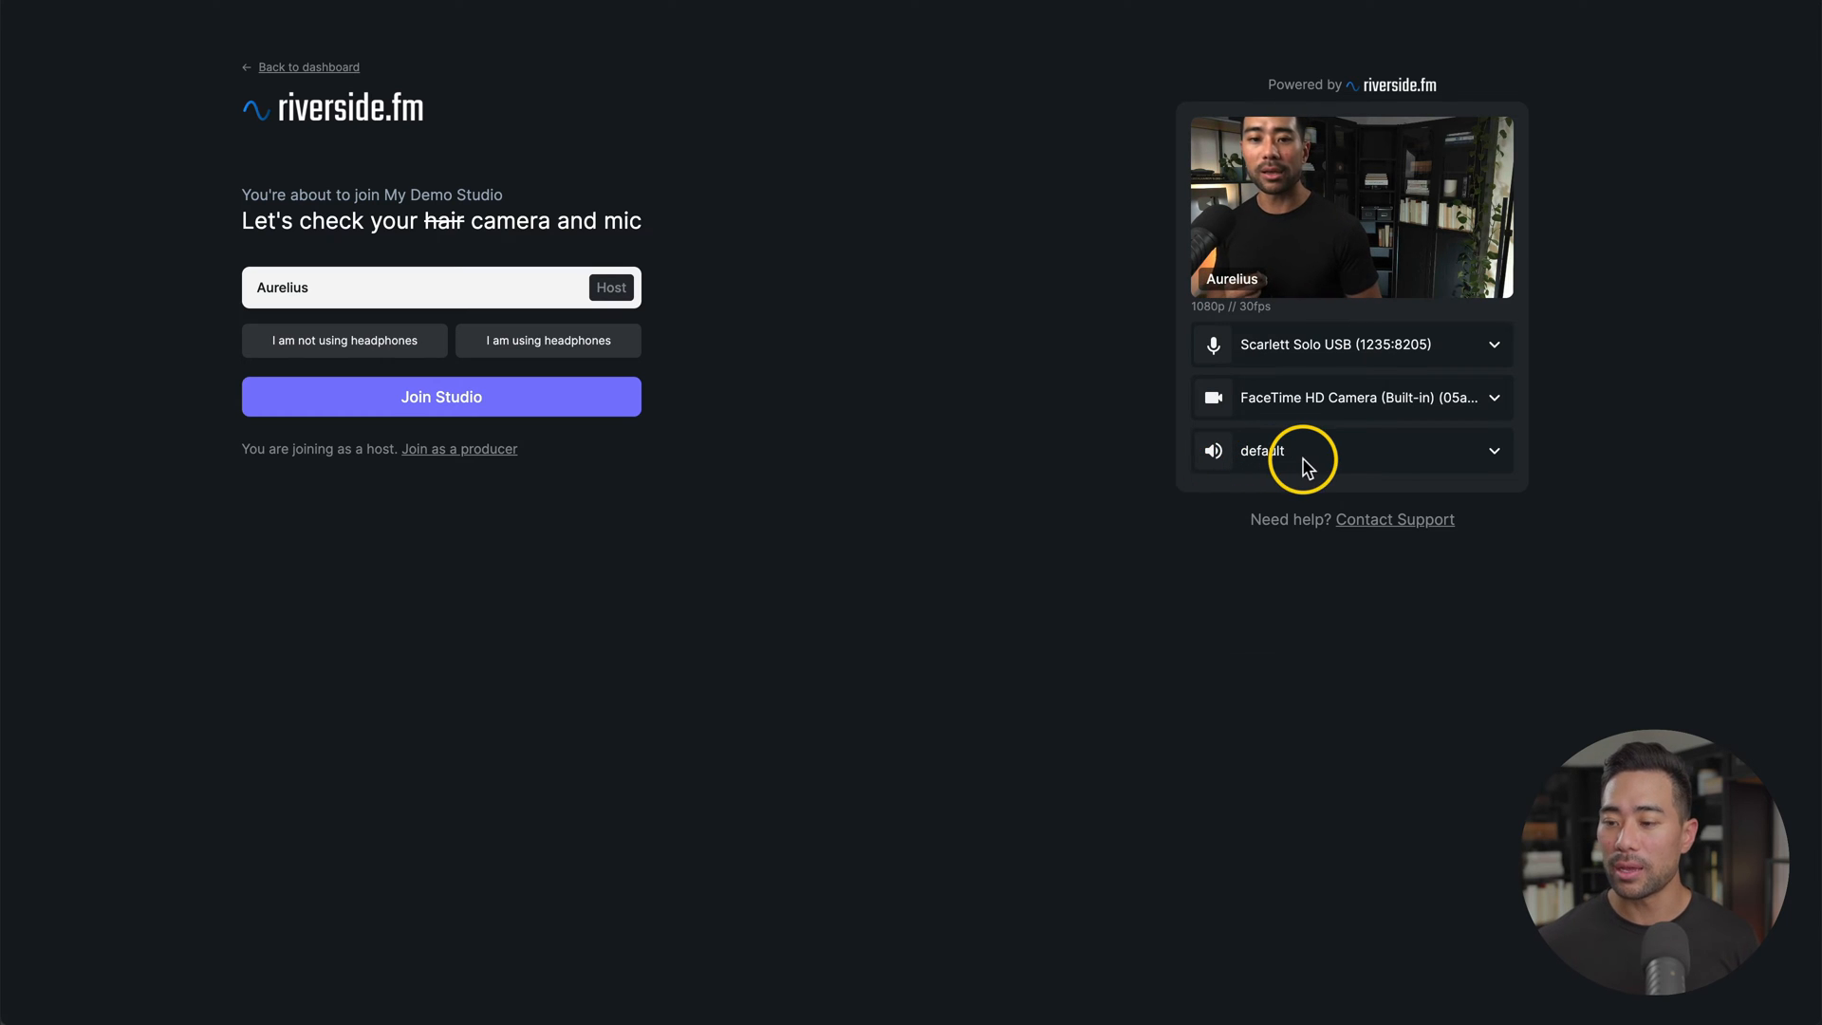
Set output to External Headphones (Built-in) and confirm headphones are in use.
{"action": "left_click", "coordinate": [1347, 452]}
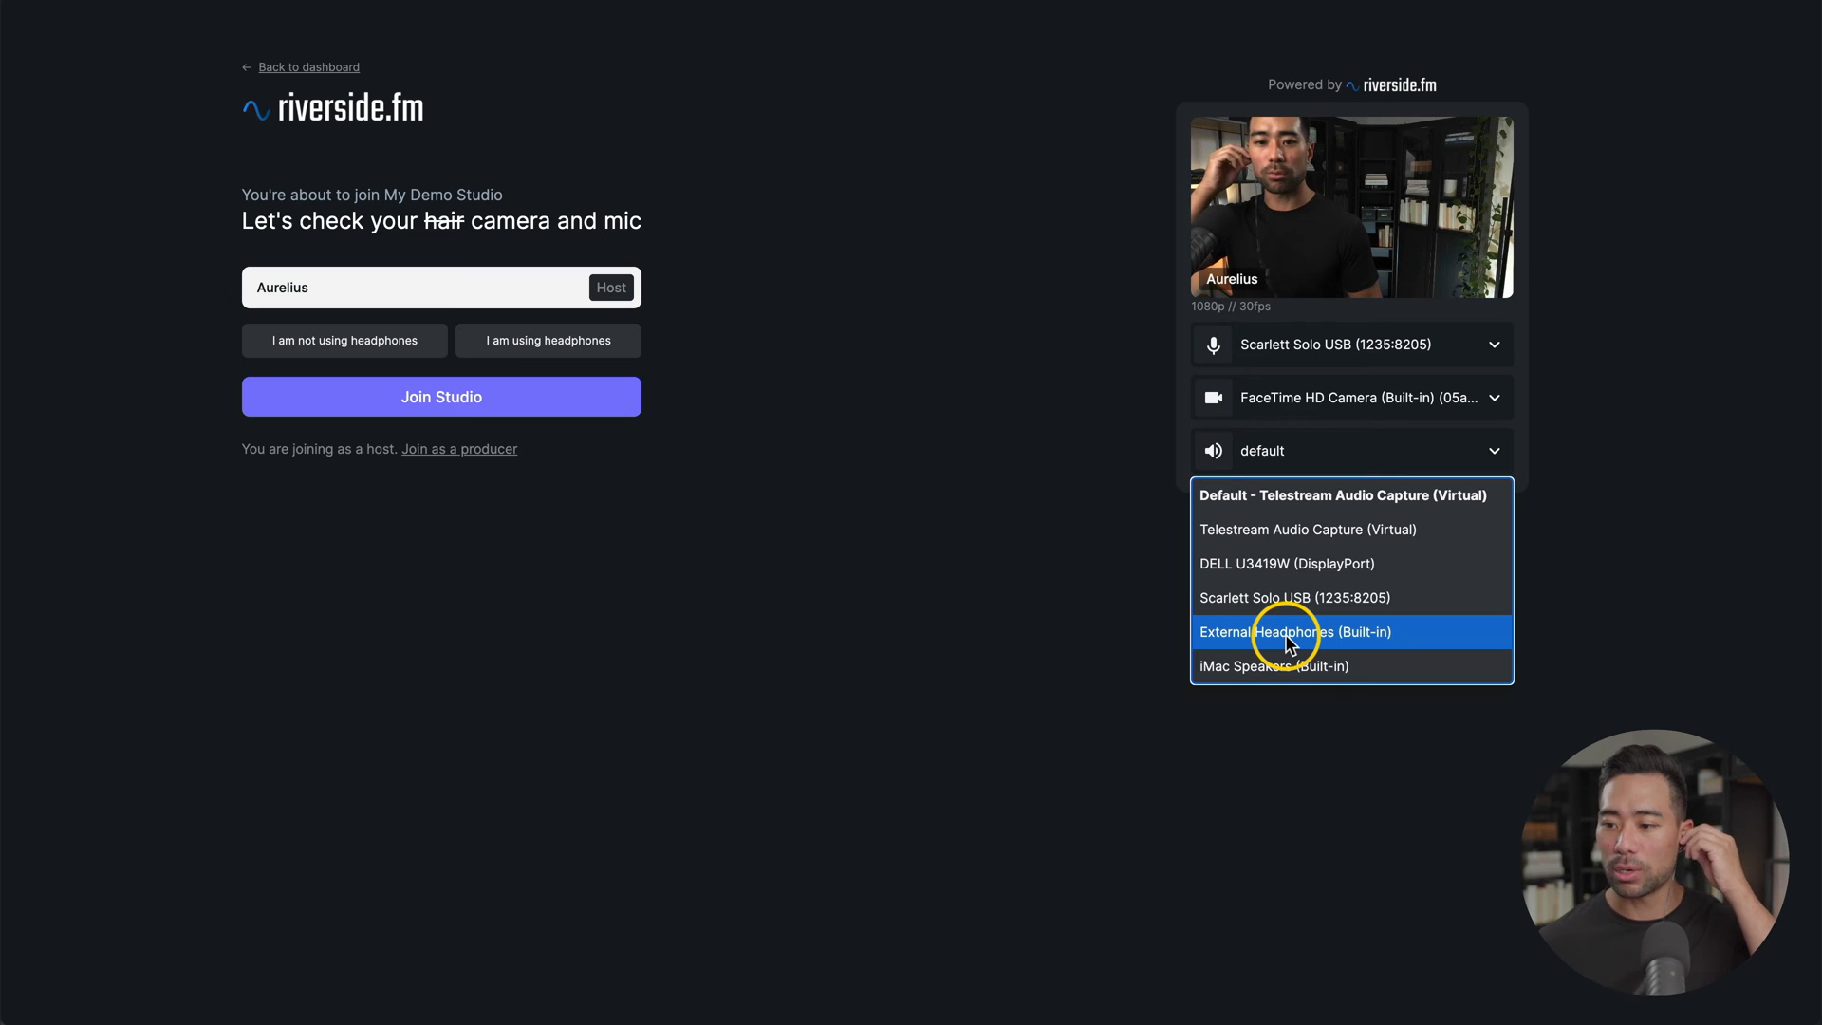
{"action": "left_click", "coordinate": [1296, 630]}
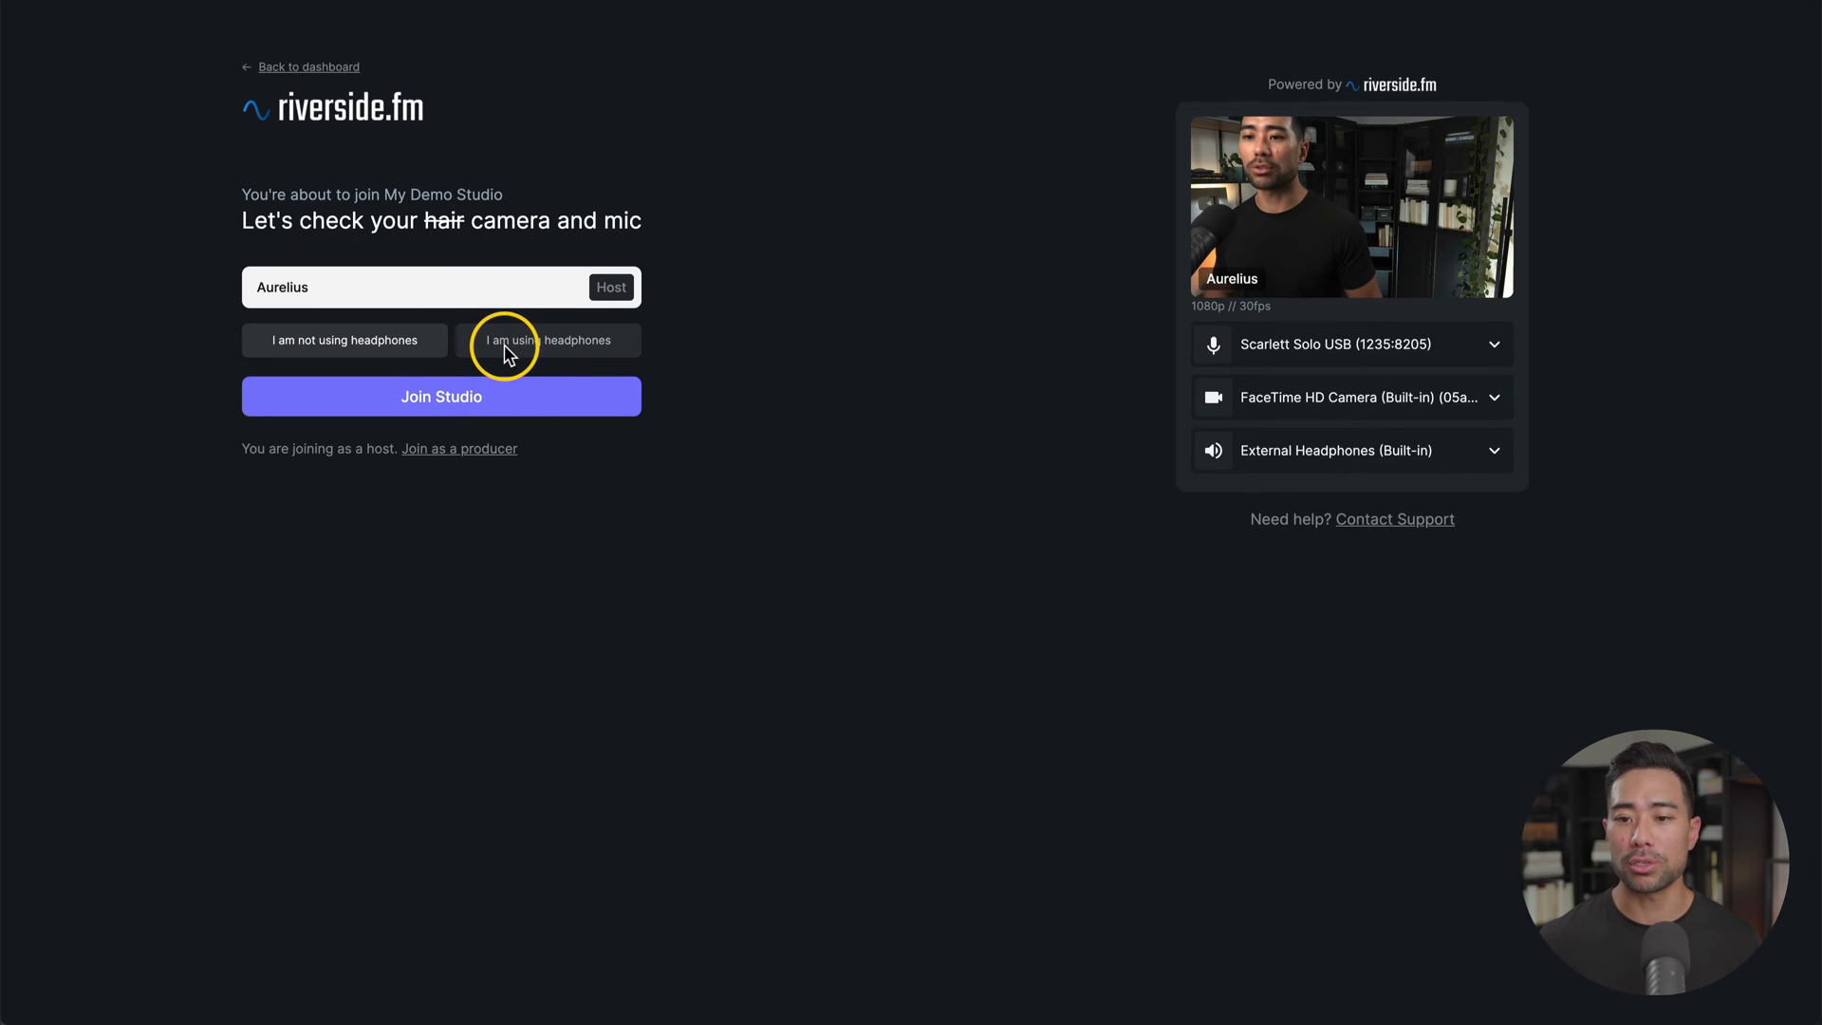
{"action": "left_click", "coordinate": [546, 340]}
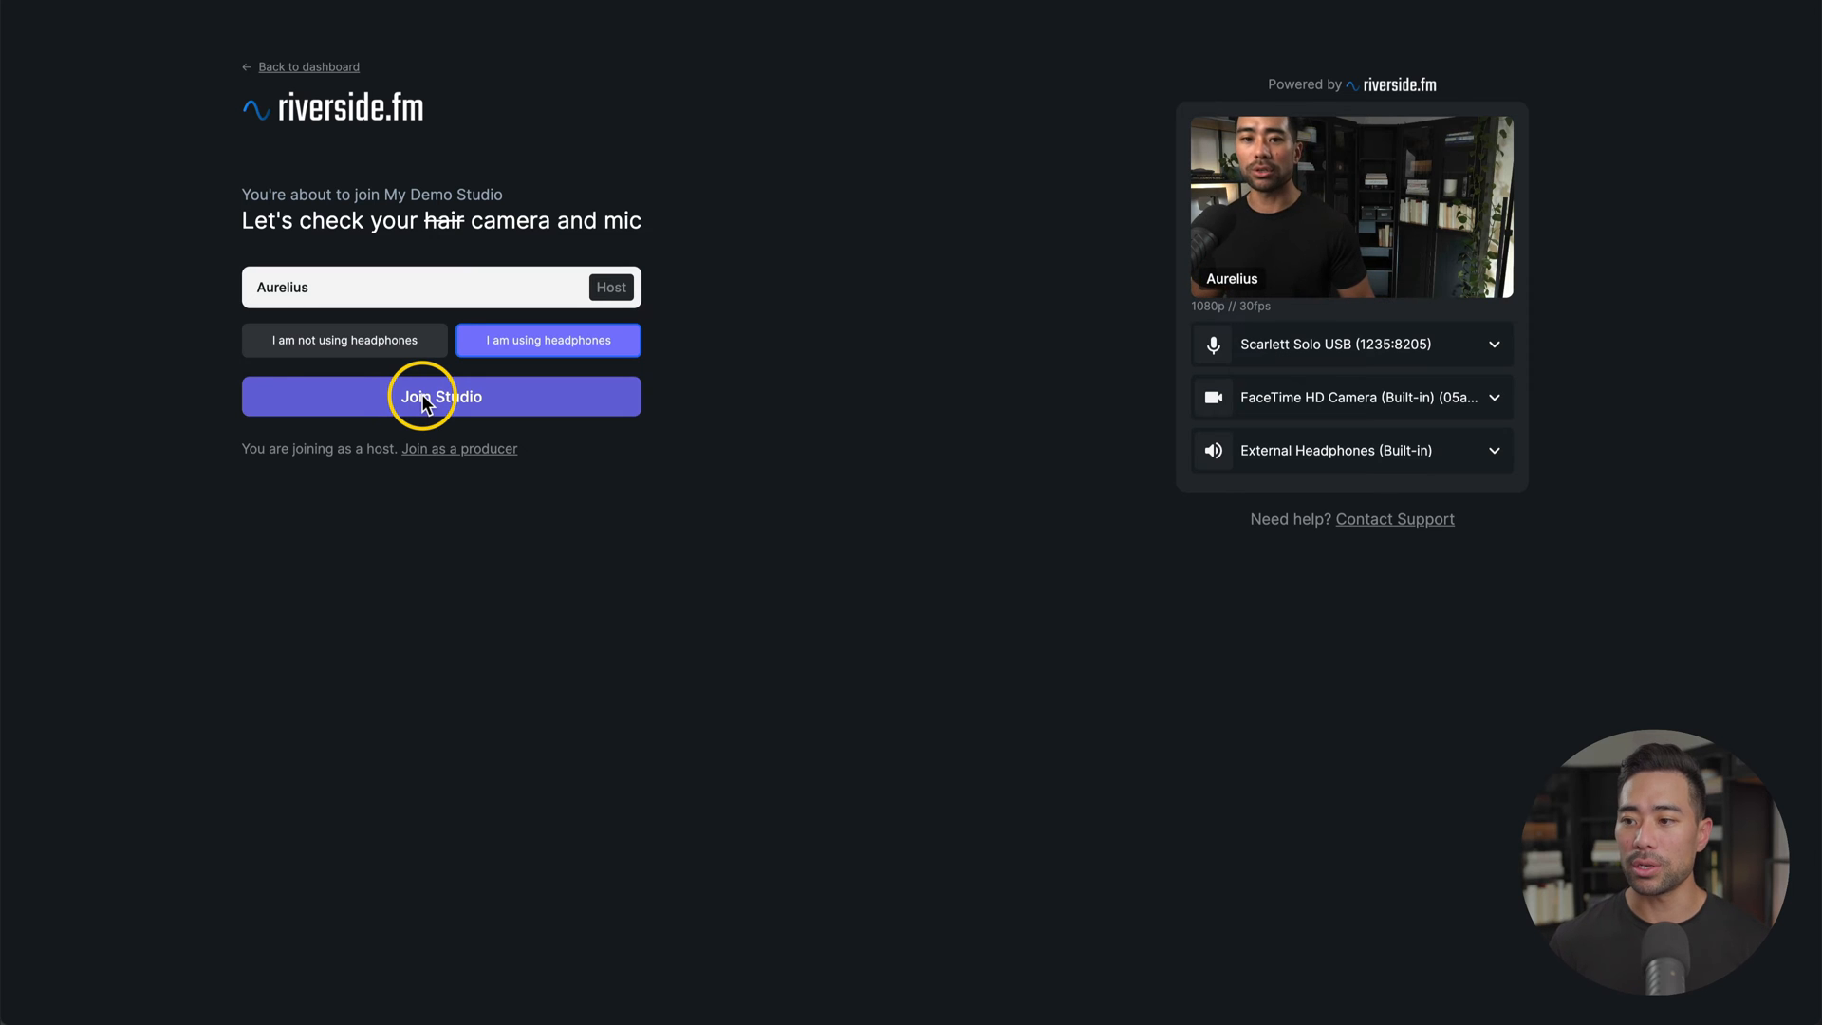
Join My Demo Studio as host, checking the guest invite options and microphone list.
{"action": "left_click", "coordinate": [440, 397]}
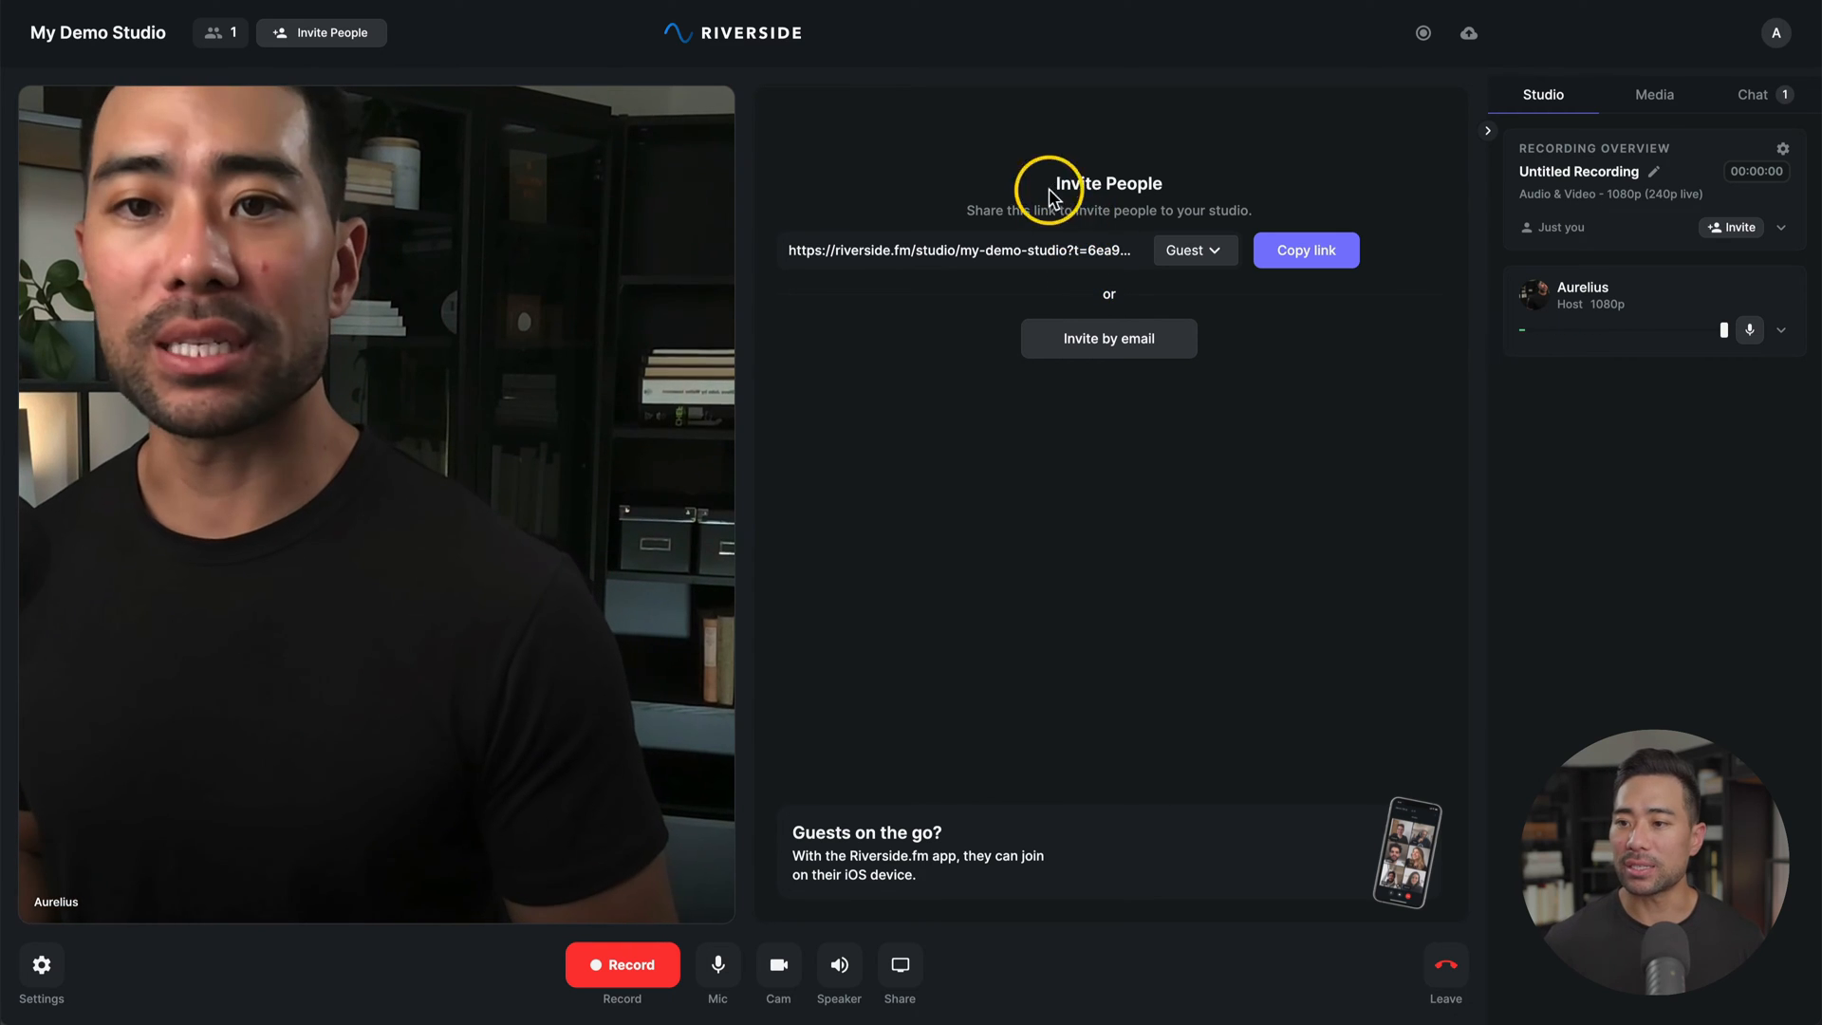
{"action": "mouse_move", "coordinate": [1033, 258]}
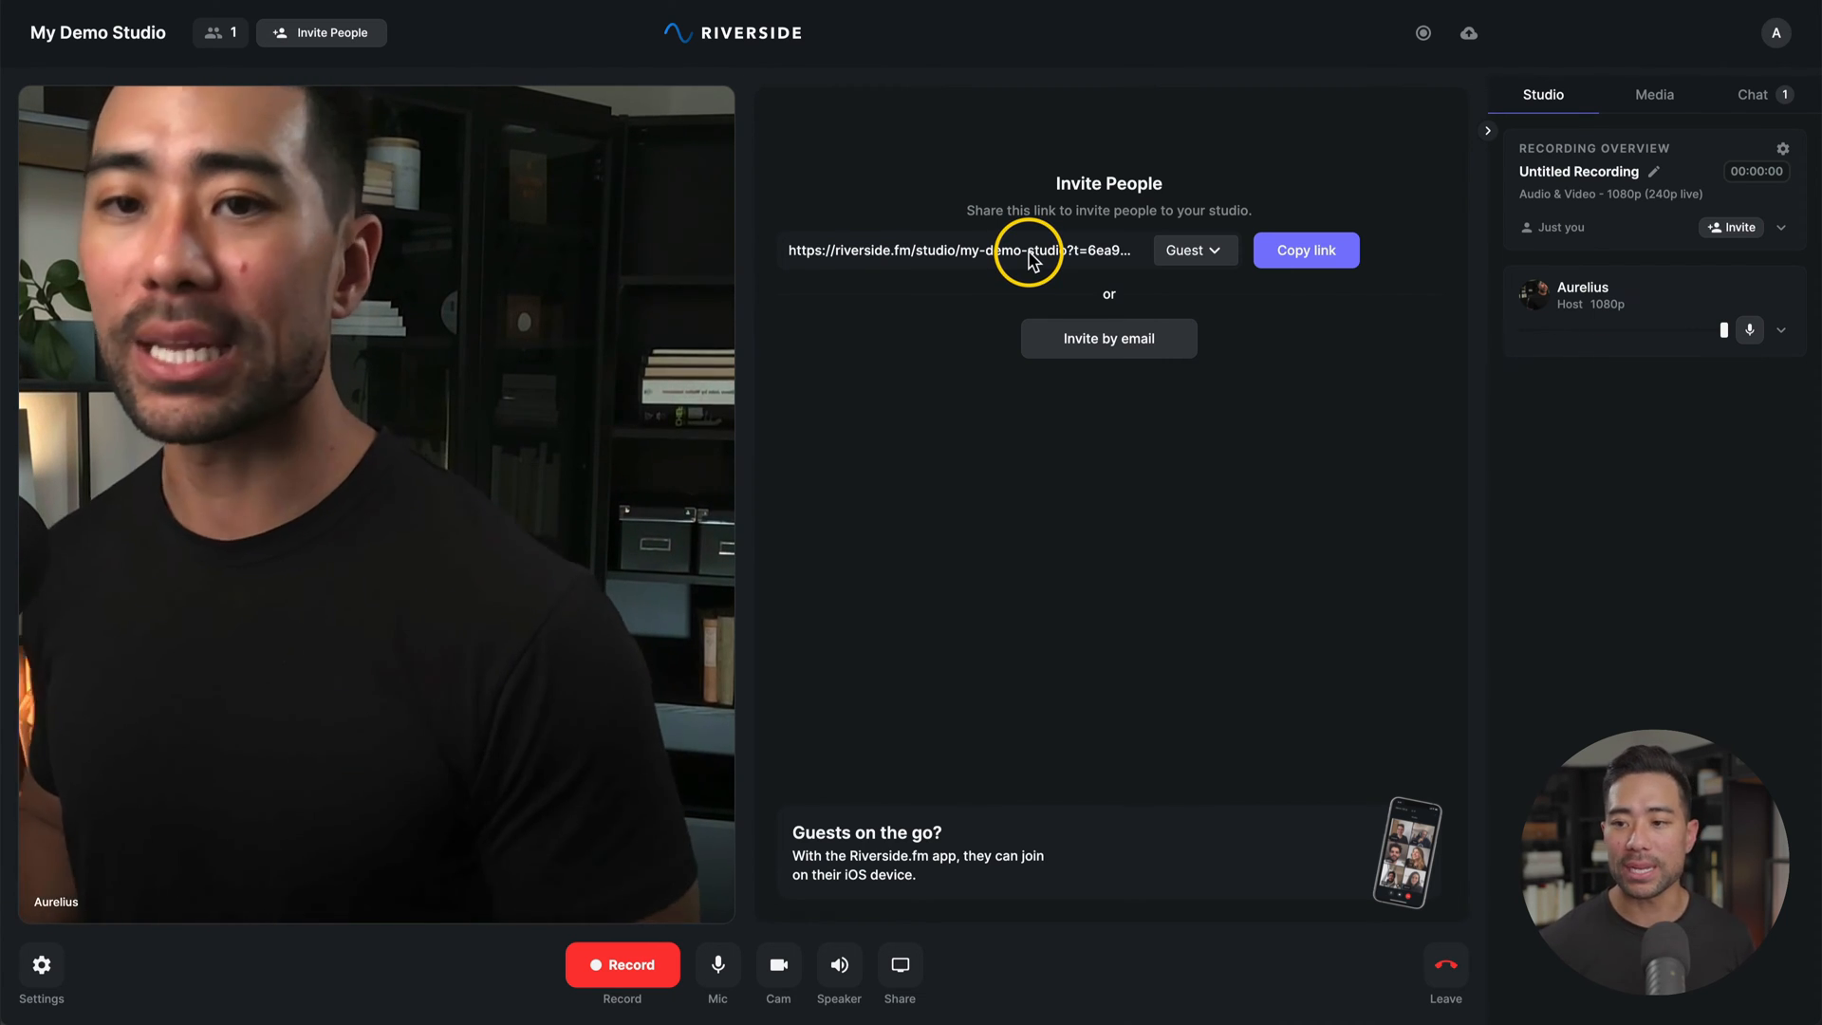
{"action": "left_click", "coordinate": [1305, 250]}
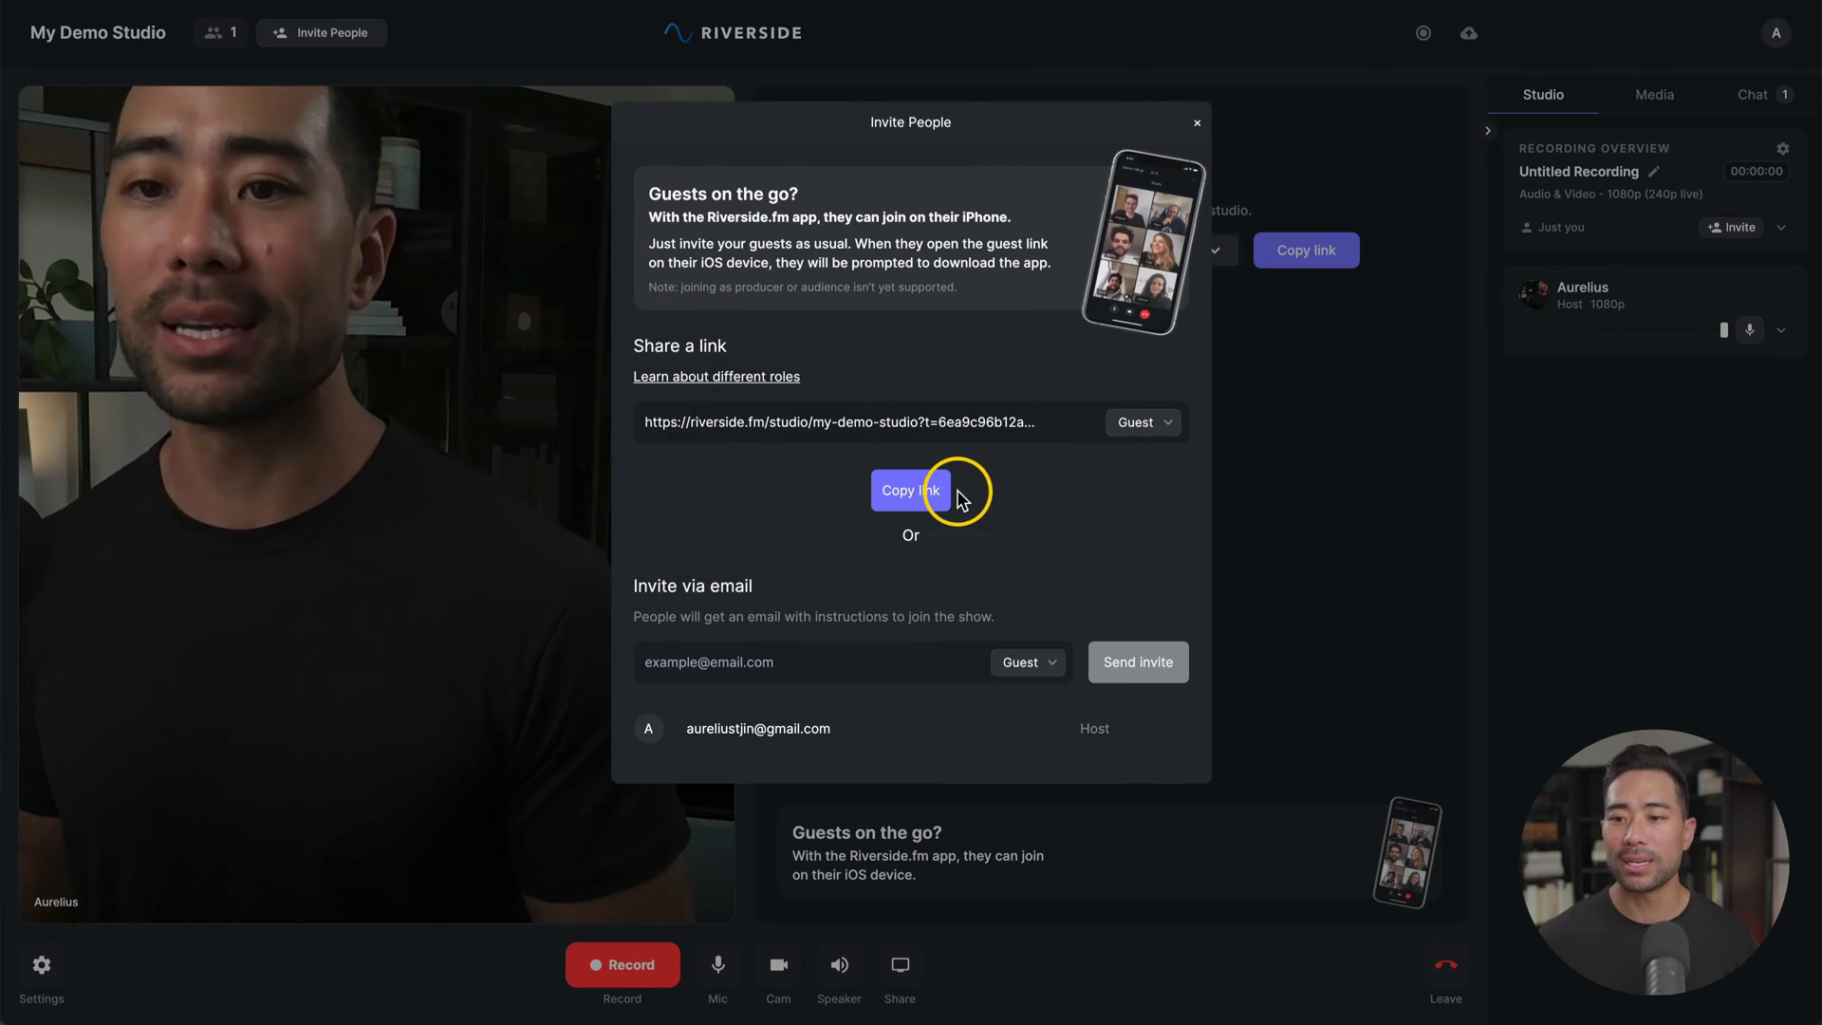
{"action": "mouse_move", "coordinate": [1022, 495]}
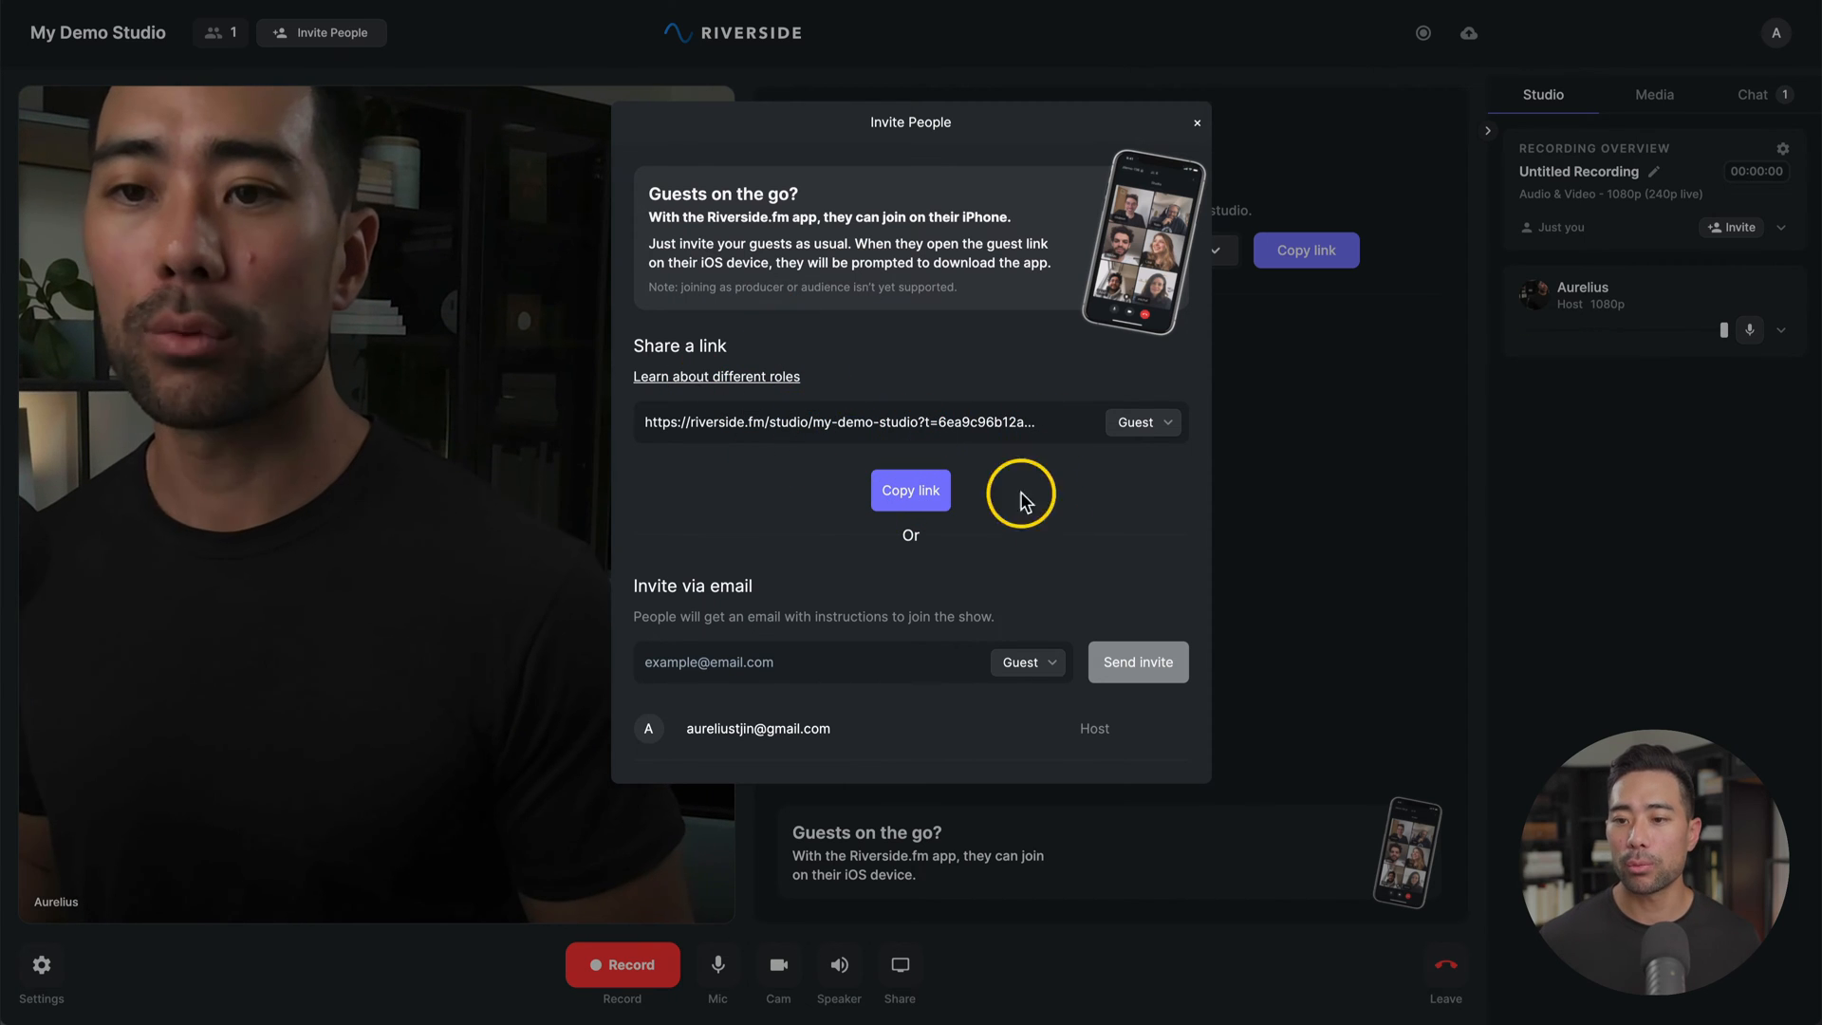
{"action": "left_click", "coordinate": [1195, 121]}
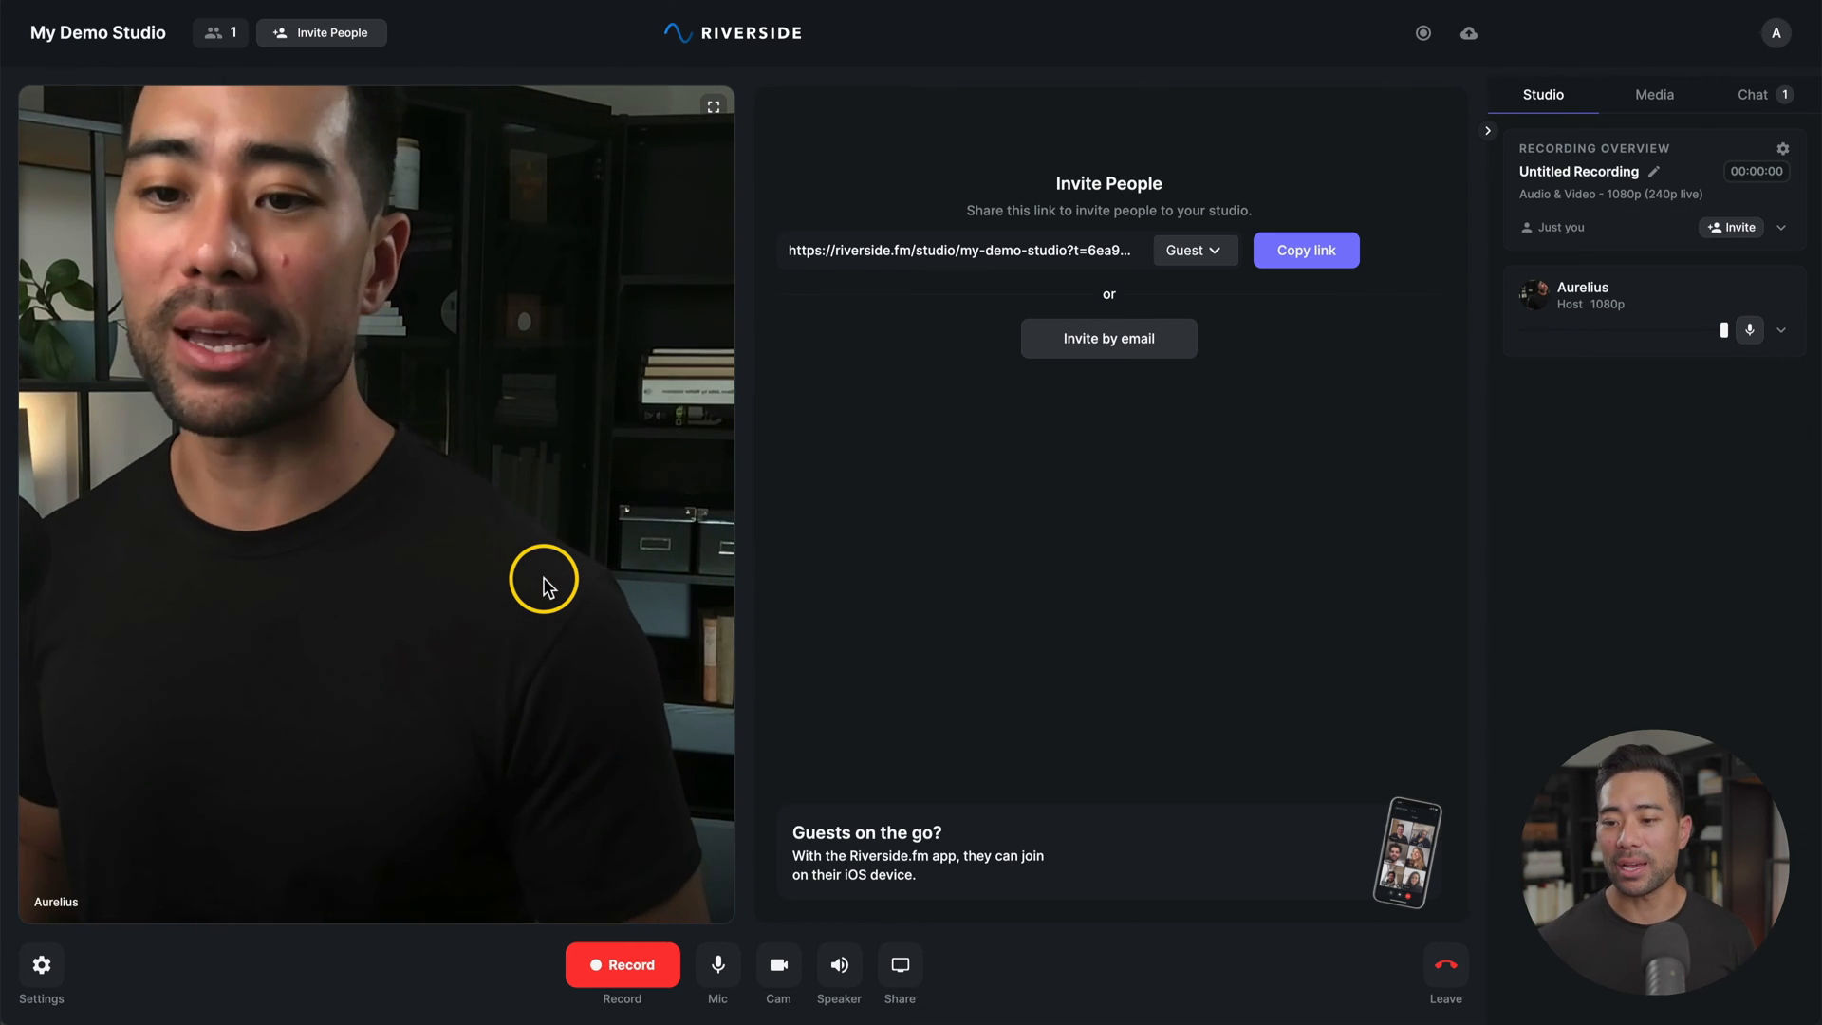
{"action": "mouse_move", "coordinate": [1038, 677]}
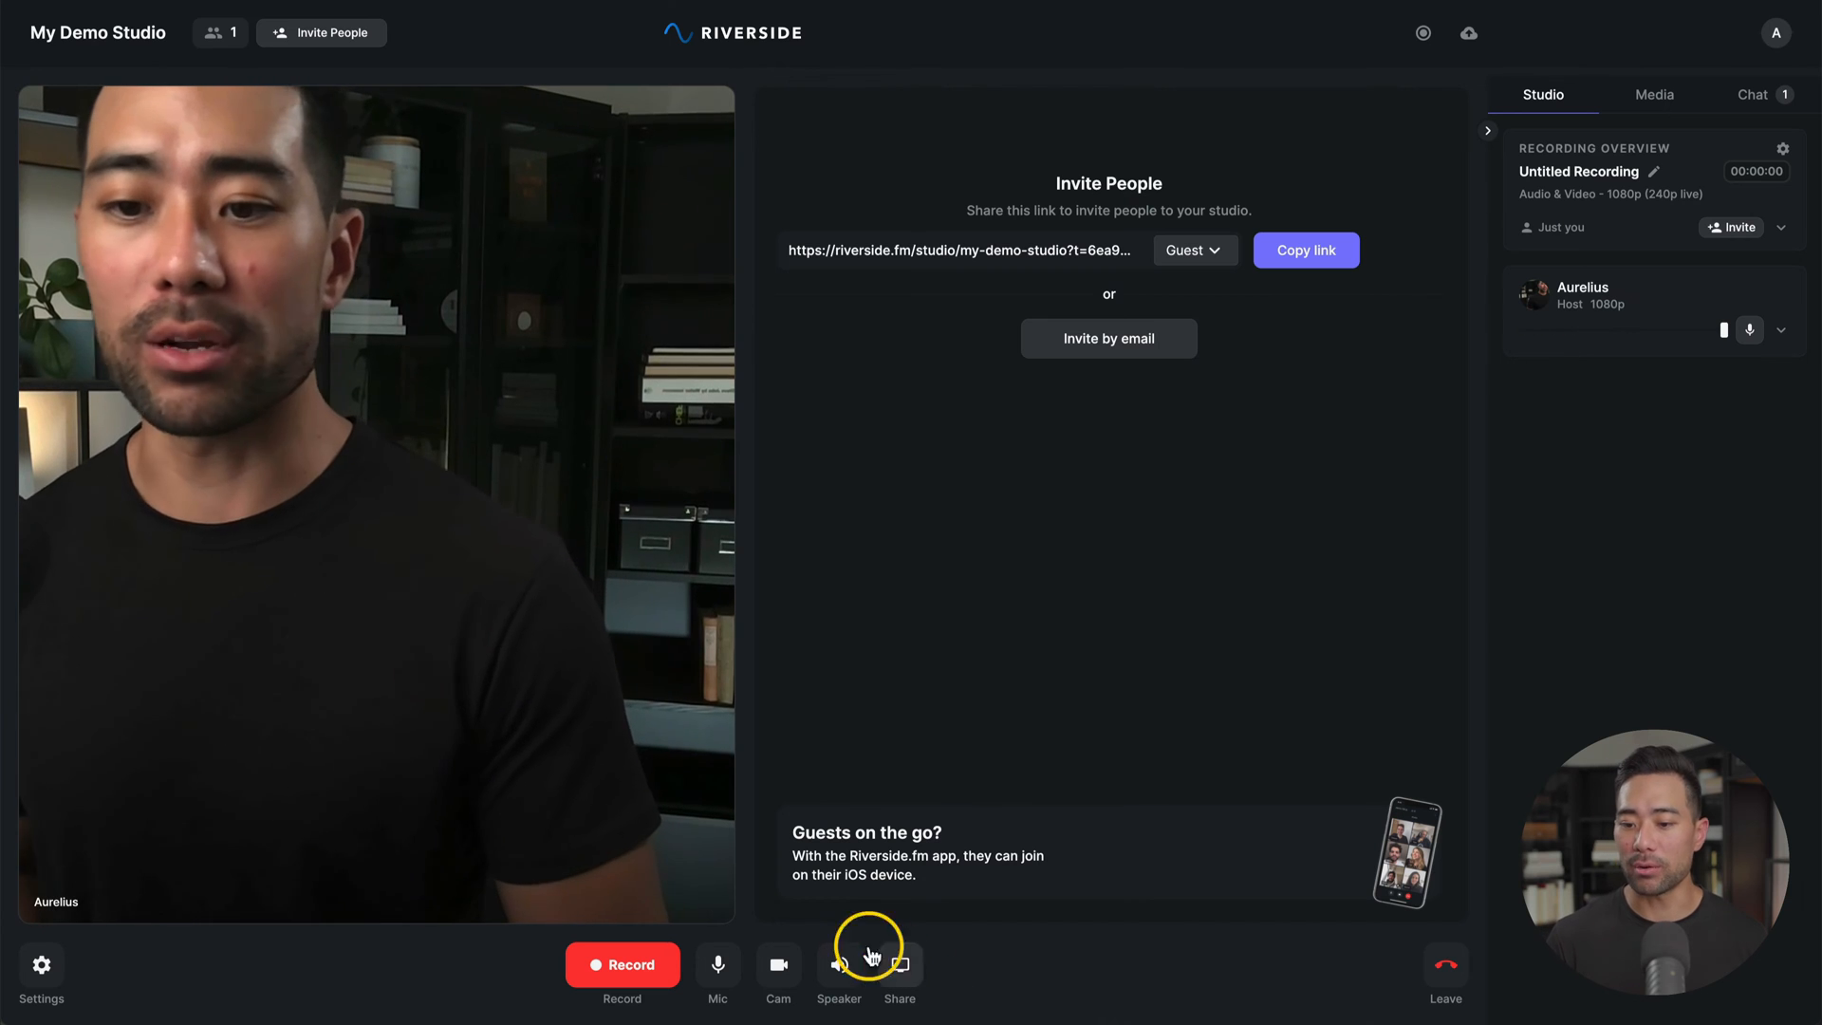
{"action": "left_click", "coordinate": [717, 963]}
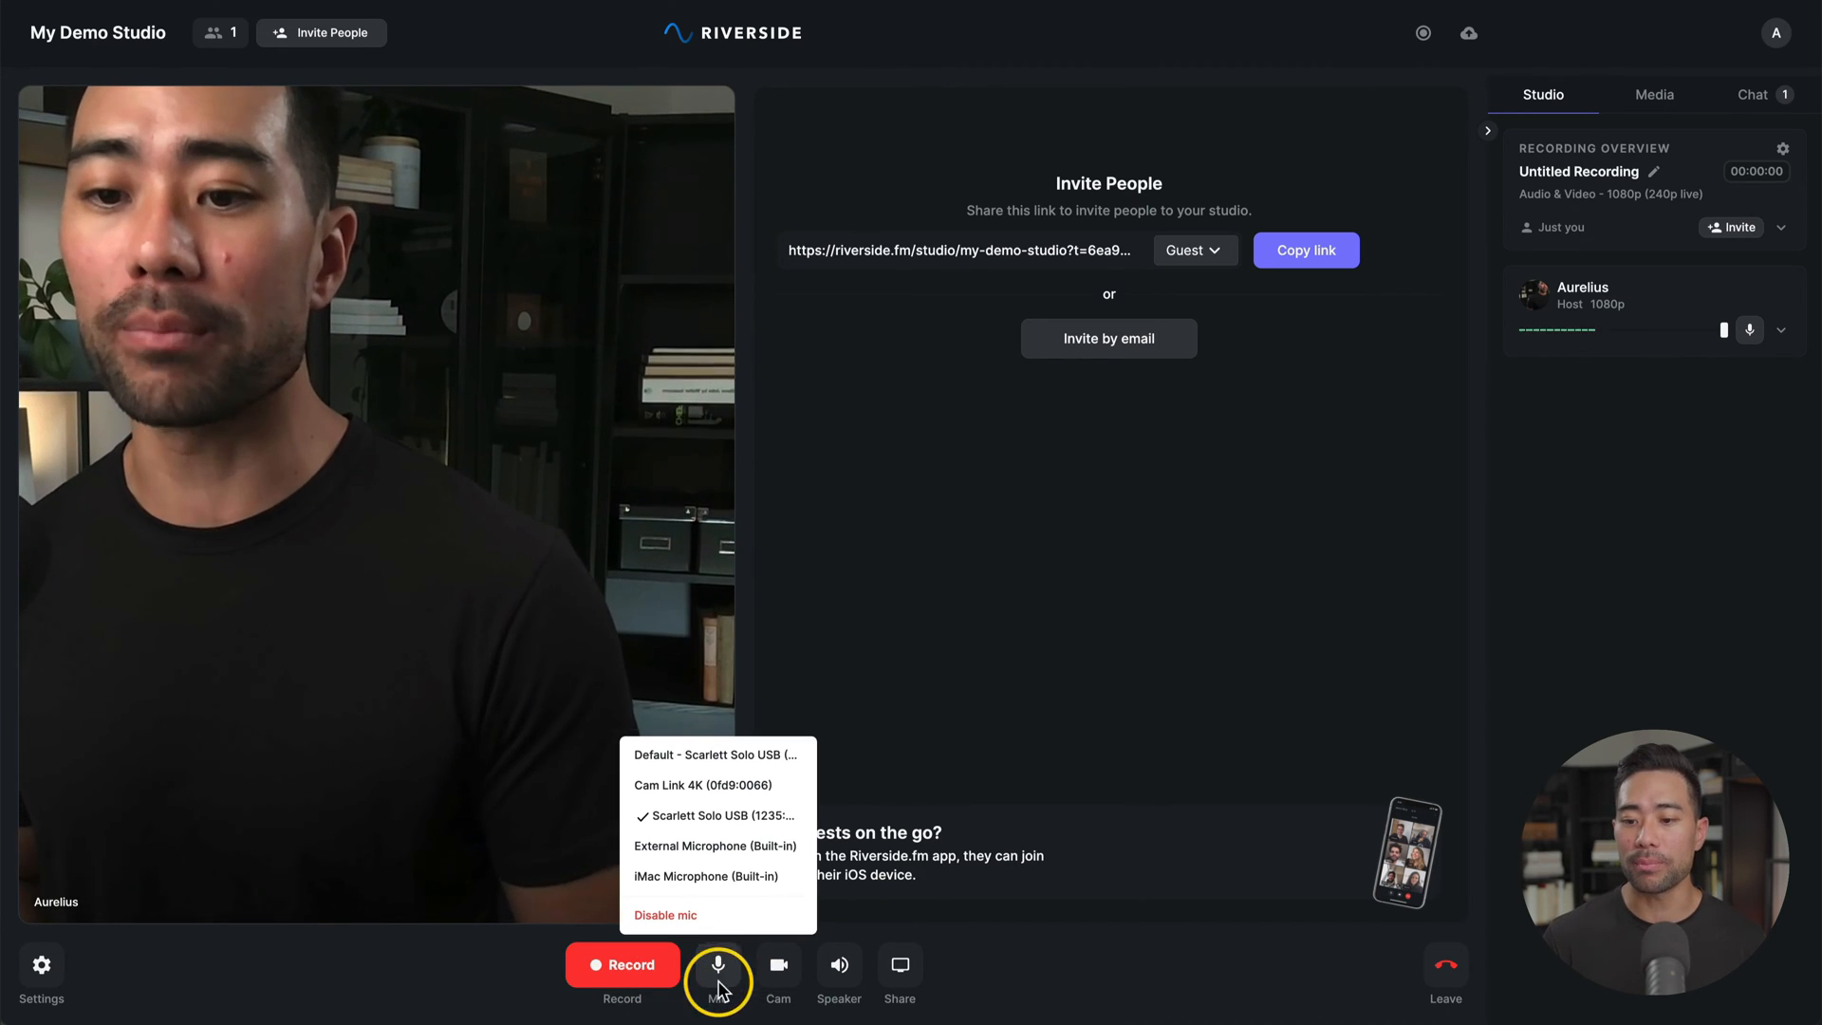
{"action": "left_click", "coordinate": [839, 964]}
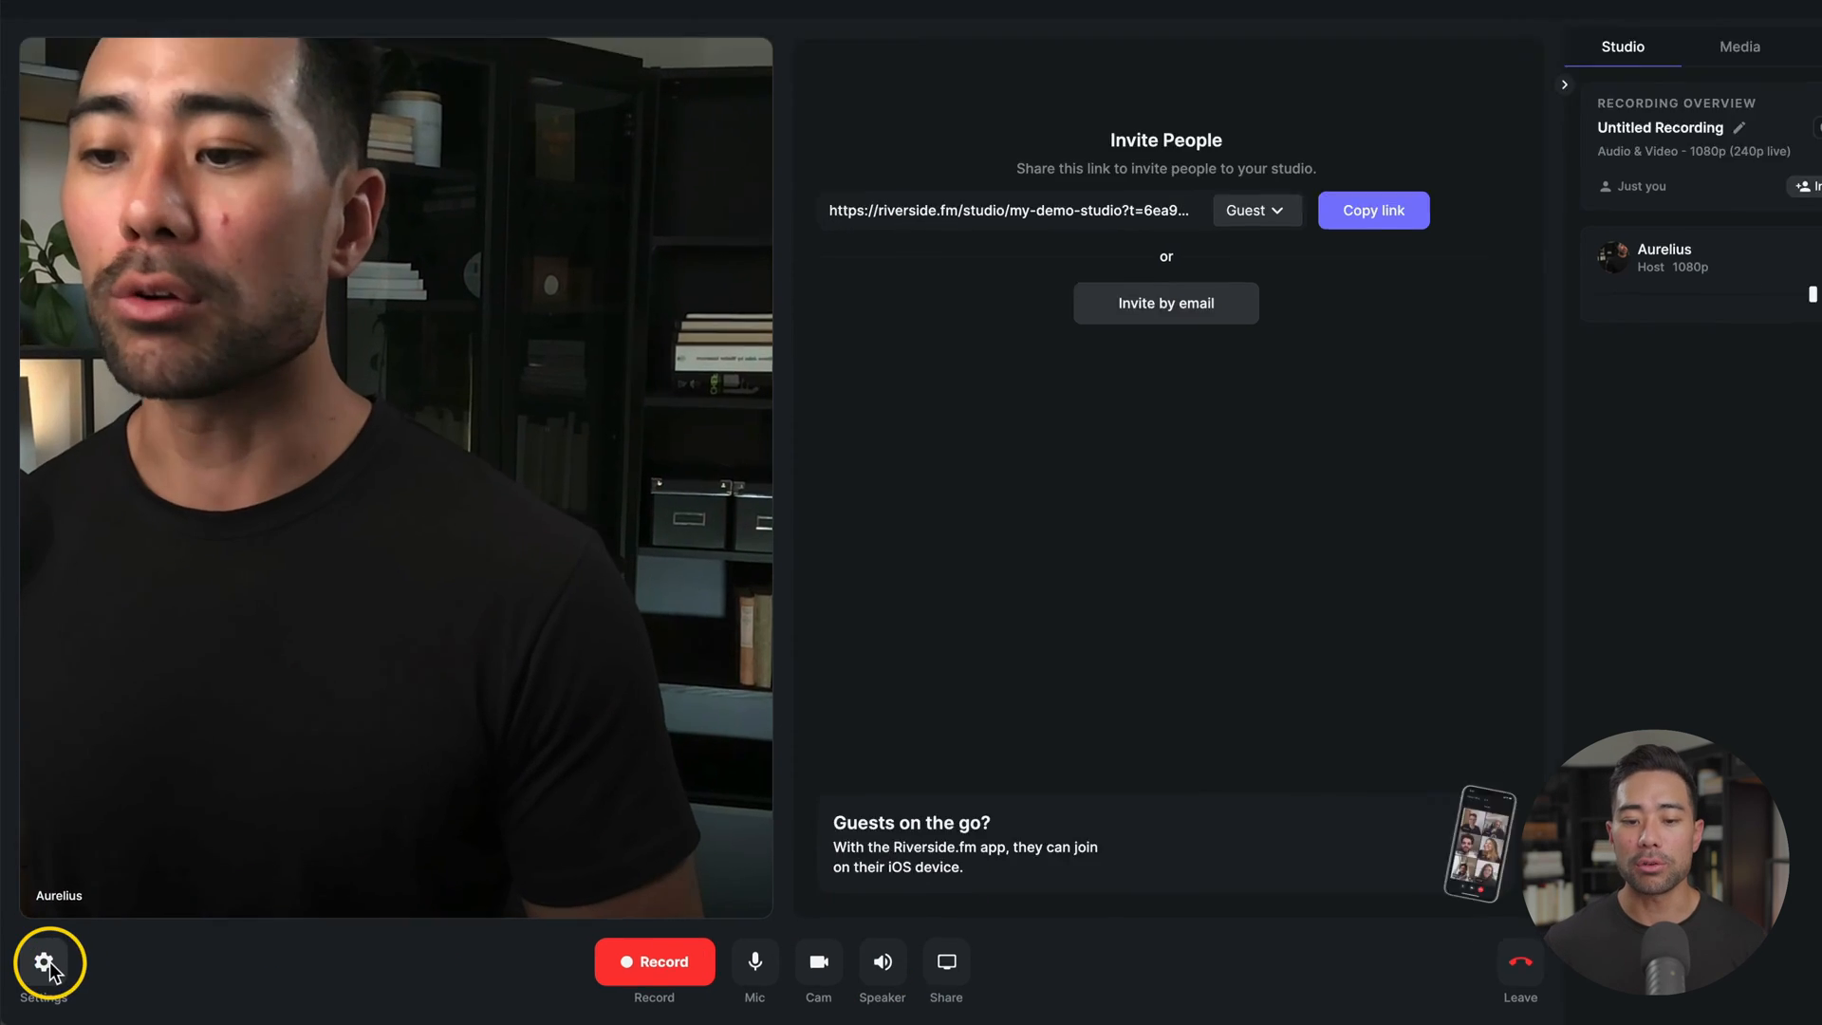
In studio Audio & Video settings, switch Mirror Video off and back on.
{"action": "left_click", "coordinate": [46, 962]}
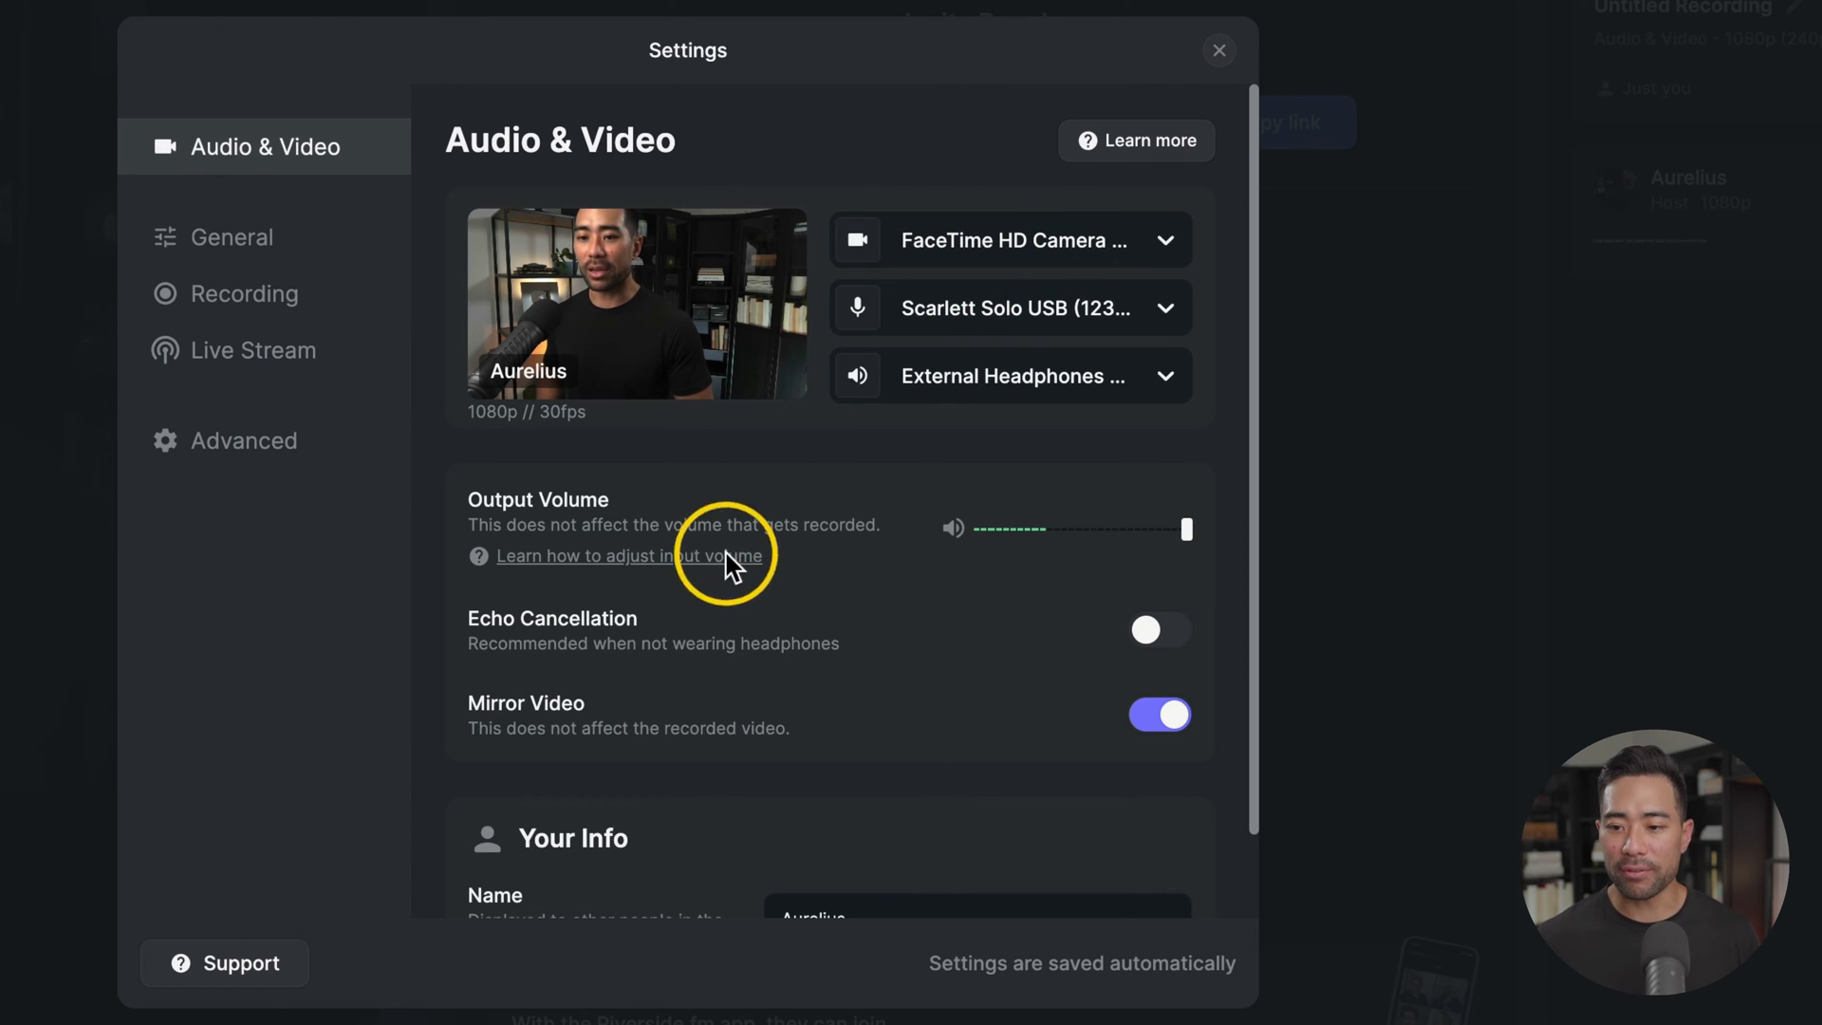
{"action": "mouse_move", "coordinate": [685, 634]}
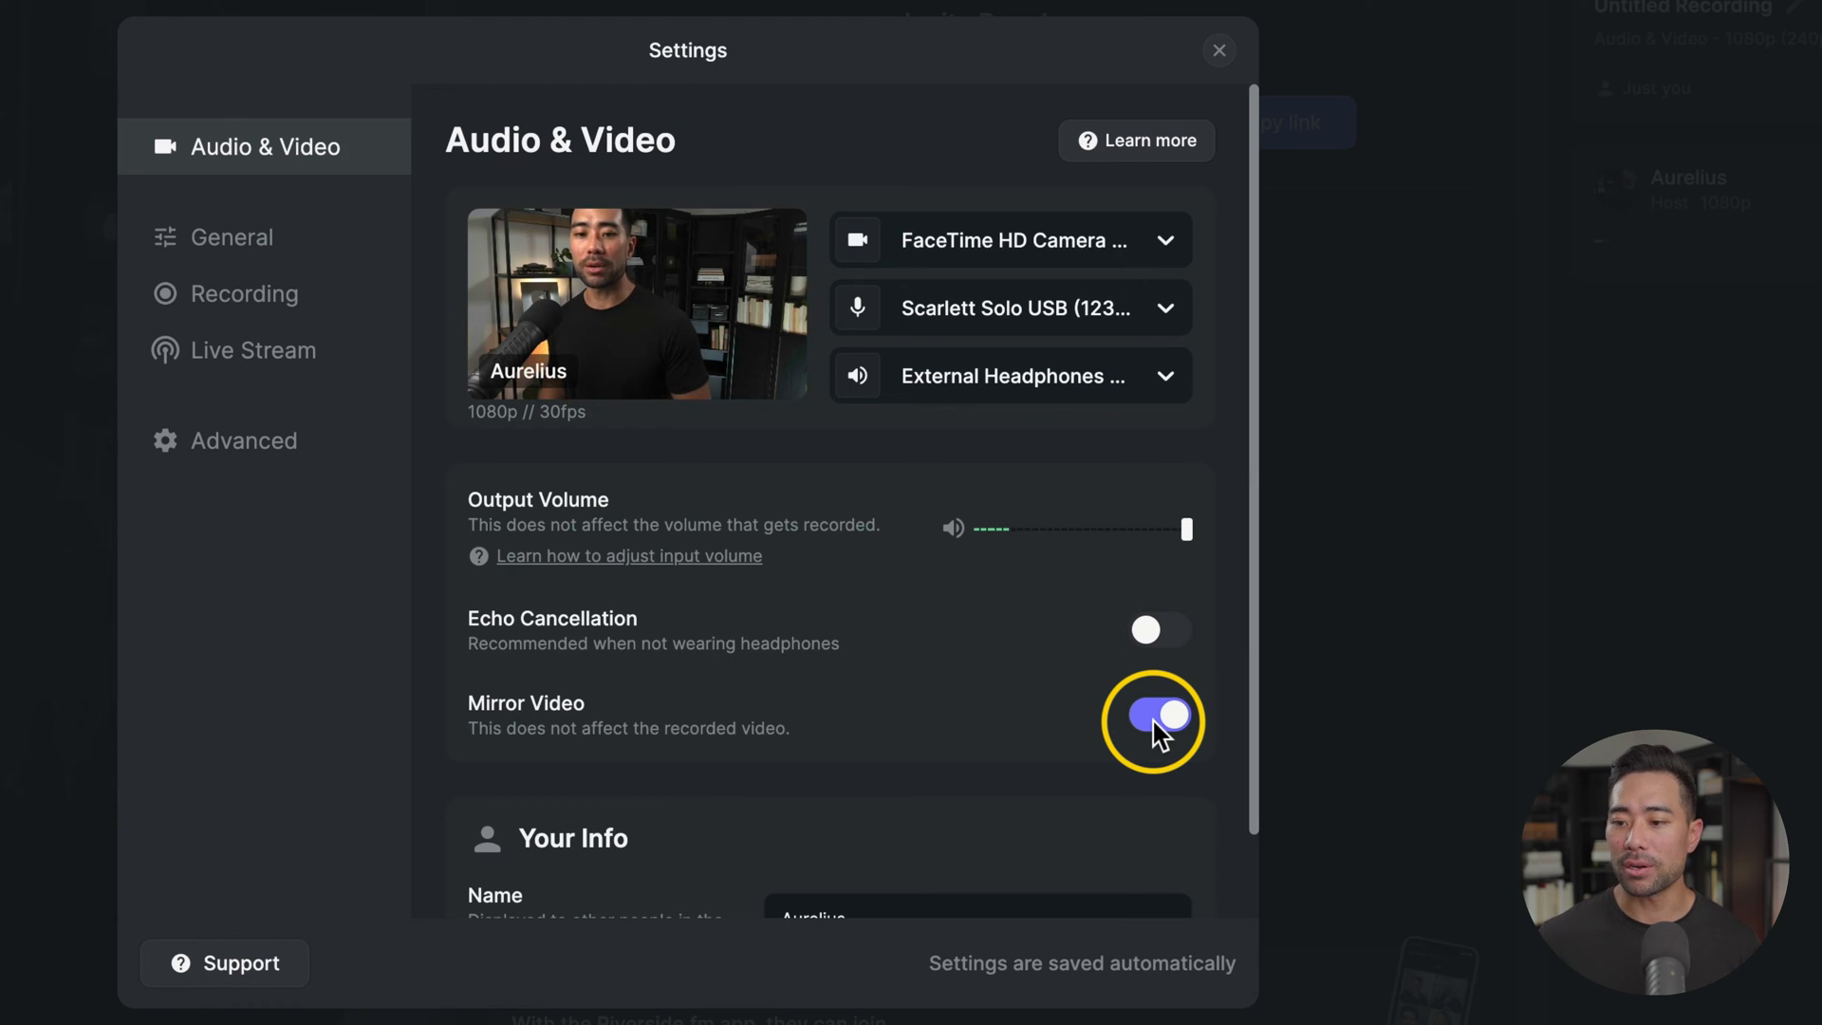
{"action": "left_click", "coordinate": [1151, 717]}
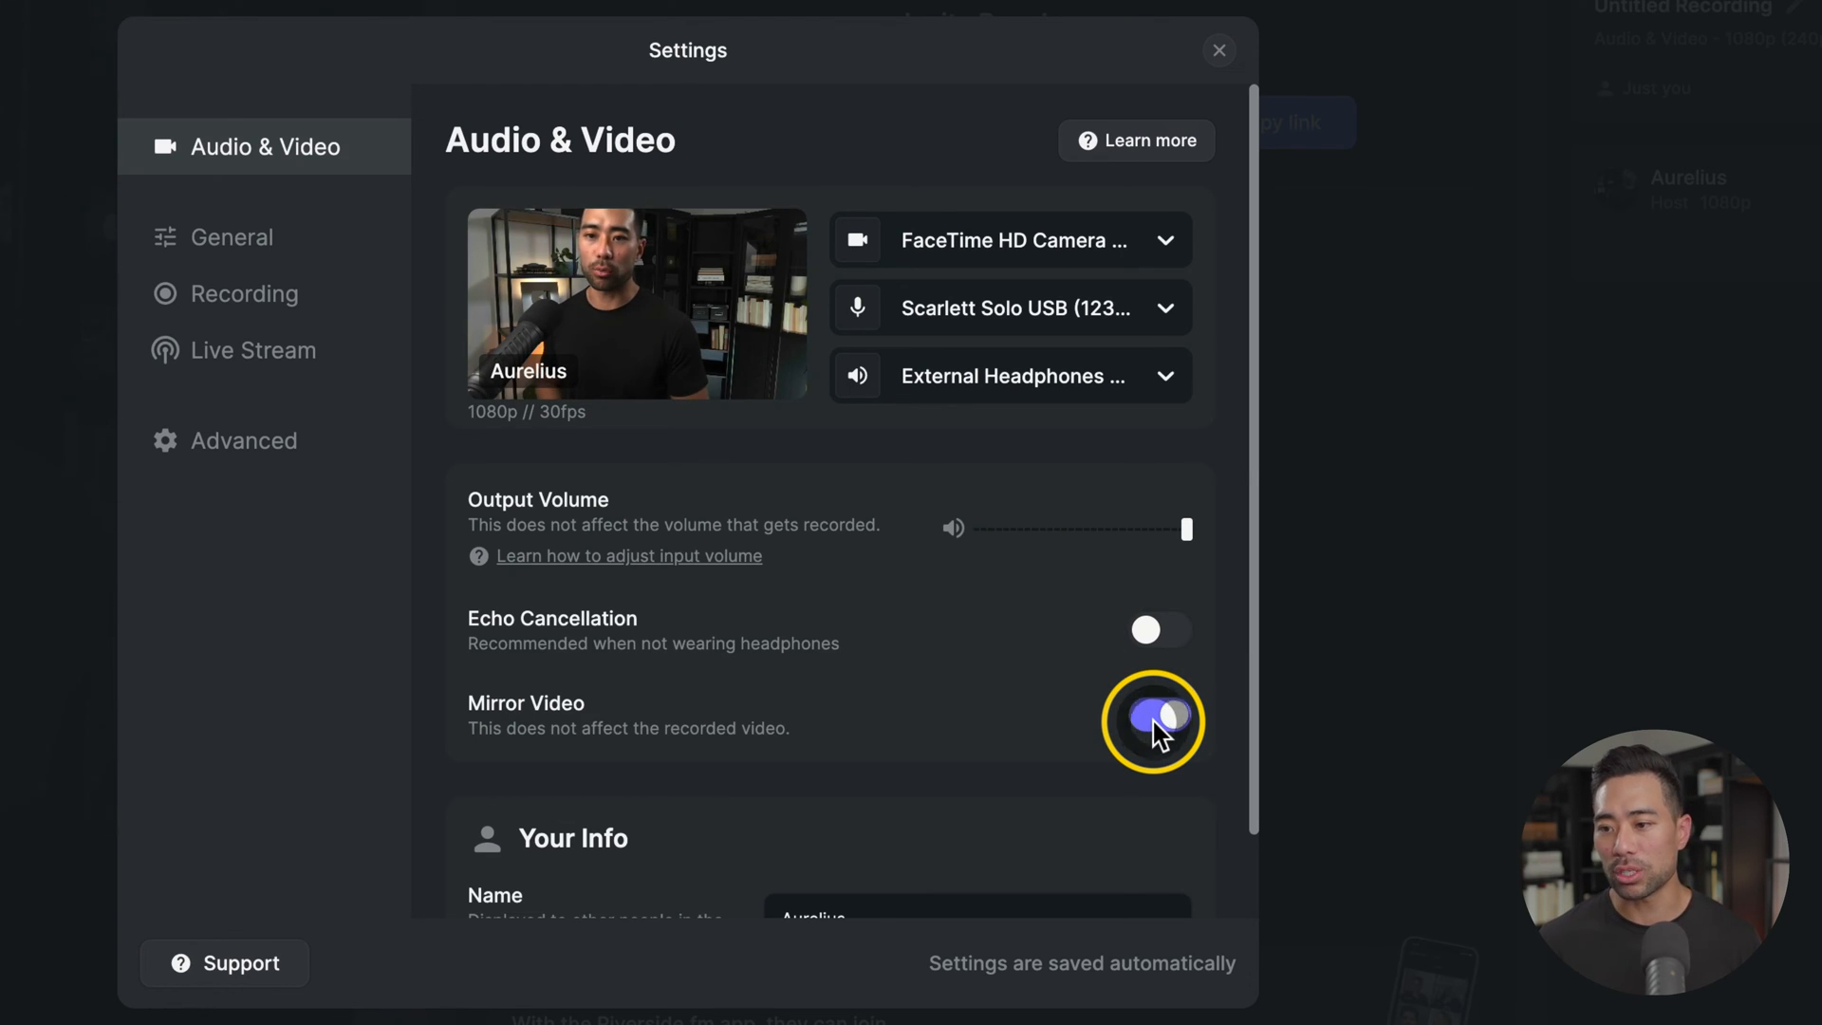
{"action": "left_click", "coordinate": [1151, 719]}
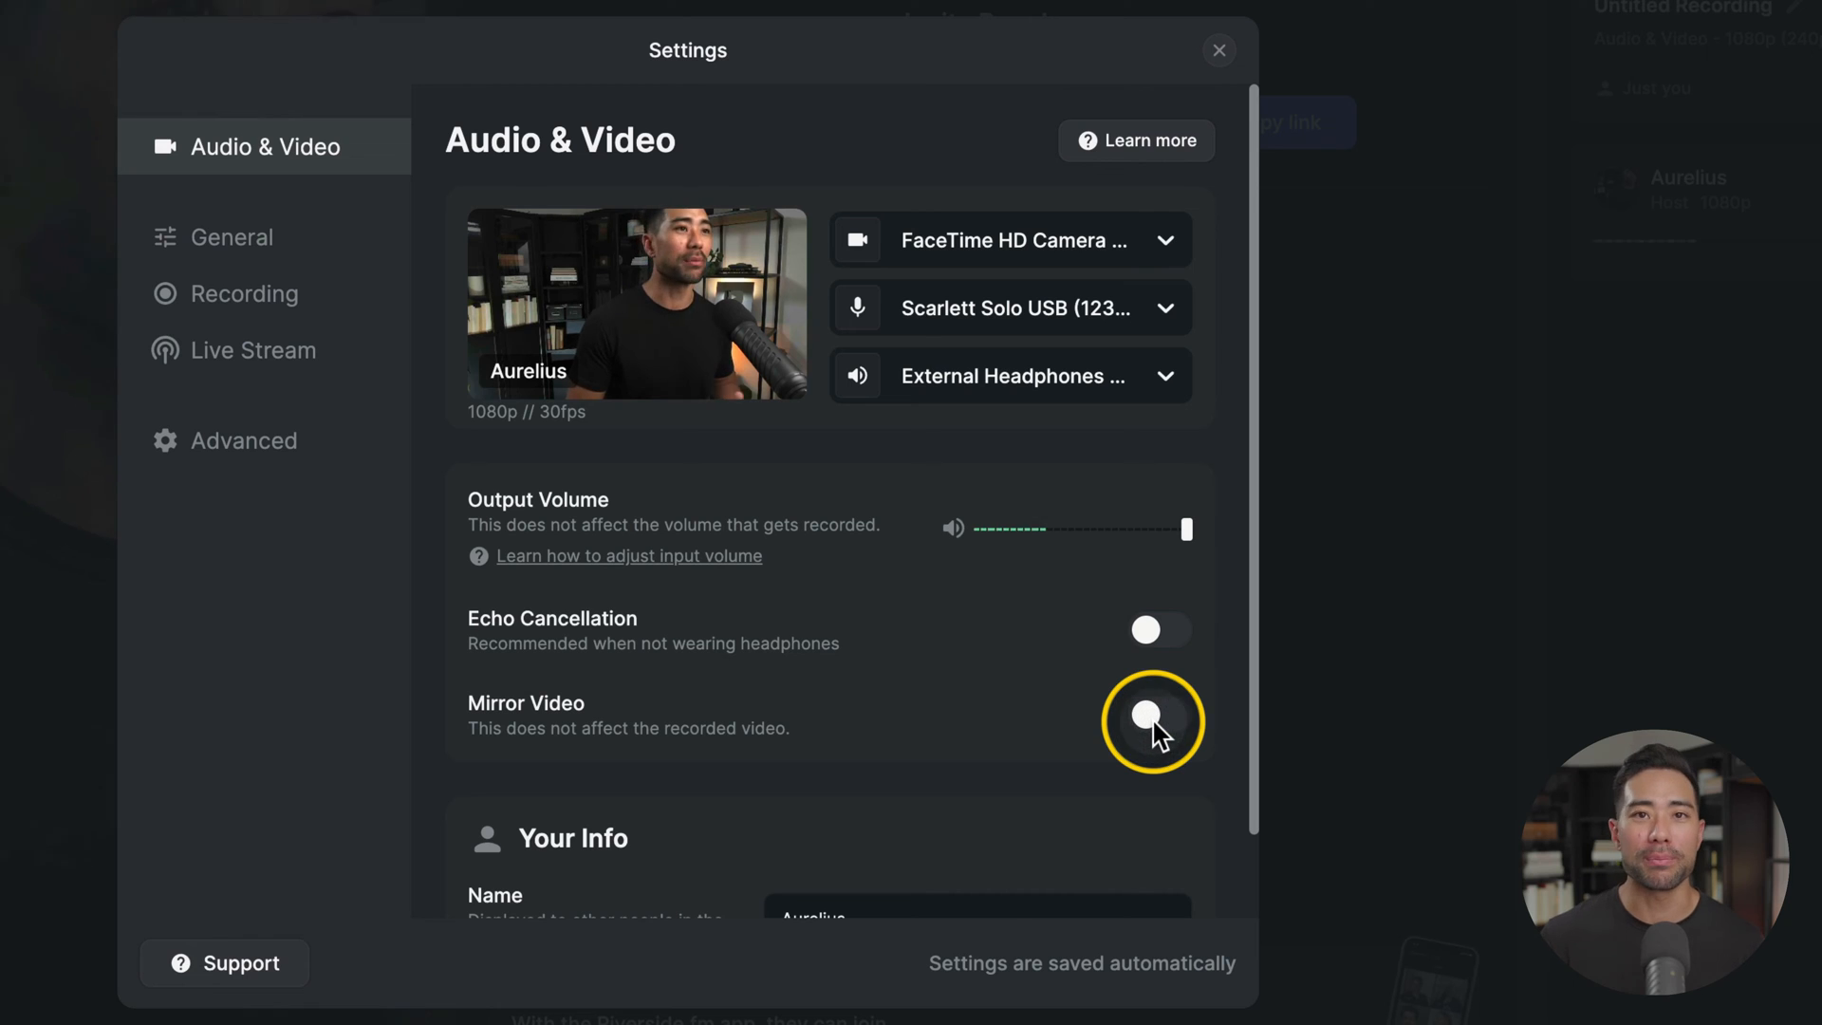
{"action": "left_click", "coordinate": [1152, 718]}
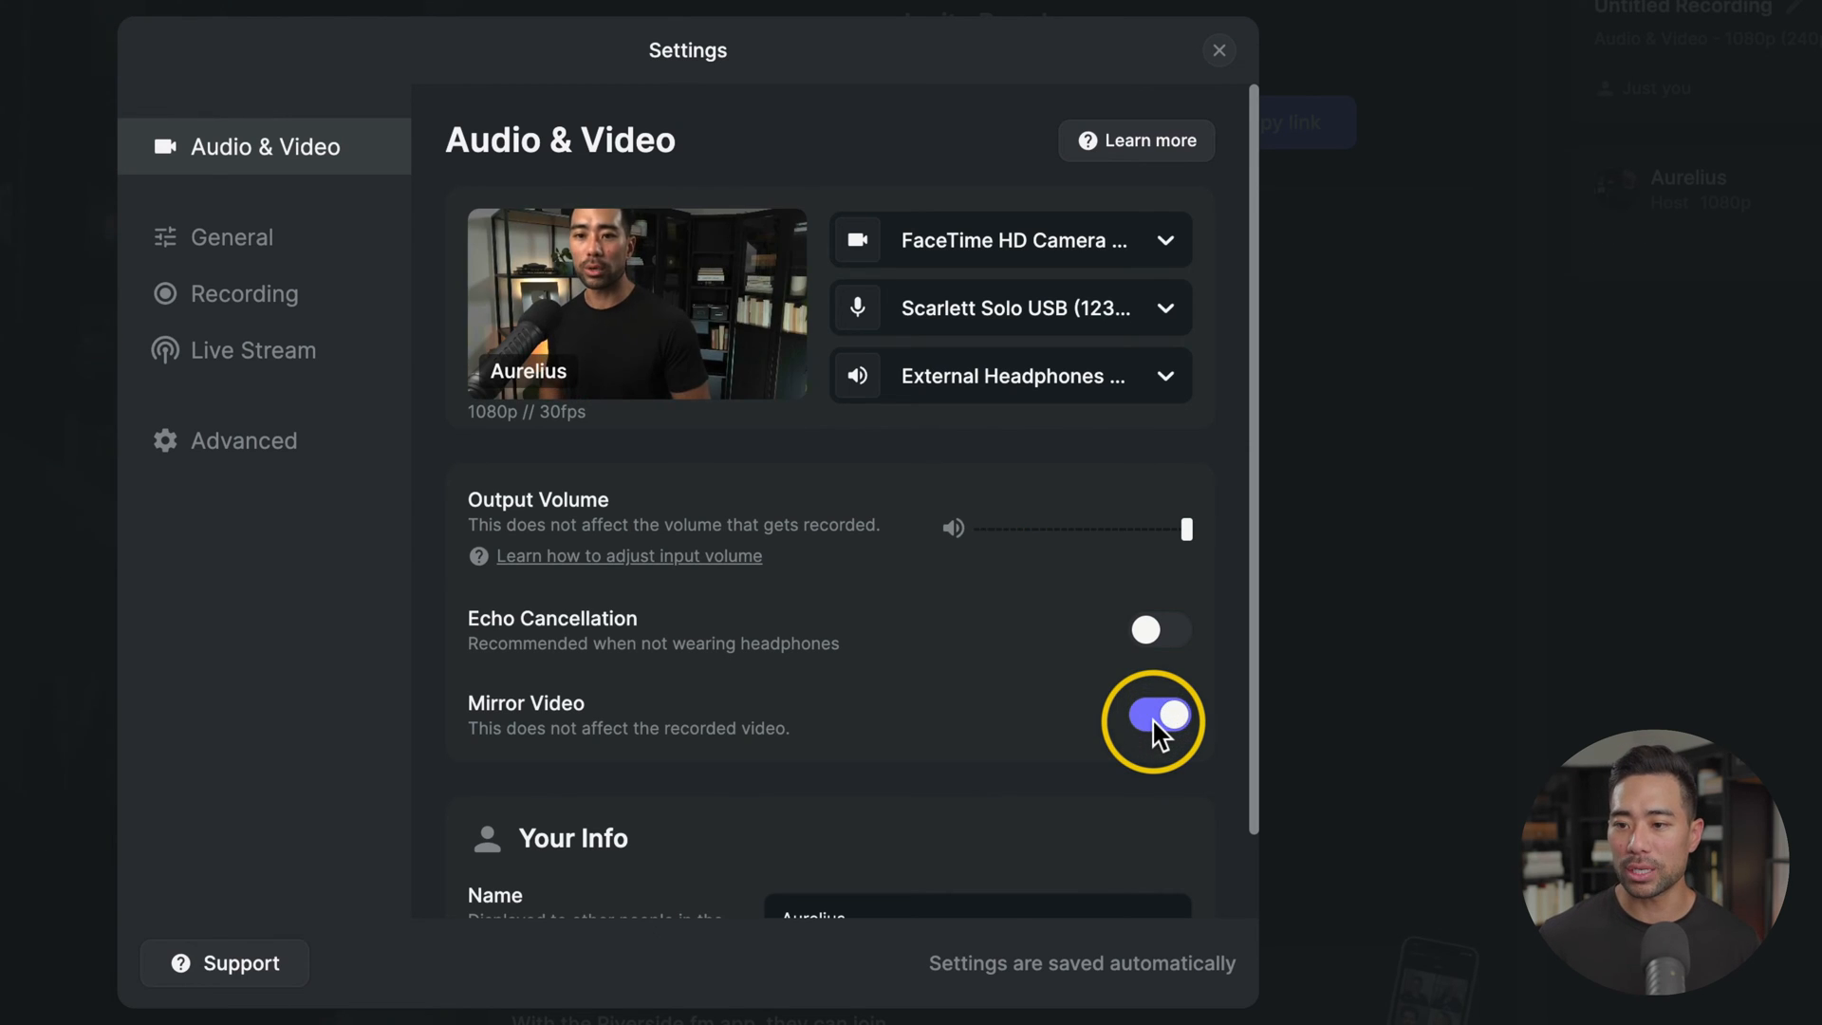
Review the general settings, selecting the studio name and making the studio private.
{"action": "left_click", "coordinate": [231, 237]}
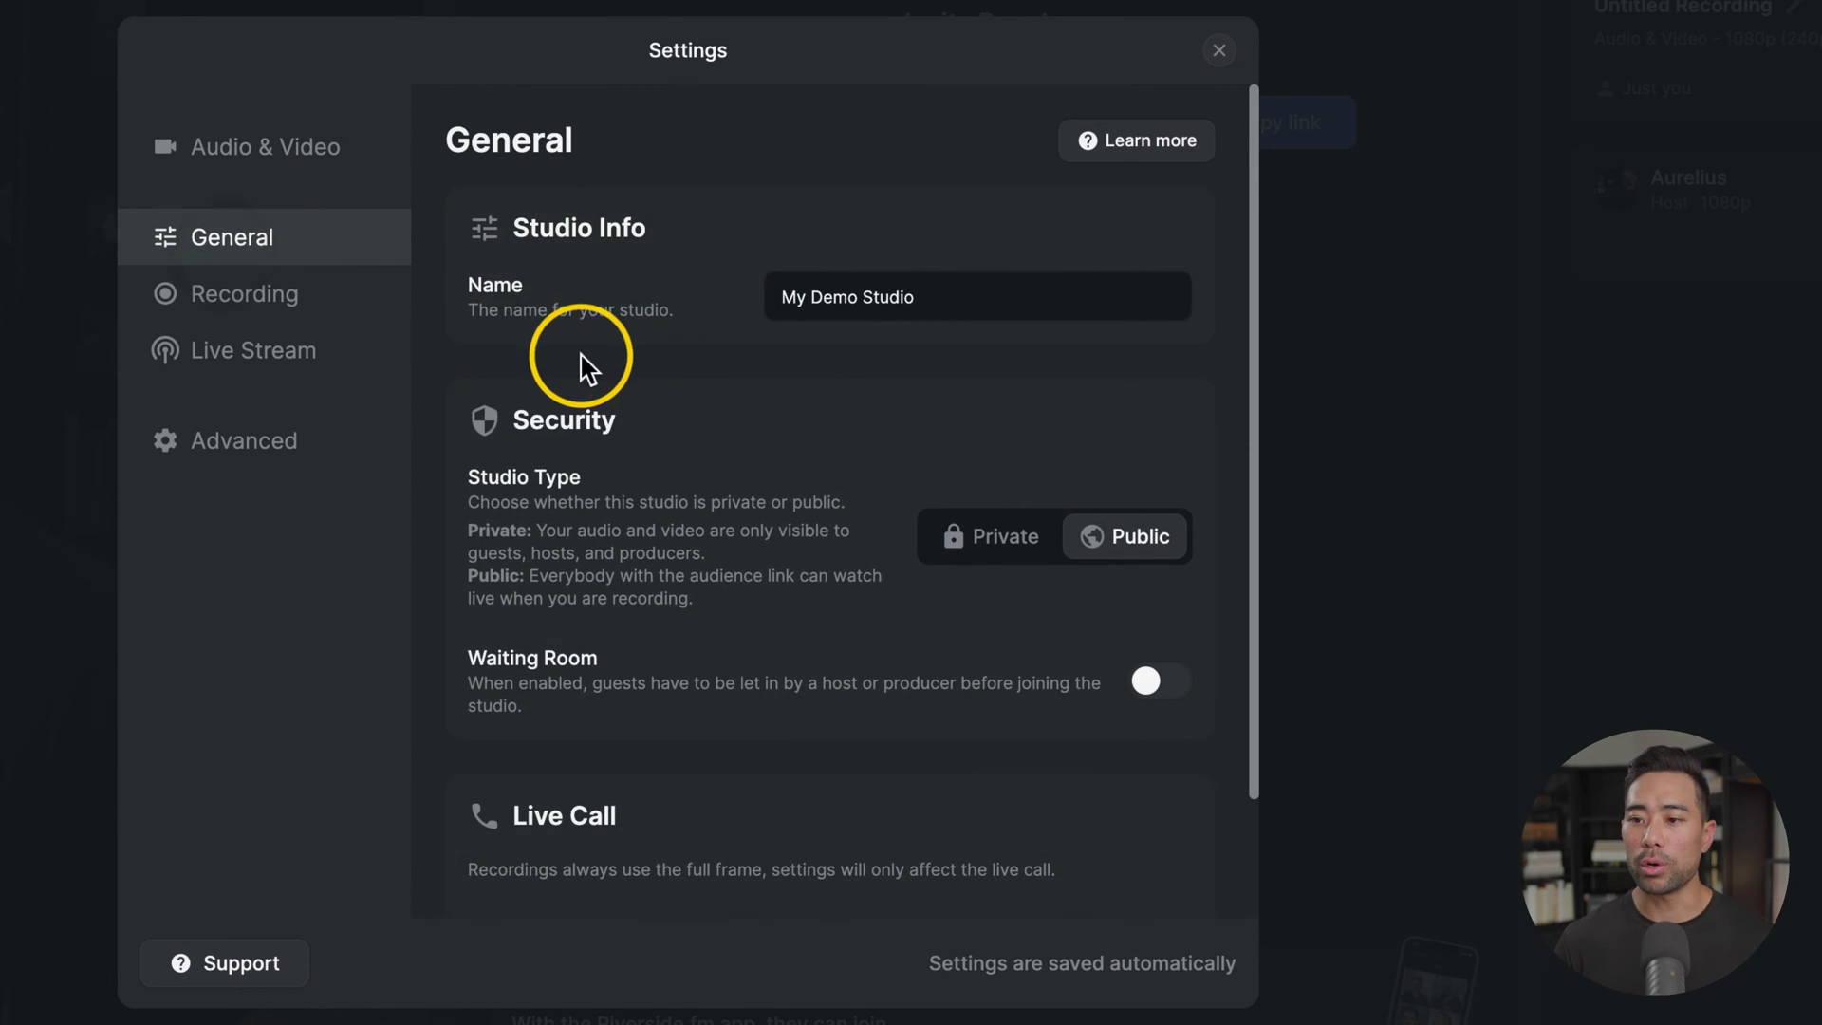
{"action": "double_click", "coordinate": [848, 296]}
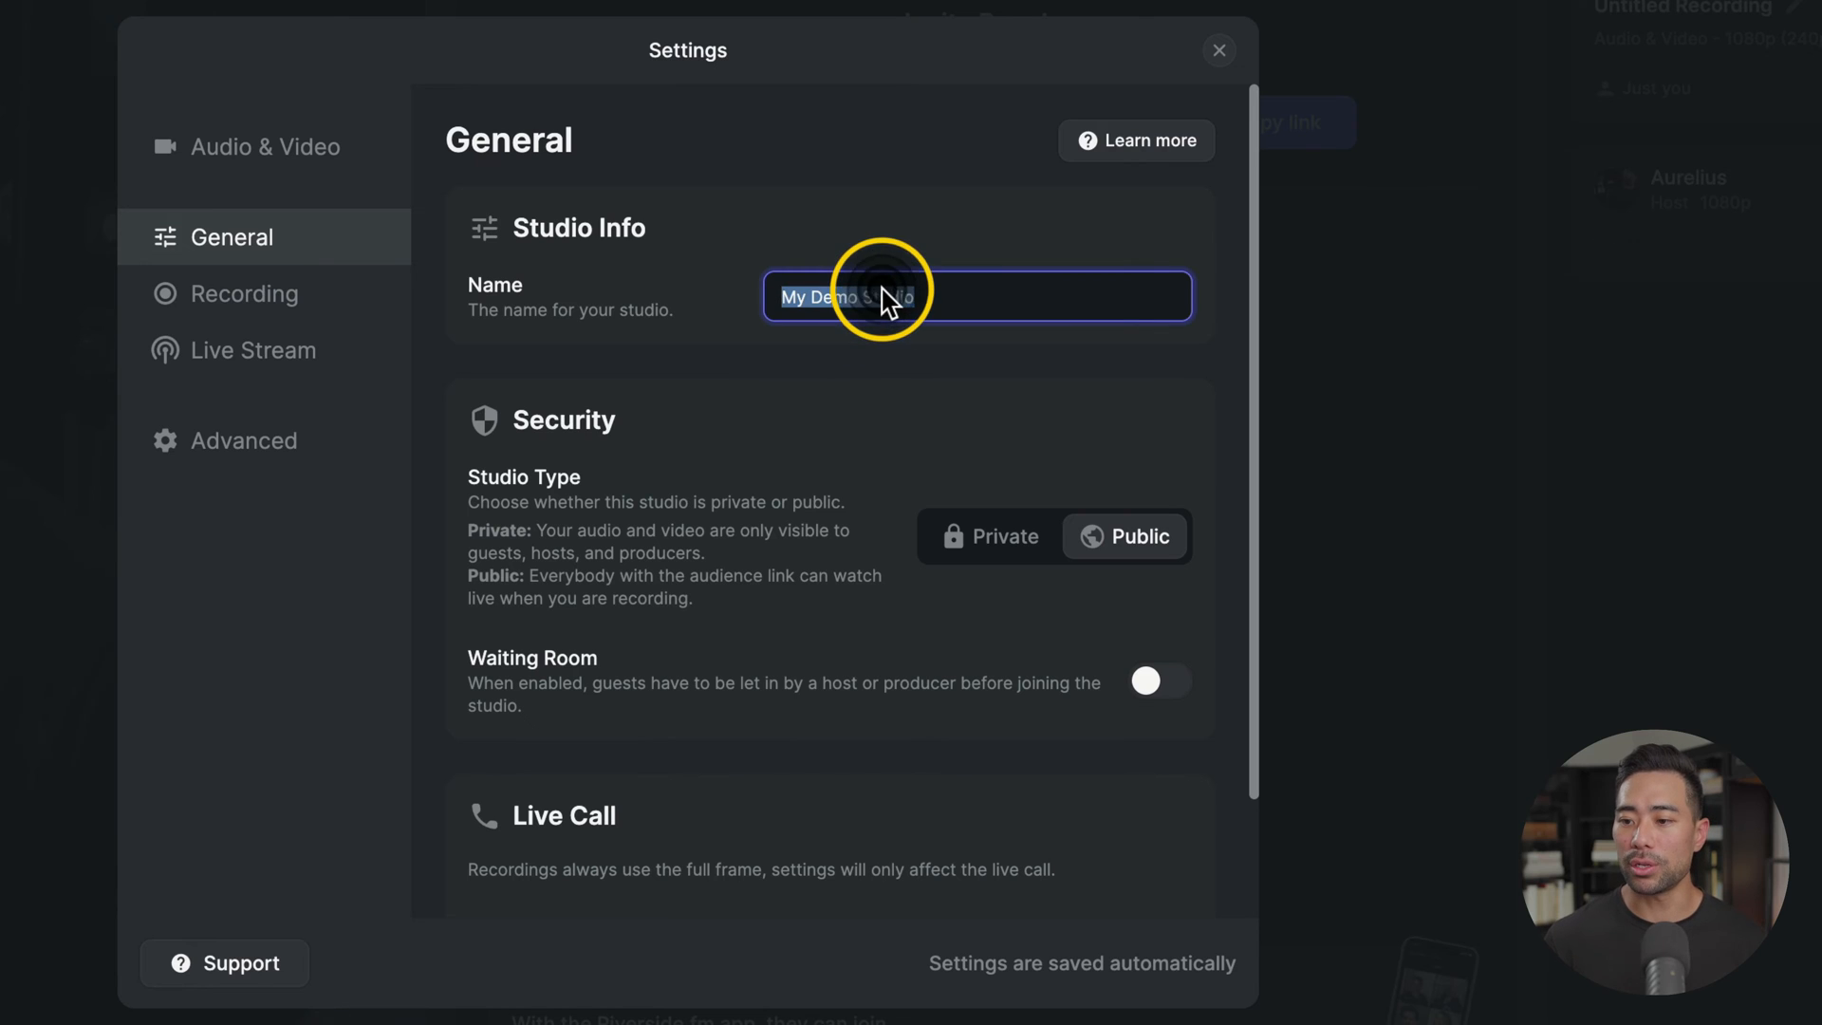
{"action": "mouse_move", "coordinate": [1005, 535]}
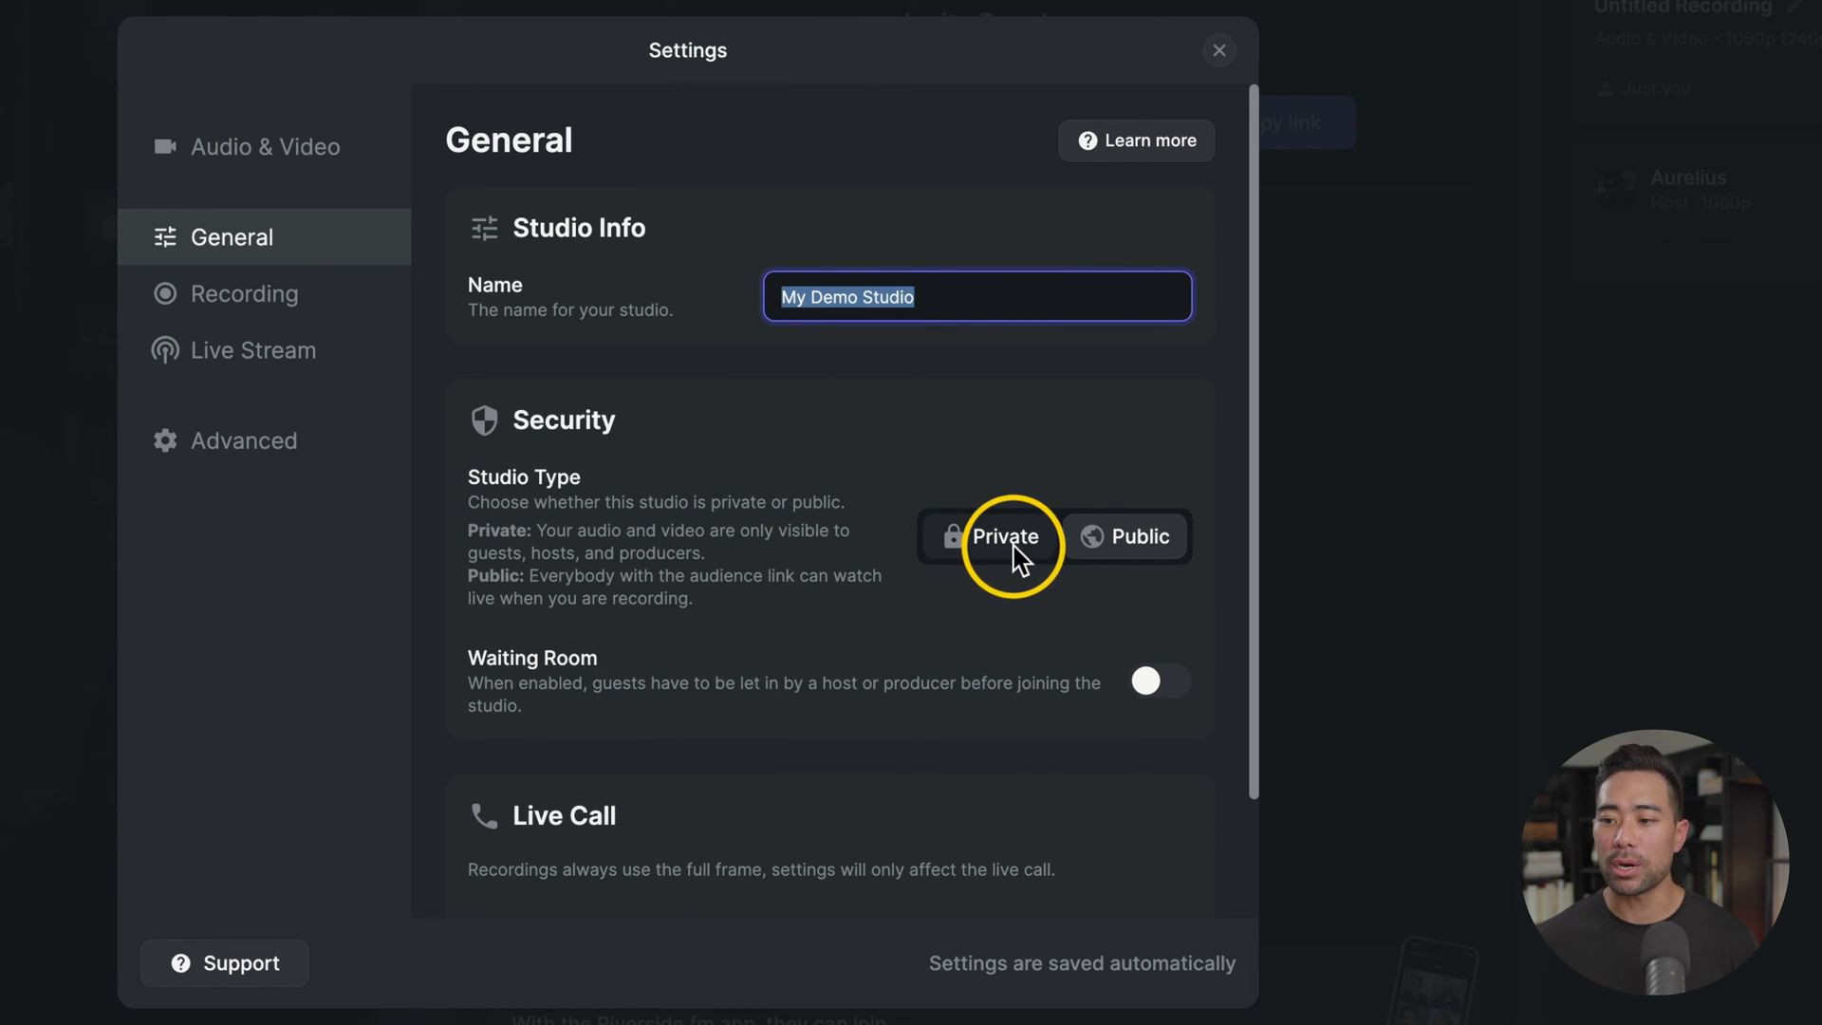
{"action": "left_click", "coordinate": [243, 293]}
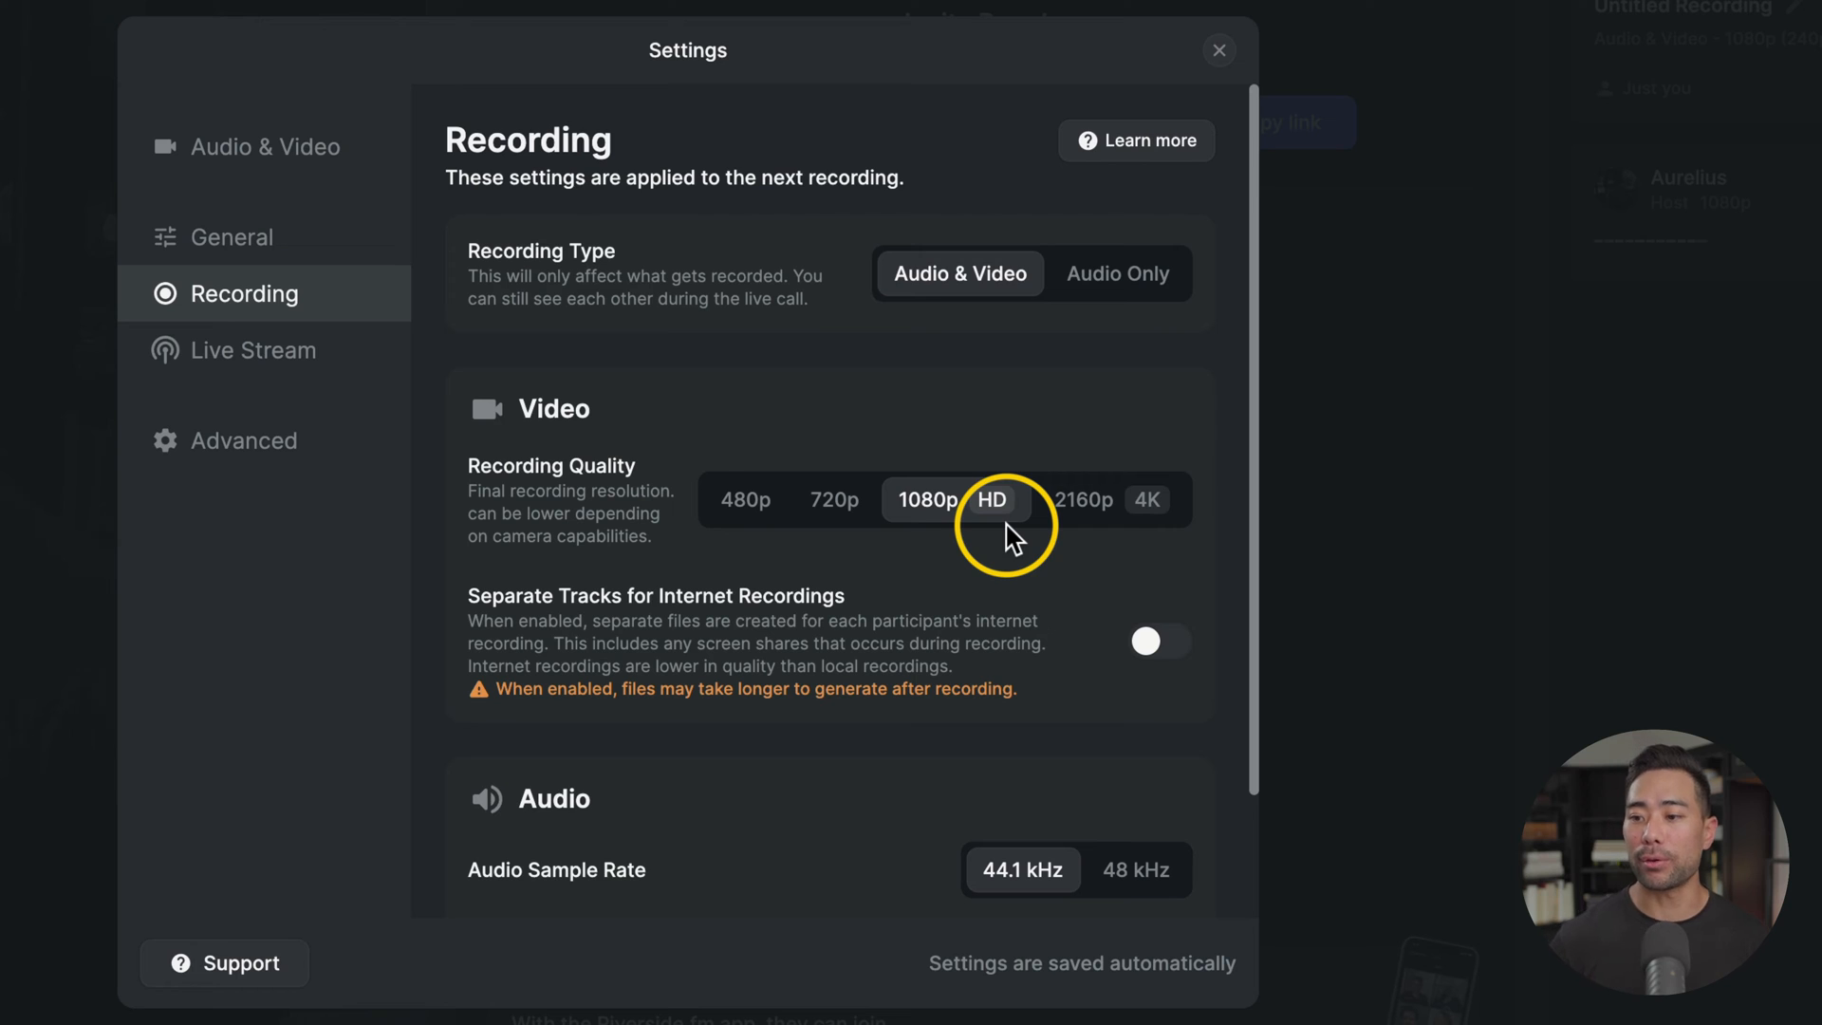
{"action": "mouse_move", "coordinate": [1089, 549]}
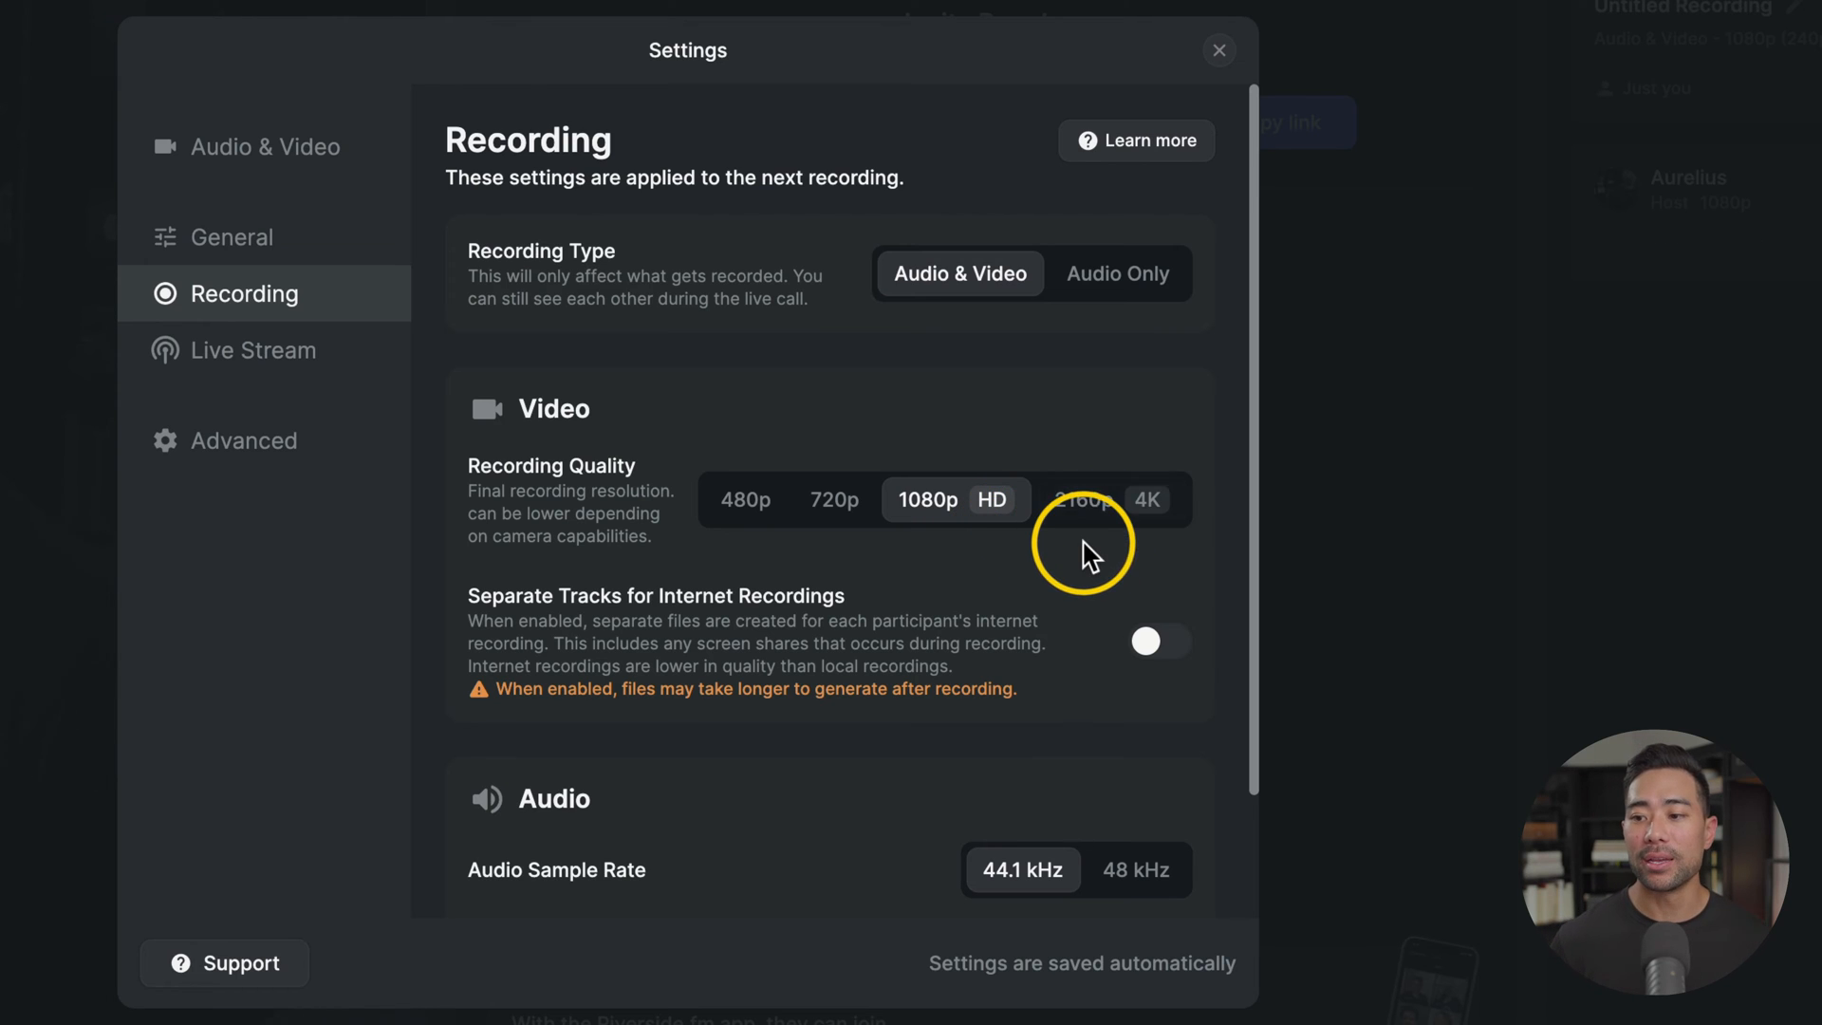
{"action": "mouse_move", "coordinate": [1074, 552]}
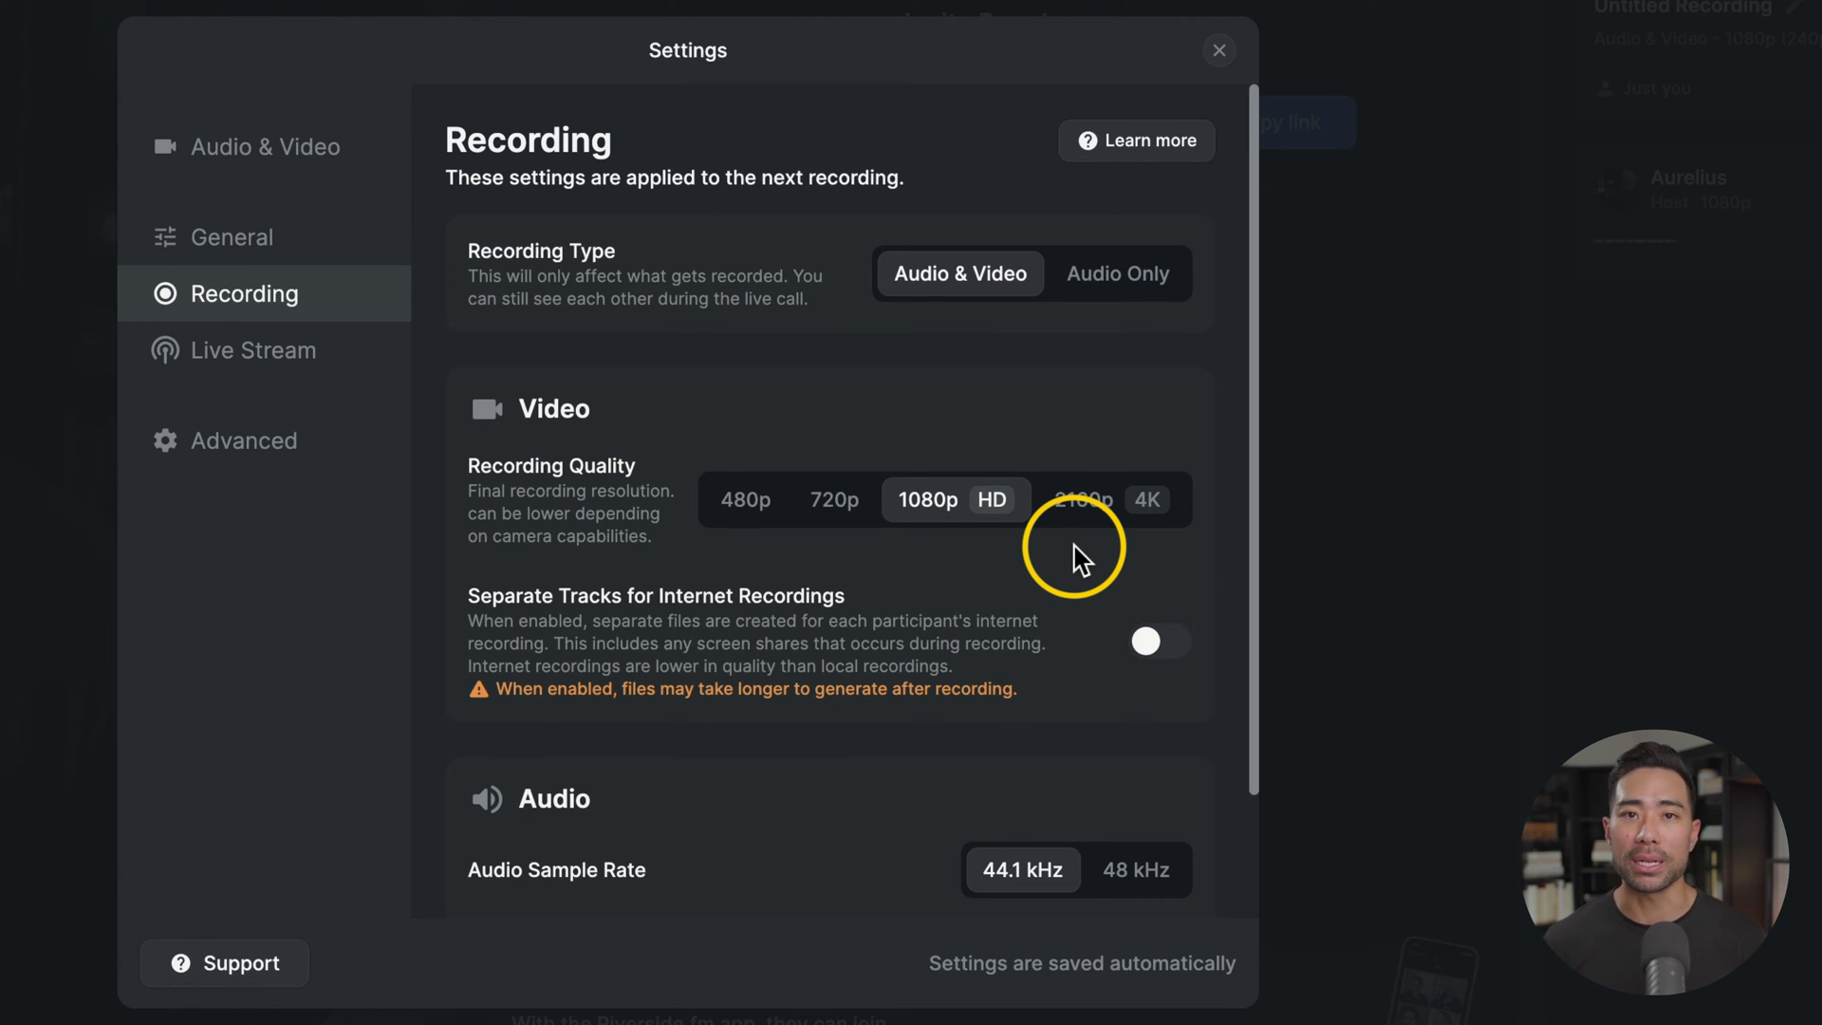
Try recording quality at 2160p 4K and return it to 1080p HD.
{"action": "left_click", "coordinate": [1079, 499]}
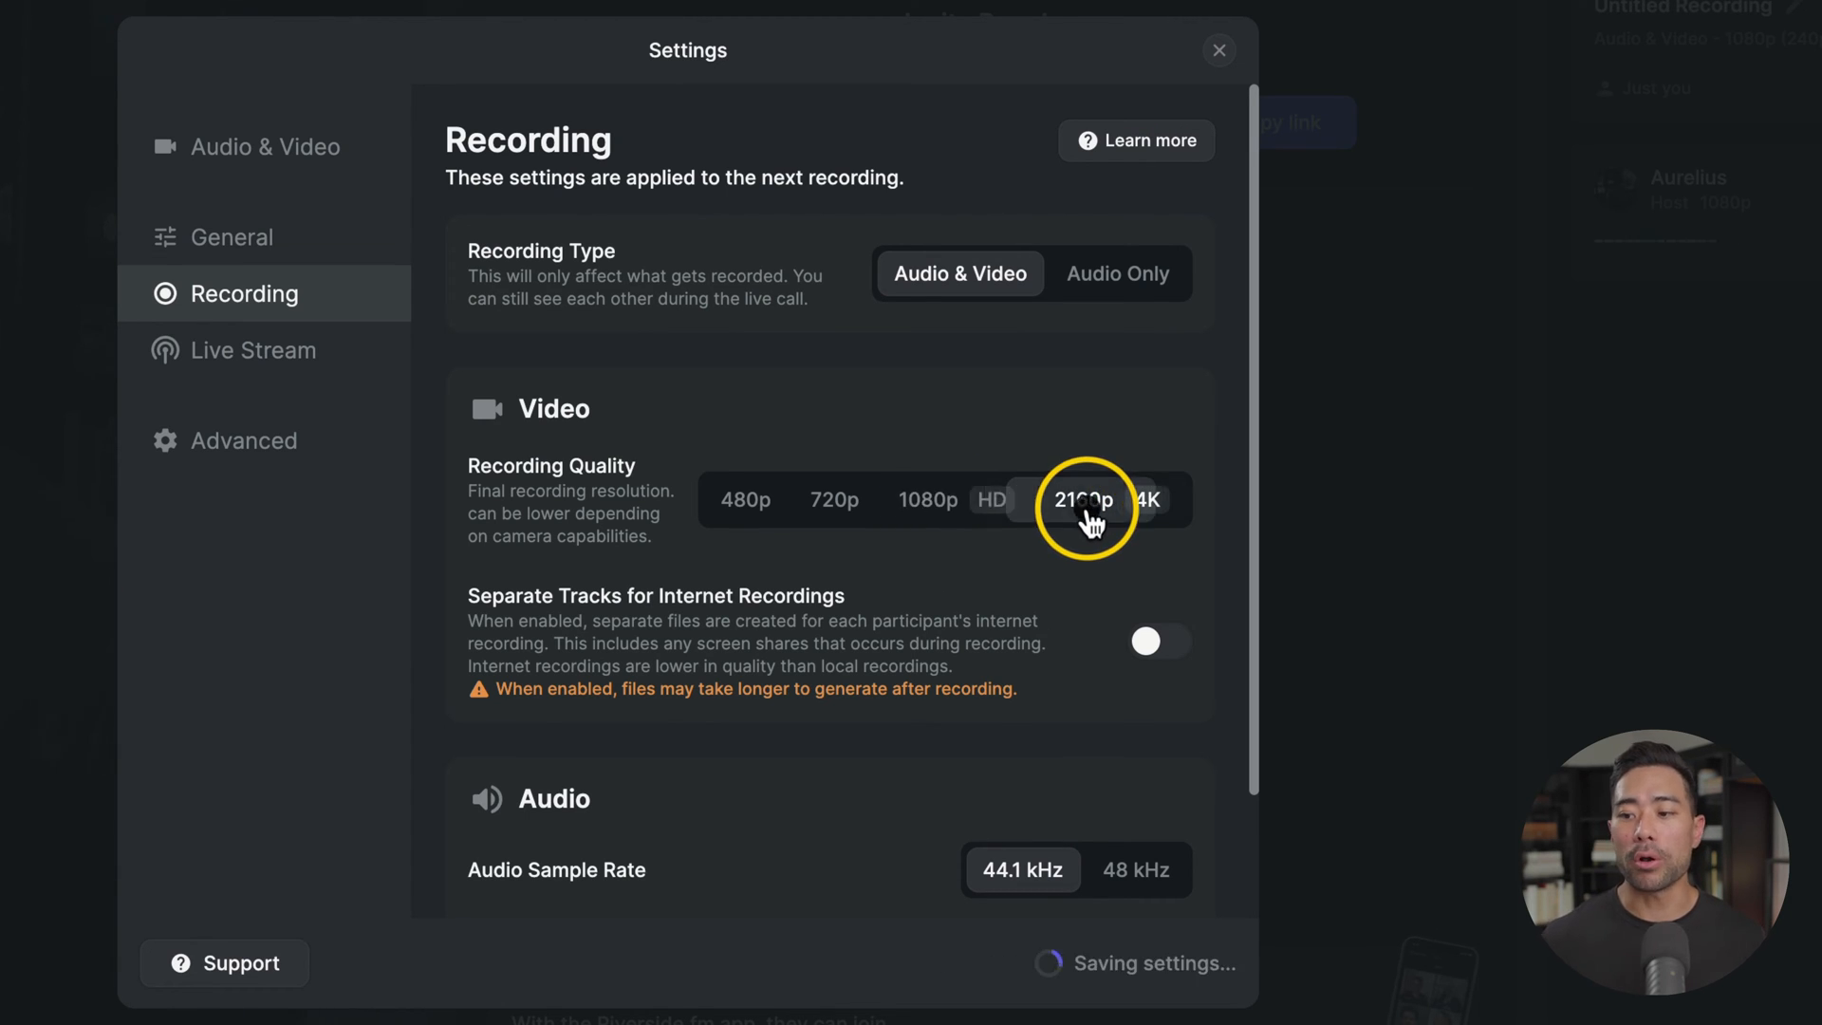
{"action": "left_click", "coordinate": [1084, 499]}
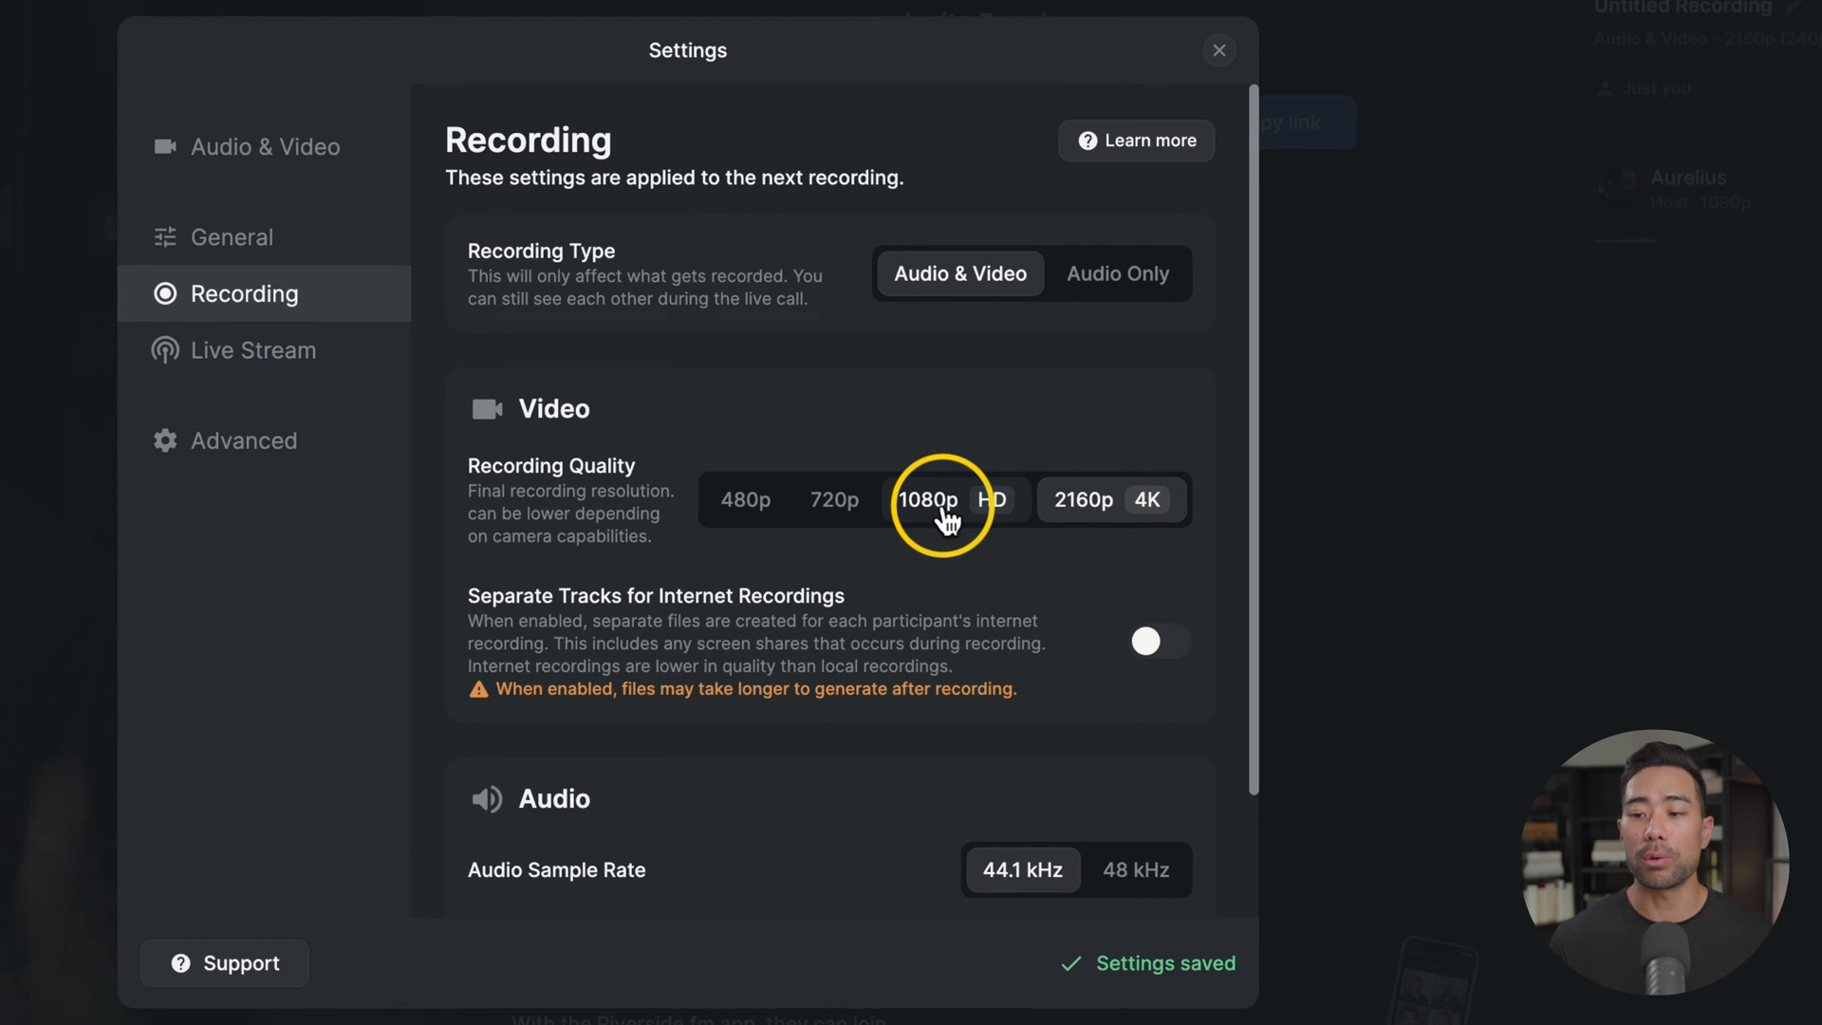
{"action": "left_click", "coordinate": [834, 499]}
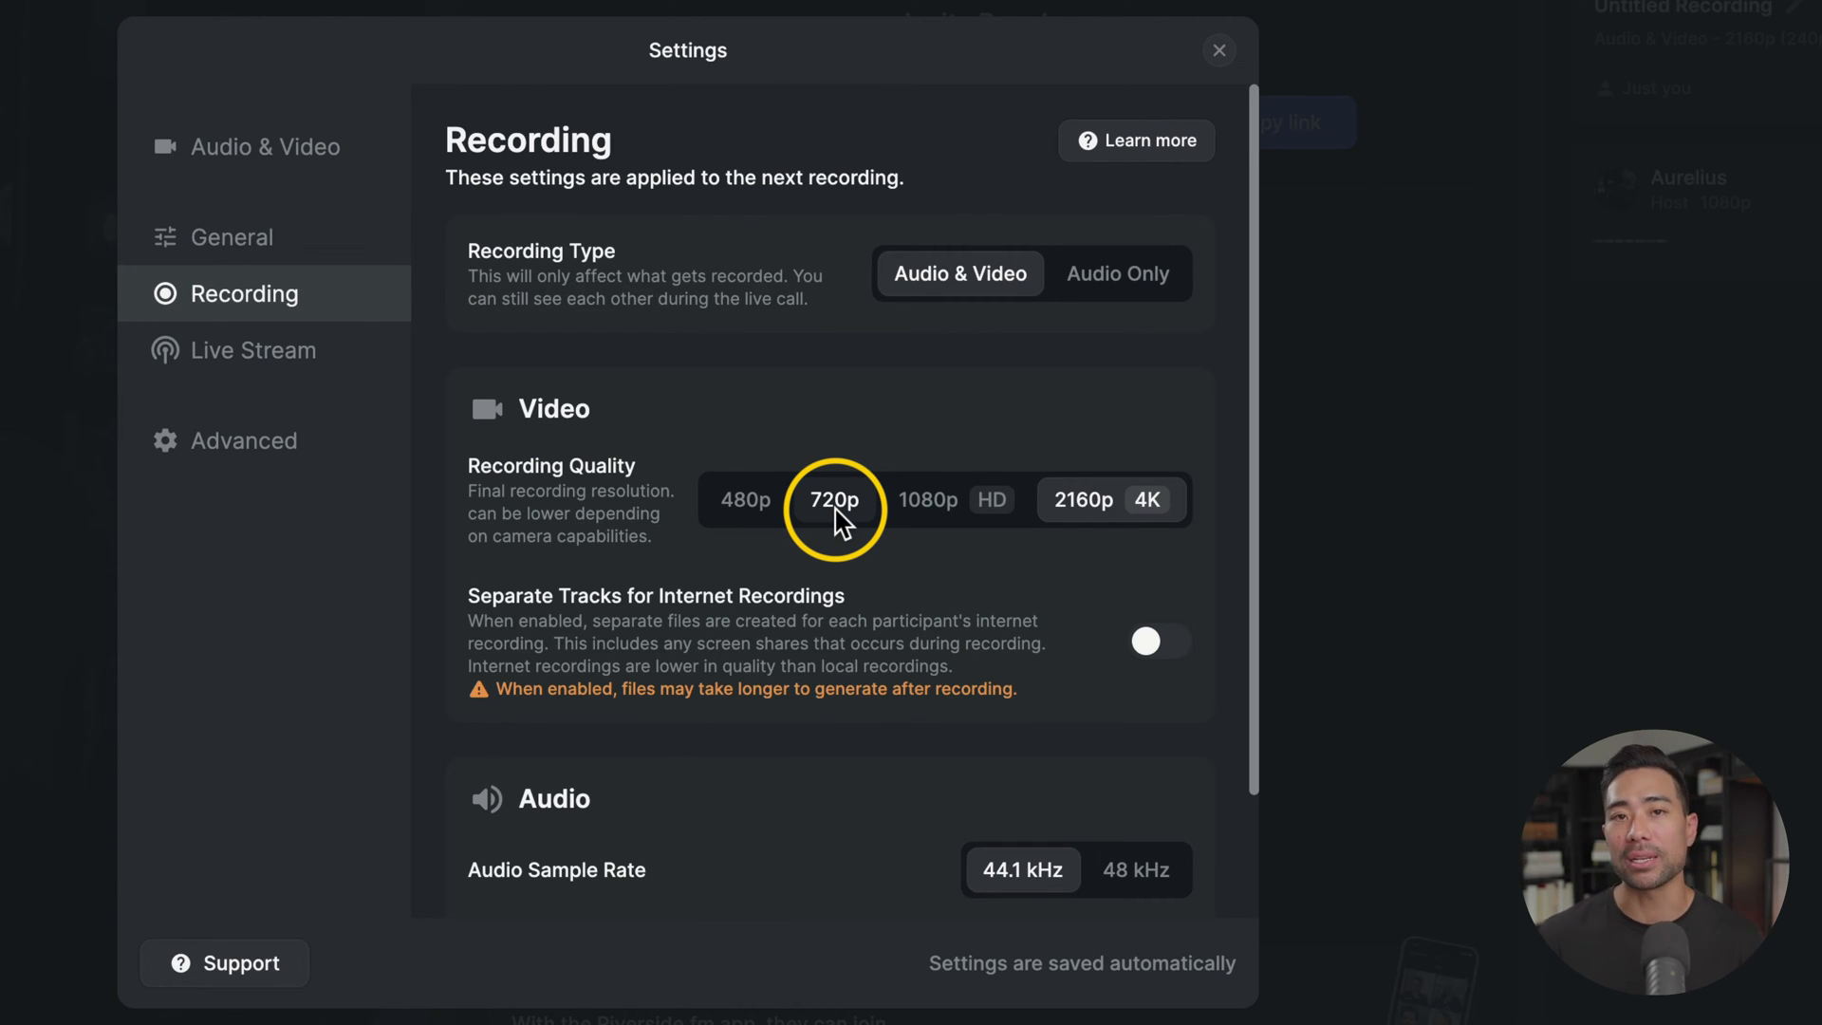
{"action": "left_click", "coordinate": [953, 499]}
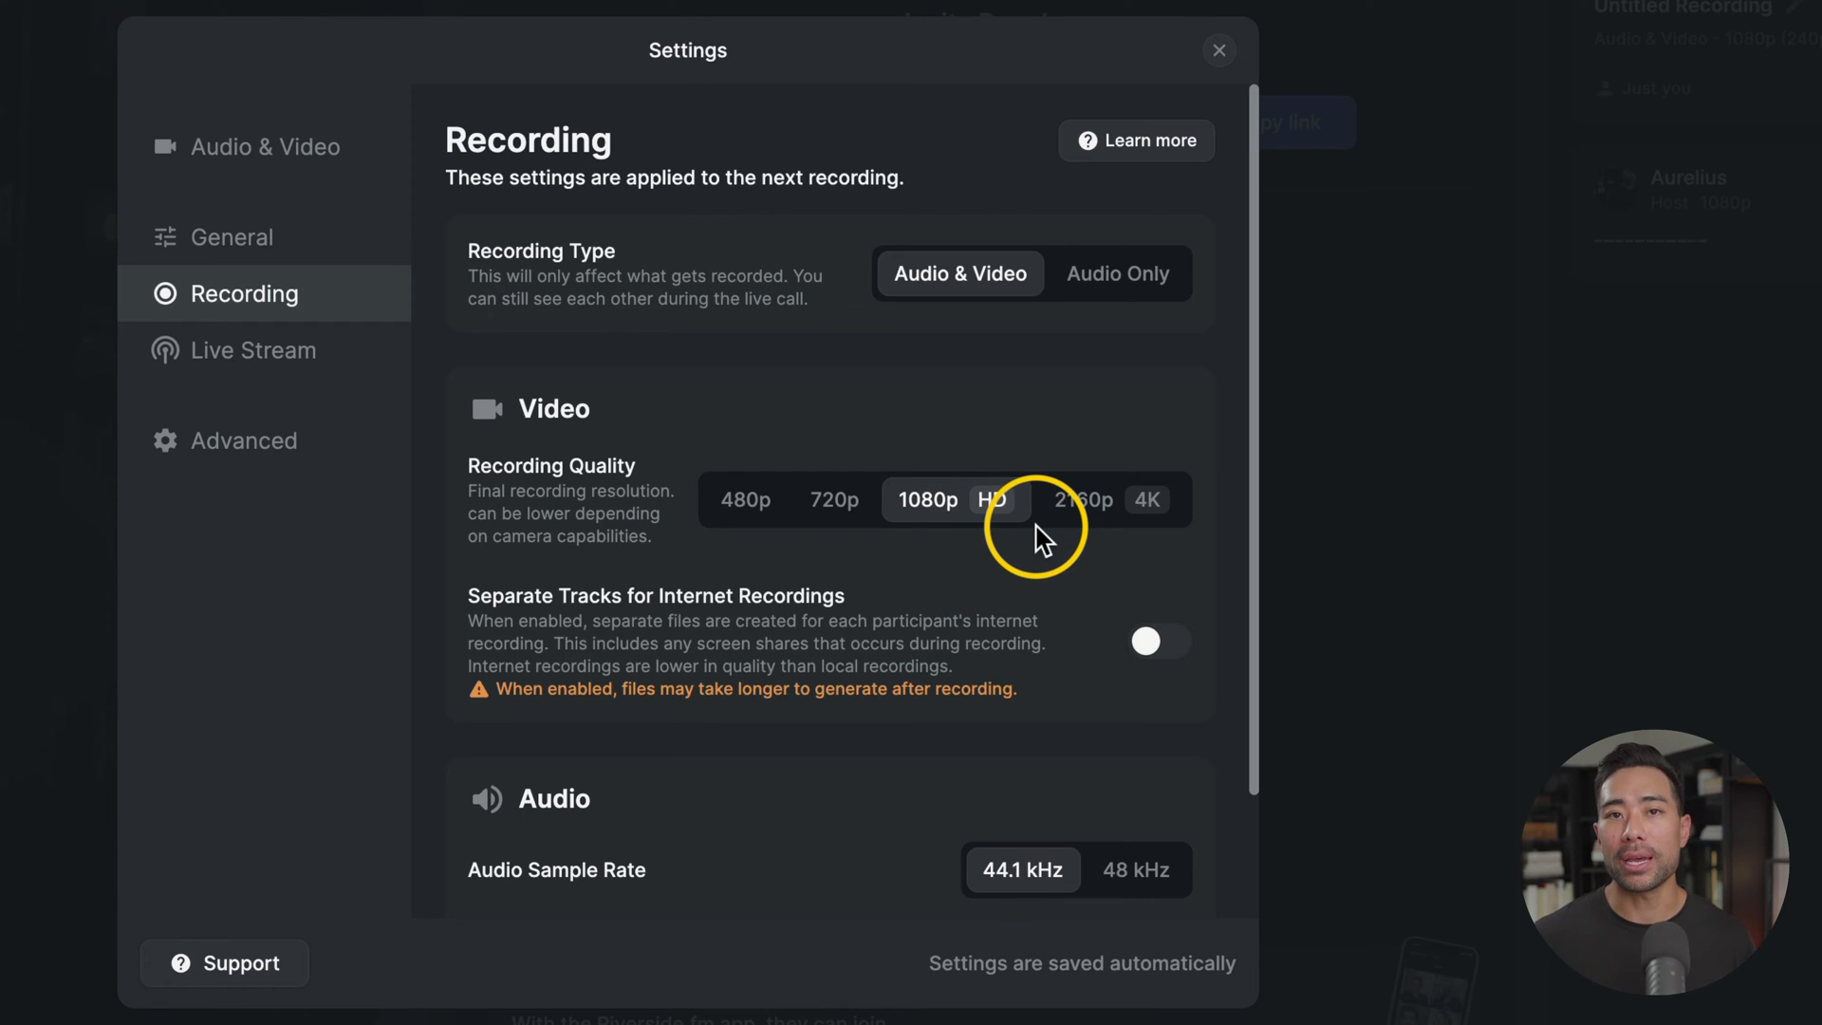
{"action": "mouse_move", "coordinate": [1067, 546]}
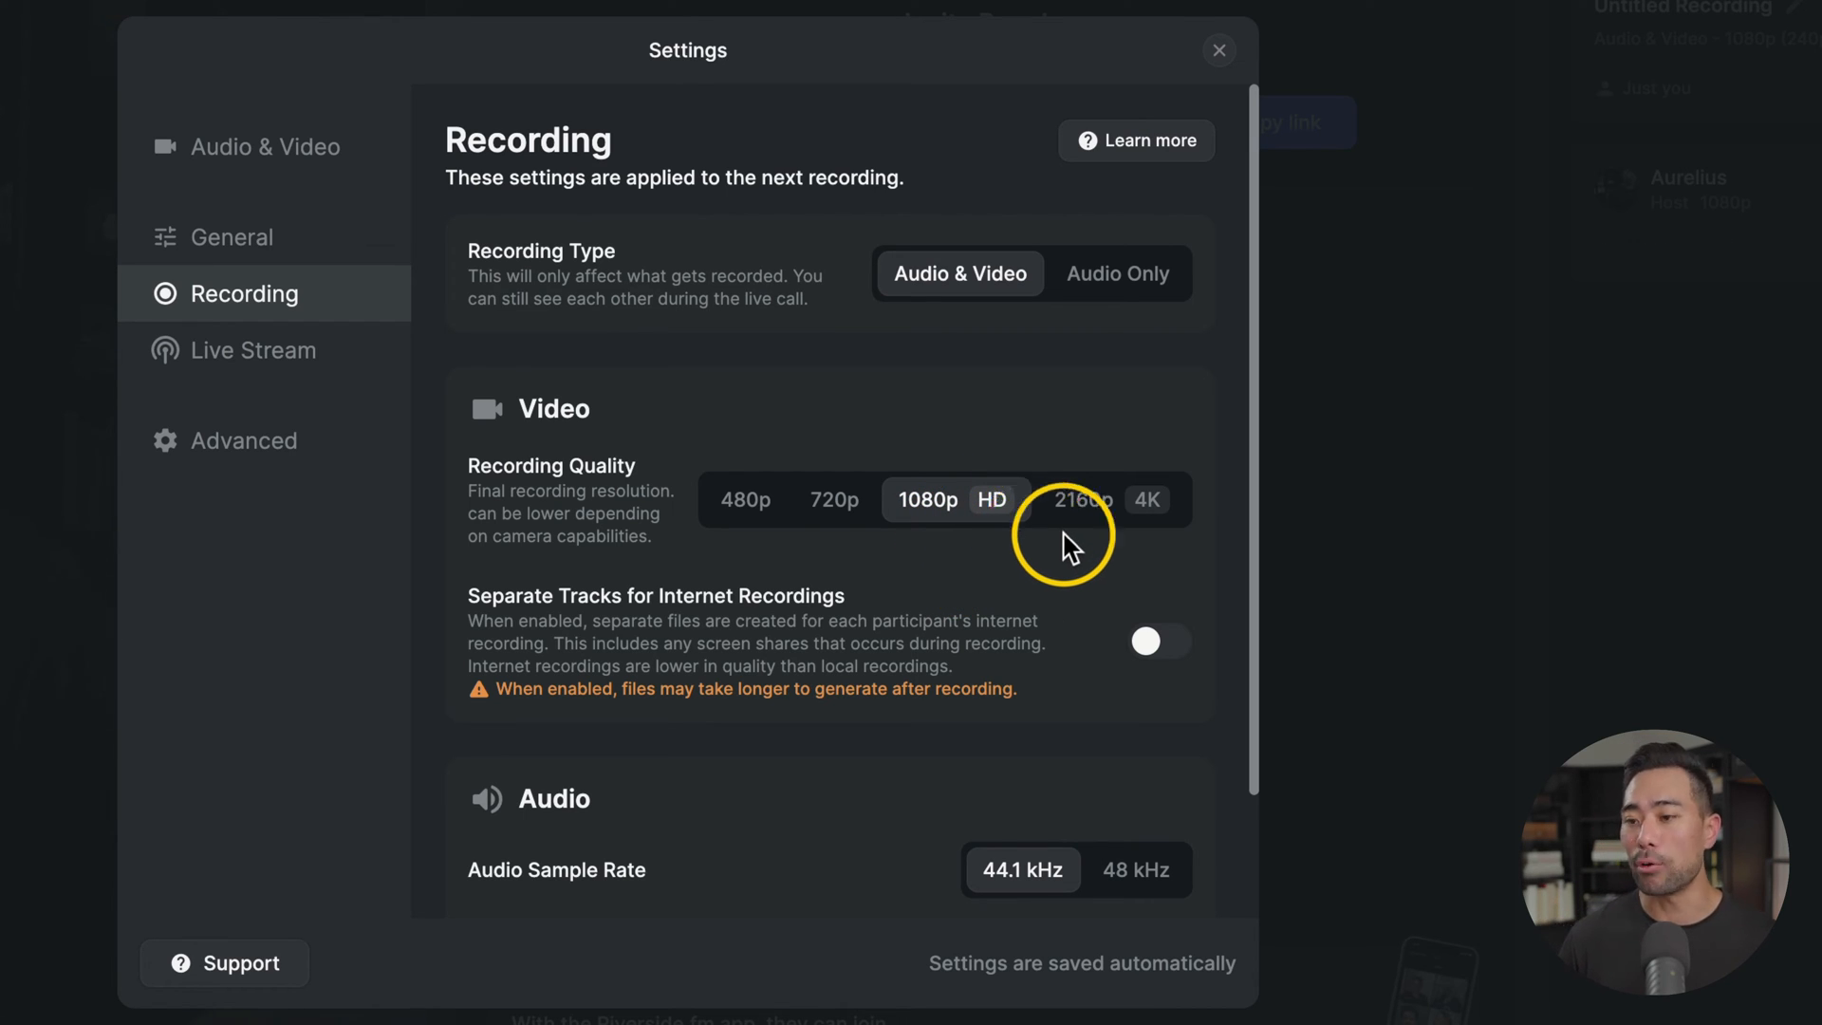
{"action": "left_click", "coordinate": [1084, 499]}
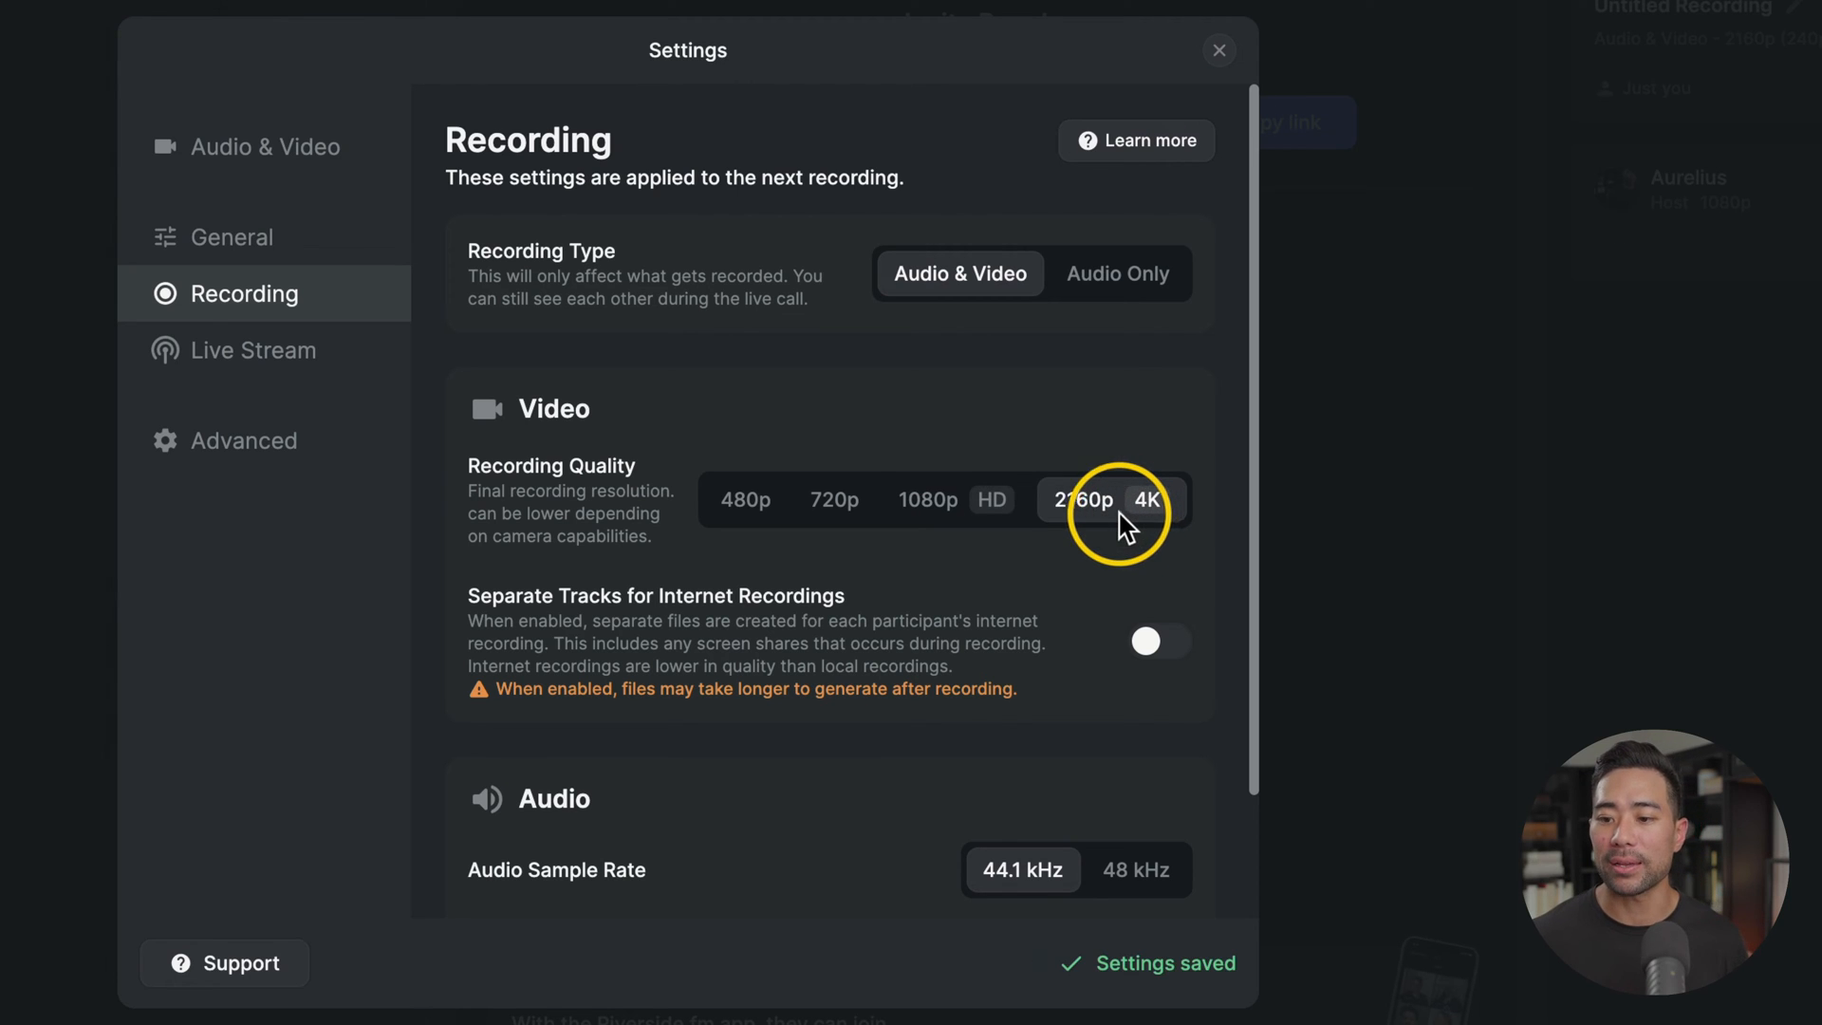
{"action": "left_click", "coordinate": [928, 499]}
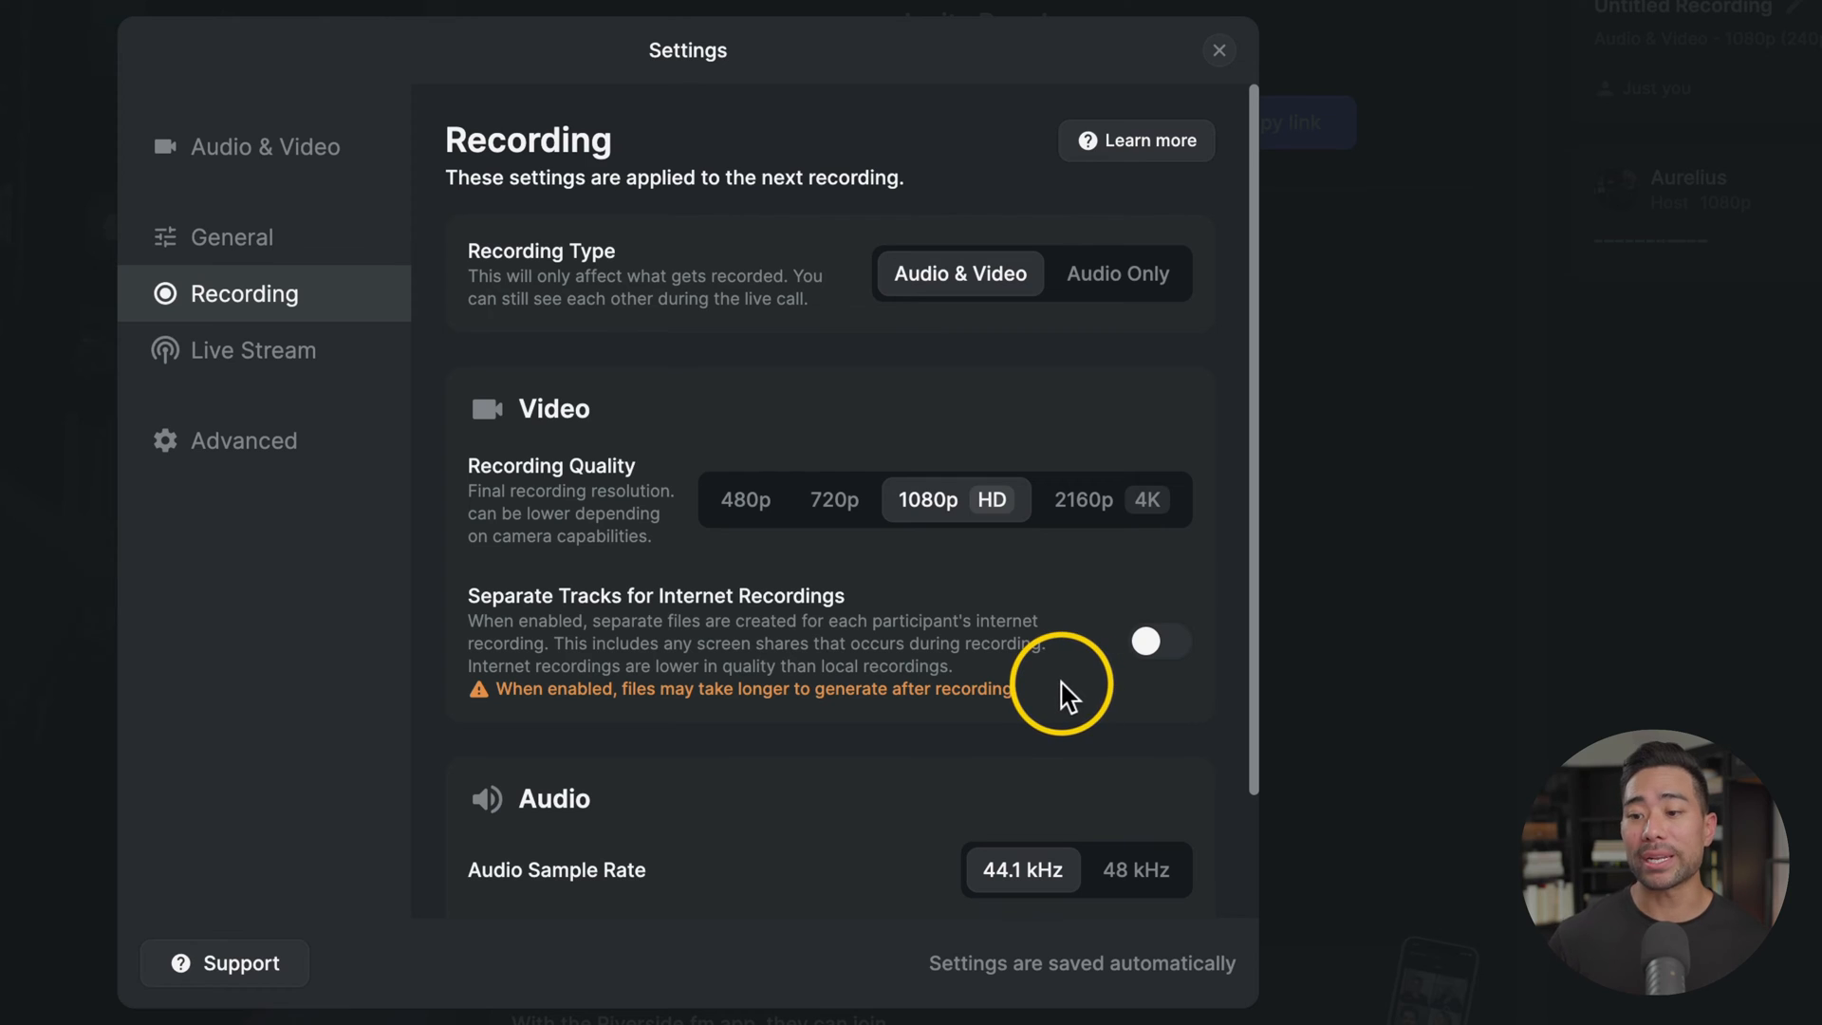
{"action": "mouse_move", "coordinate": [727, 690]}
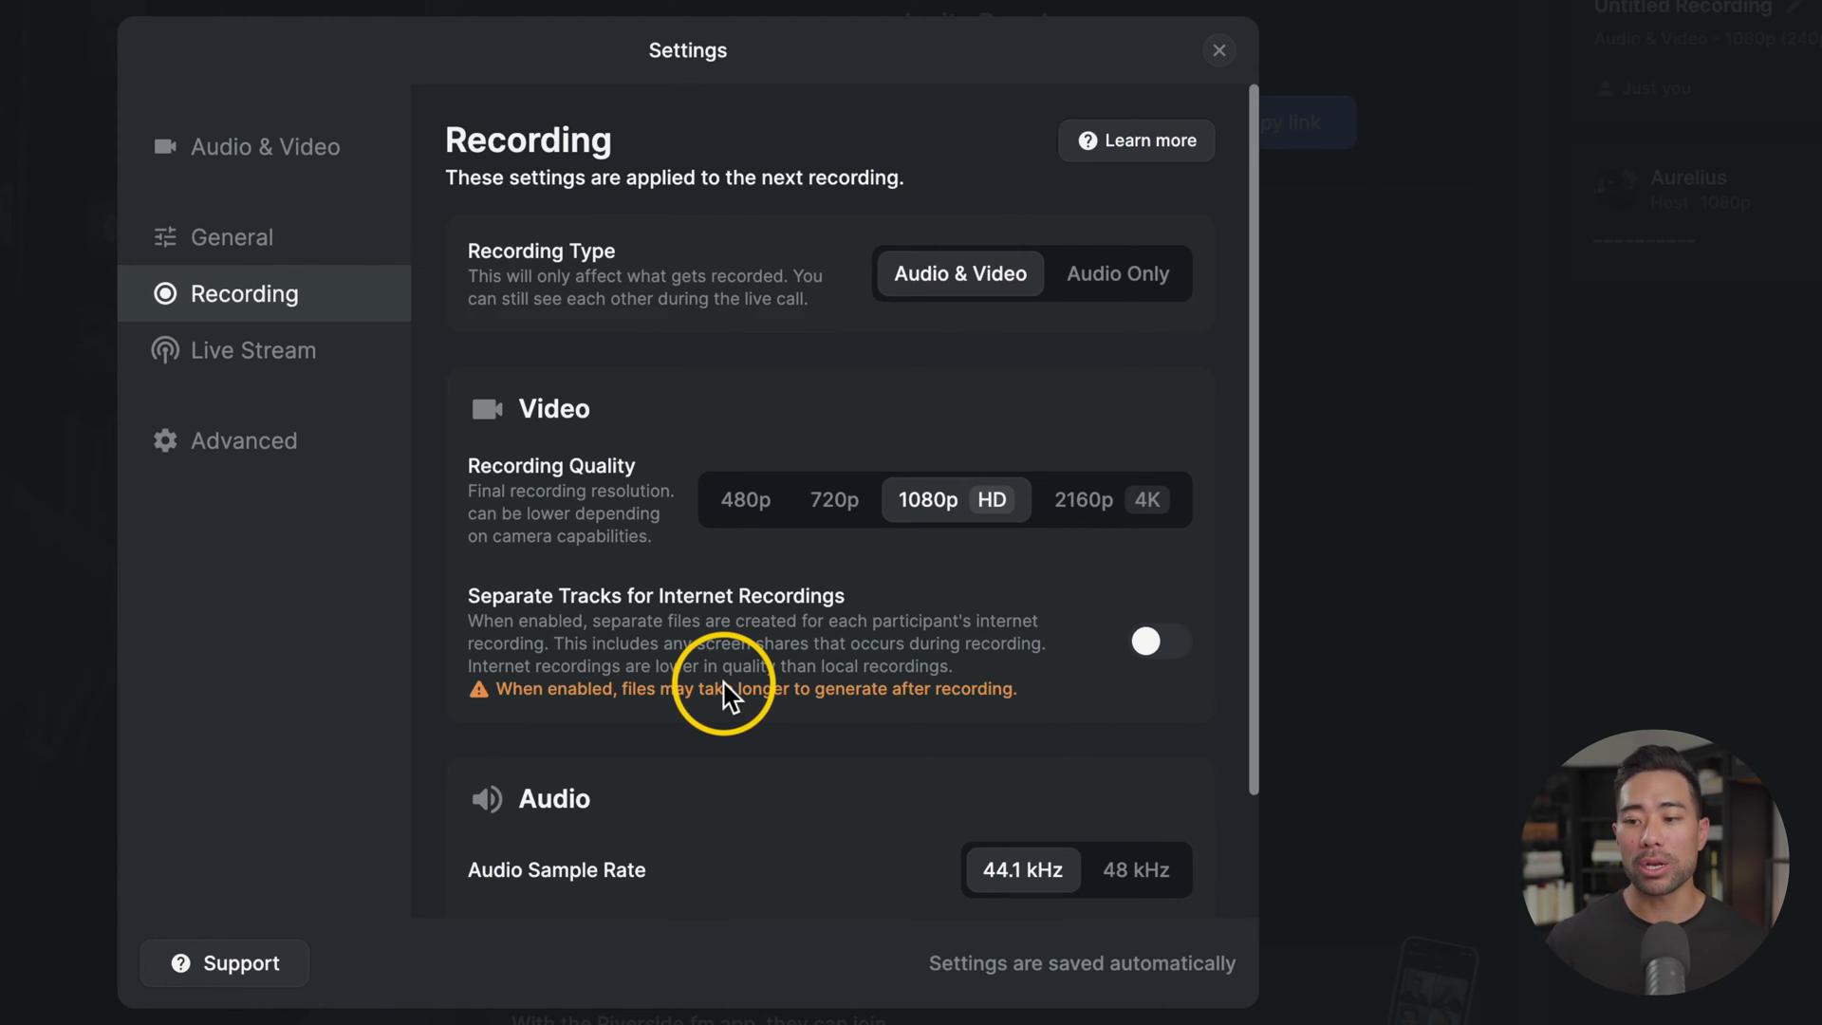
{"action": "mouse_move", "coordinate": [986, 700]}
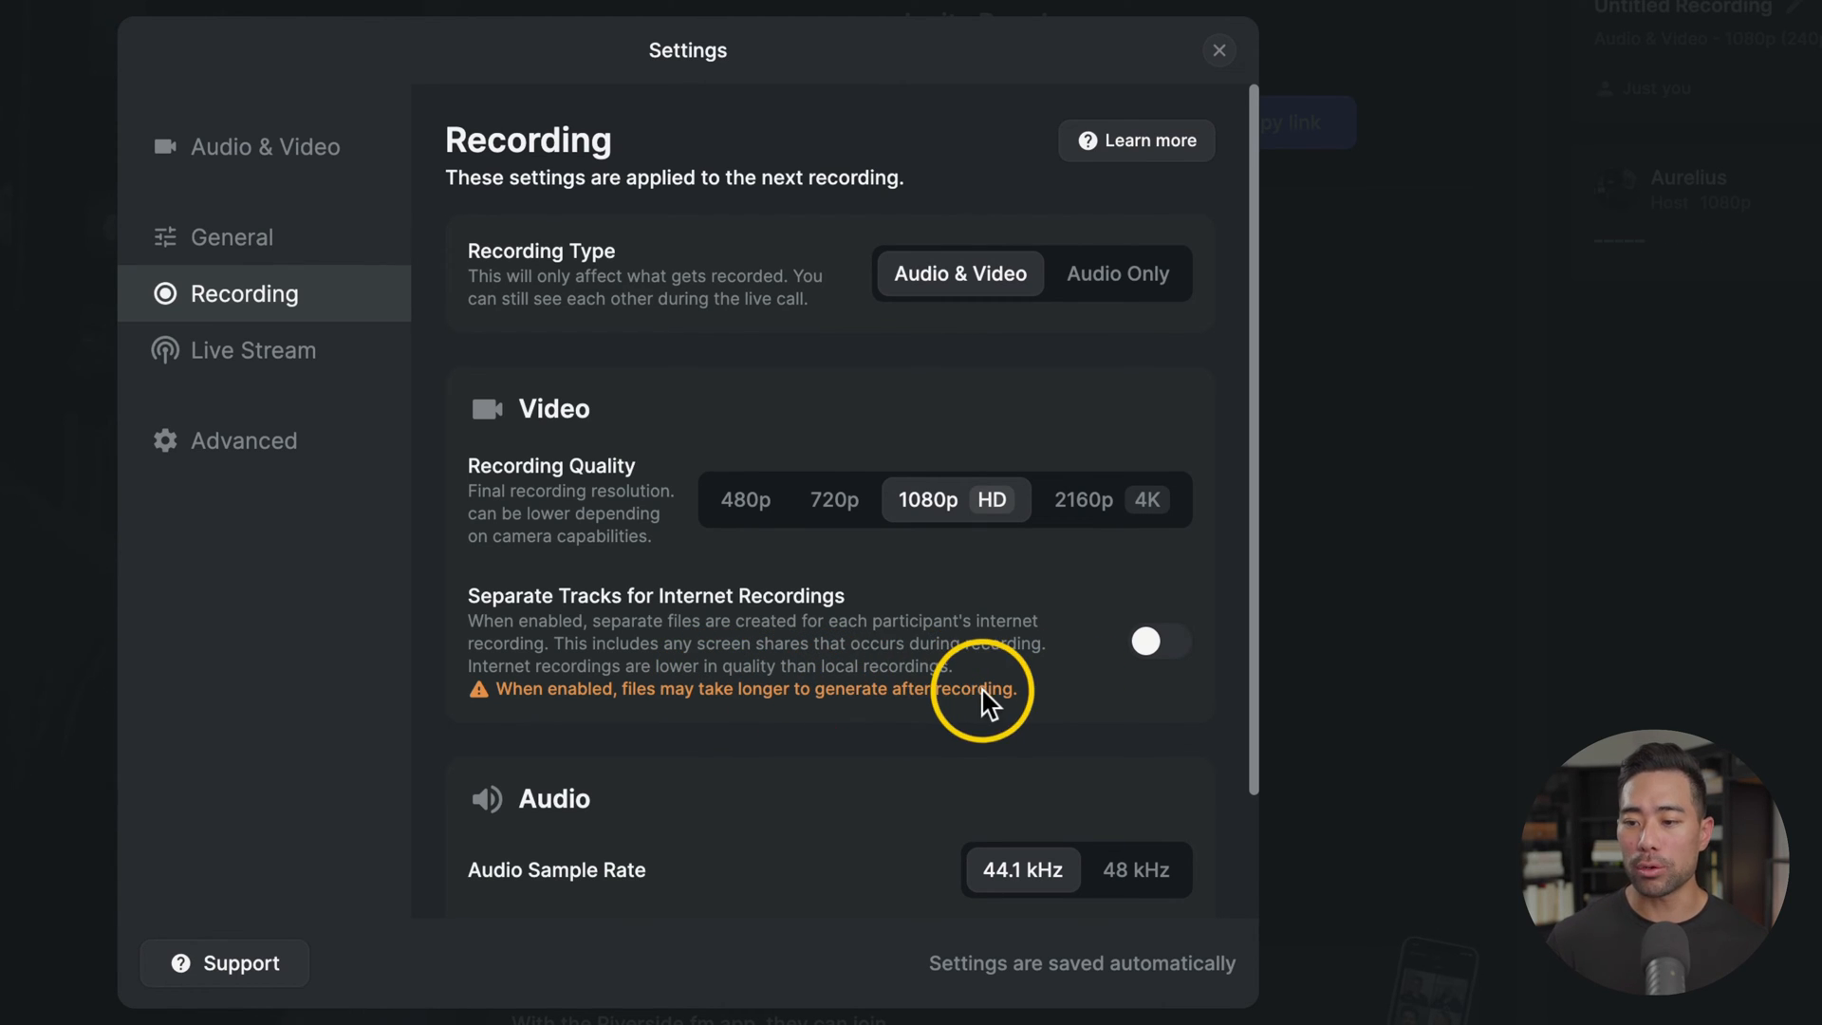
Try noise suppression on then off, and go to the camera and microphone settings.
{"action": "scroll", "scroll_direction": "down", "scroll_amount": 3}
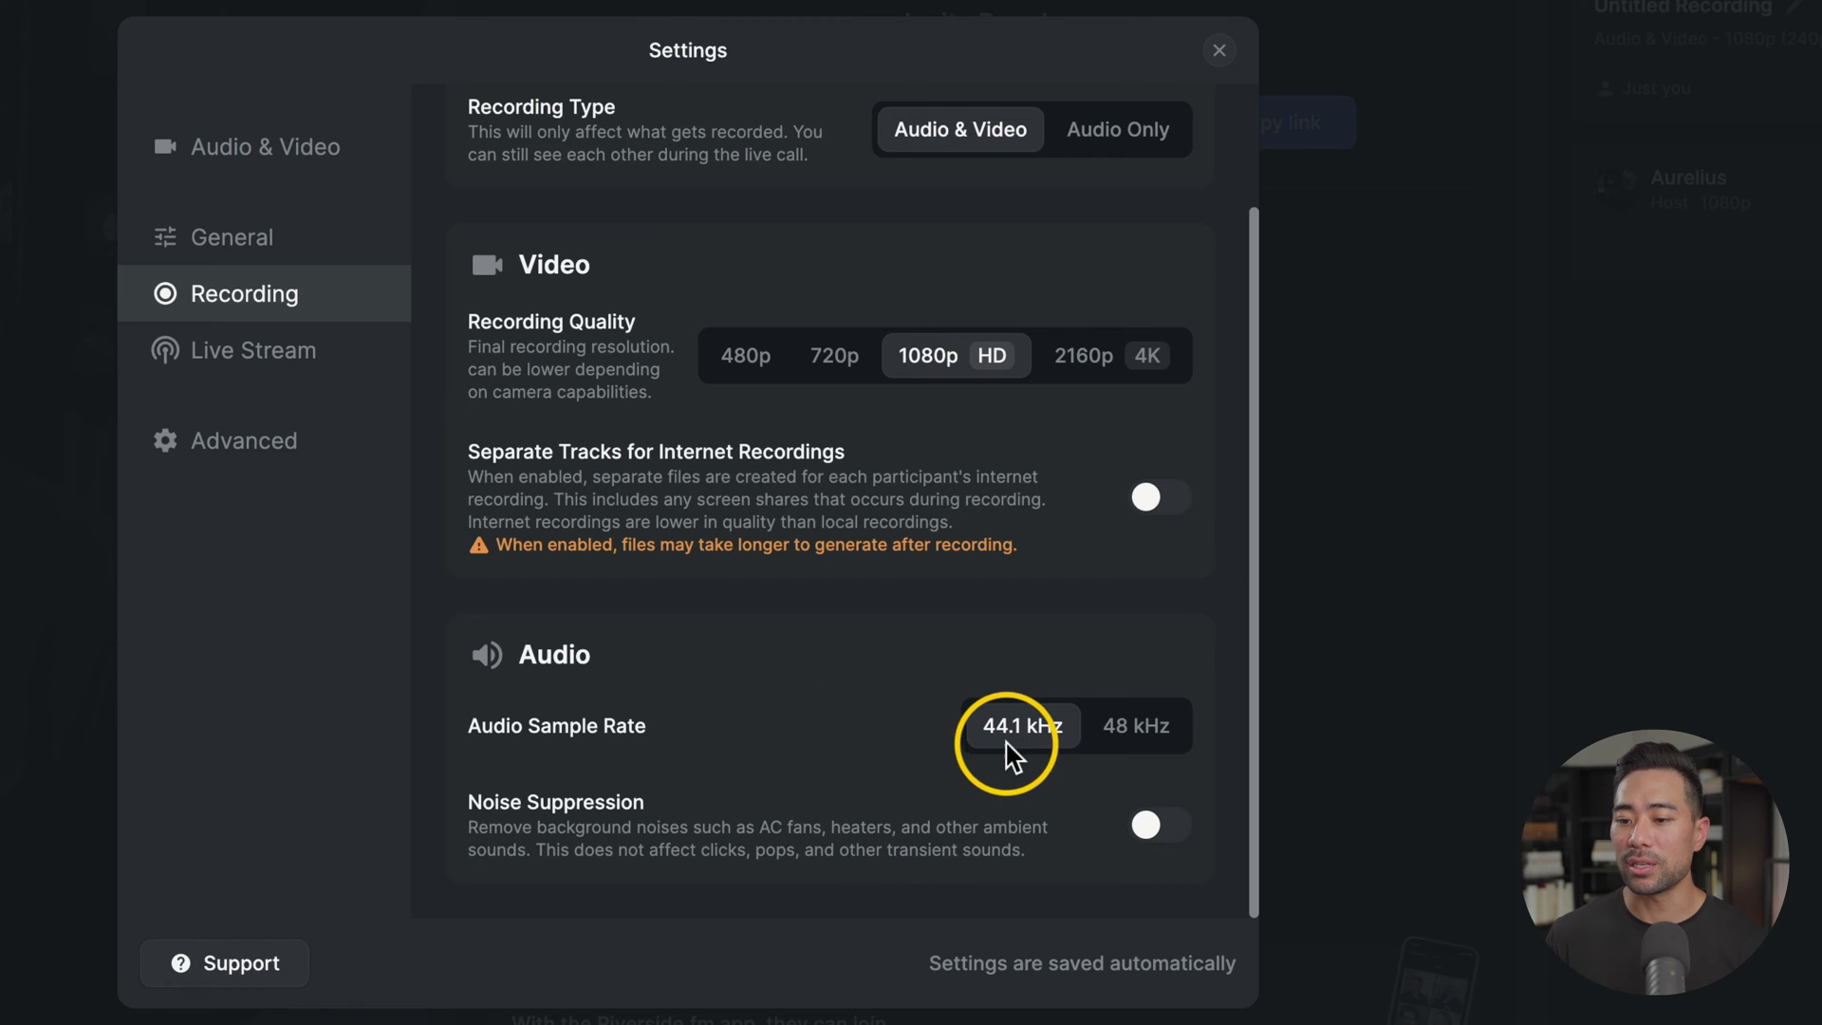
{"action": "left_click", "coordinate": [1134, 725]}
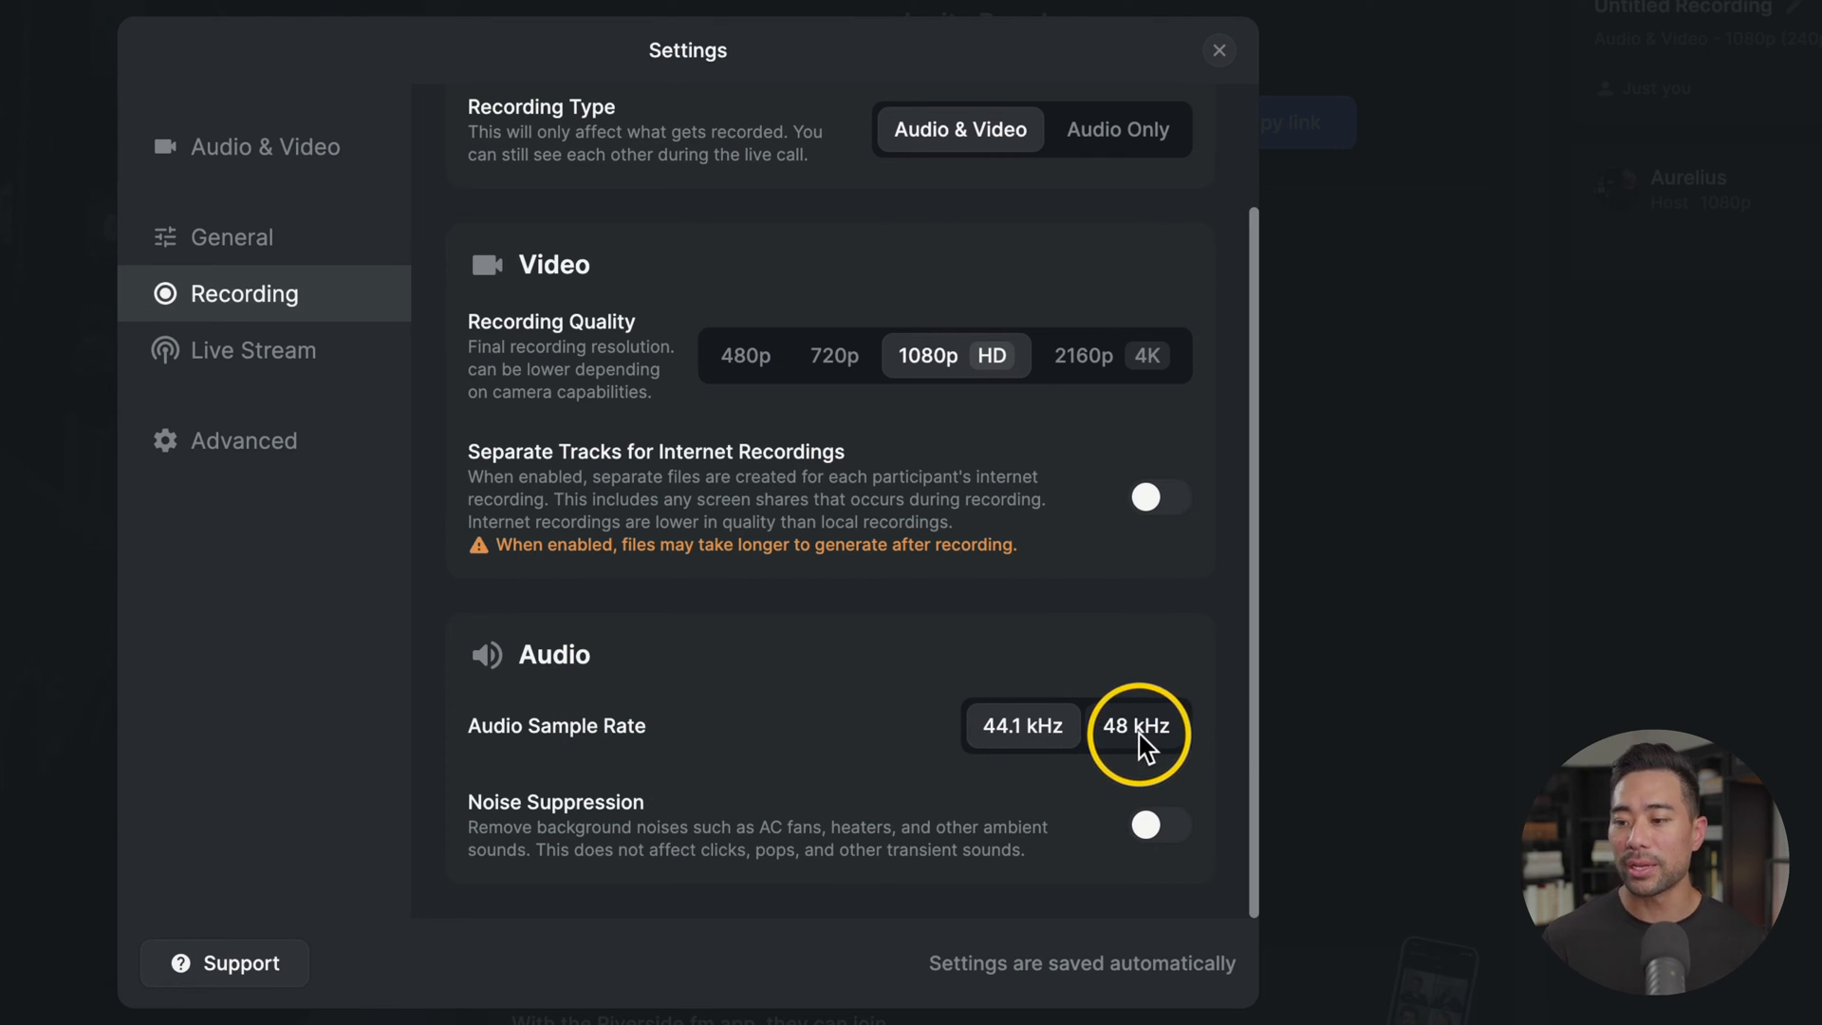
{"action": "left_click", "coordinate": [1021, 724]}
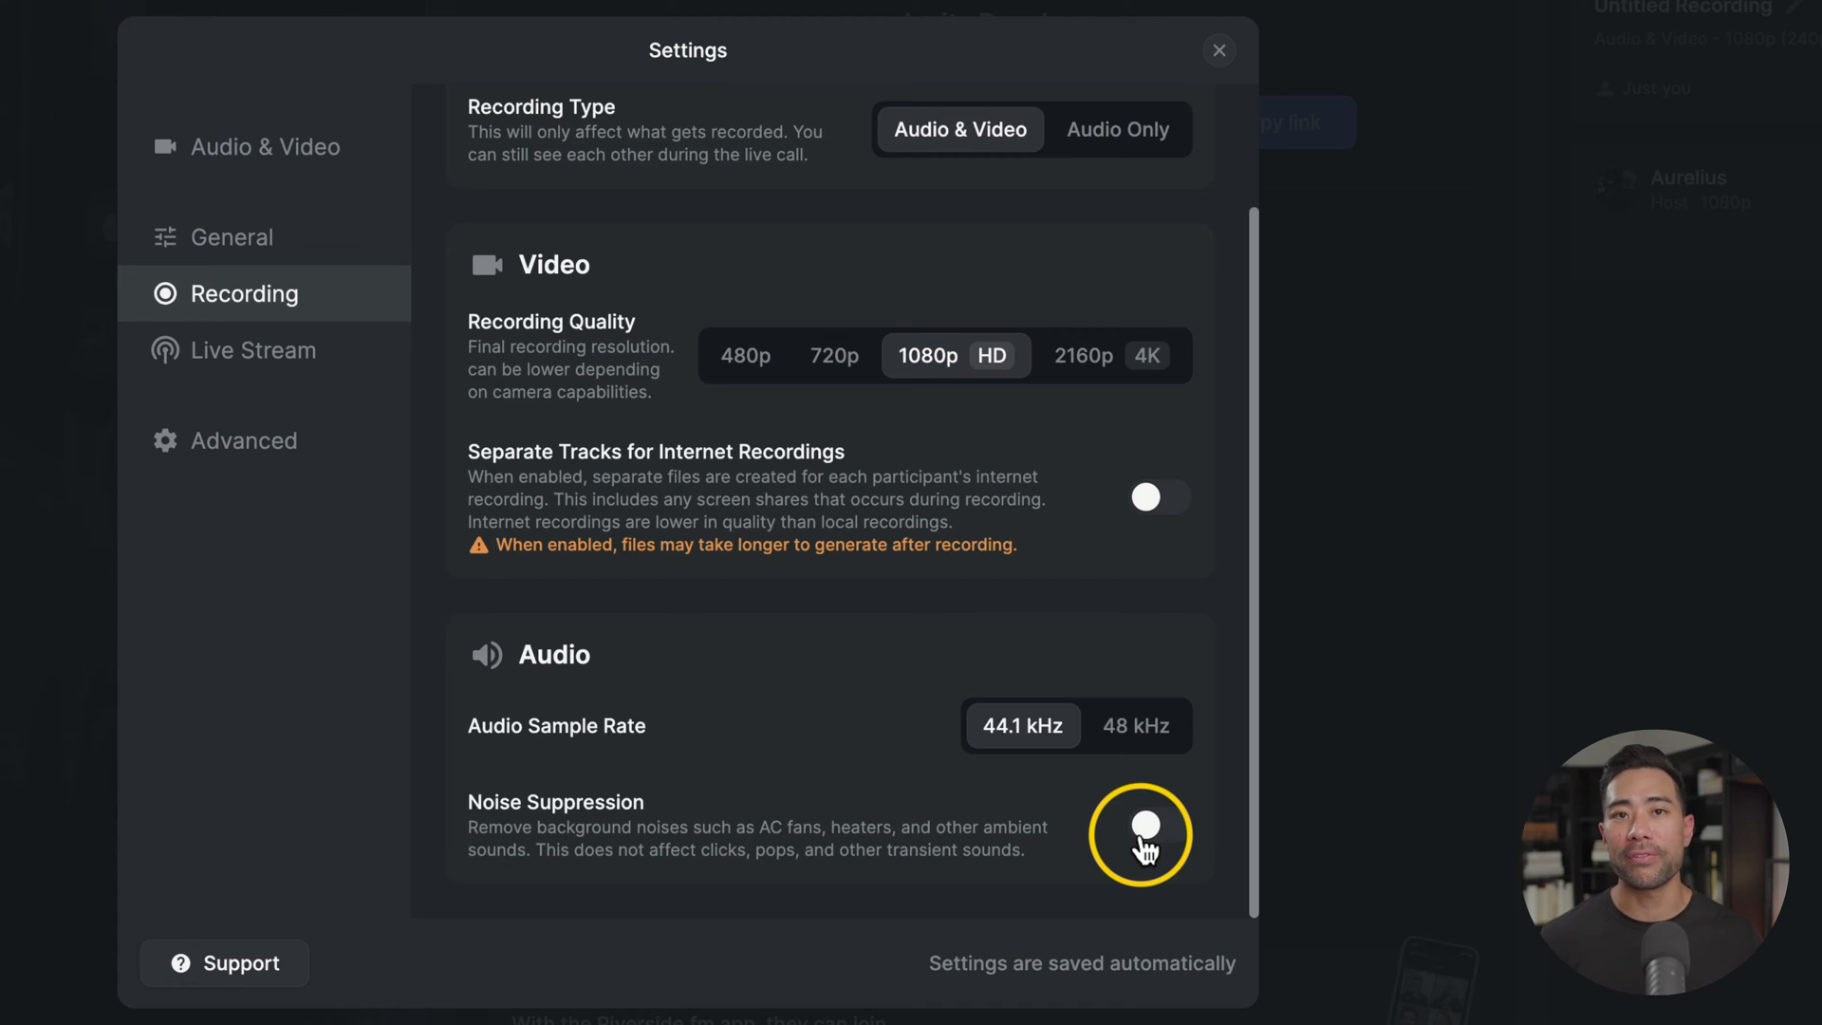
{"action": "left_click", "coordinate": [1157, 835]}
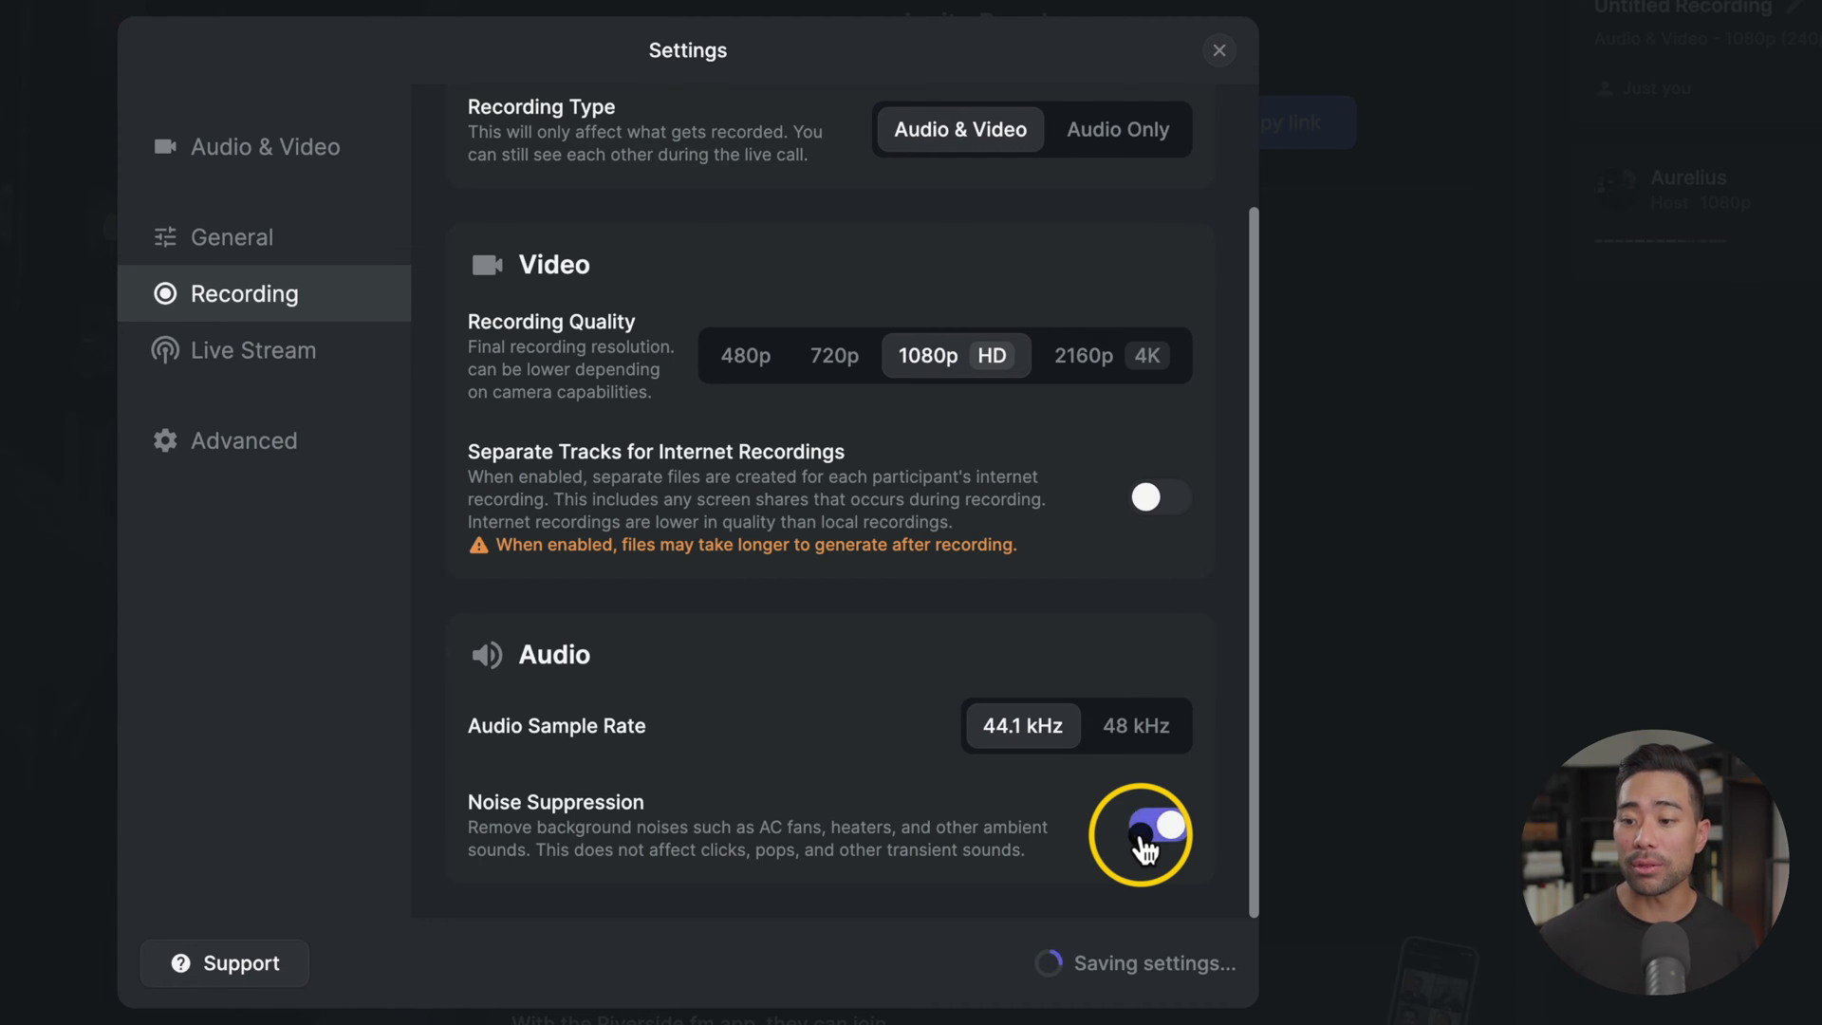
{"action": "left_click", "coordinate": [1144, 834]}
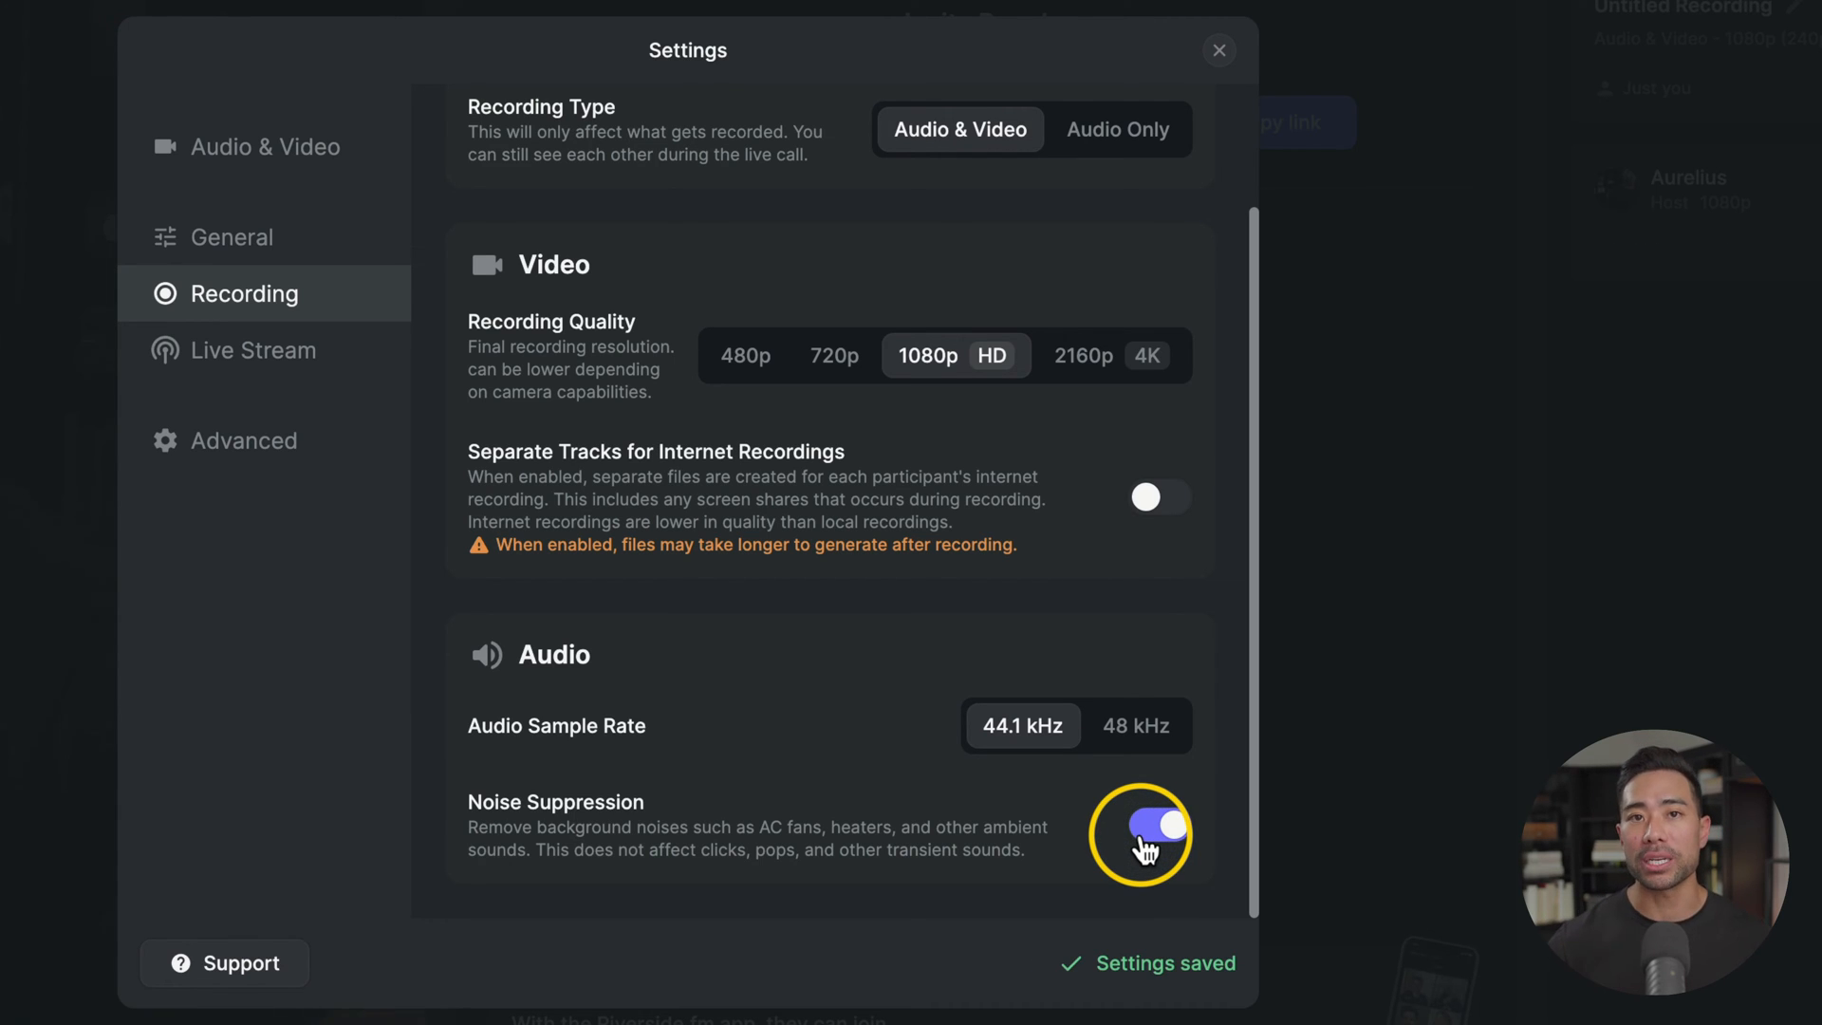
{"action": "left_click", "coordinate": [1142, 833]}
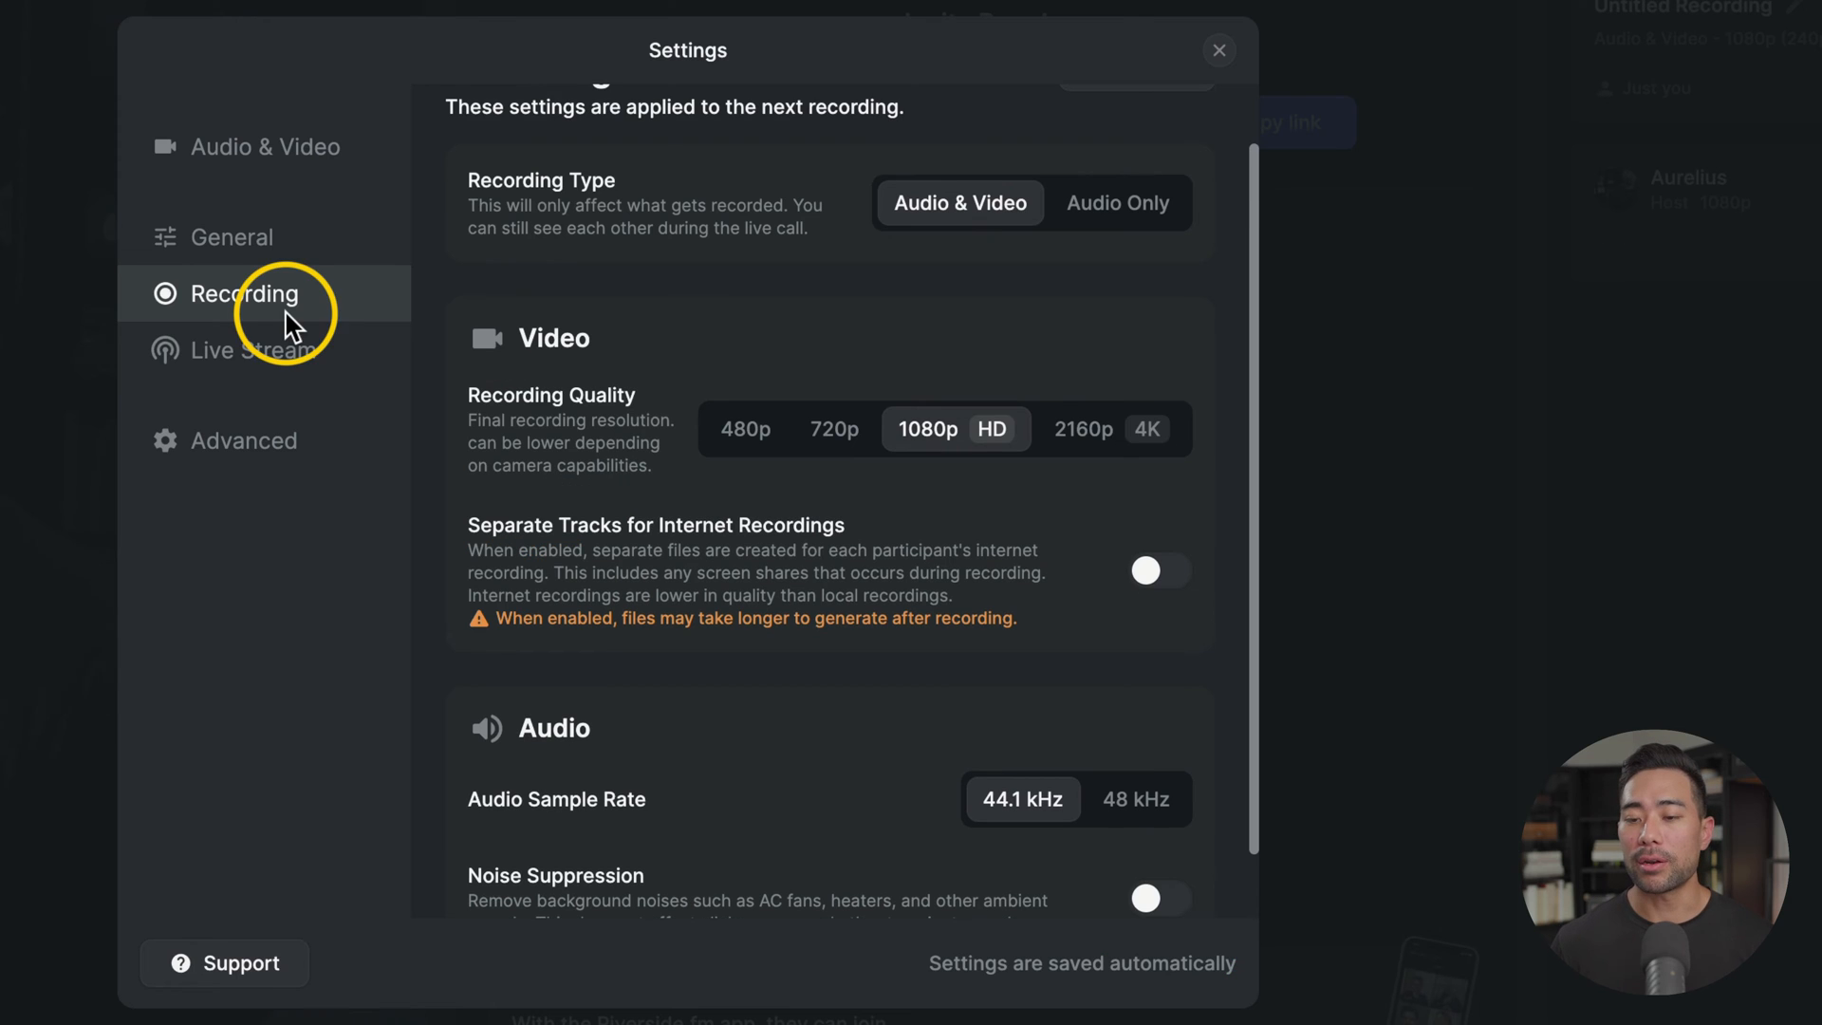
{"action": "left_click", "coordinate": [247, 349]}
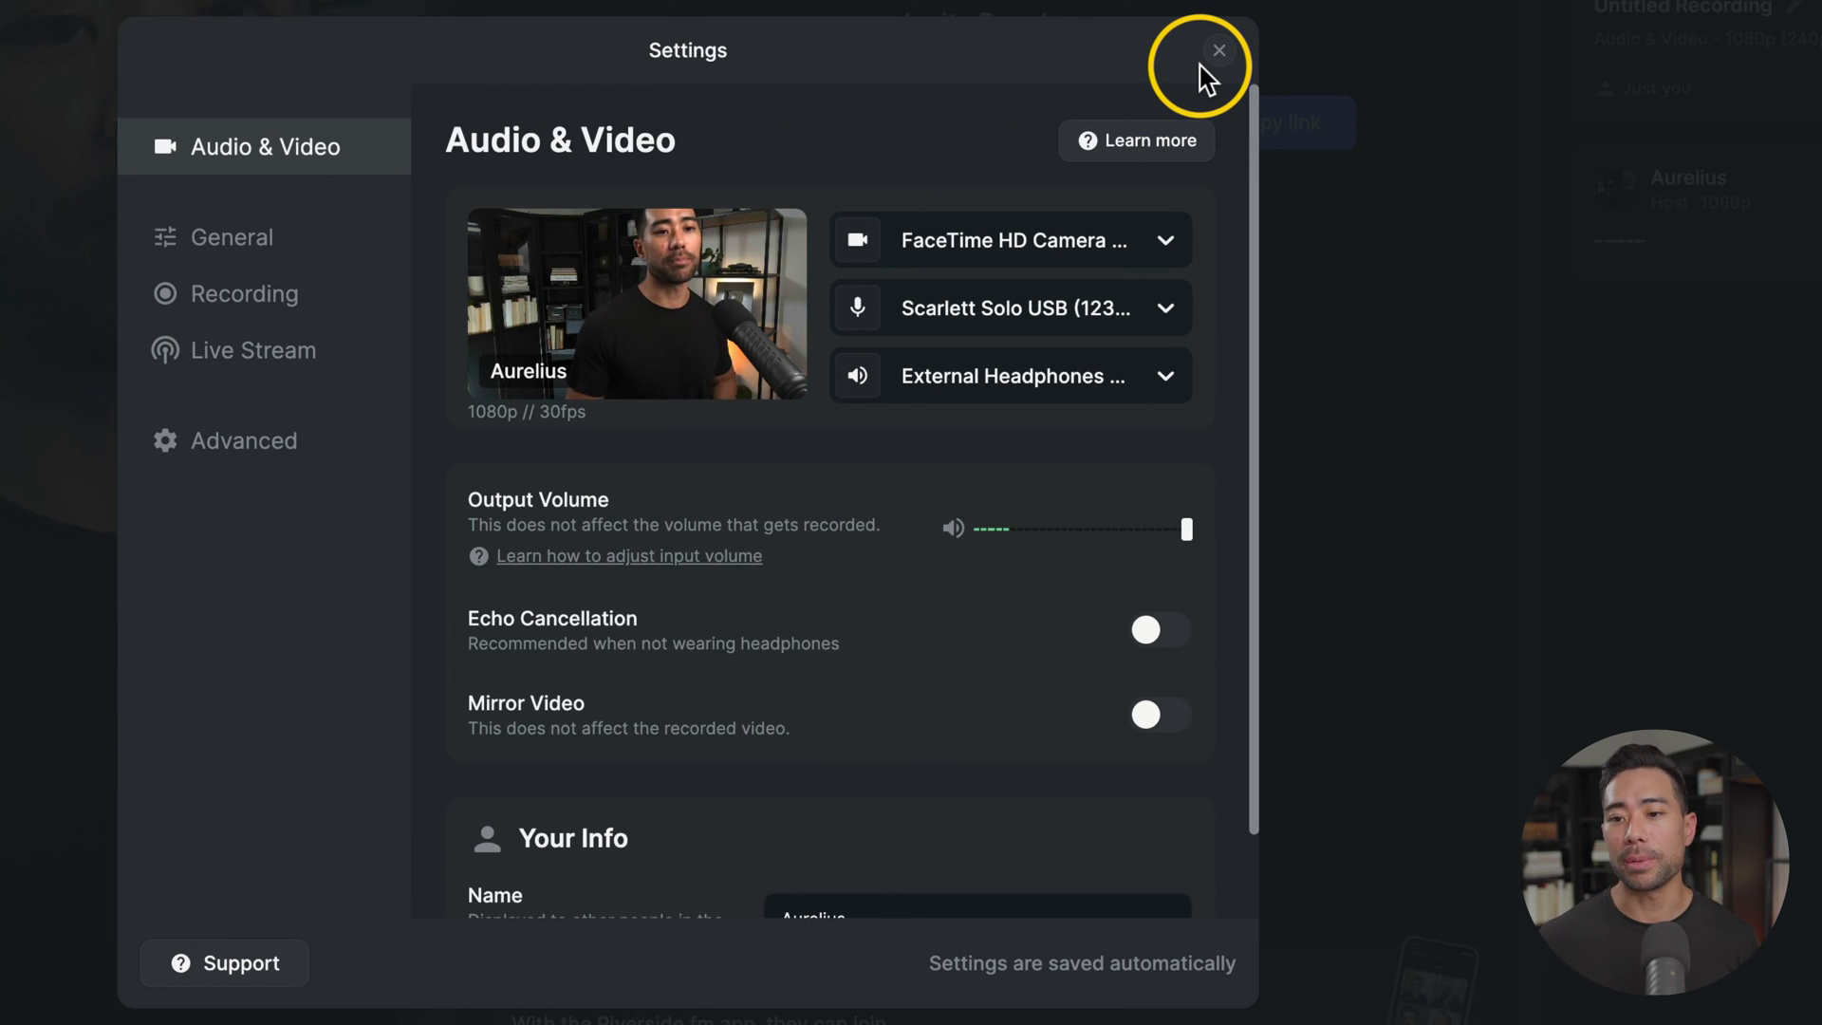
Close settings and play the Drum Roll and Clapping sounds from the media library.
{"action": "left_click", "coordinate": [1220, 49]}
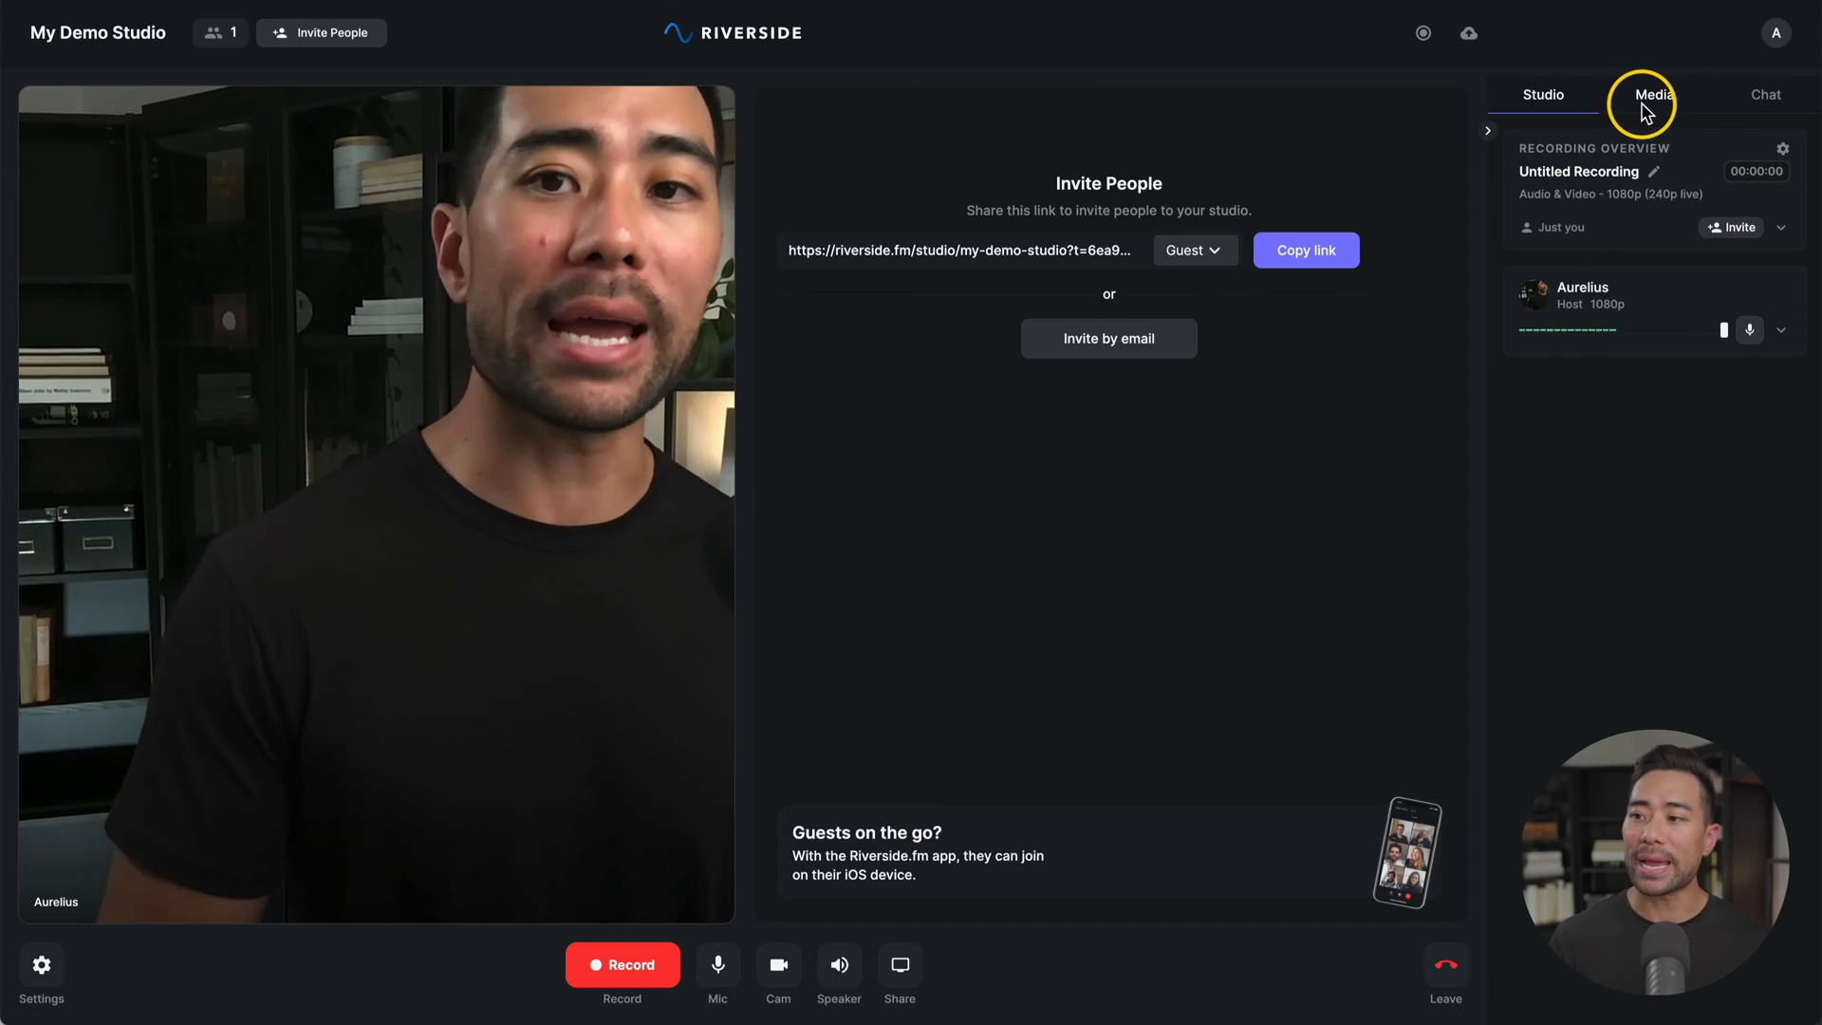
{"action": "left_click", "coordinate": [1651, 95]}
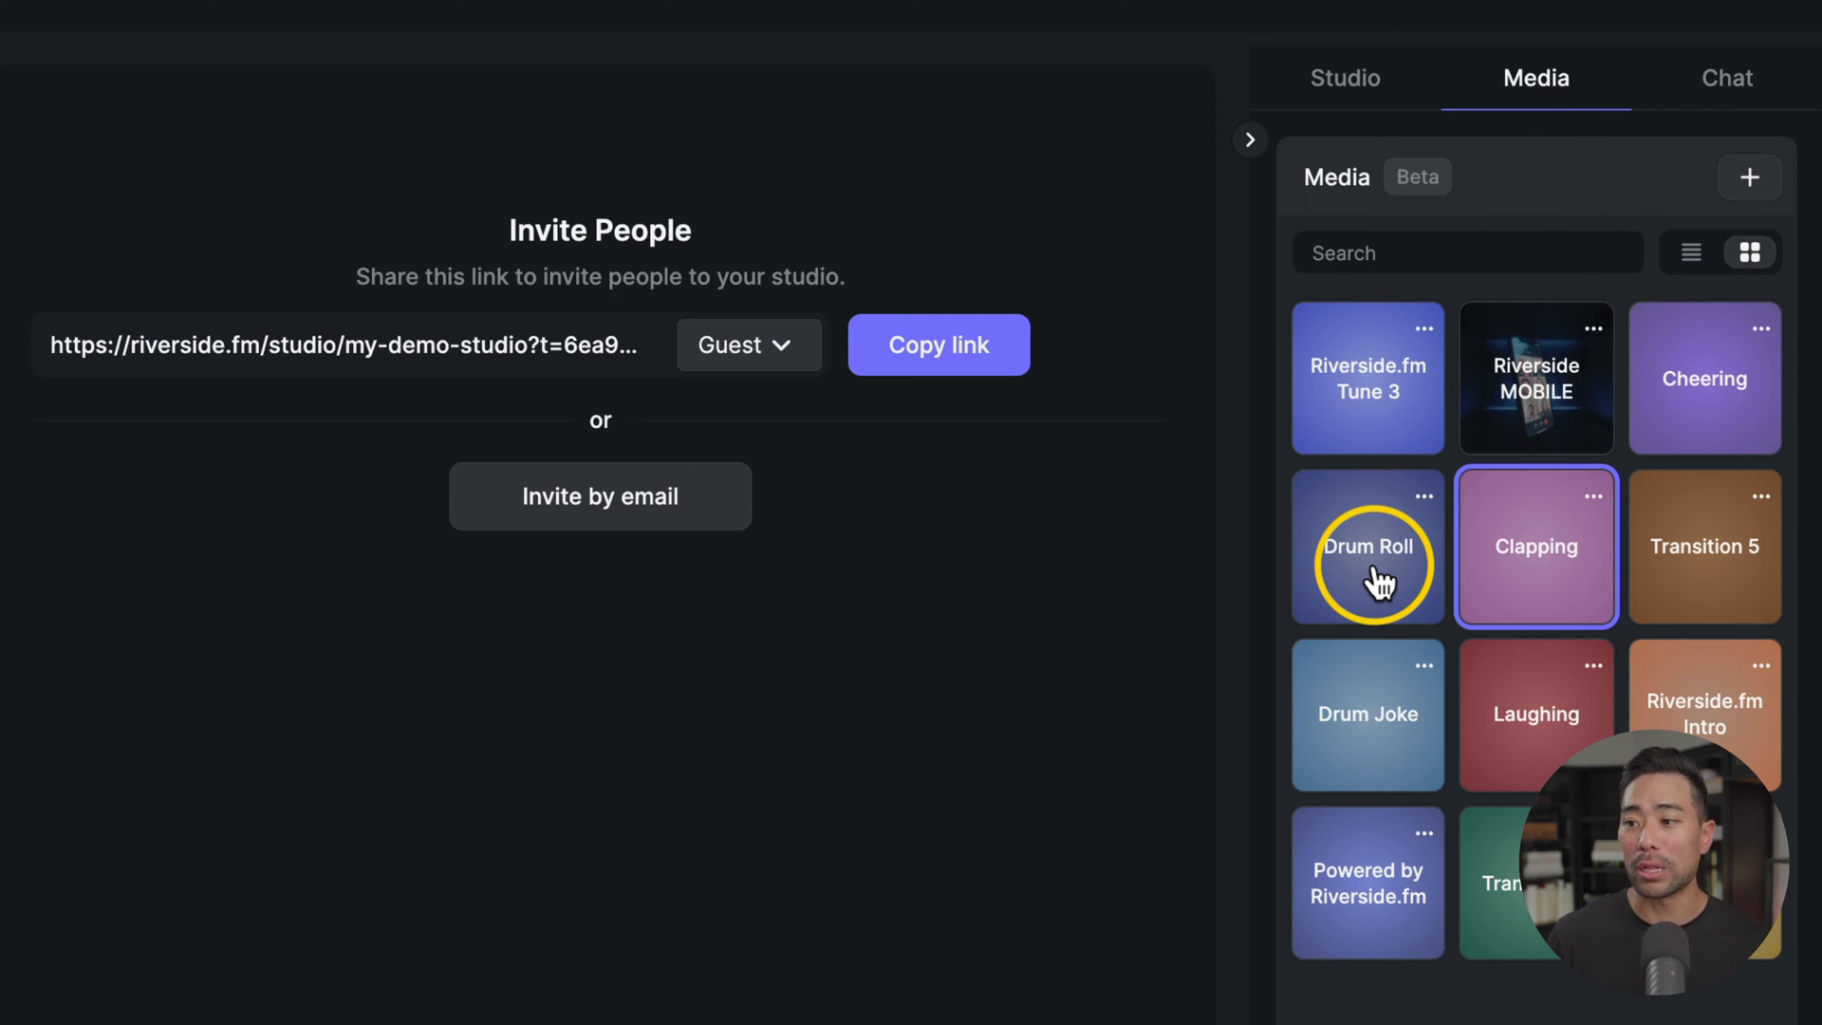
{"action": "left_click", "coordinate": [1368, 546]}
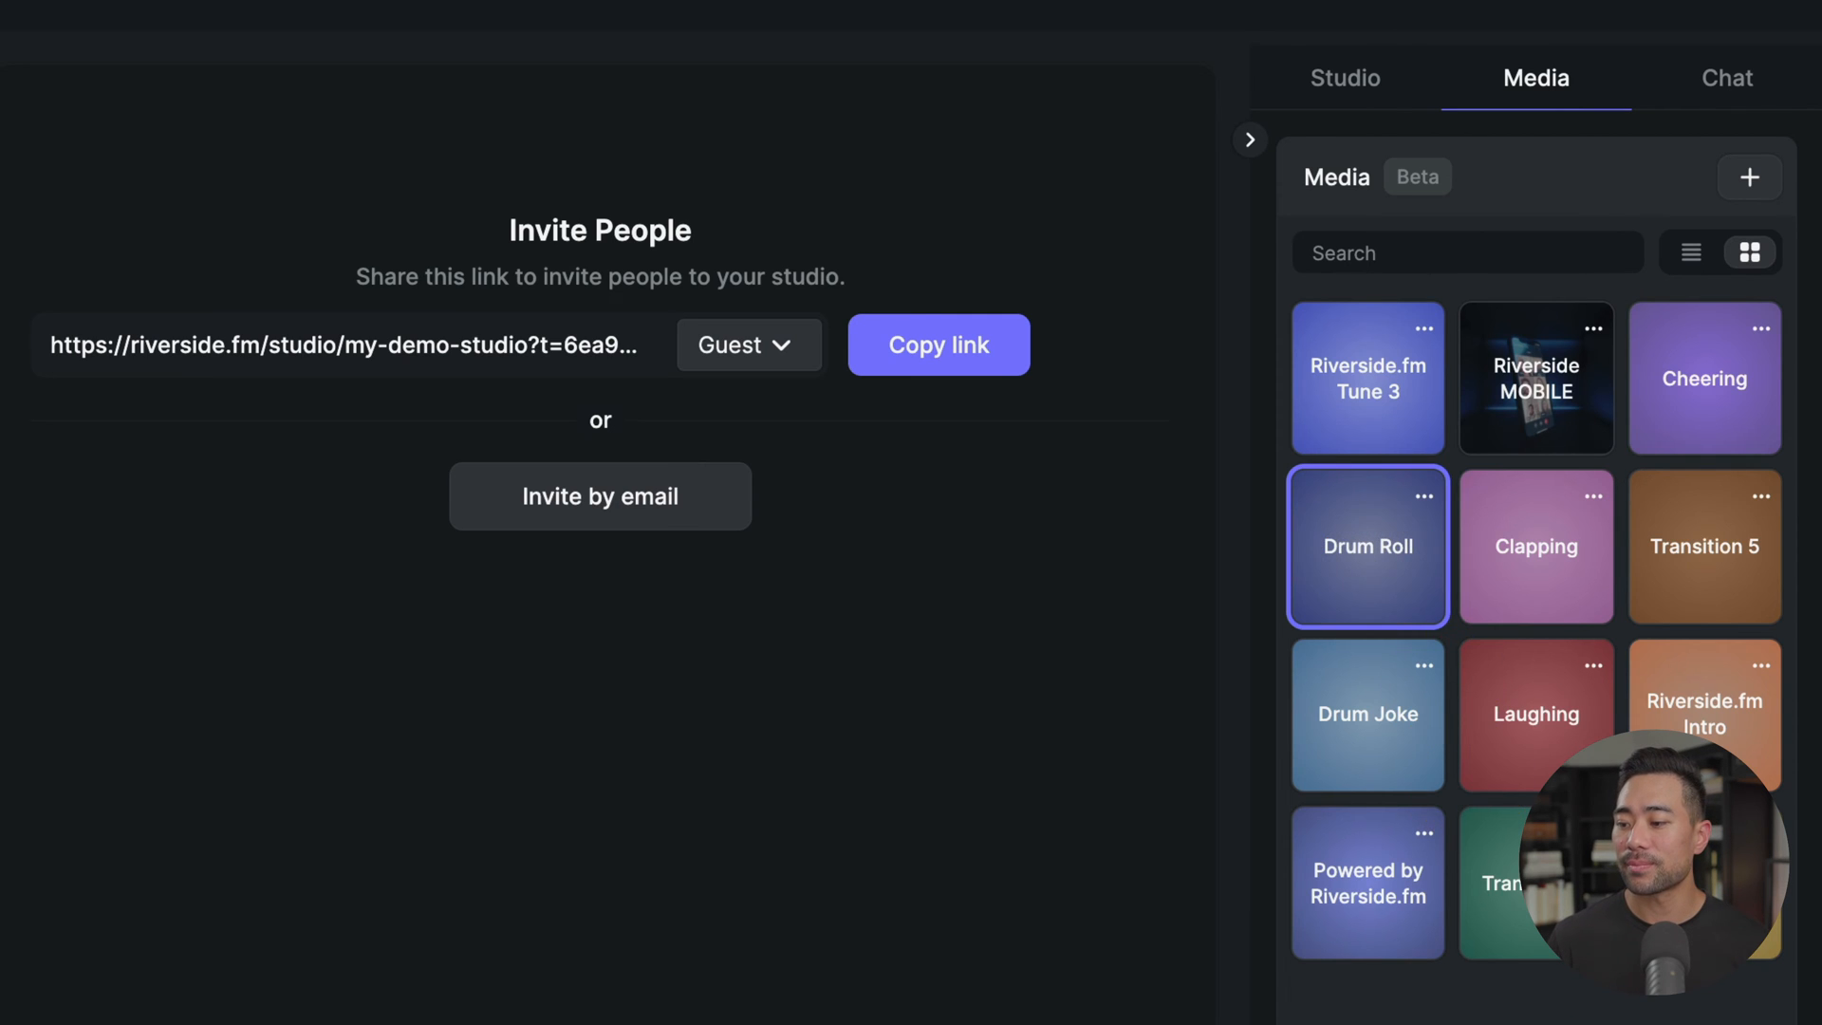
{"action": "left_click", "coordinate": [1535, 547]}
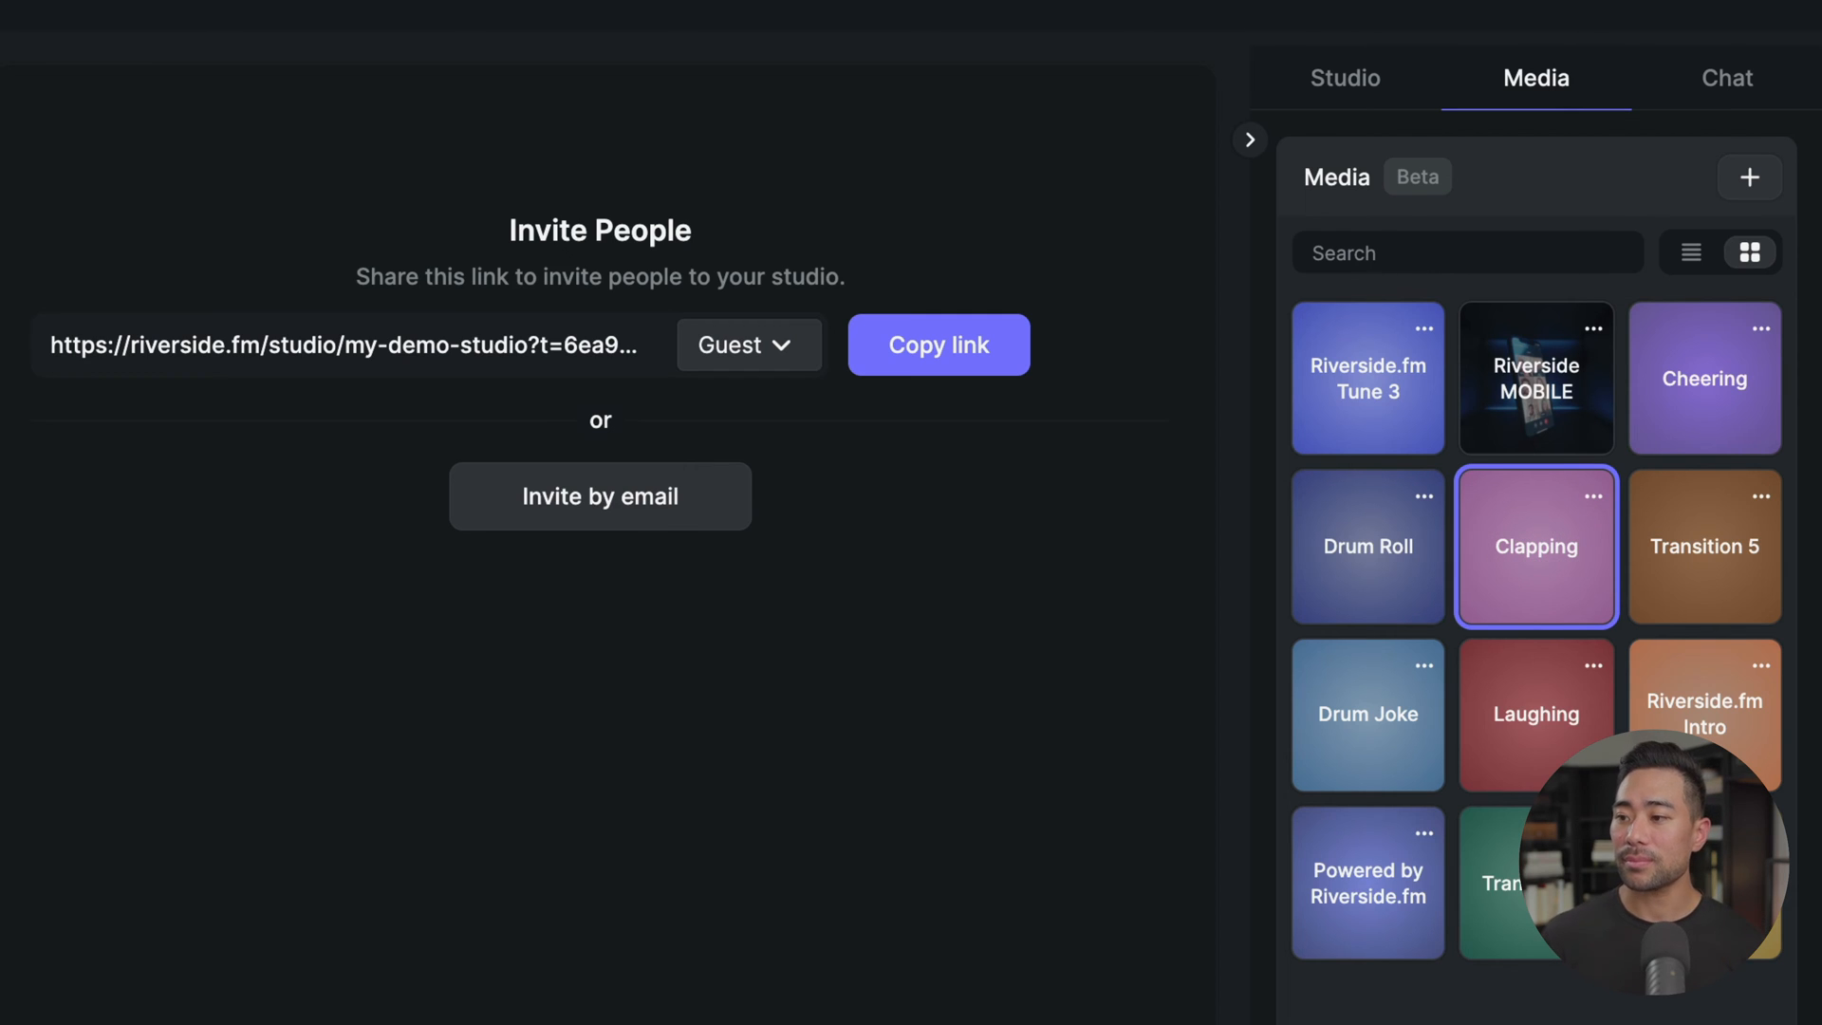
{"action": "mouse_move", "coordinate": [1749, 177]}
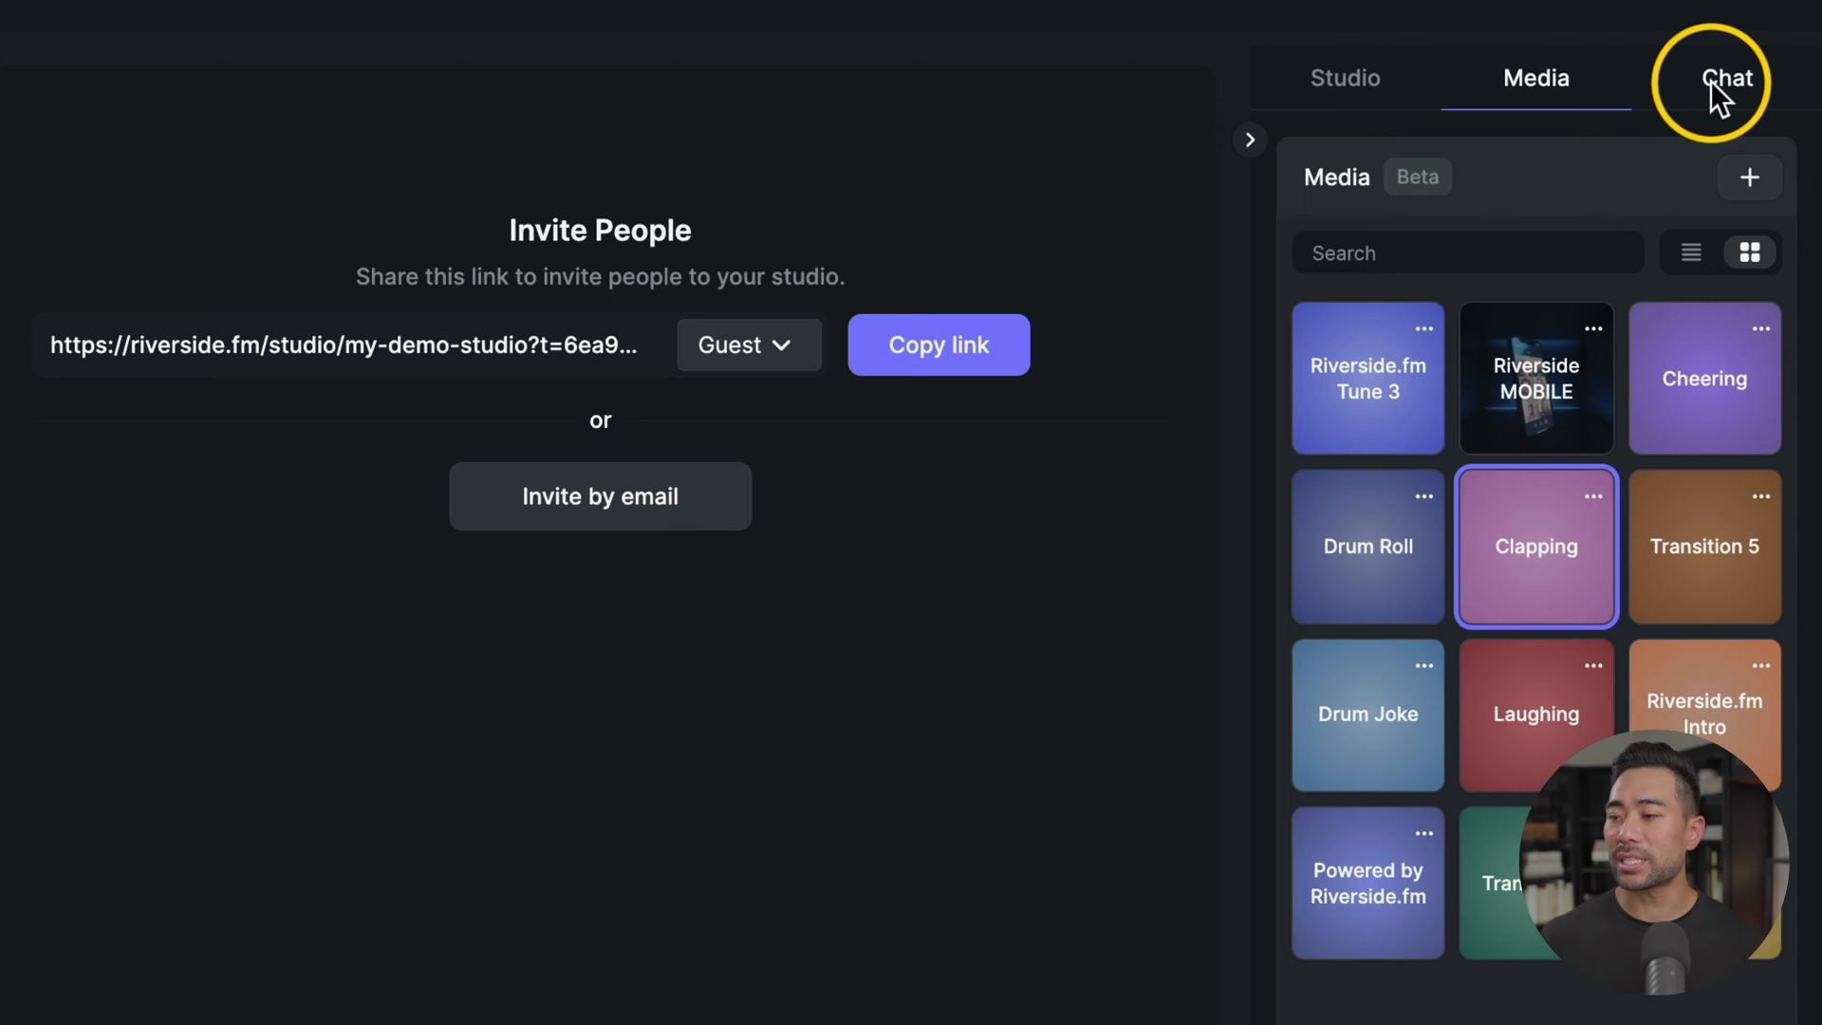
Show the studio chat with its welcome note and HELLO message.
{"action": "left_click", "coordinate": [1727, 78]}
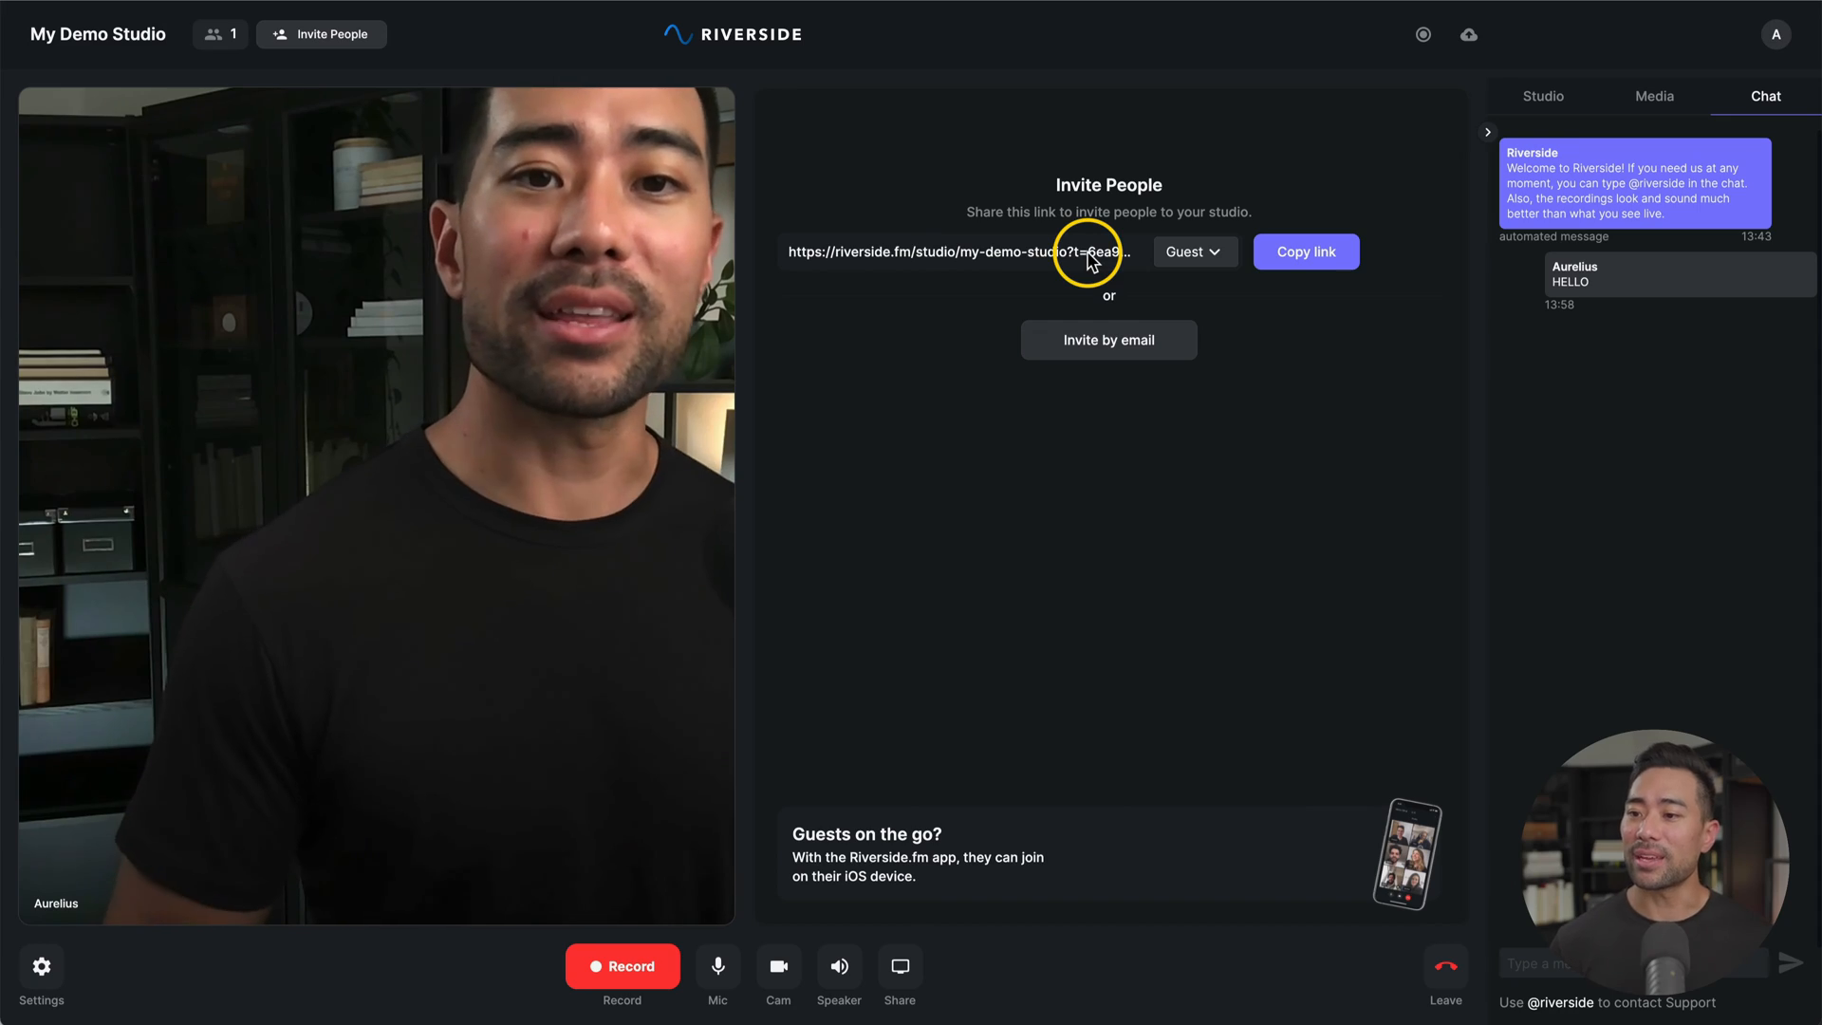
{"action": "left_click", "coordinate": [1306, 251]}
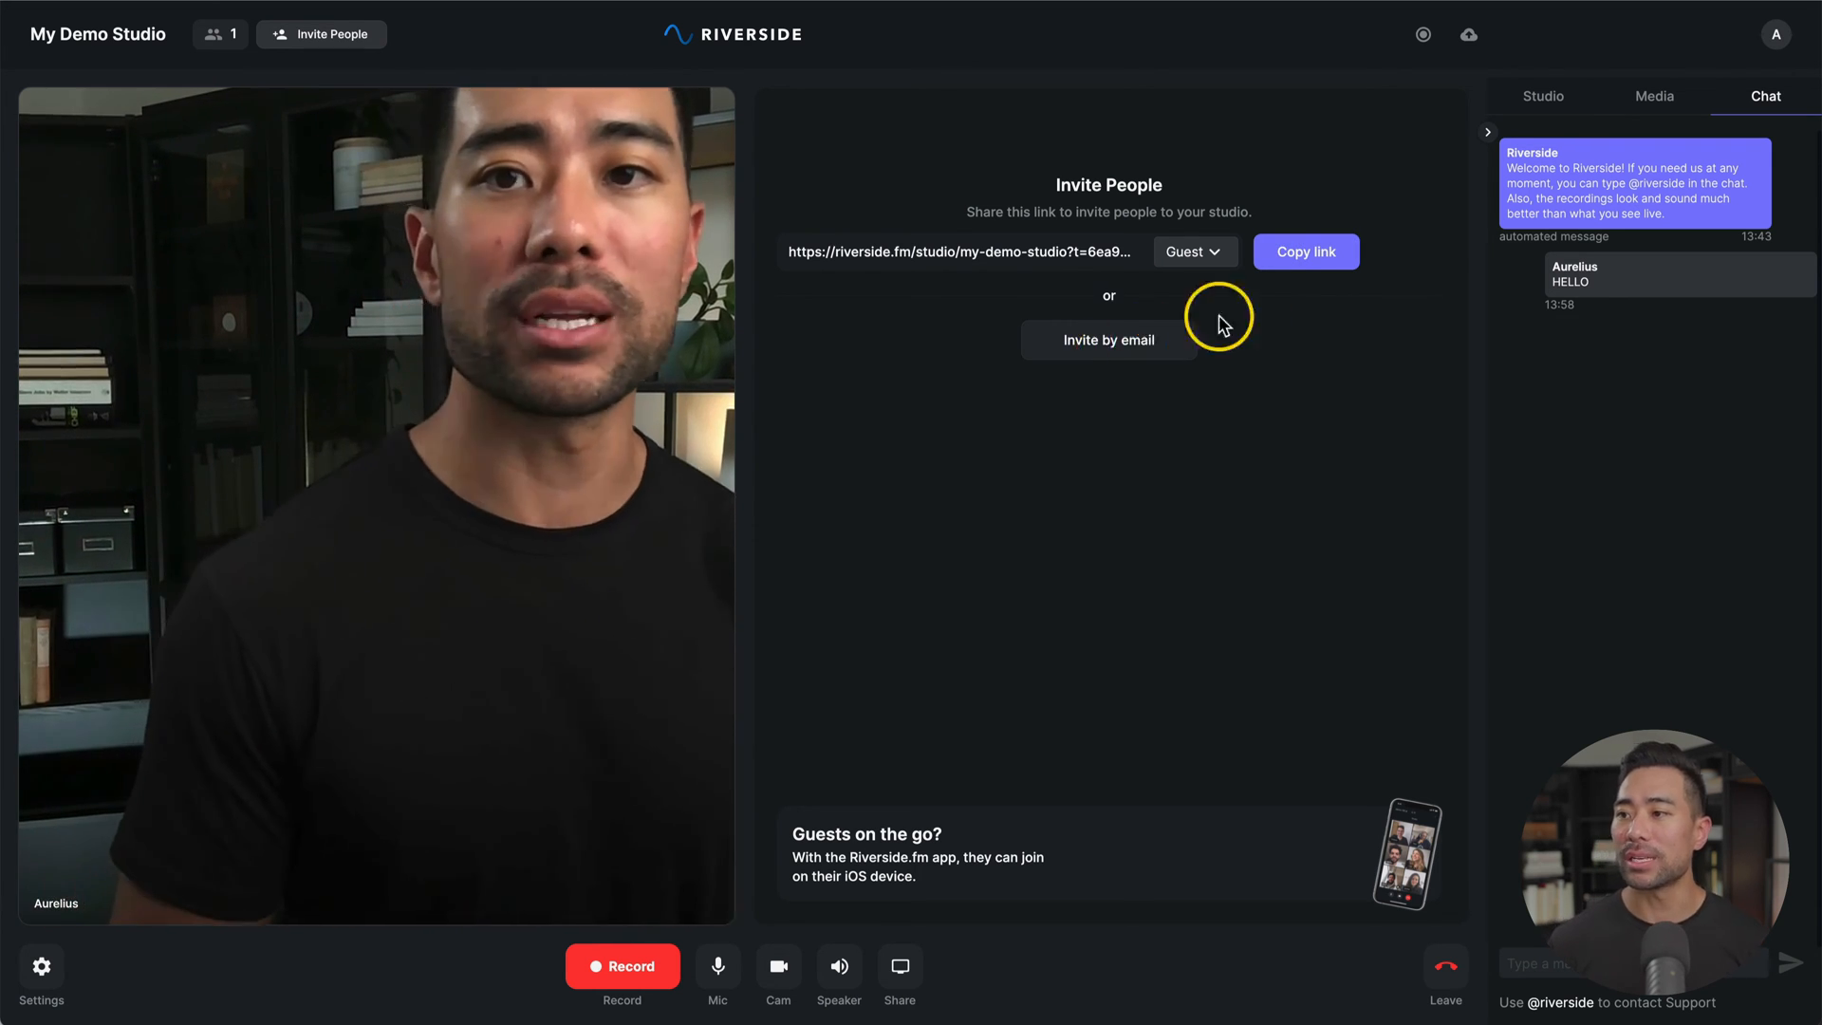
{"action": "mouse_move", "coordinate": [973, 964]}
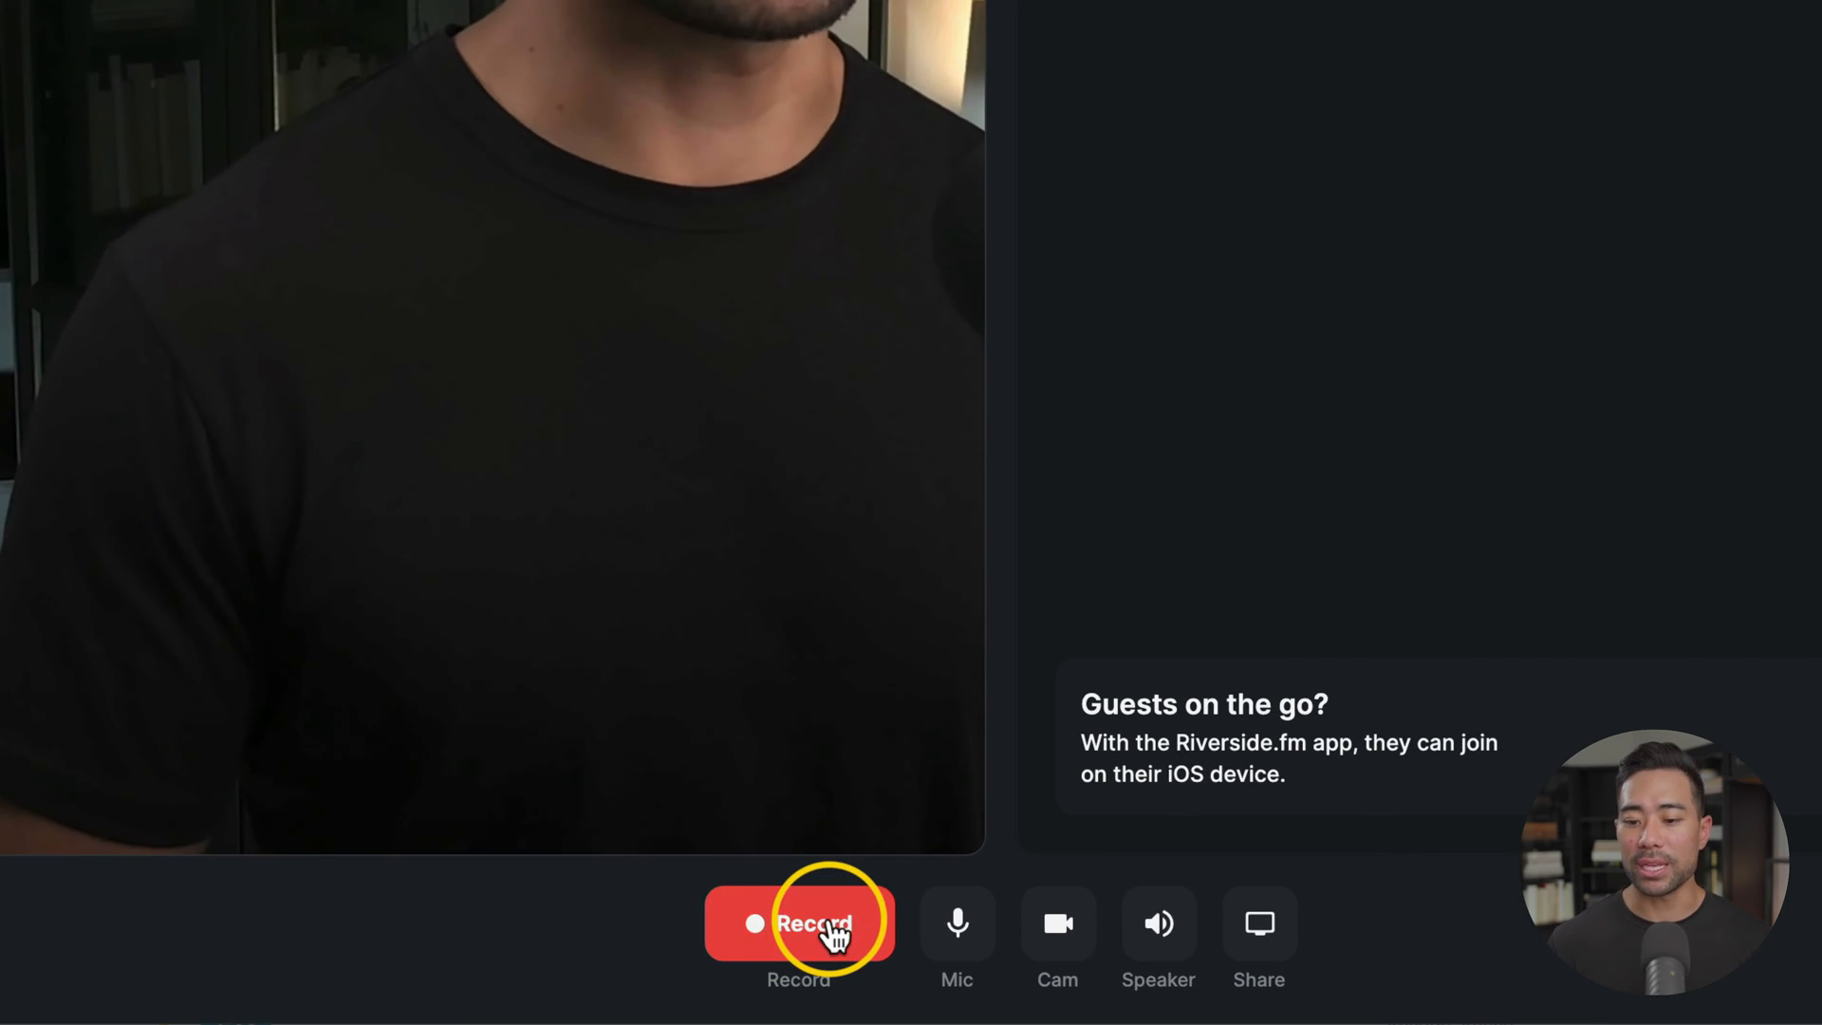
Start recording and expand the host card's upload, quality and device details.
{"action": "left_click", "coordinate": [799, 922]}
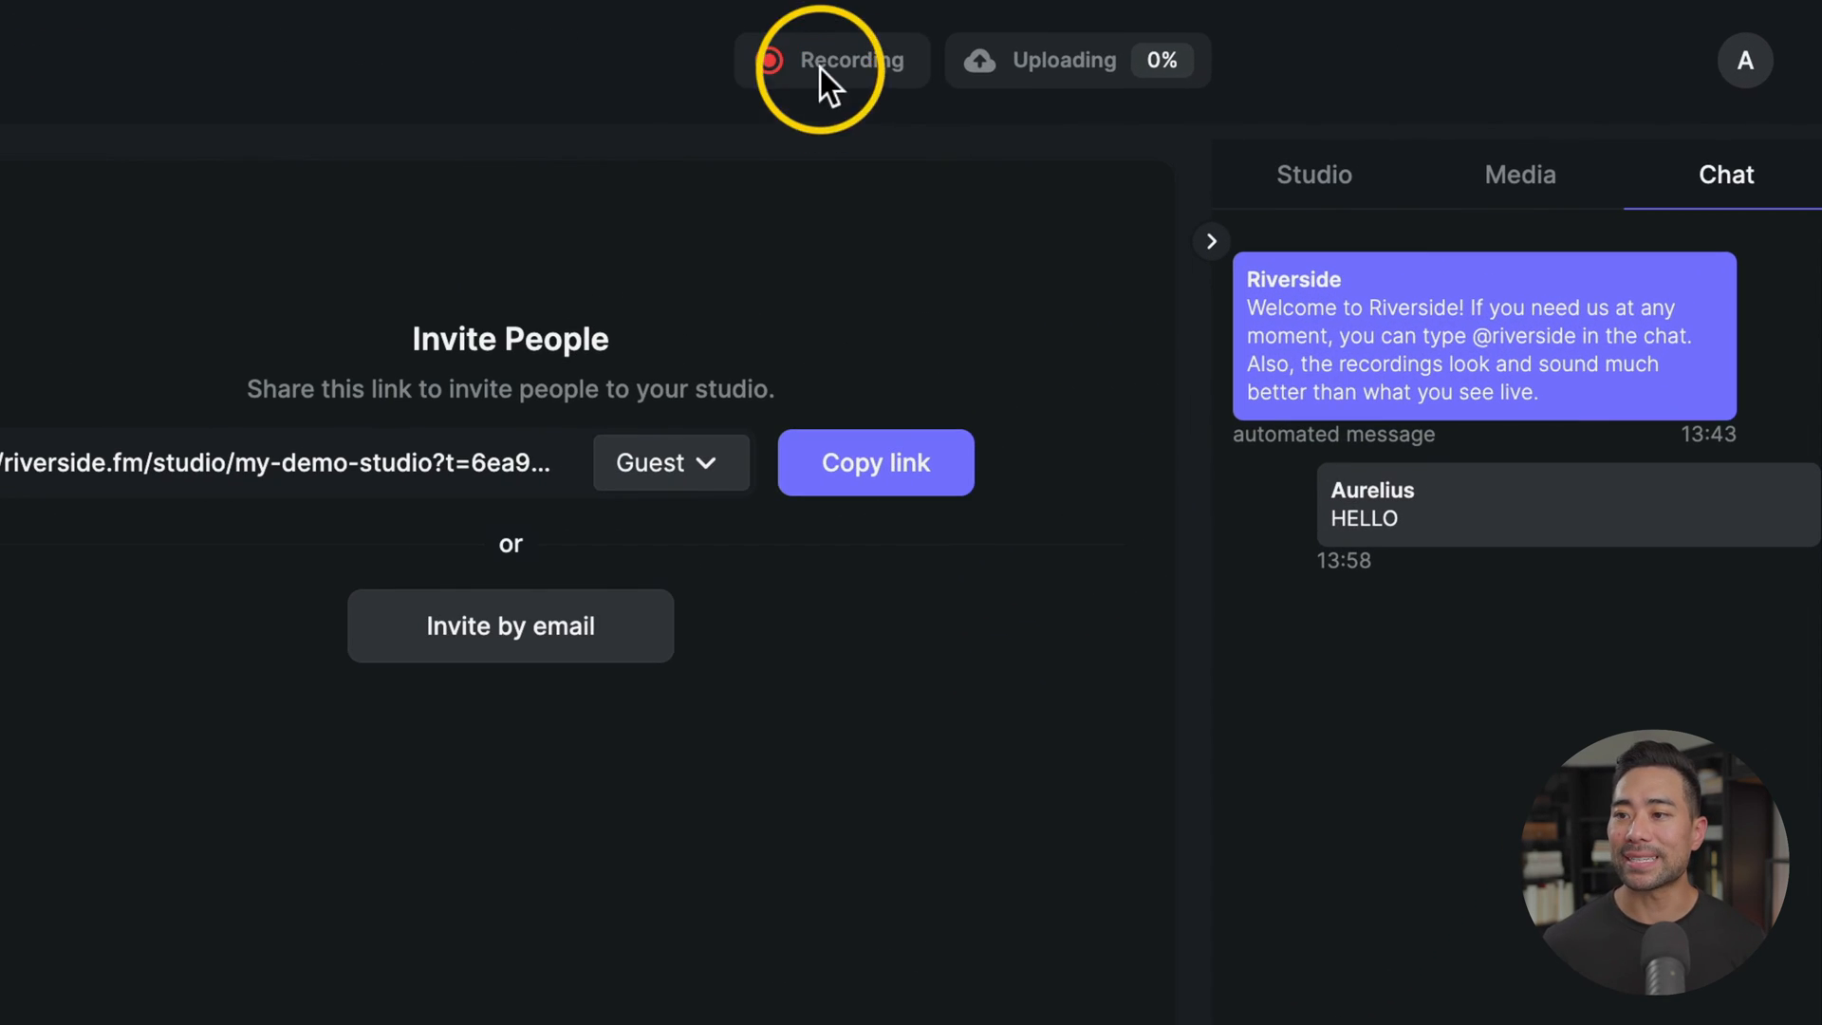
{"action": "mouse_move", "coordinate": [831, 61]}
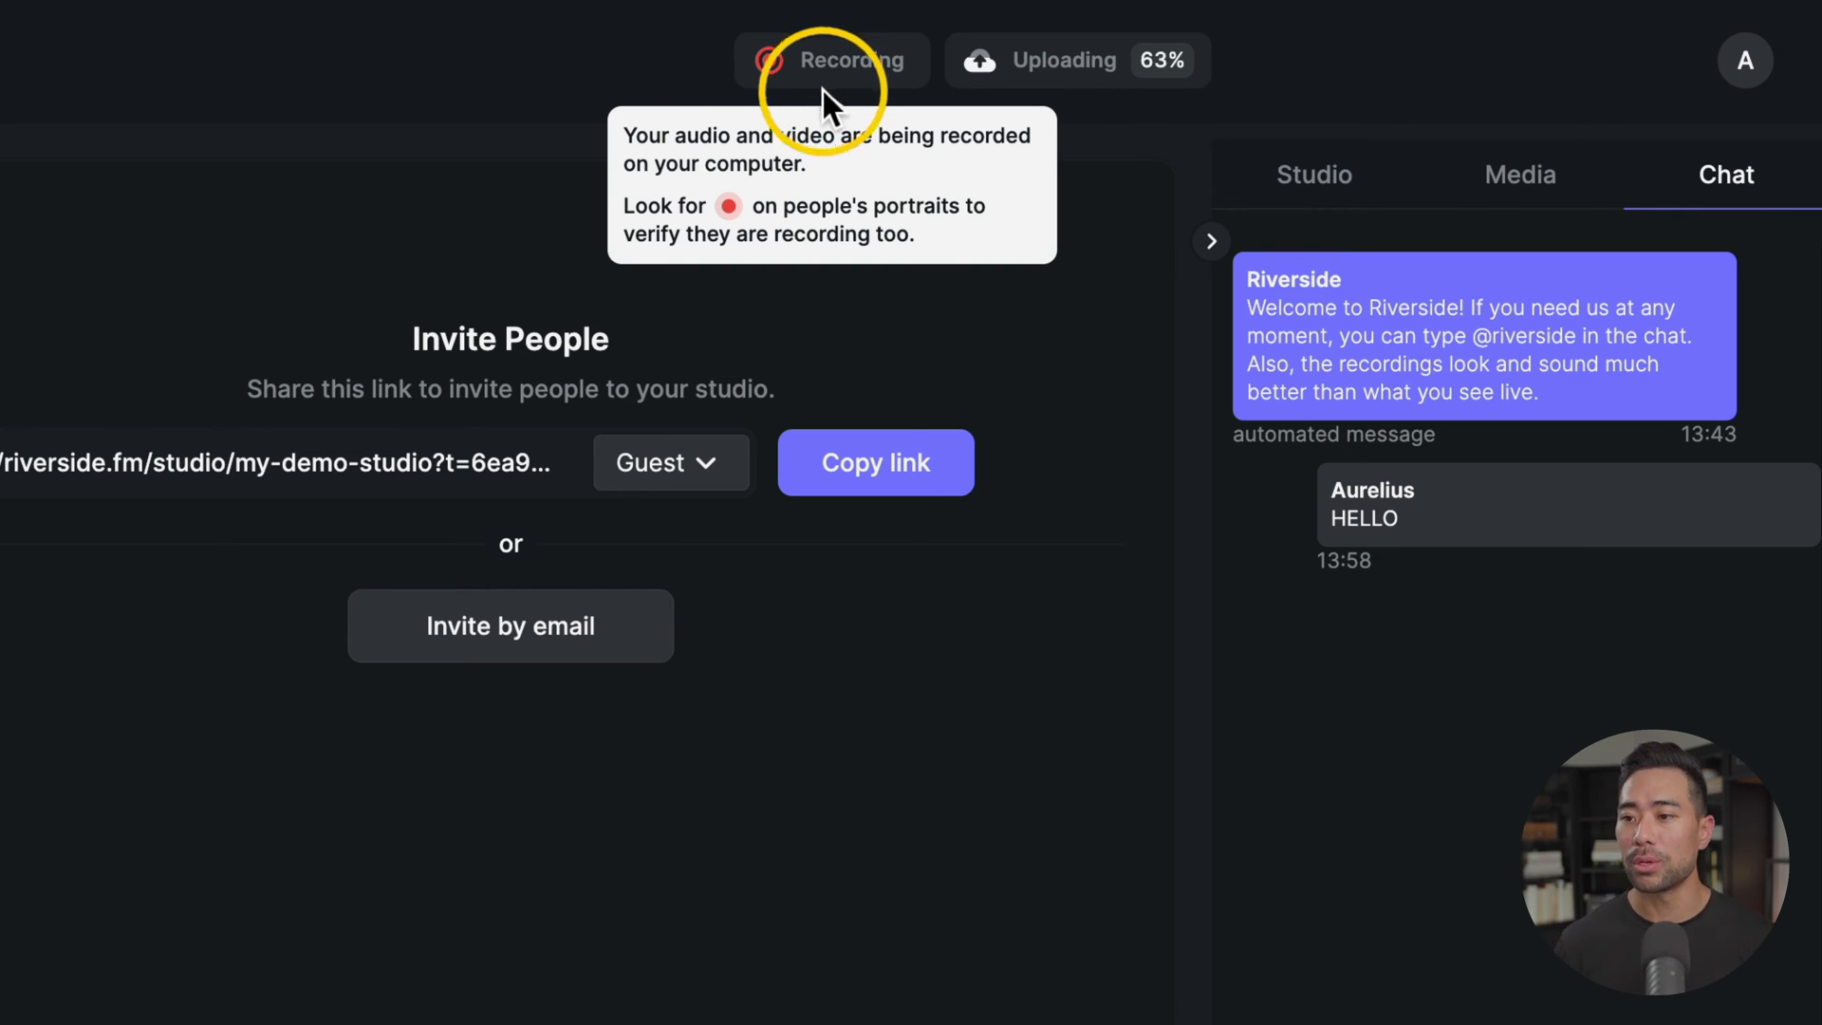
{"action": "mouse_move", "coordinate": [1499, 743]}
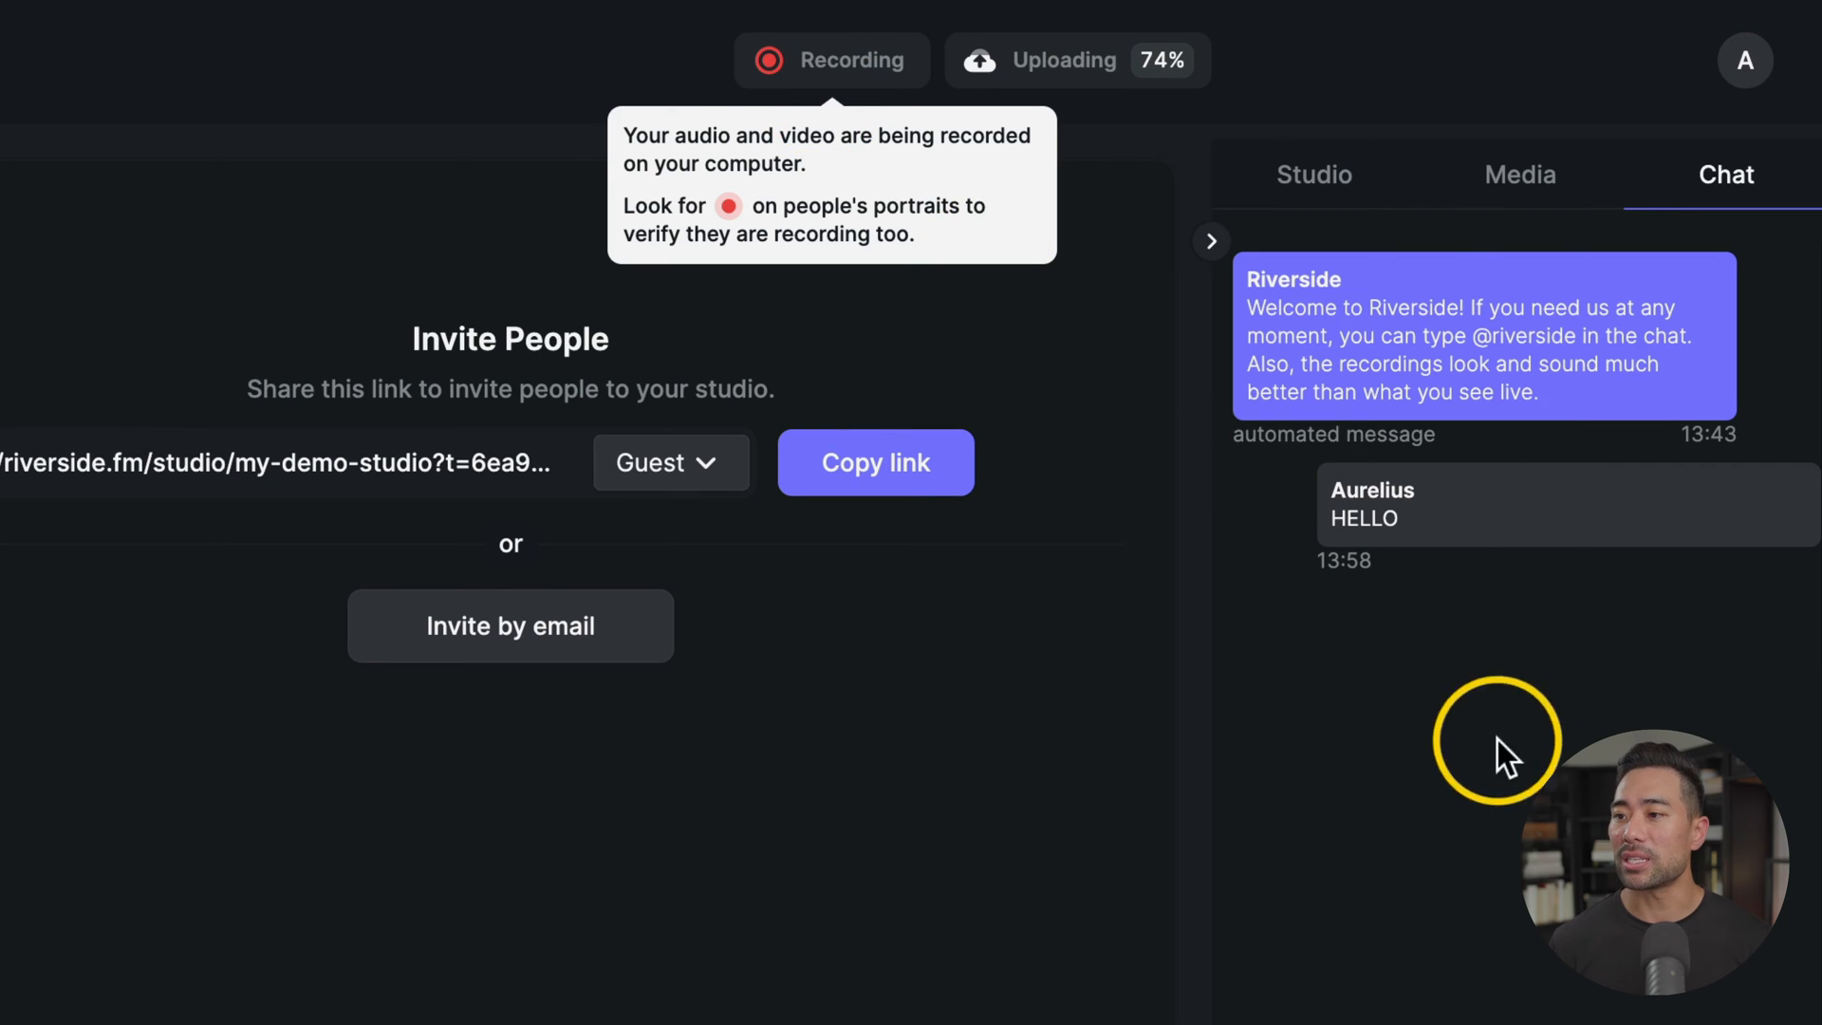
{"action": "left_click", "coordinate": [1313, 174]}
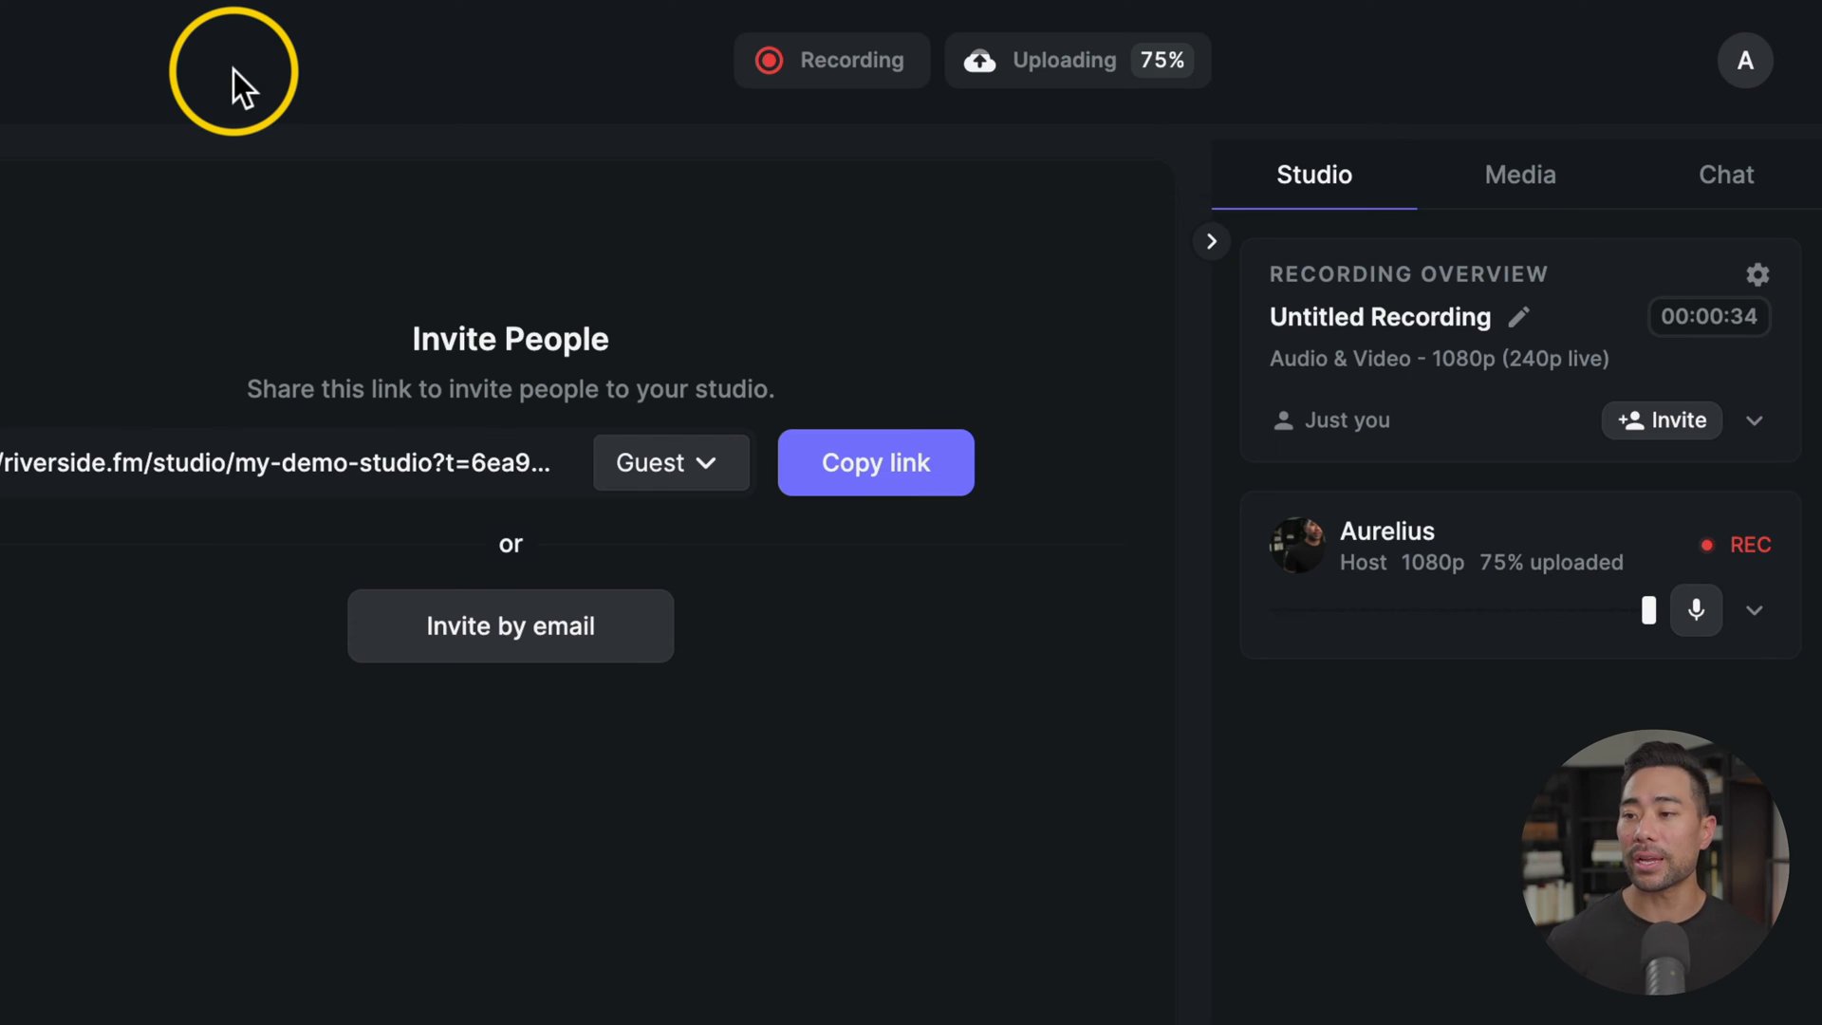
{"action": "mouse_move", "coordinate": [795, 82]}
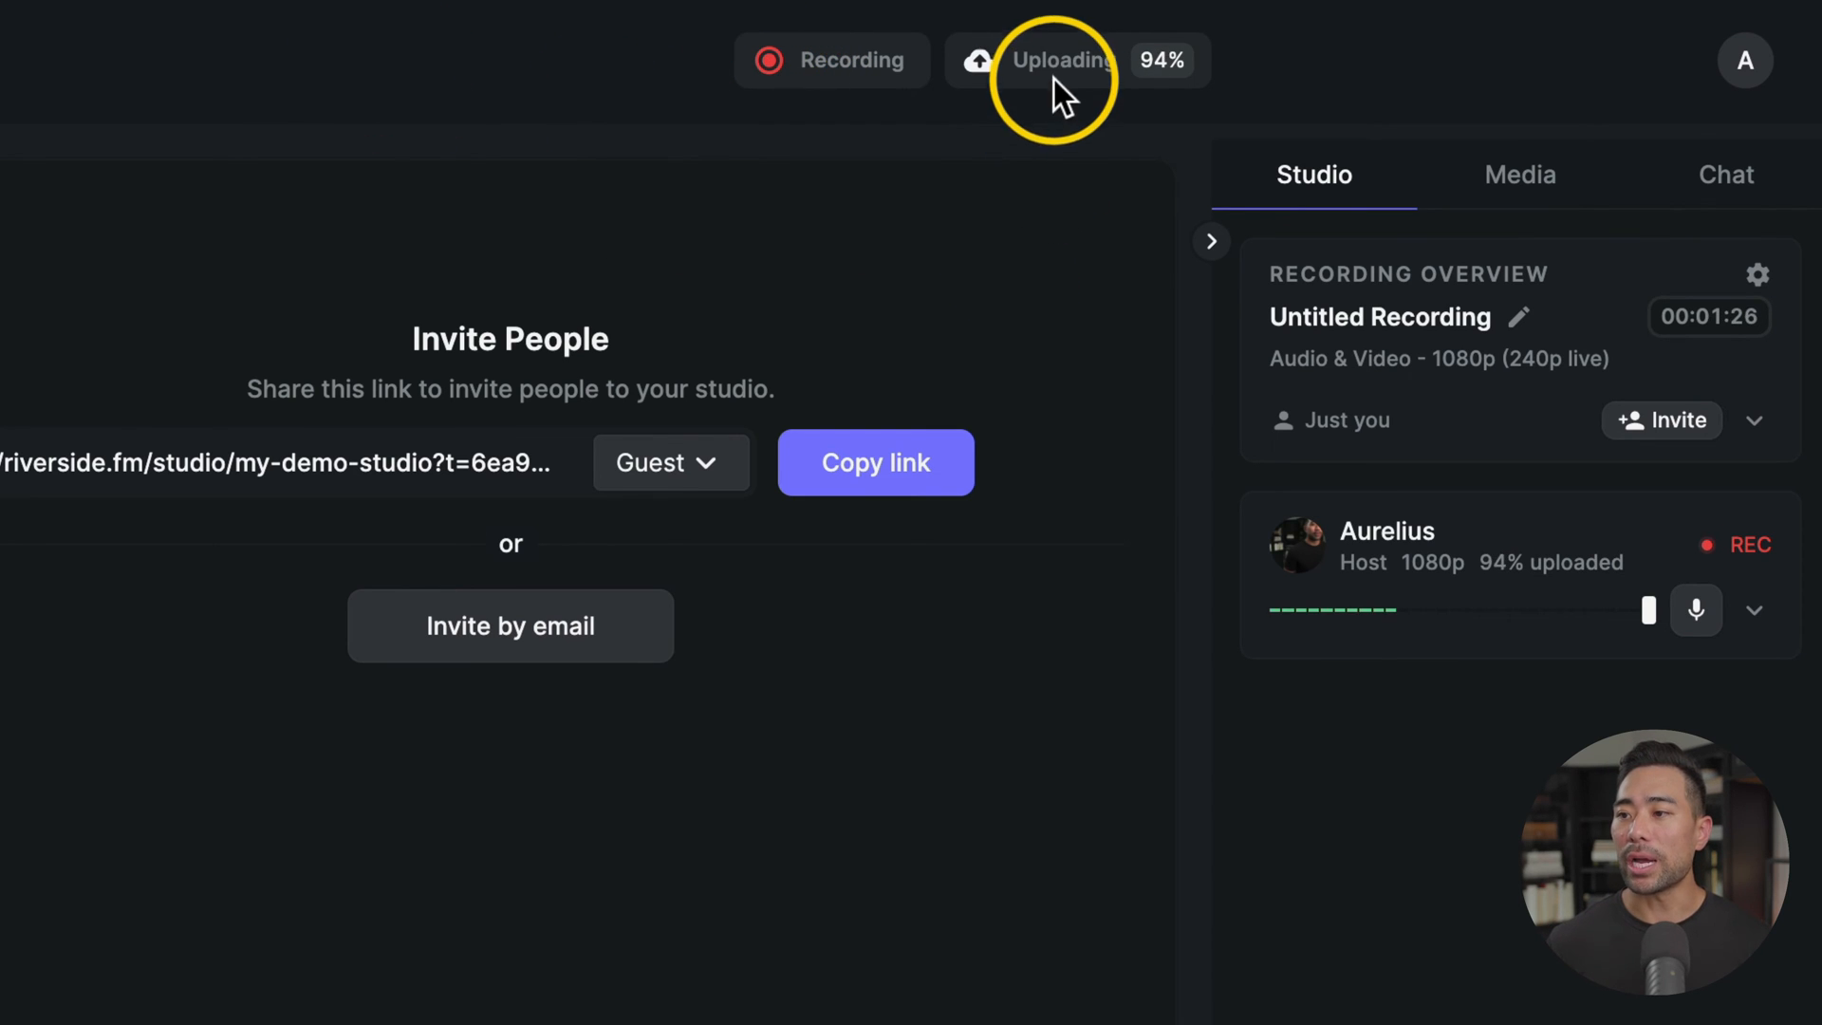
{"action": "mouse_move", "coordinate": [1059, 60]}
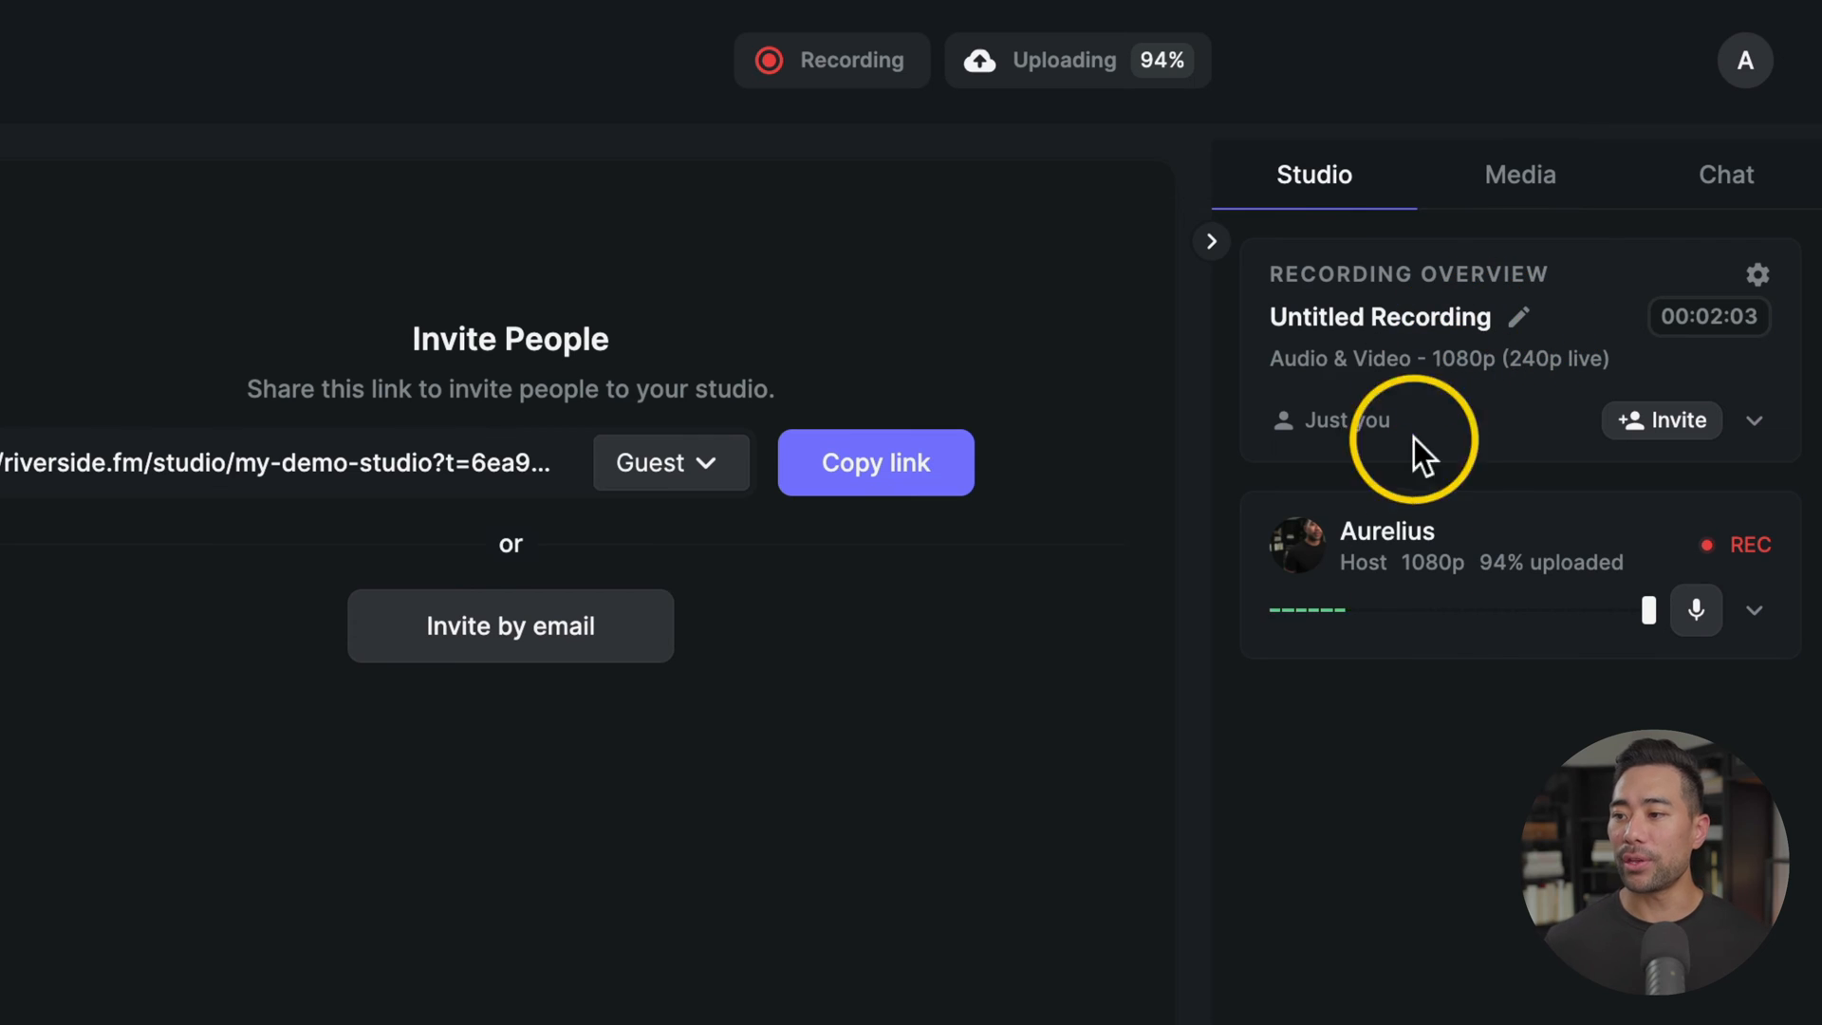
{"action": "mouse_move", "coordinate": [1386, 615]}
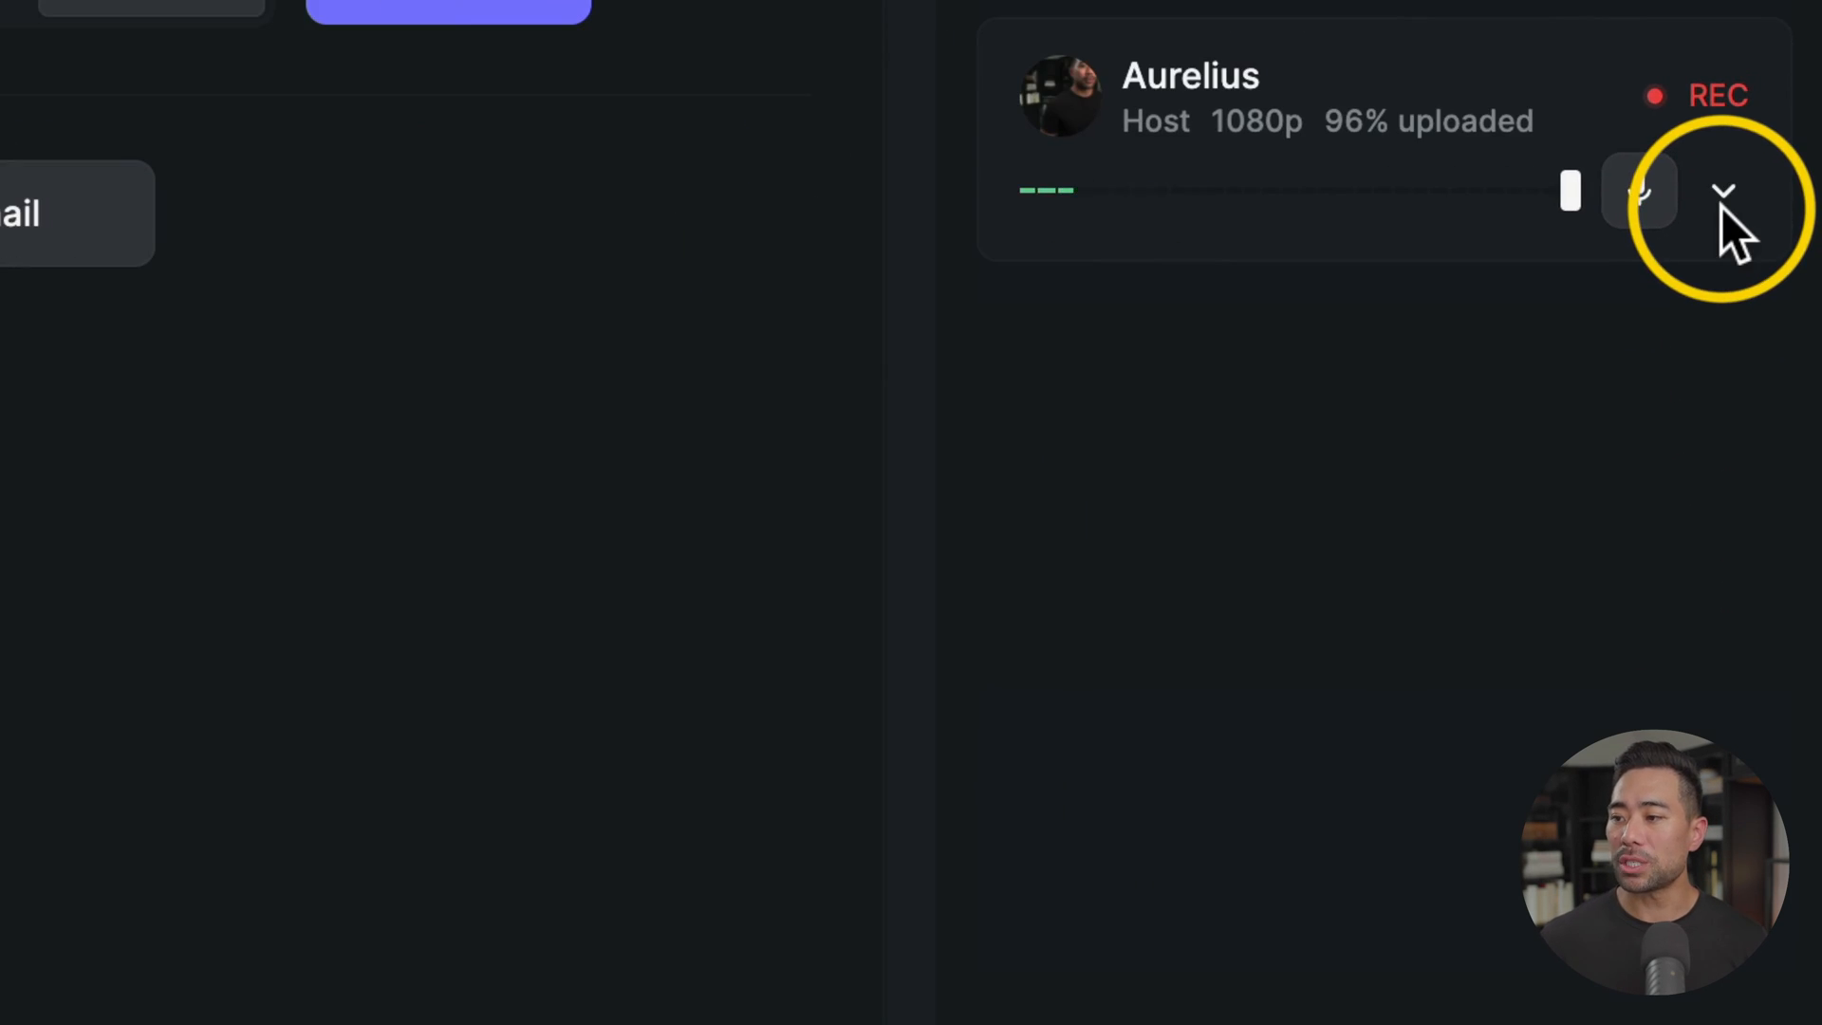
{"action": "left_click", "coordinate": [1725, 192]}
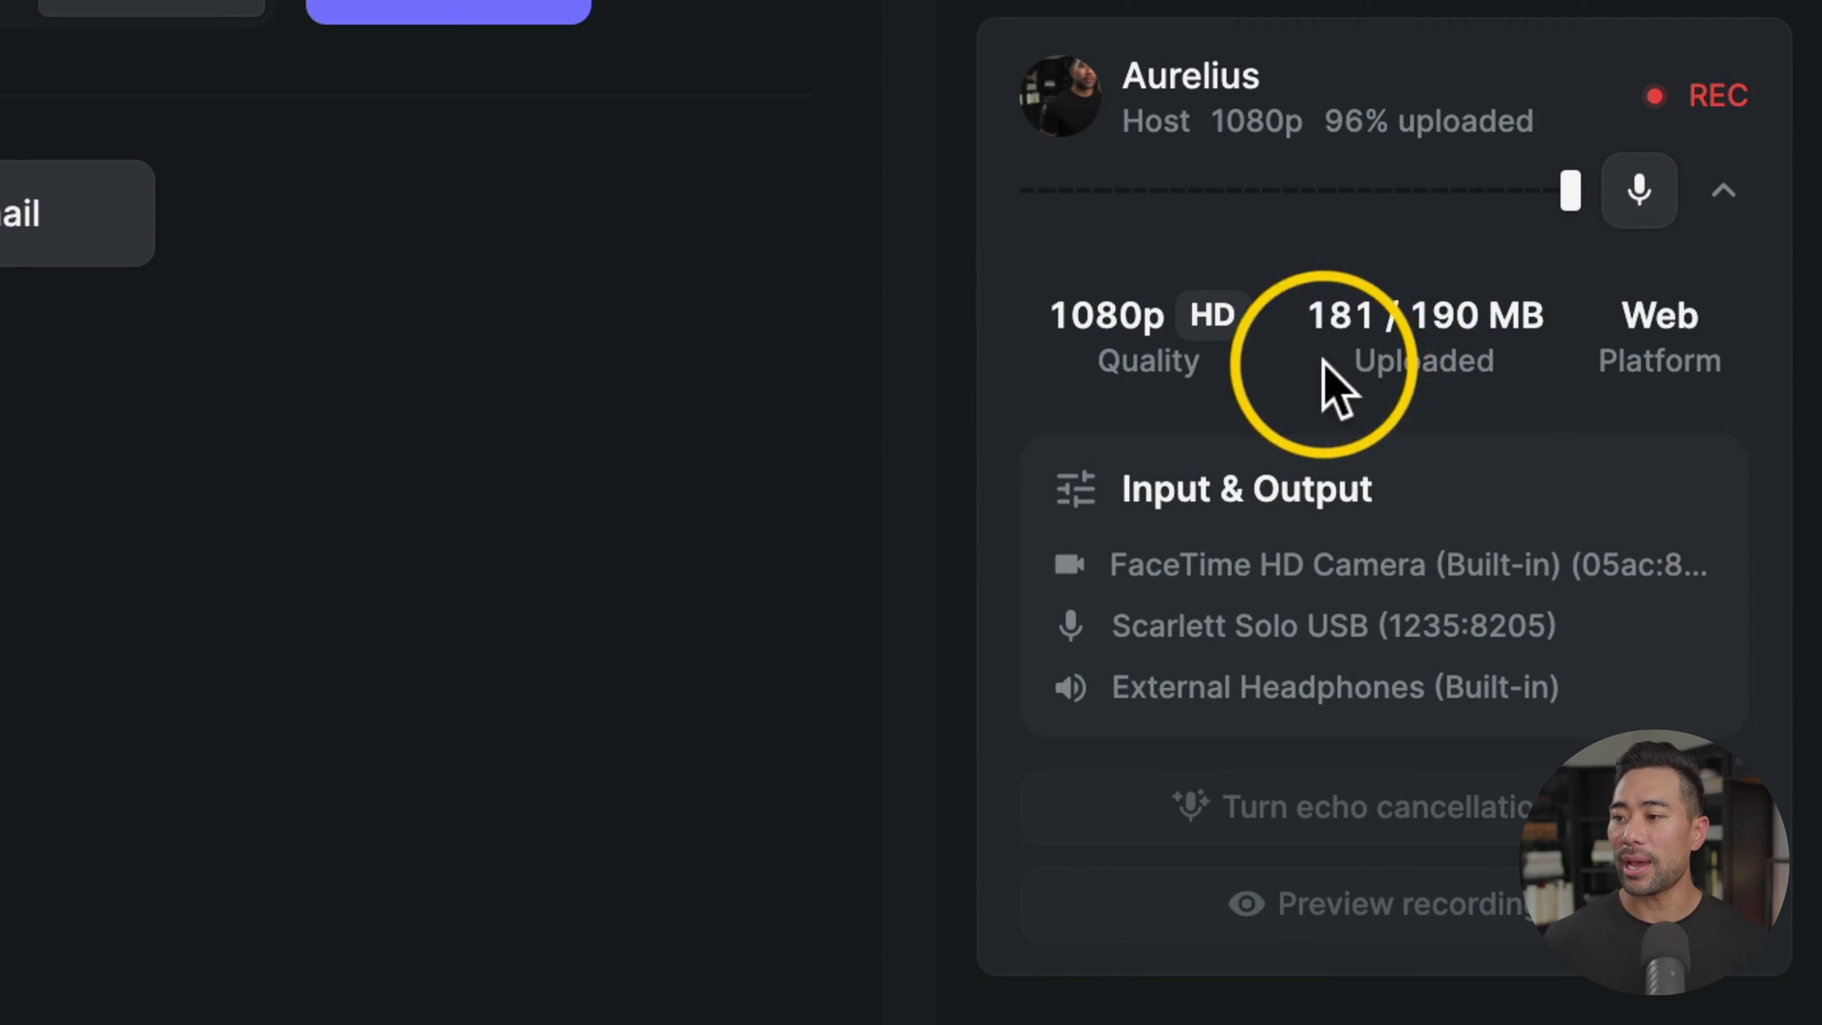
{"action": "mouse_move", "coordinate": [1556, 384]}
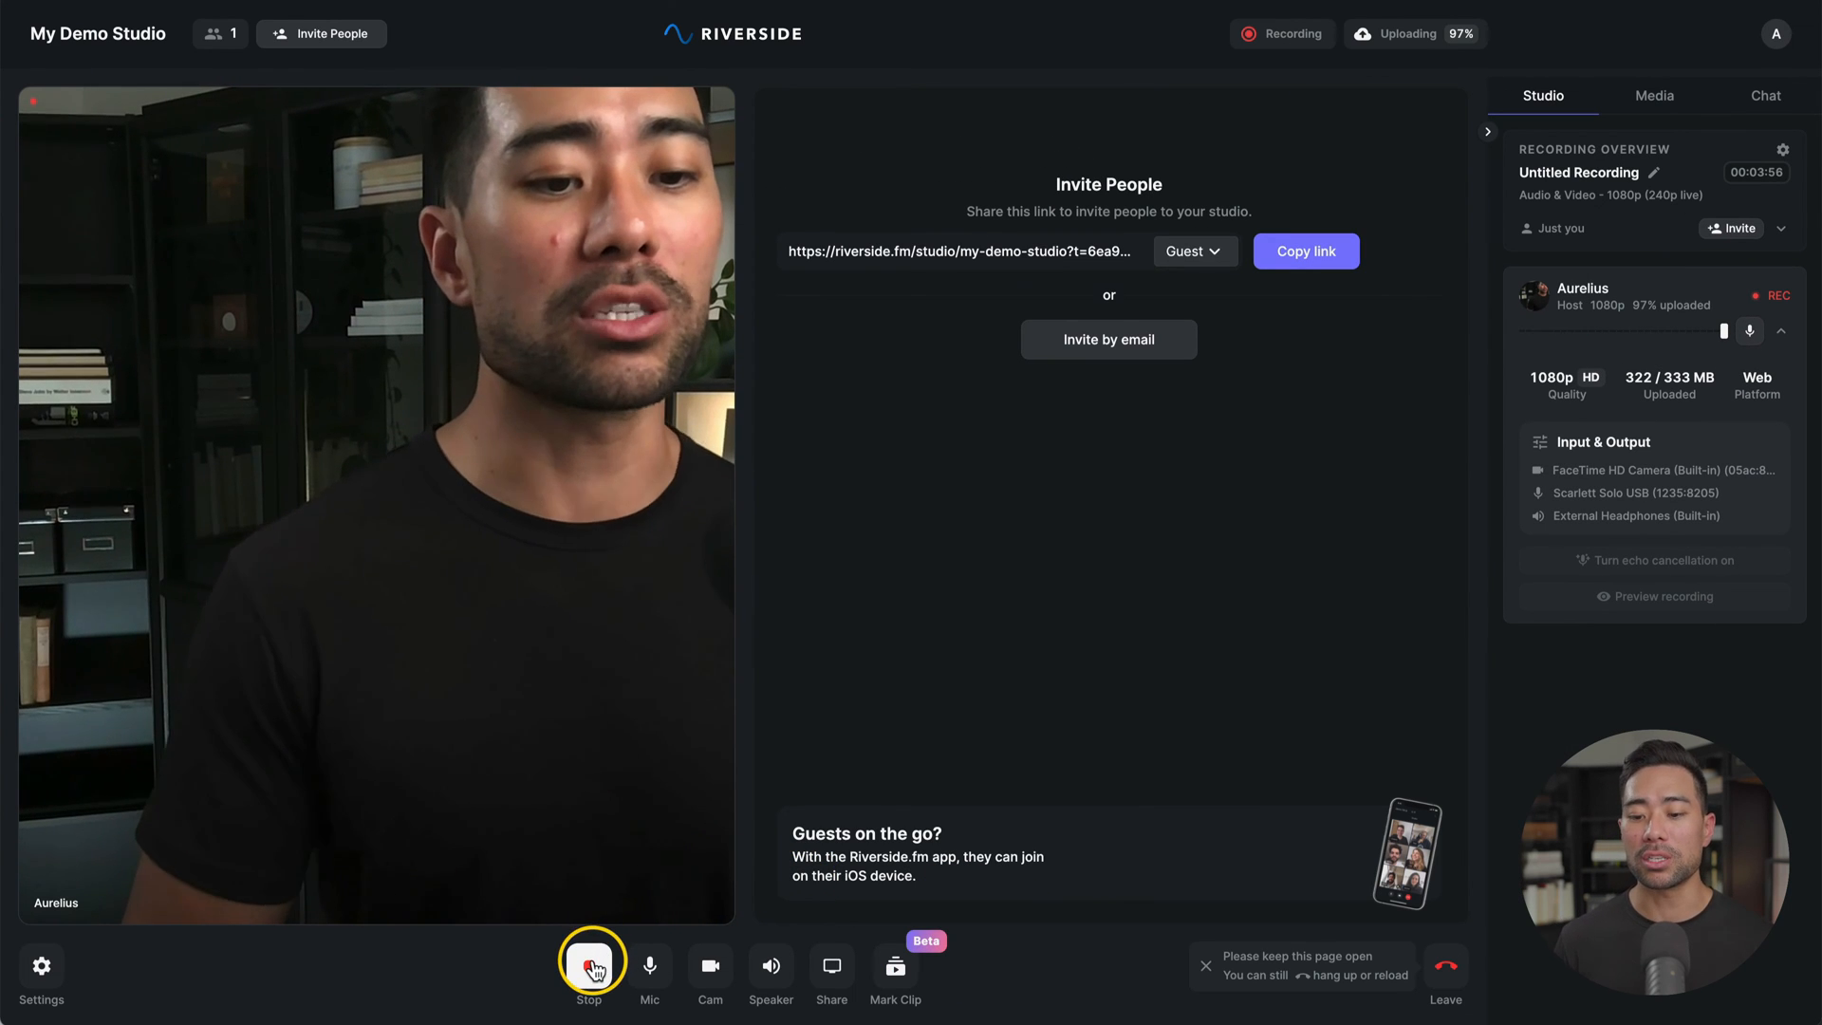
{"action": "left_click", "coordinate": [649, 966]}
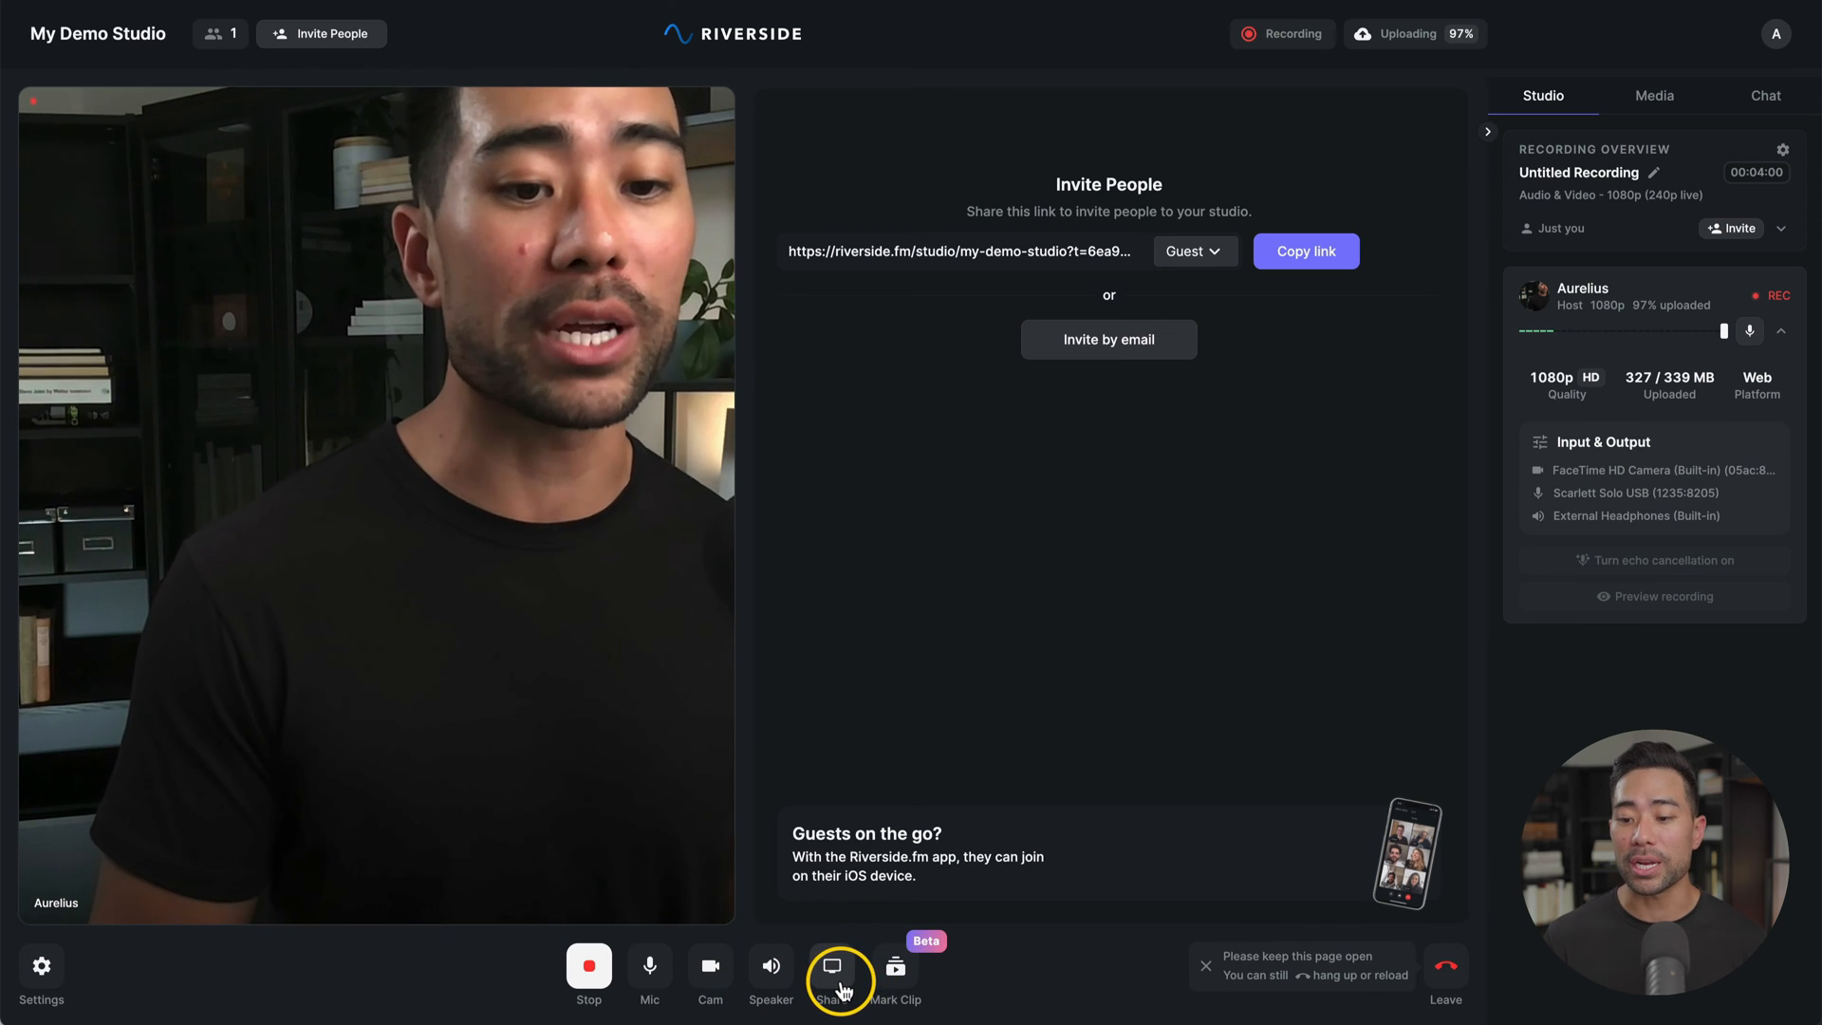
{"action": "mouse_move", "coordinate": [894, 966]}
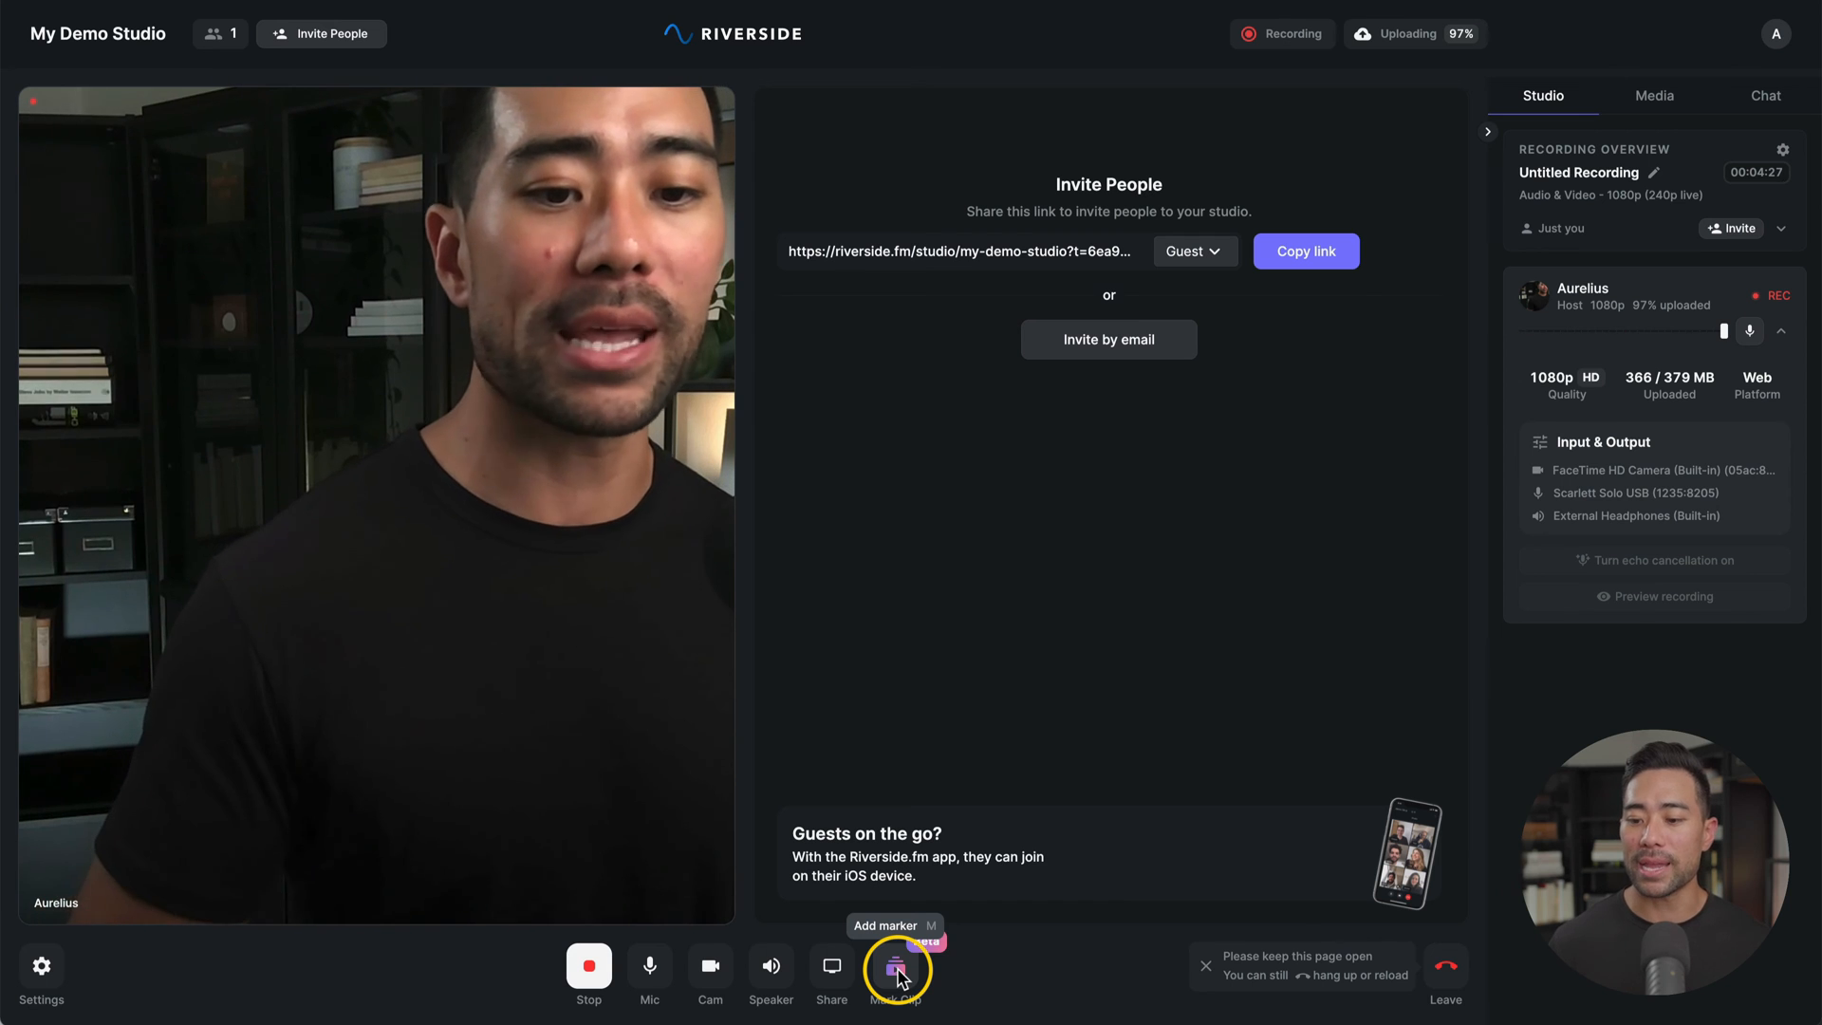
{"action": "left_click", "coordinate": [894, 966]}
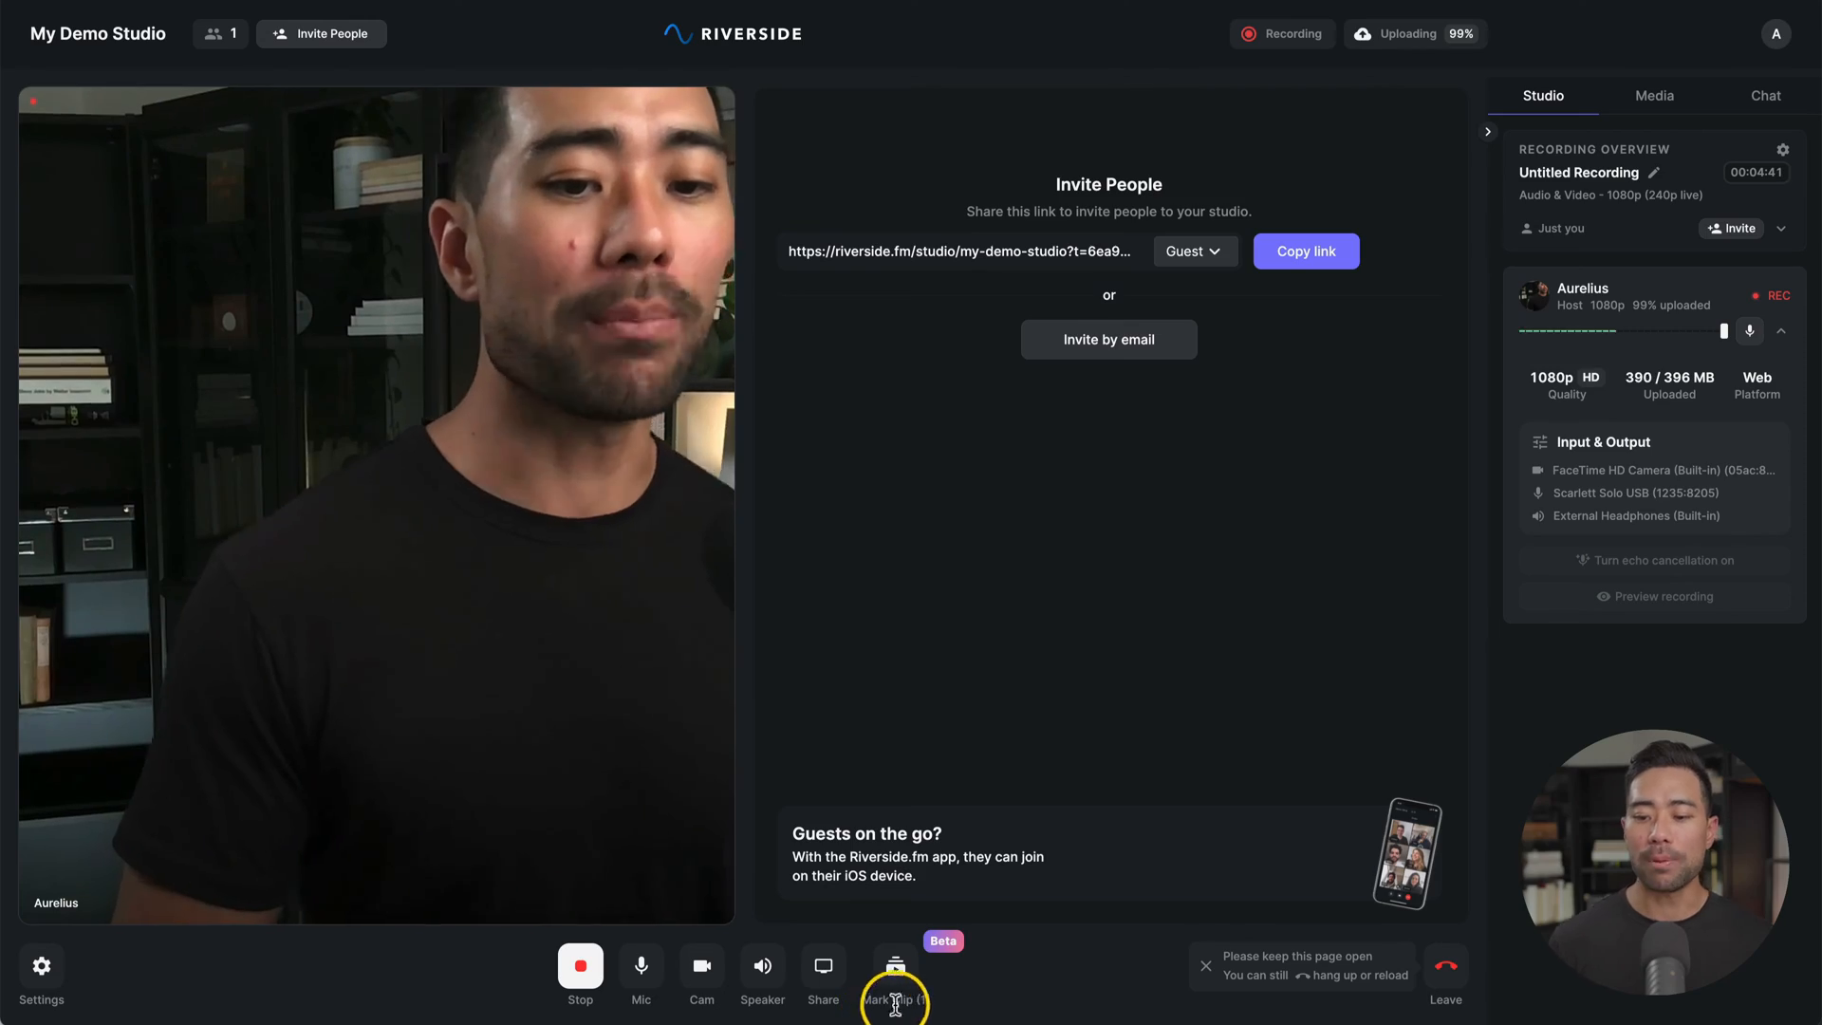
{"action": "left_click", "coordinate": [894, 964]}
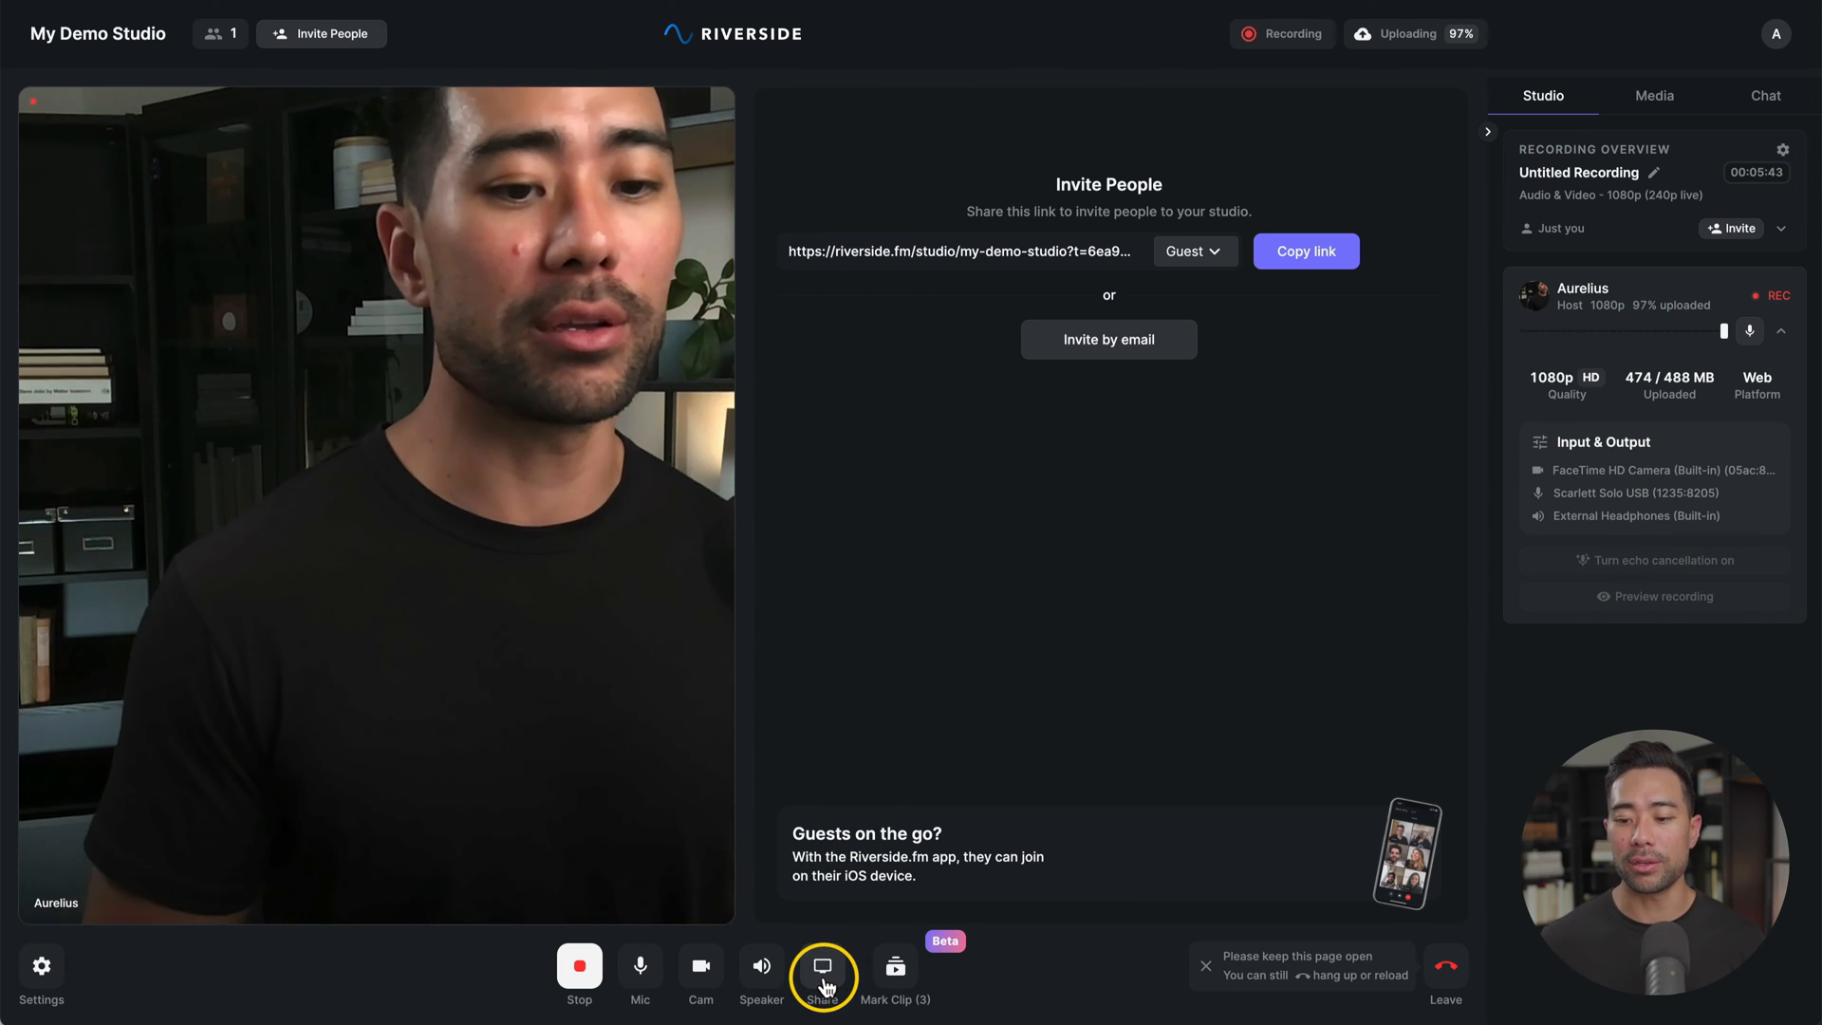
Share the Google Chrome tab into the studio.
{"action": "left_click", "coordinate": [822, 966]}
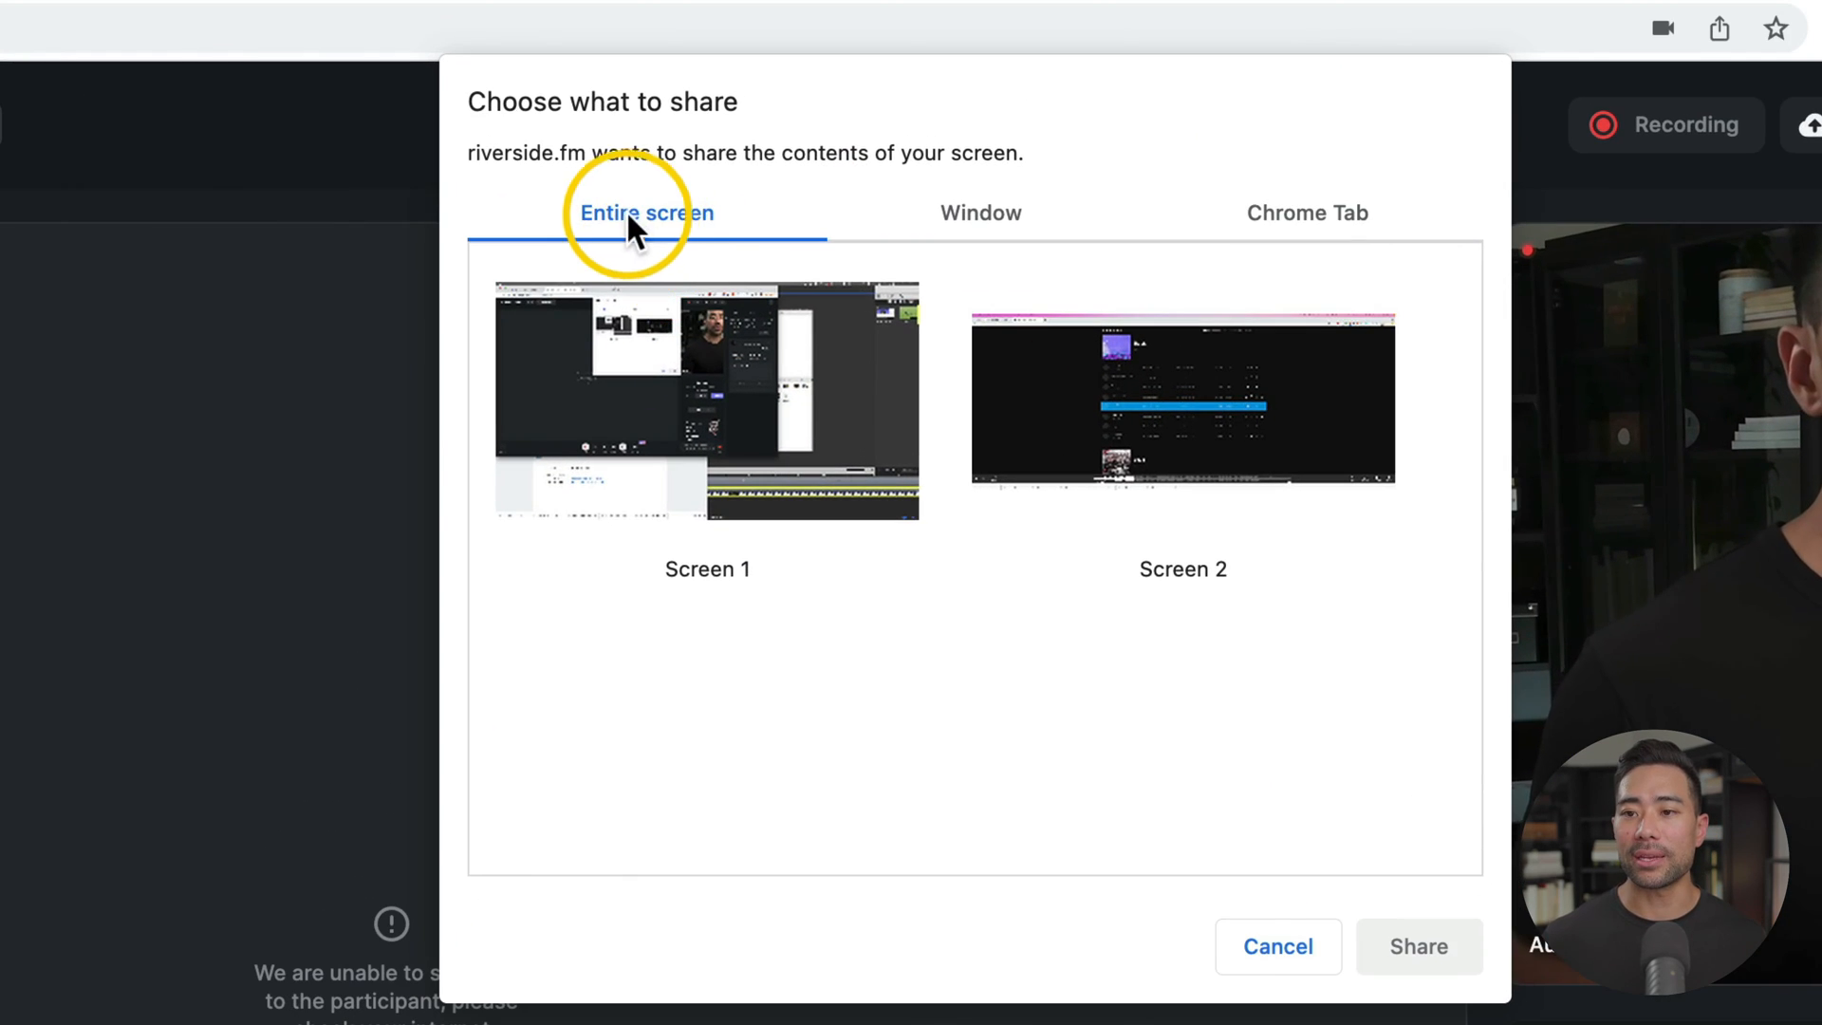
{"action": "mouse_move", "coordinate": [960, 232]}
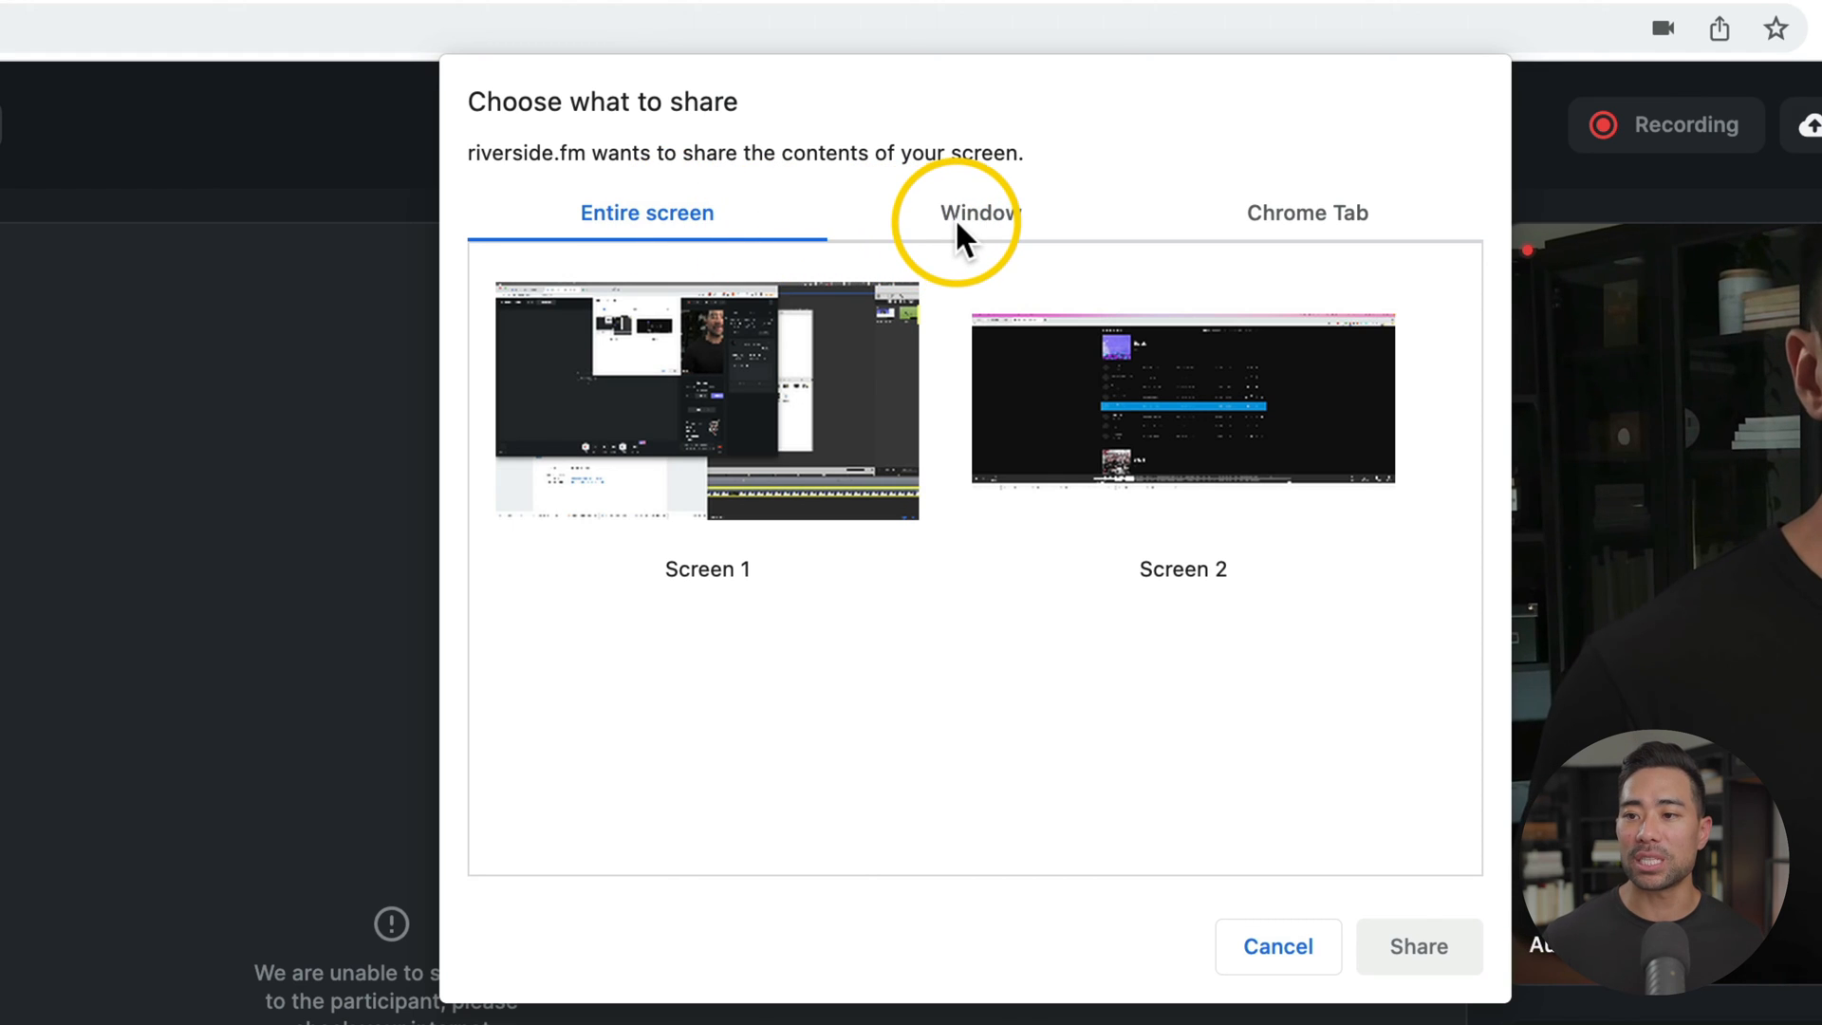
{"action": "left_click", "coordinate": [979, 212]}
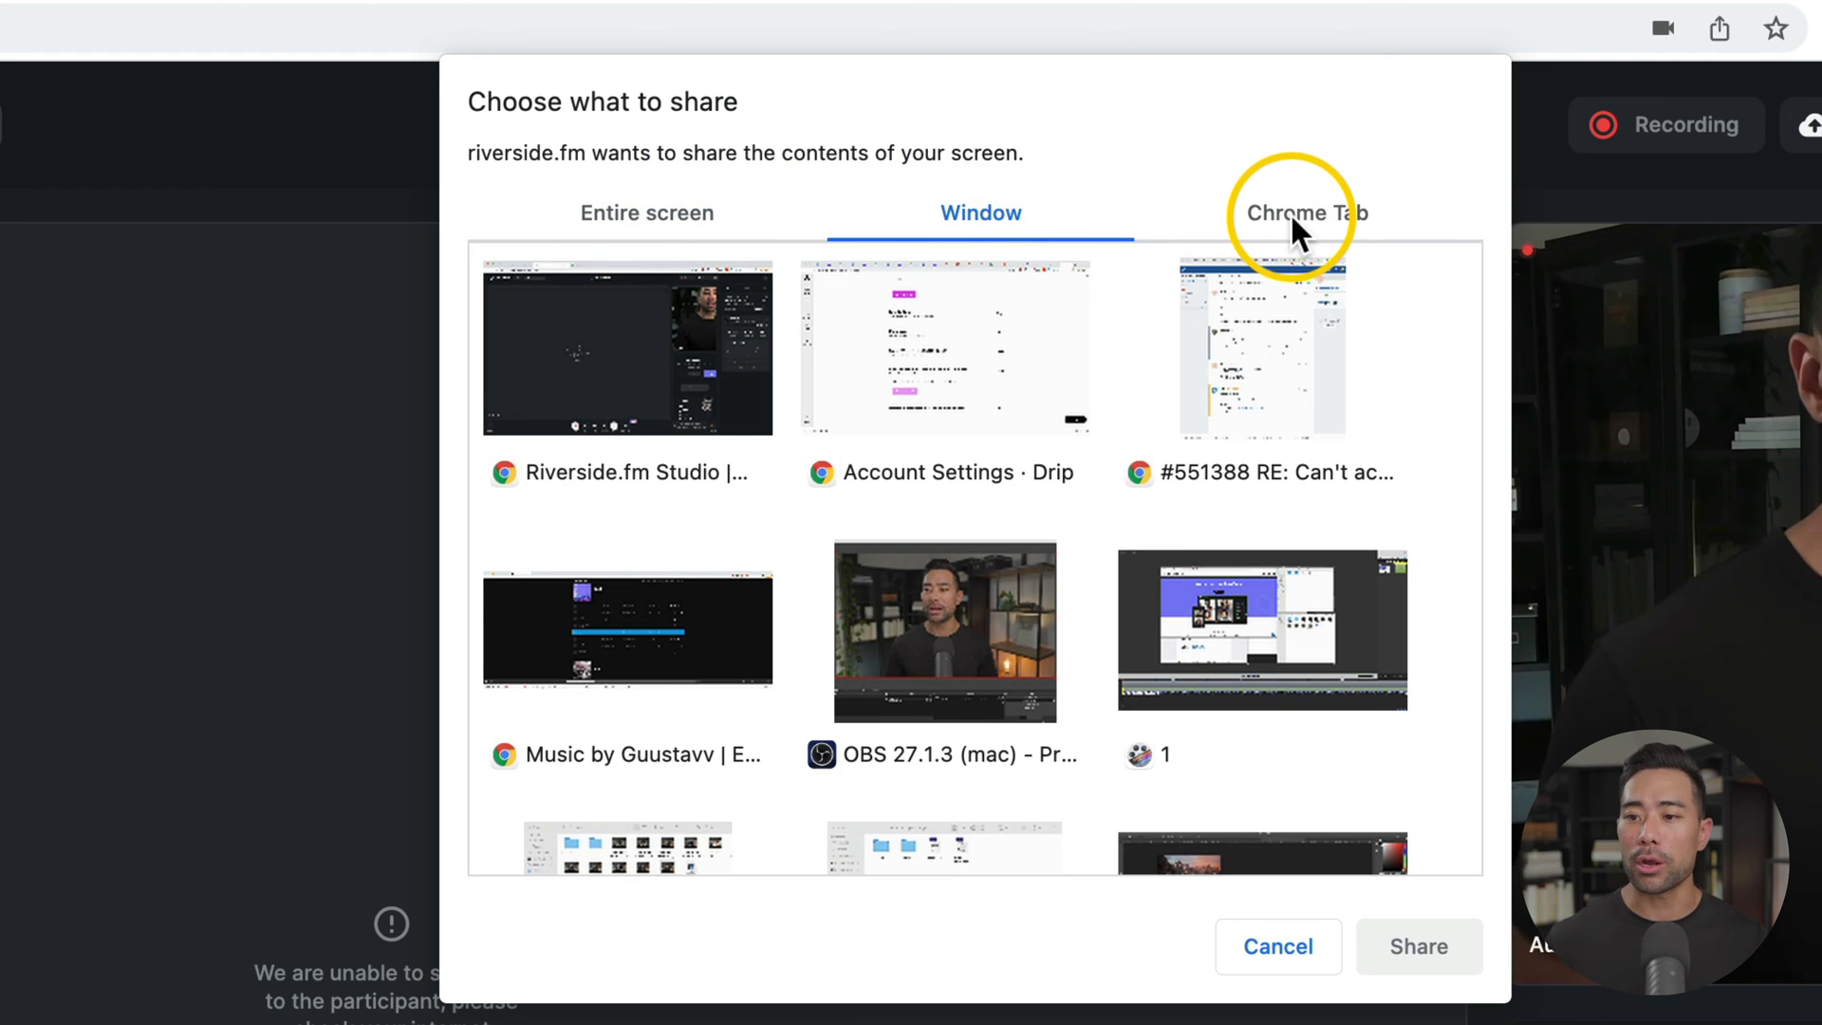
{"action": "left_click", "coordinate": [1305, 213]}
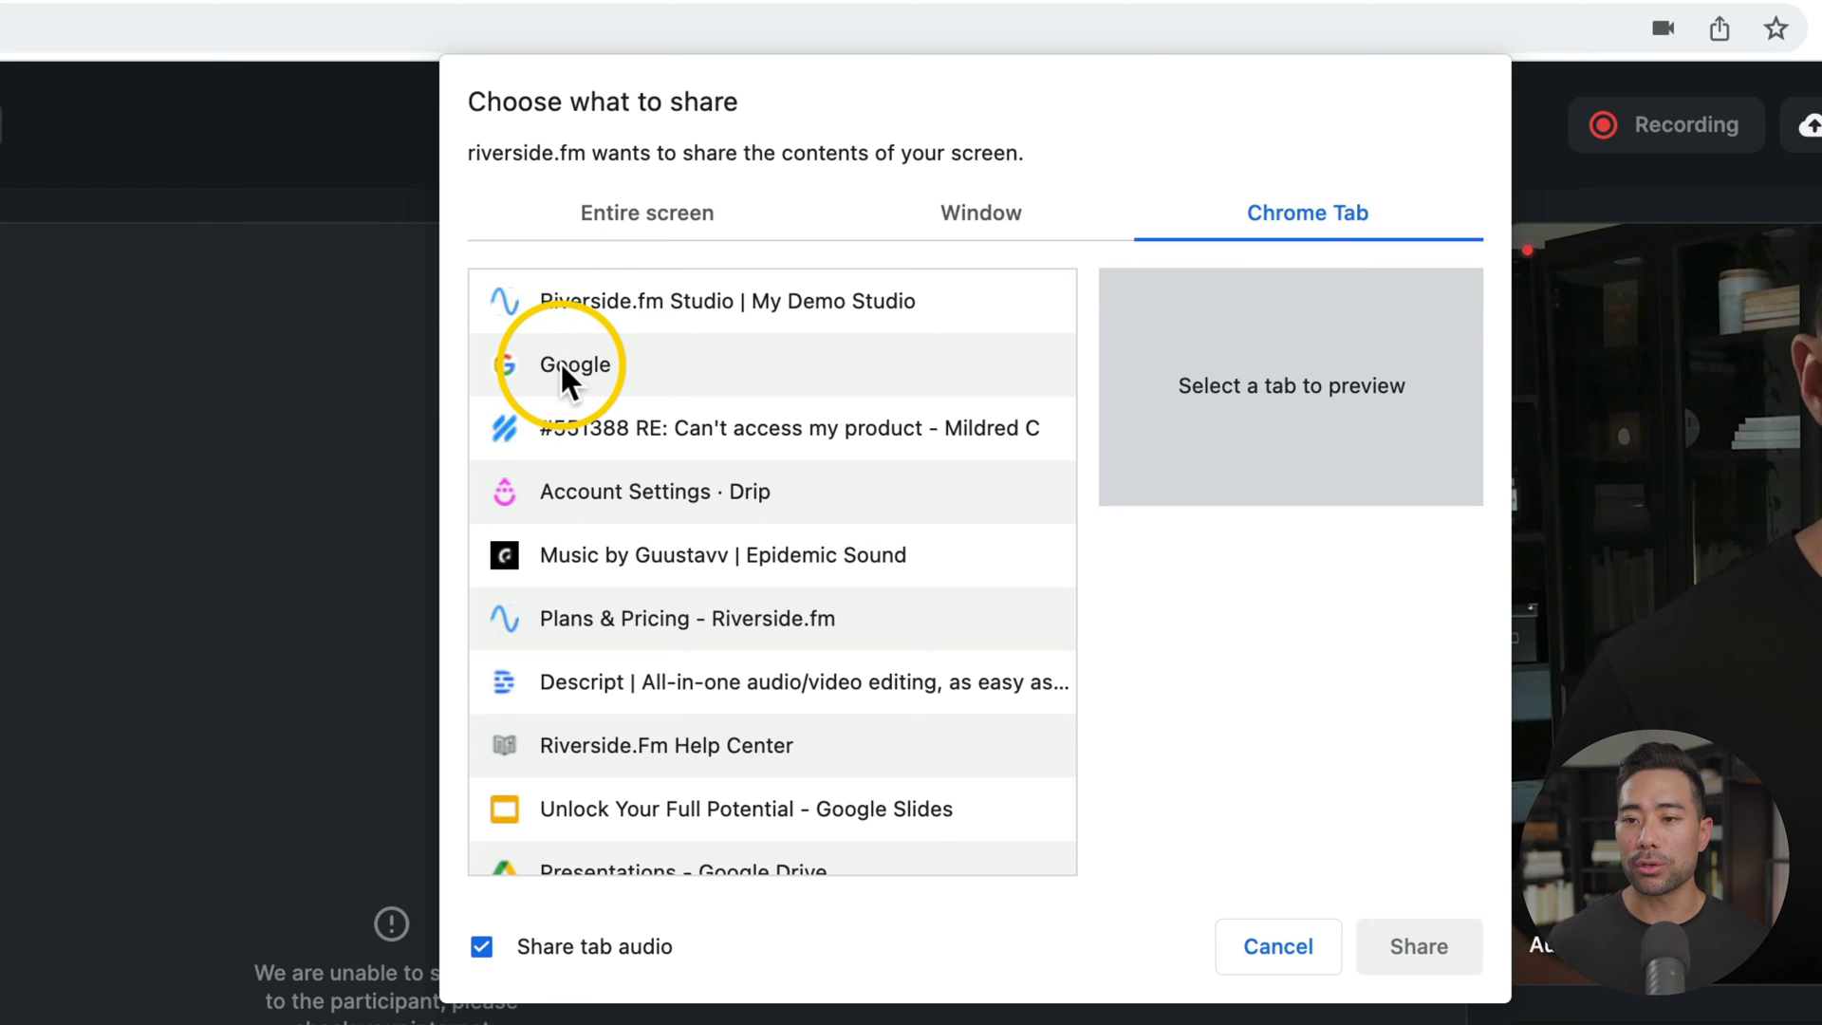
{"action": "left_click", "coordinate": [573, 364]}
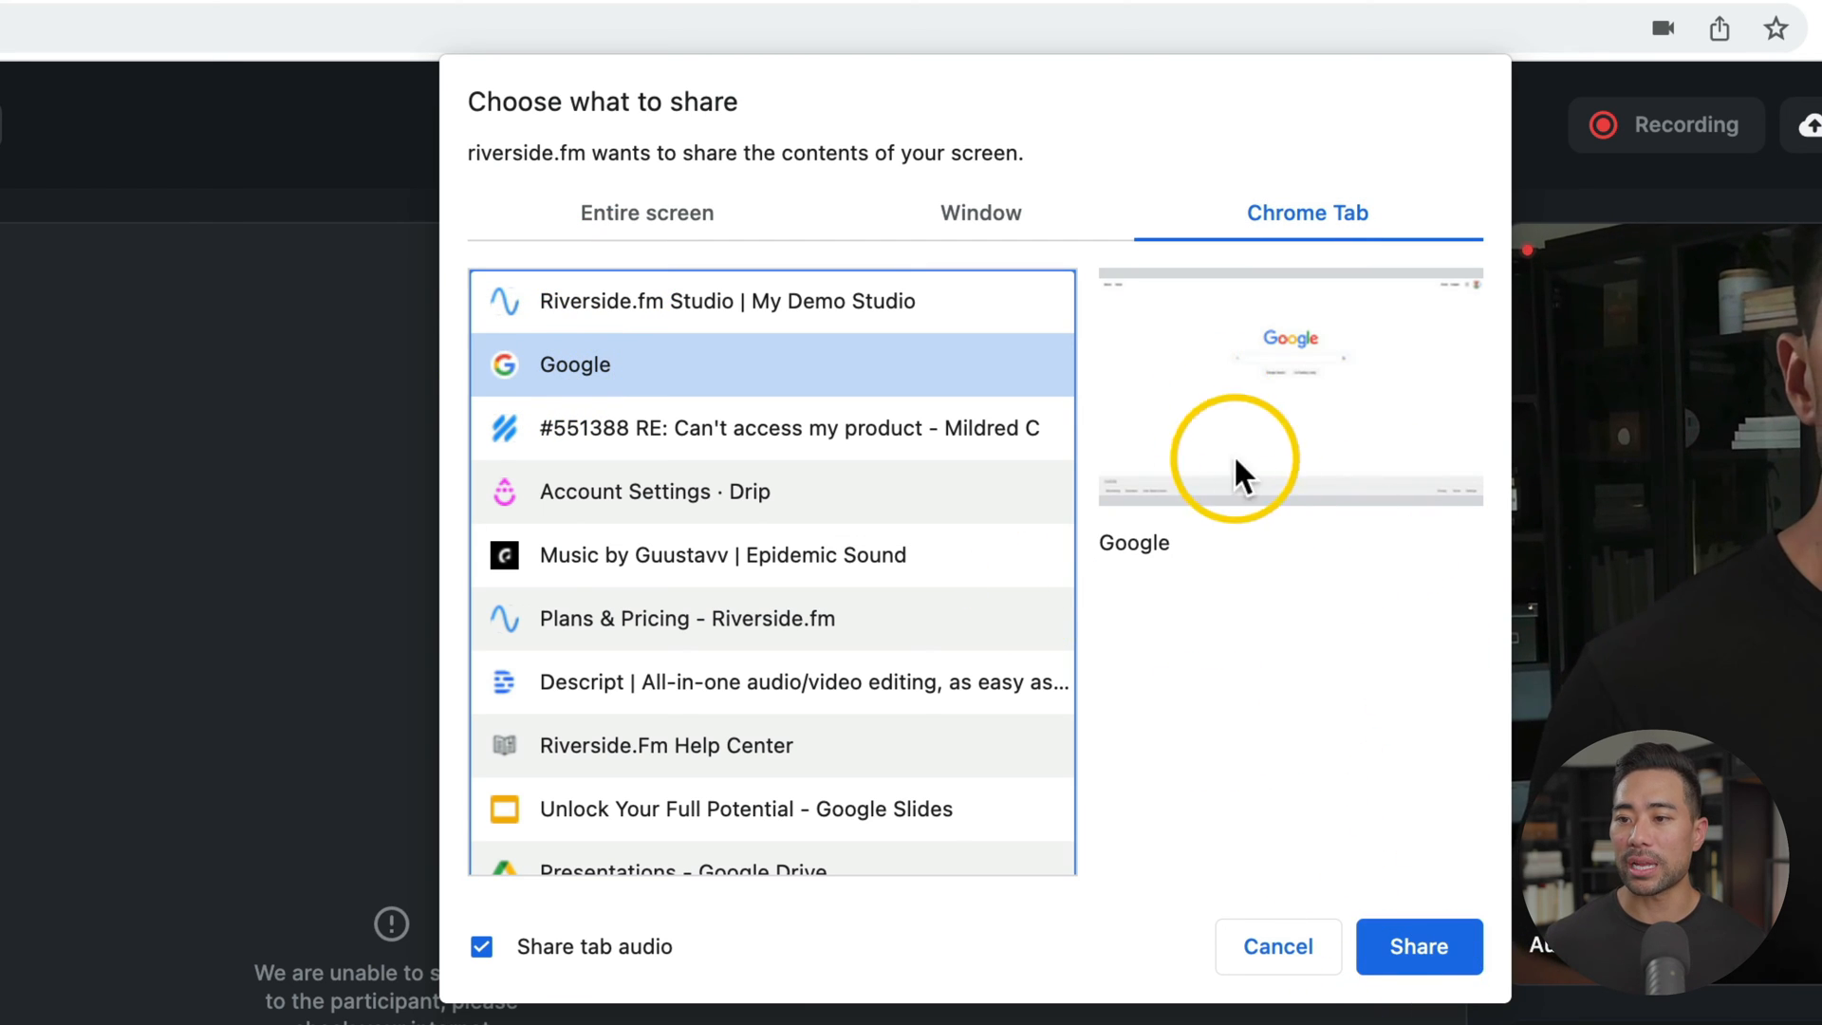
{"action": "mouse_move", "coordinate": [1419, 944]}
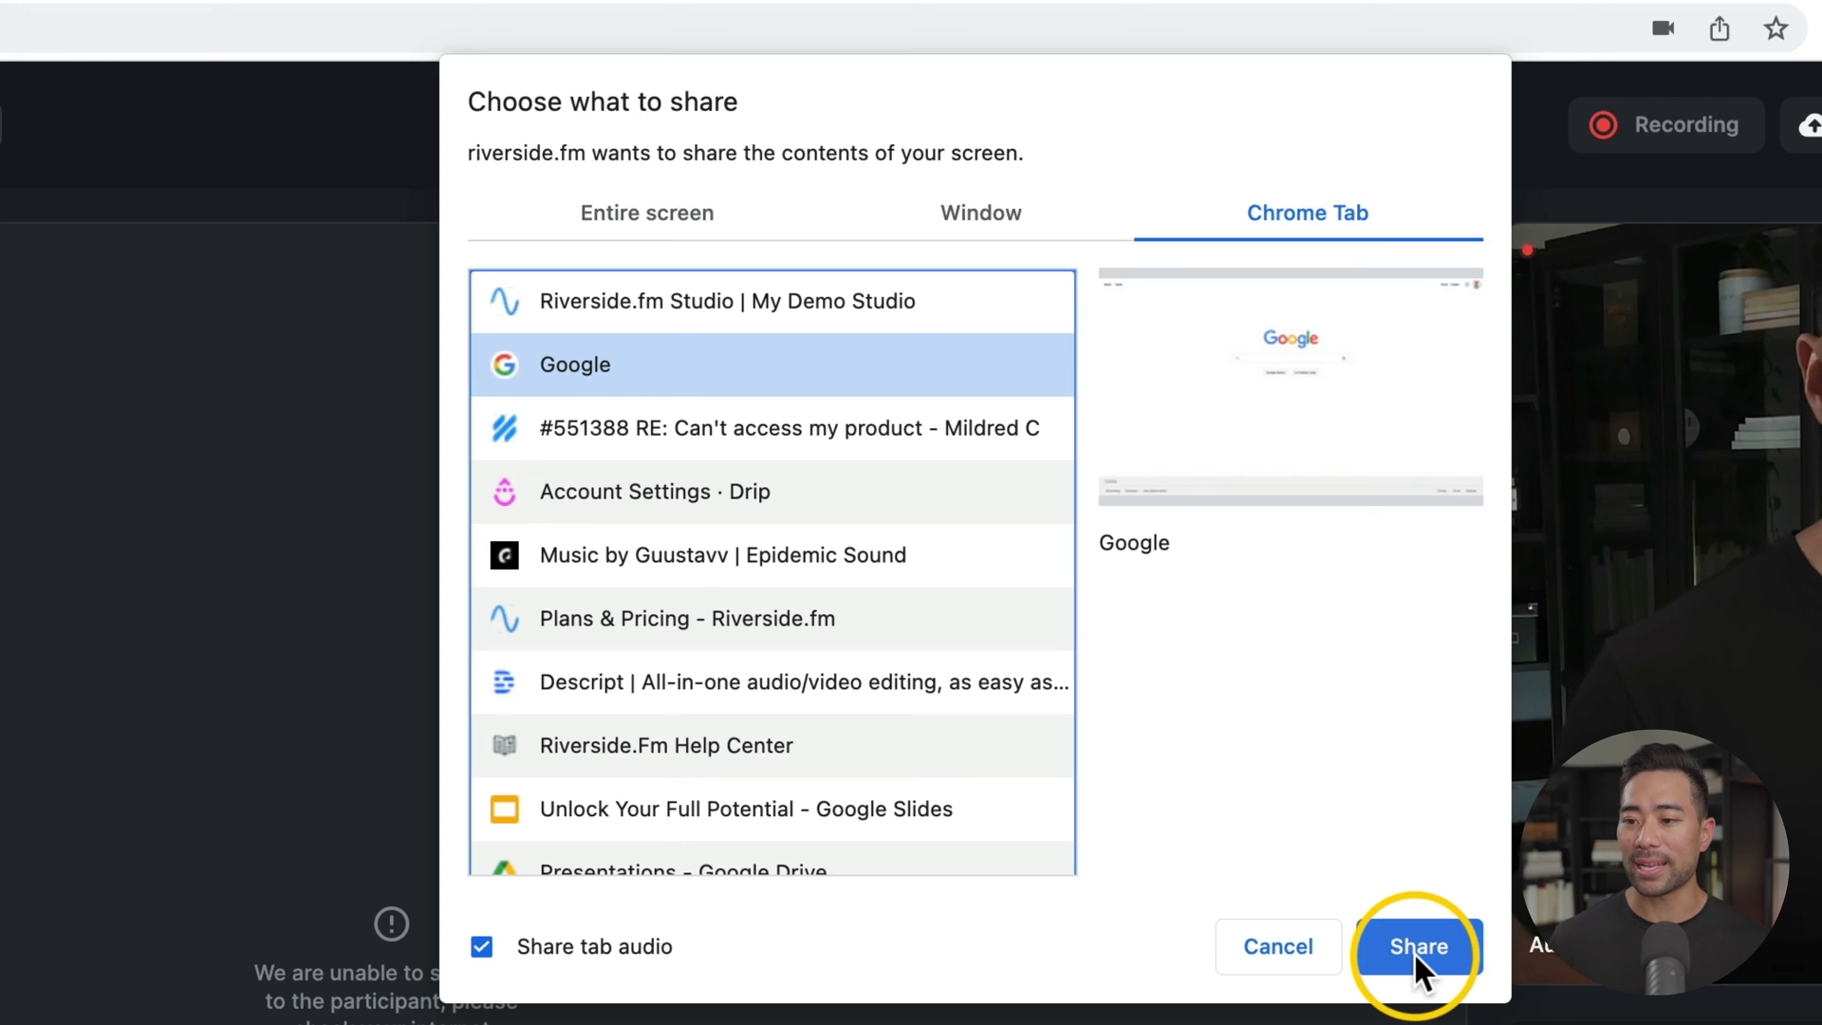
{"action": "left_click", "coordinate": [1415, 945]}
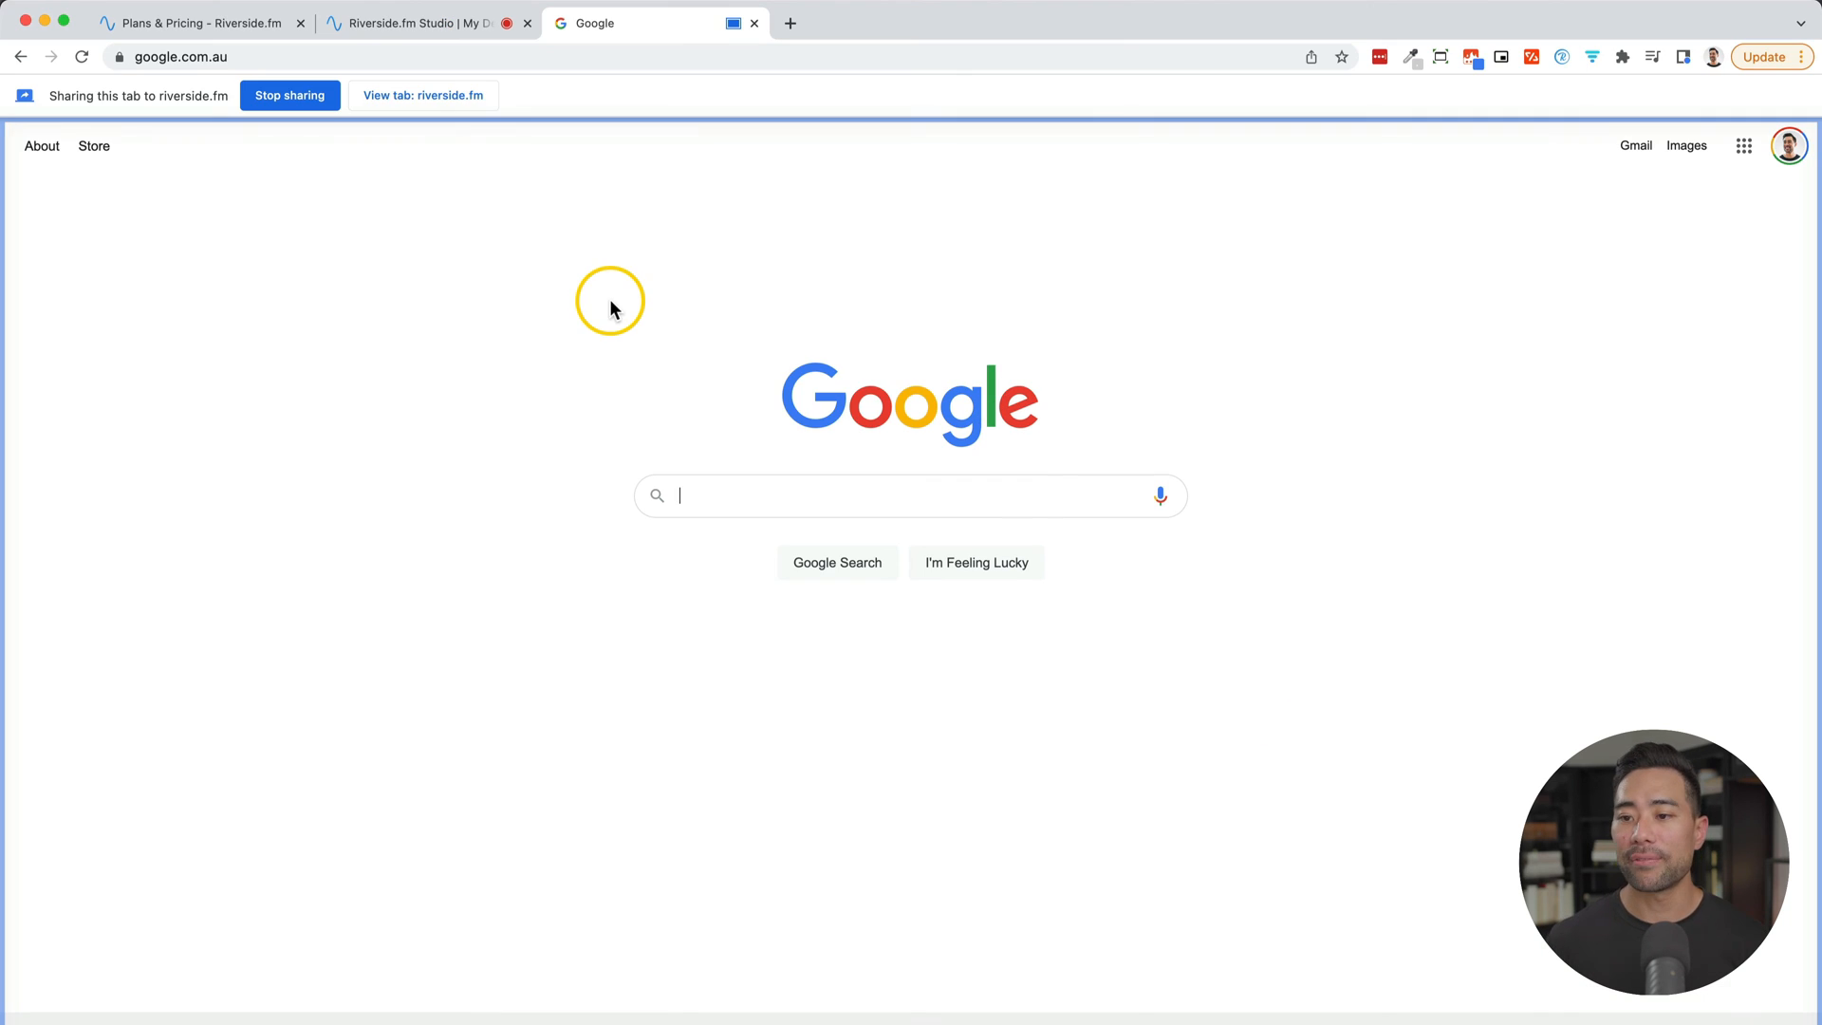
{"action": "mouse_move", "coordinate": [465, 22]}
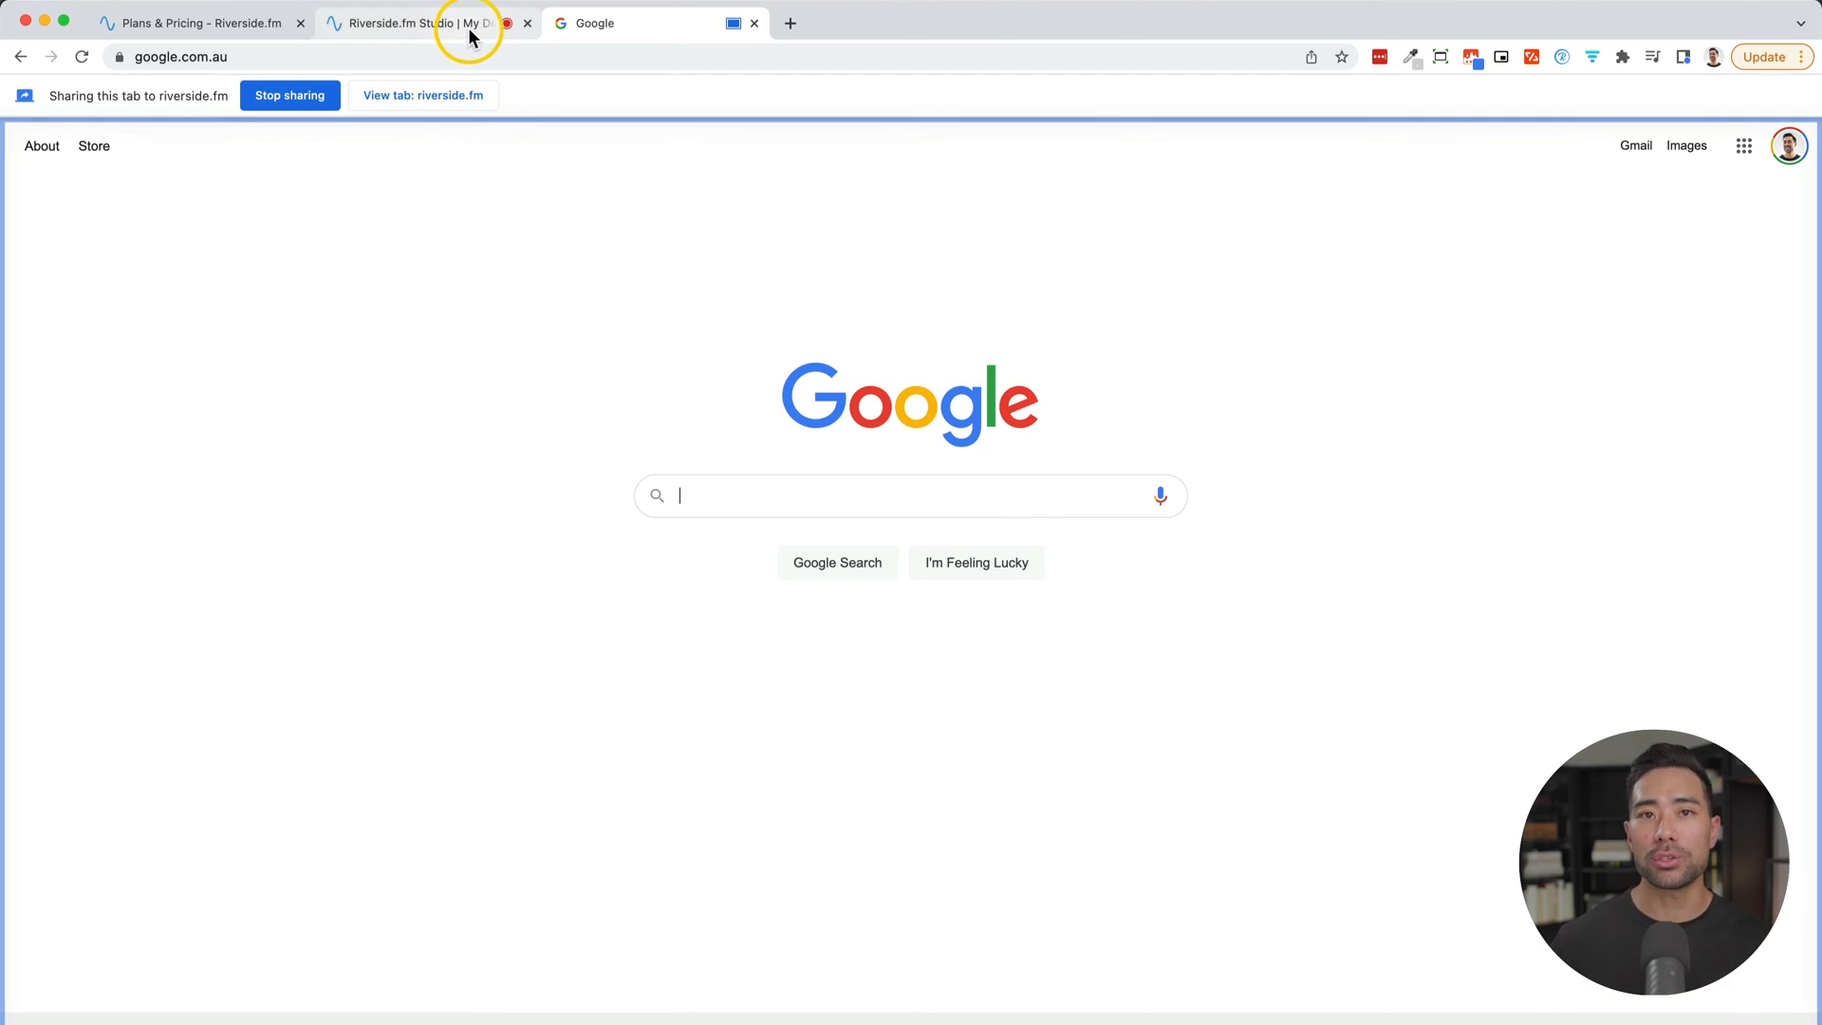
{"action": "mouse_move", "coordinate": [431, 23]}
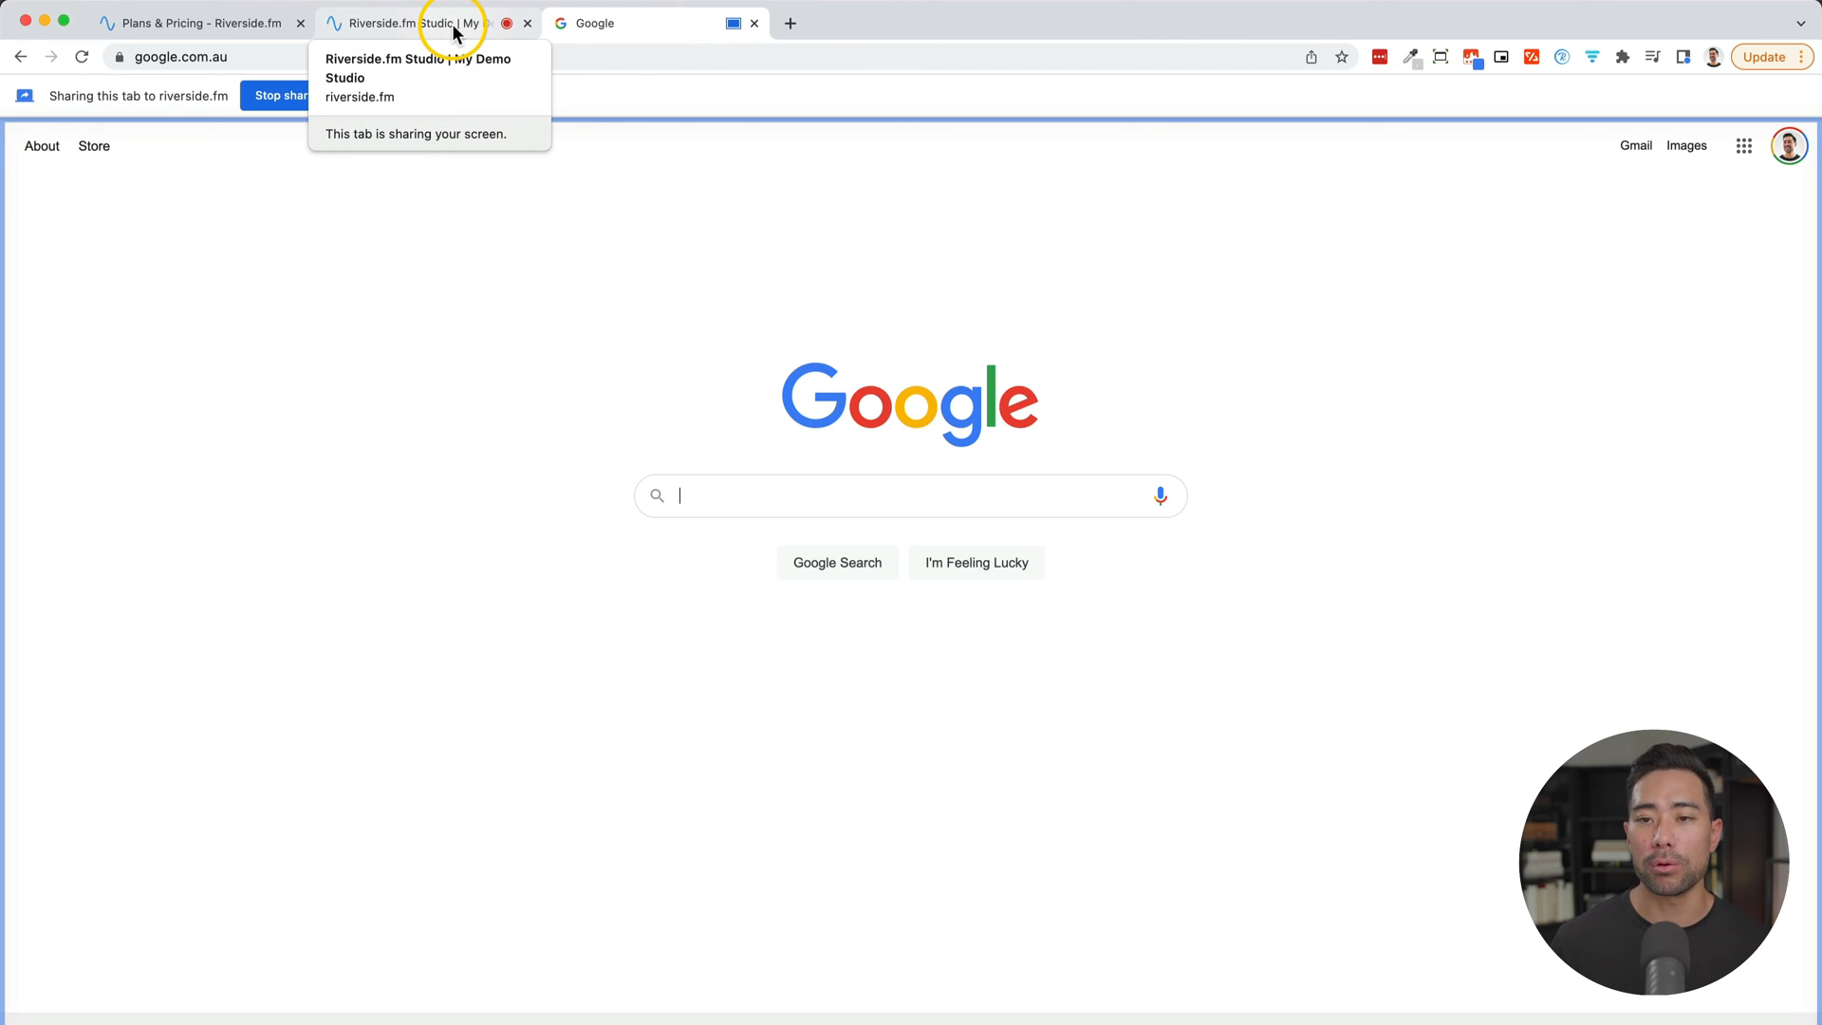
Back in the studio, stop sharing and end the recording.
{"action": "left_click", "coordinate": [418, 23]}
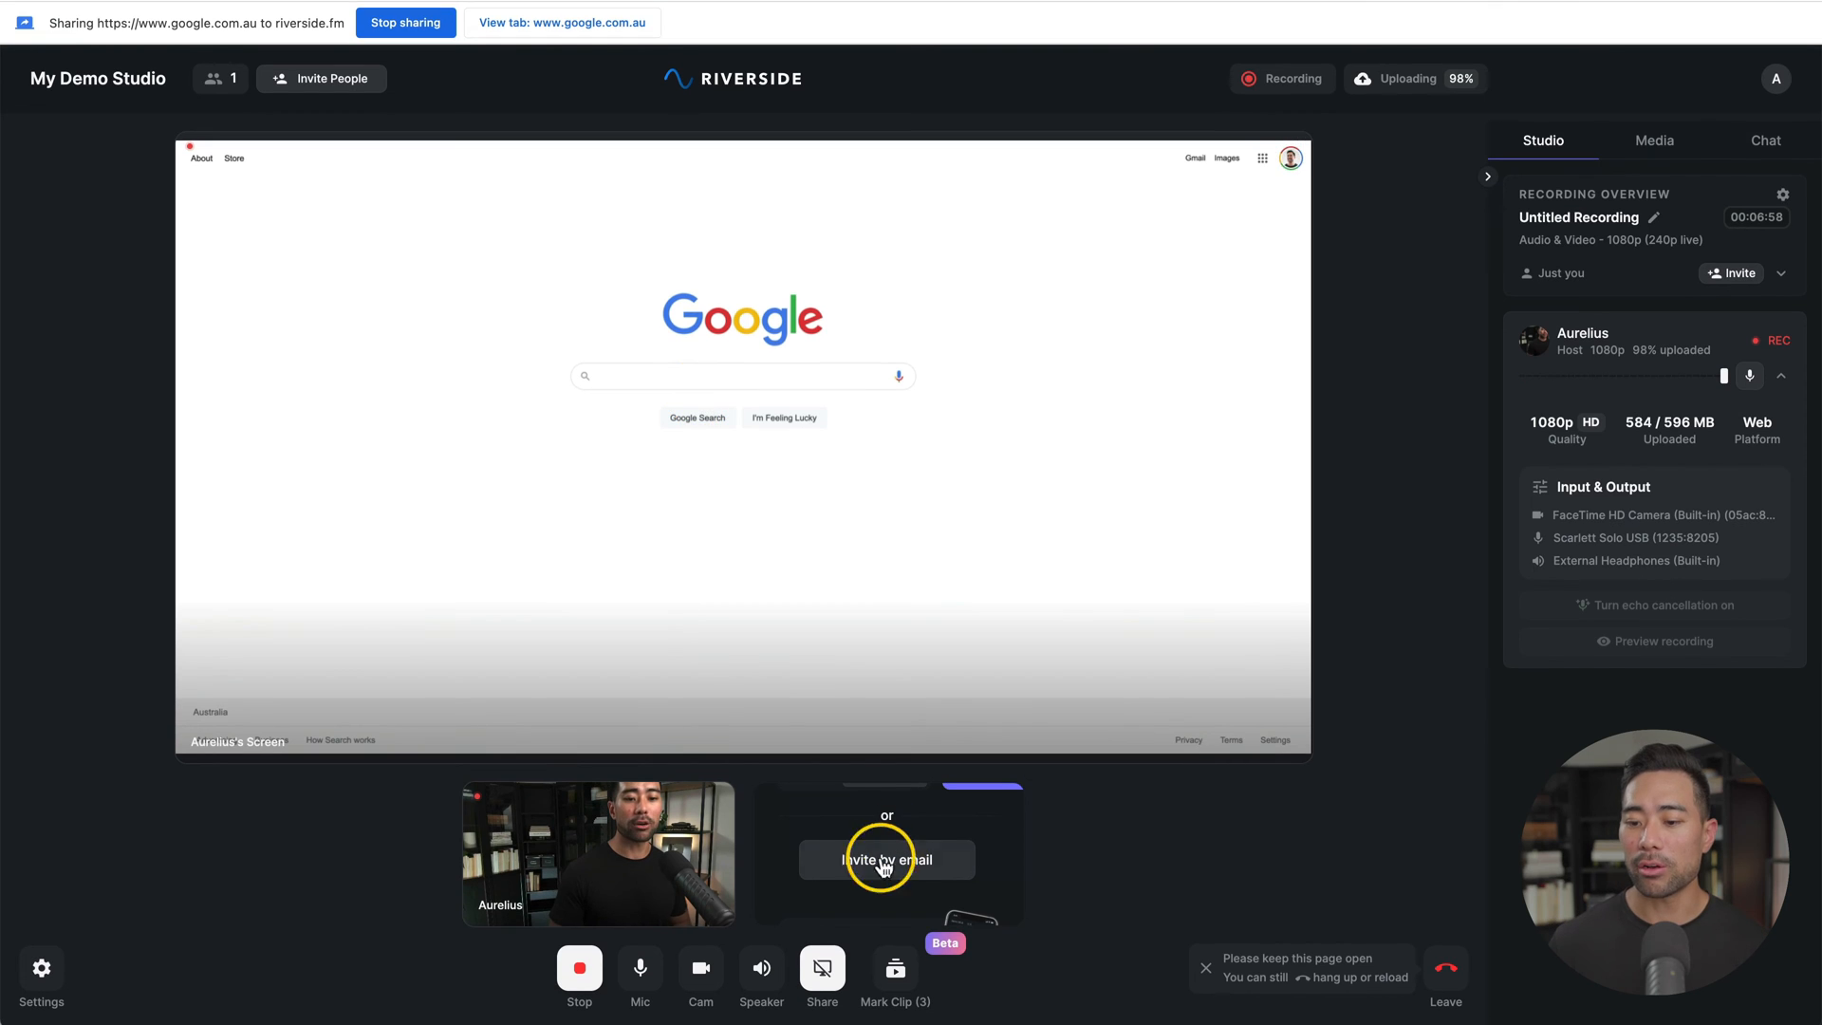
{"action": "left_click", "coordinate": [822, 968]}
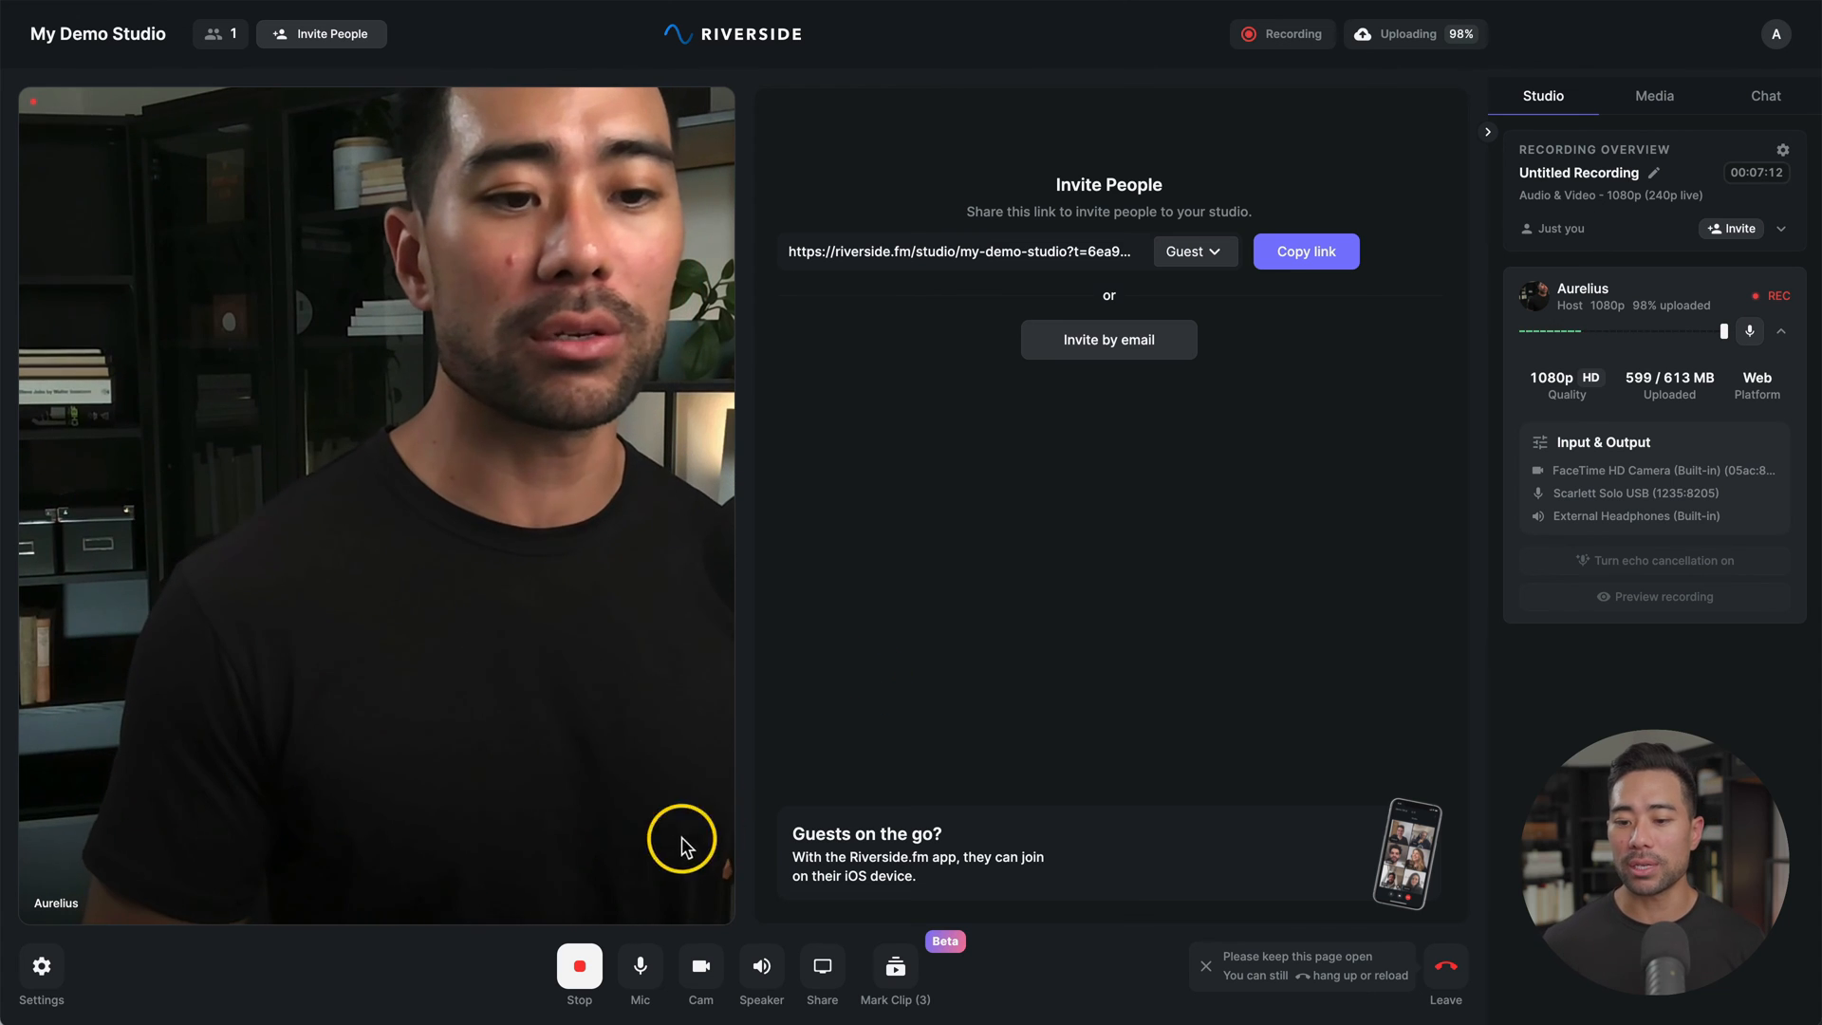
{"action": "left_click", "coordinate": [579, 965]}
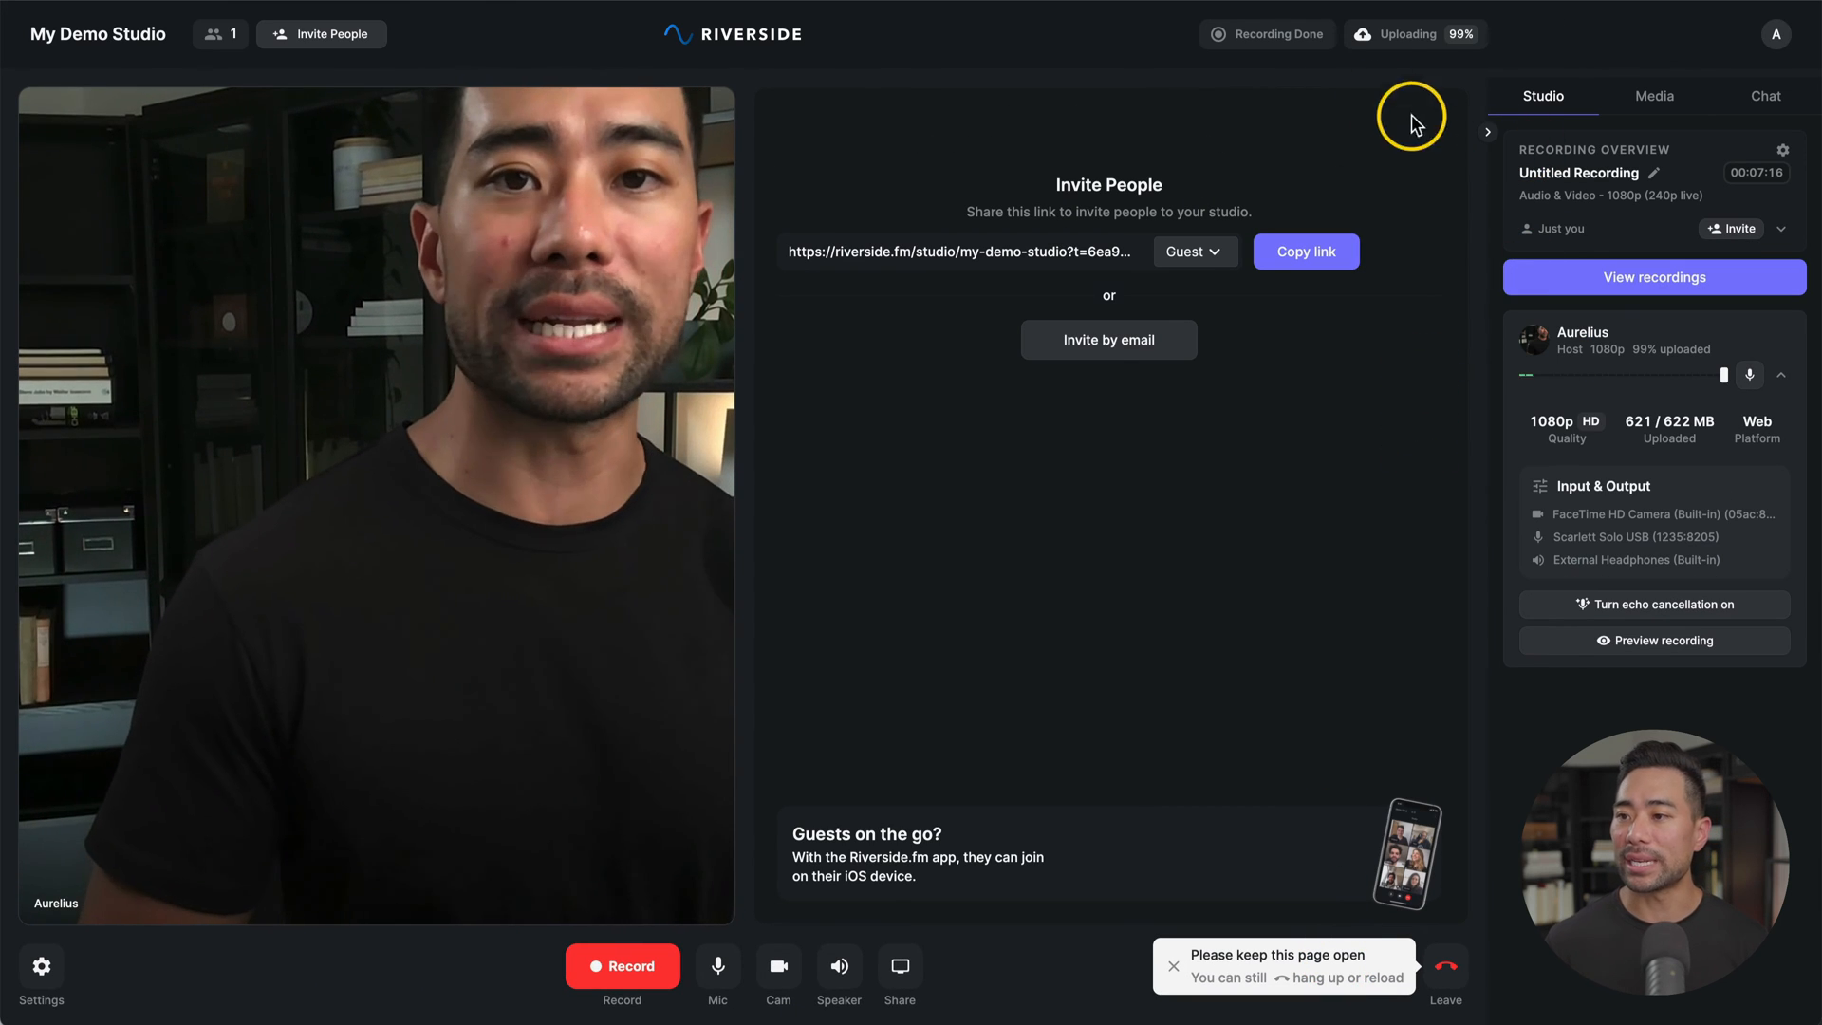
{"action": "mouse_move", "coordinate": [1446, 34]}
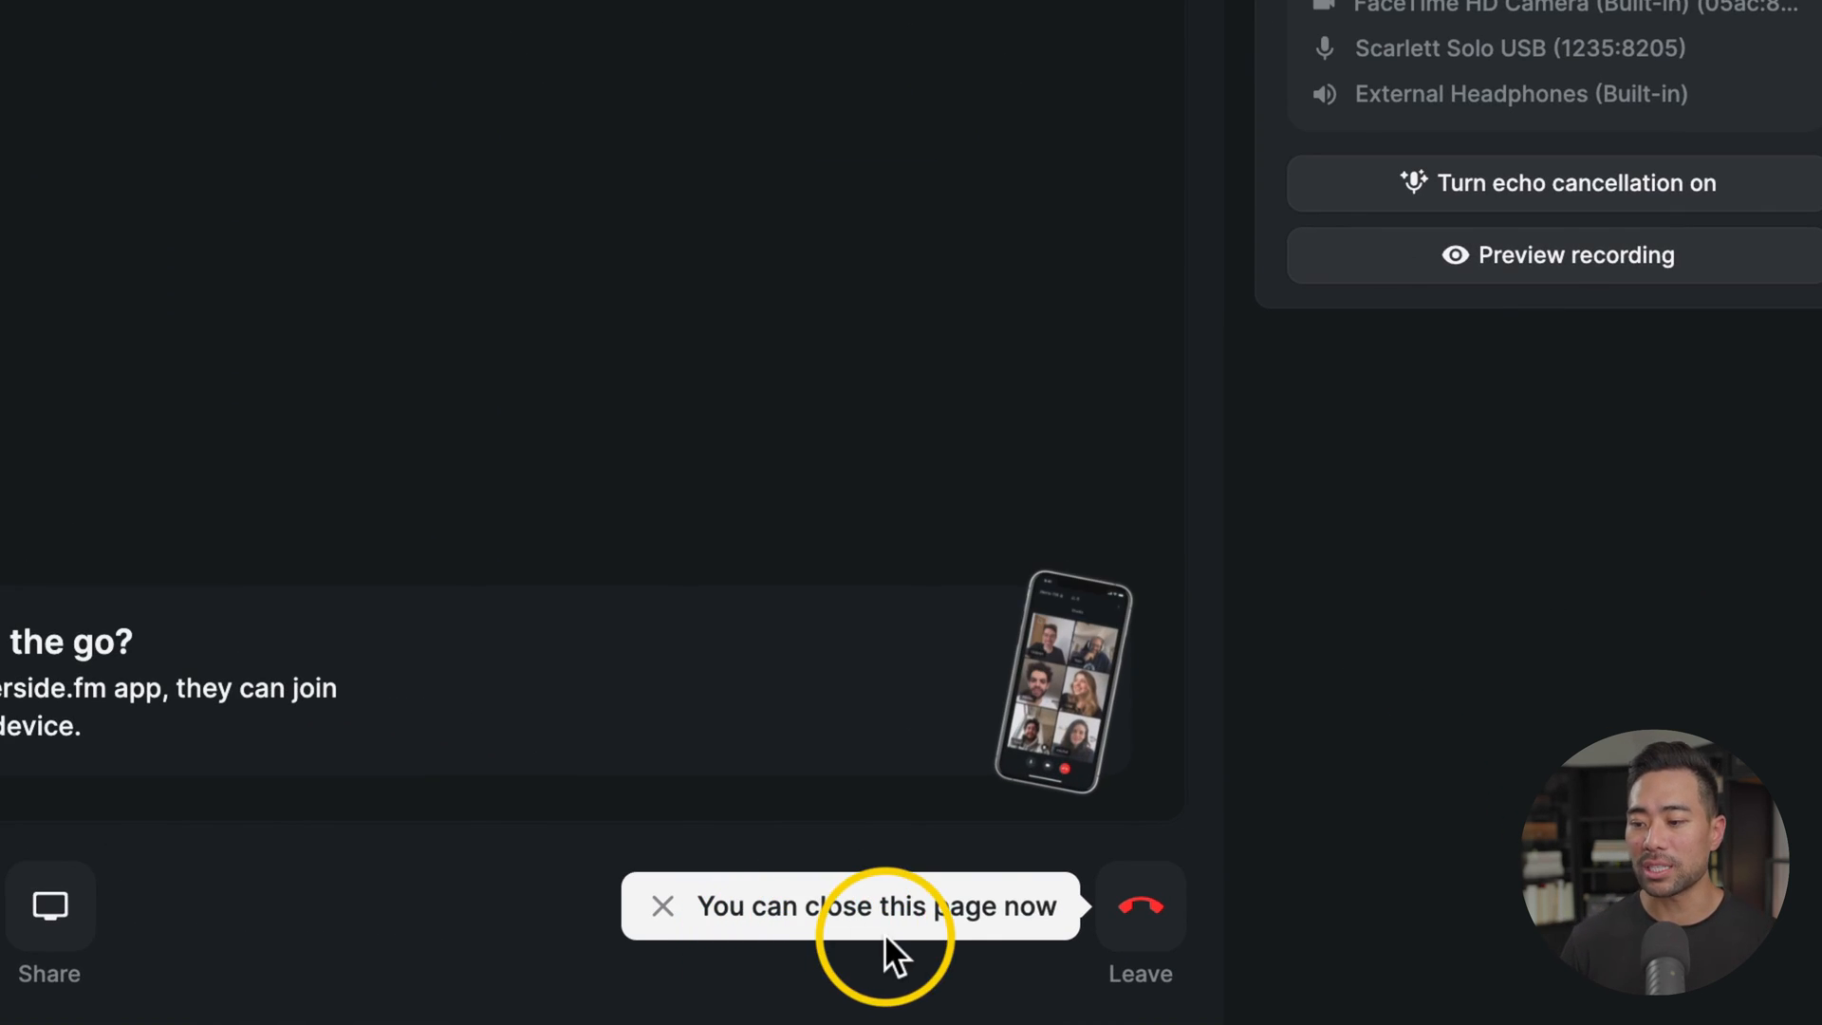
{"action": "mouse_move", "coordinate": [1138, 907]}
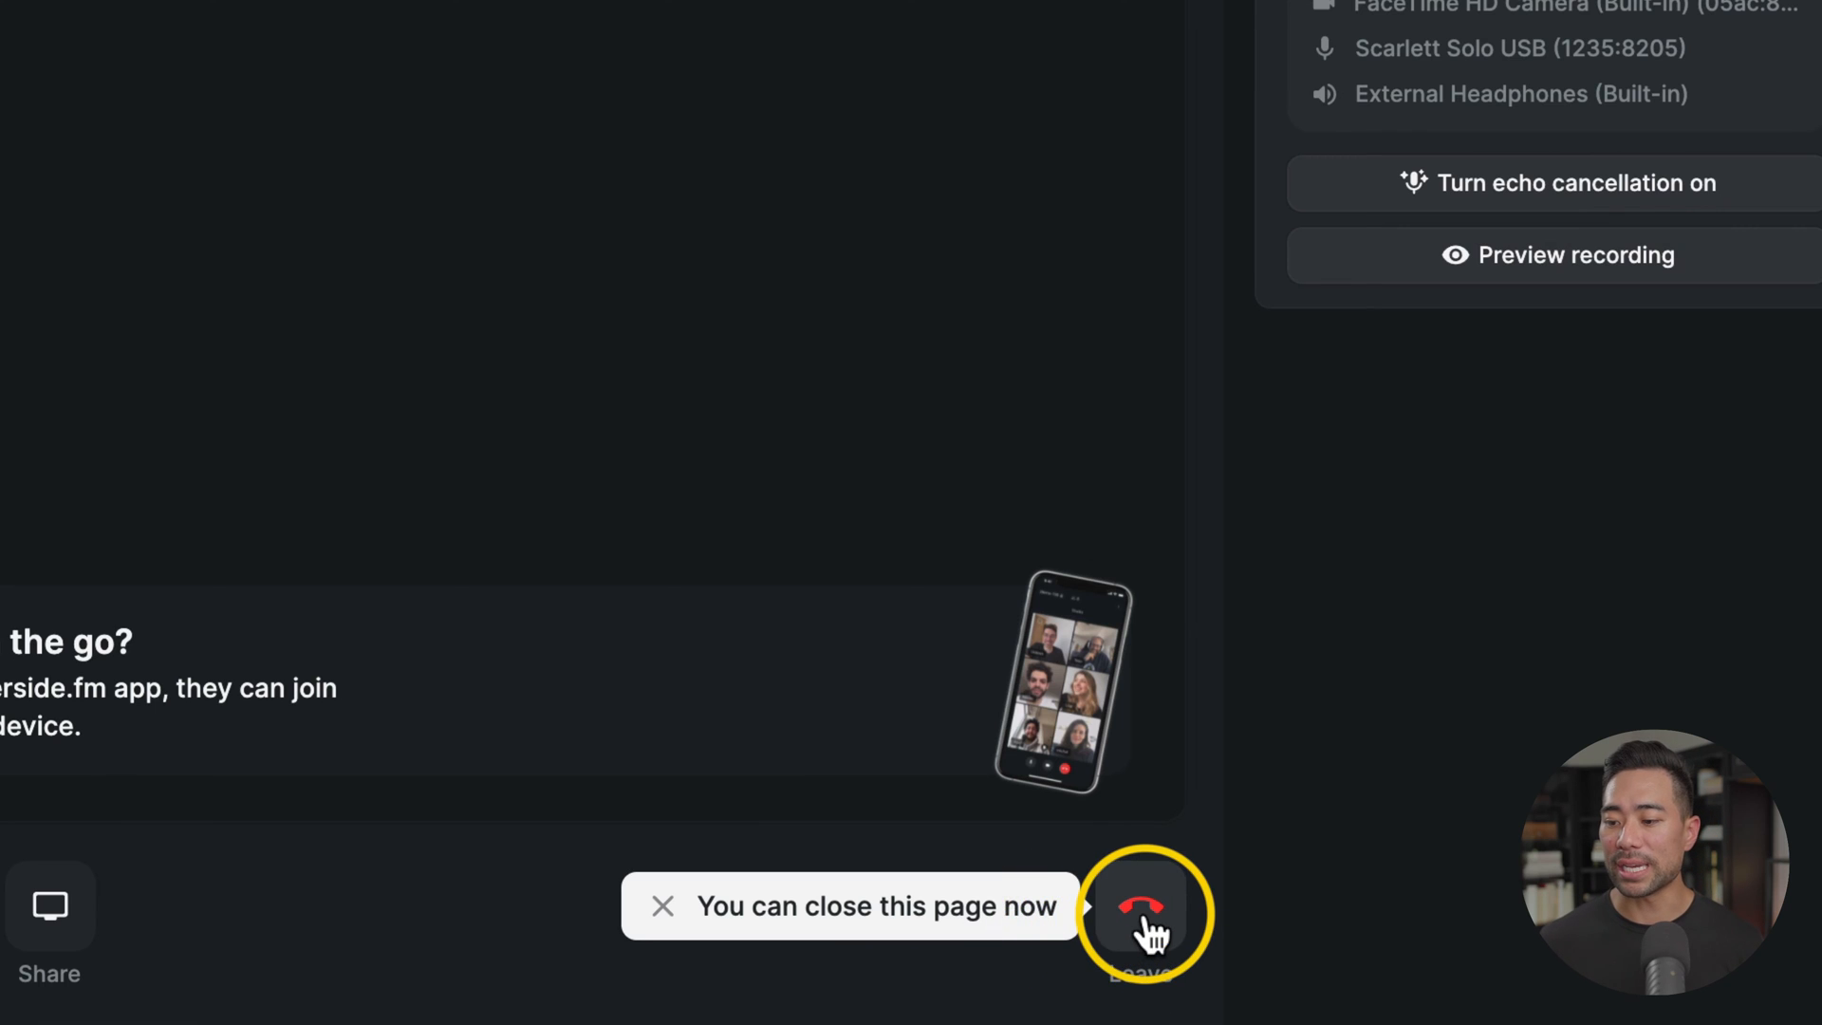
Leave the studio for the Untitled Recording page and reach its Clips section.
{"action": "left_click", "coordinate": [1141, 907]}
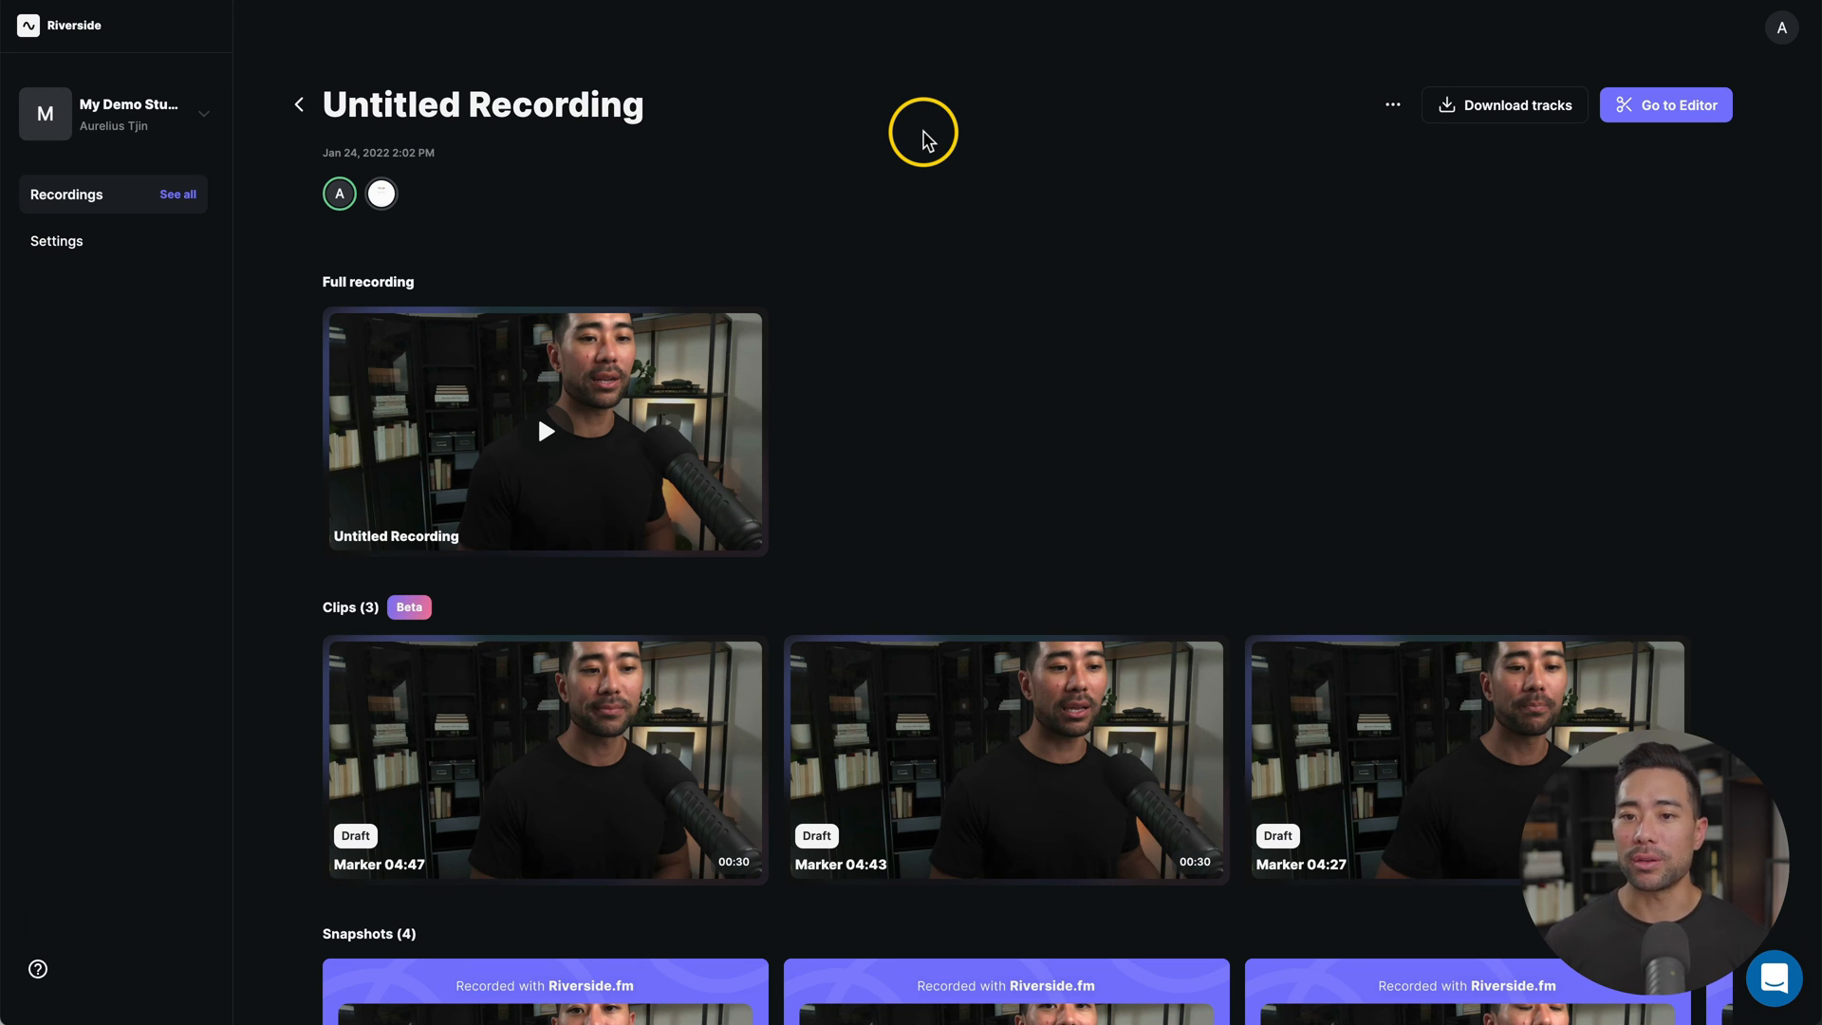
{"action": "mouse_move", "coordinate": [892, 524]}
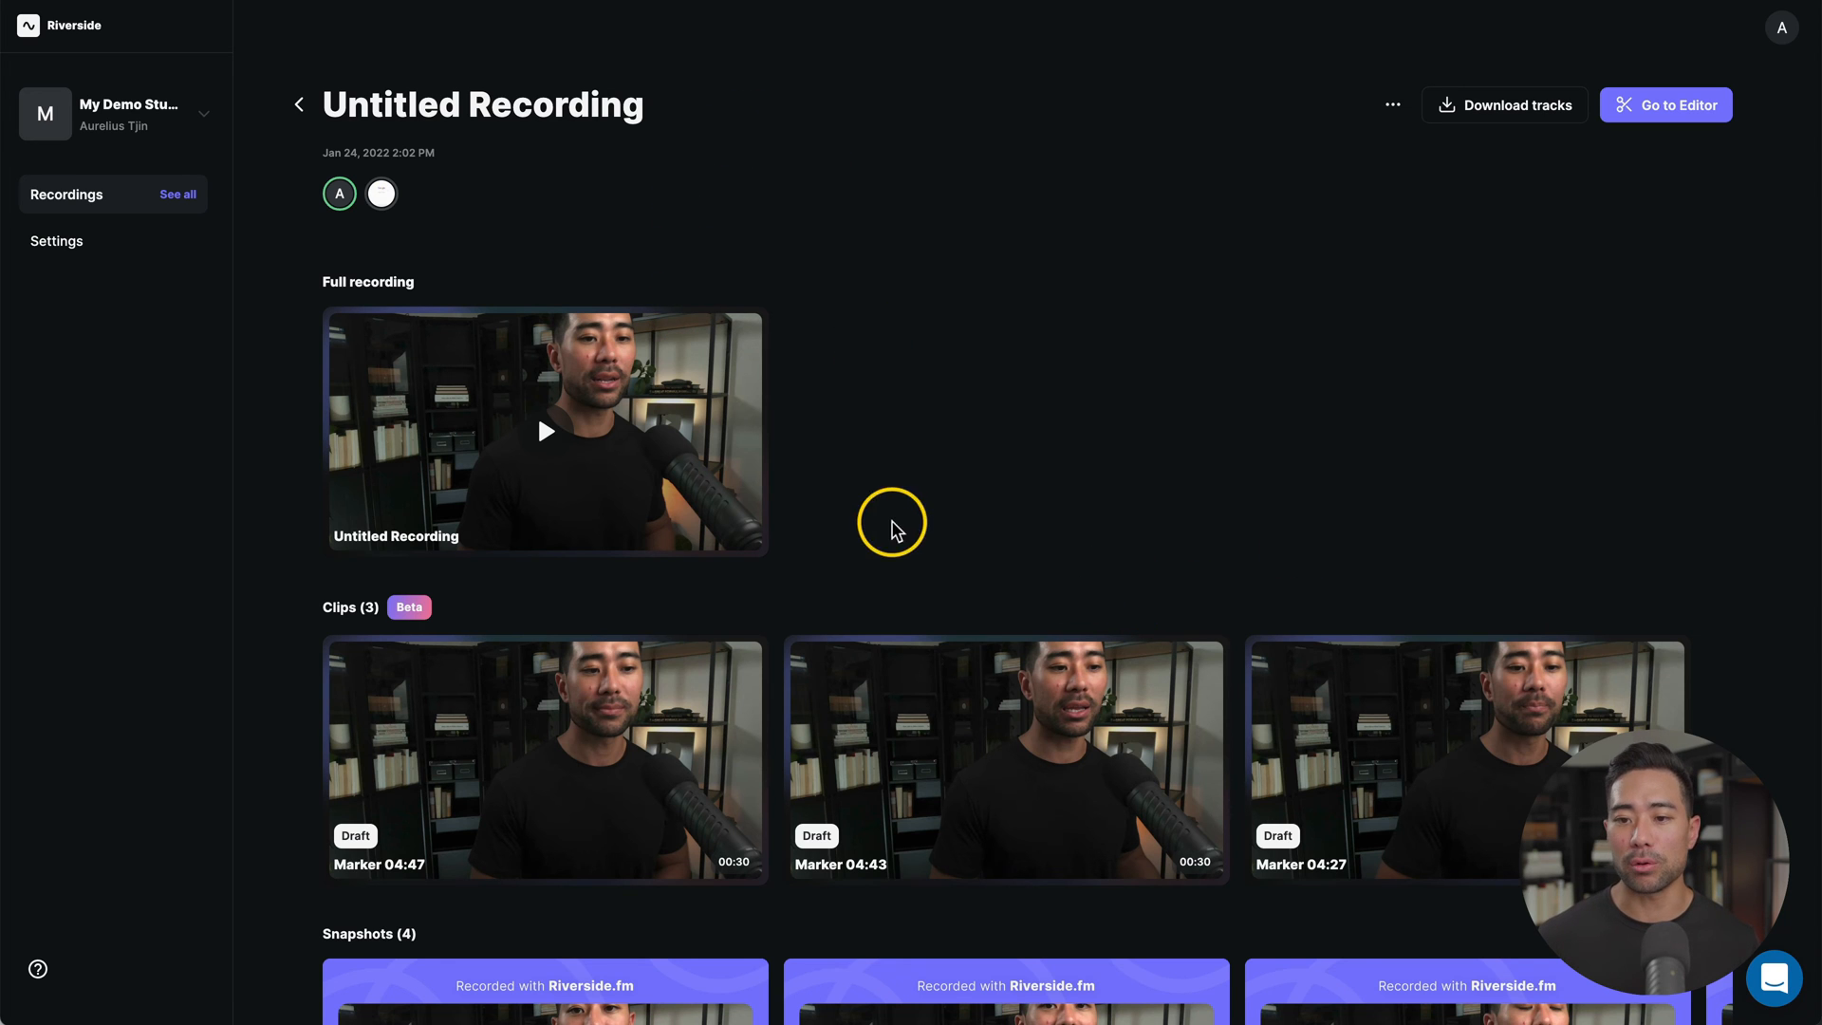
{"action": "mouse_move", "coordinate": [554, 322]}
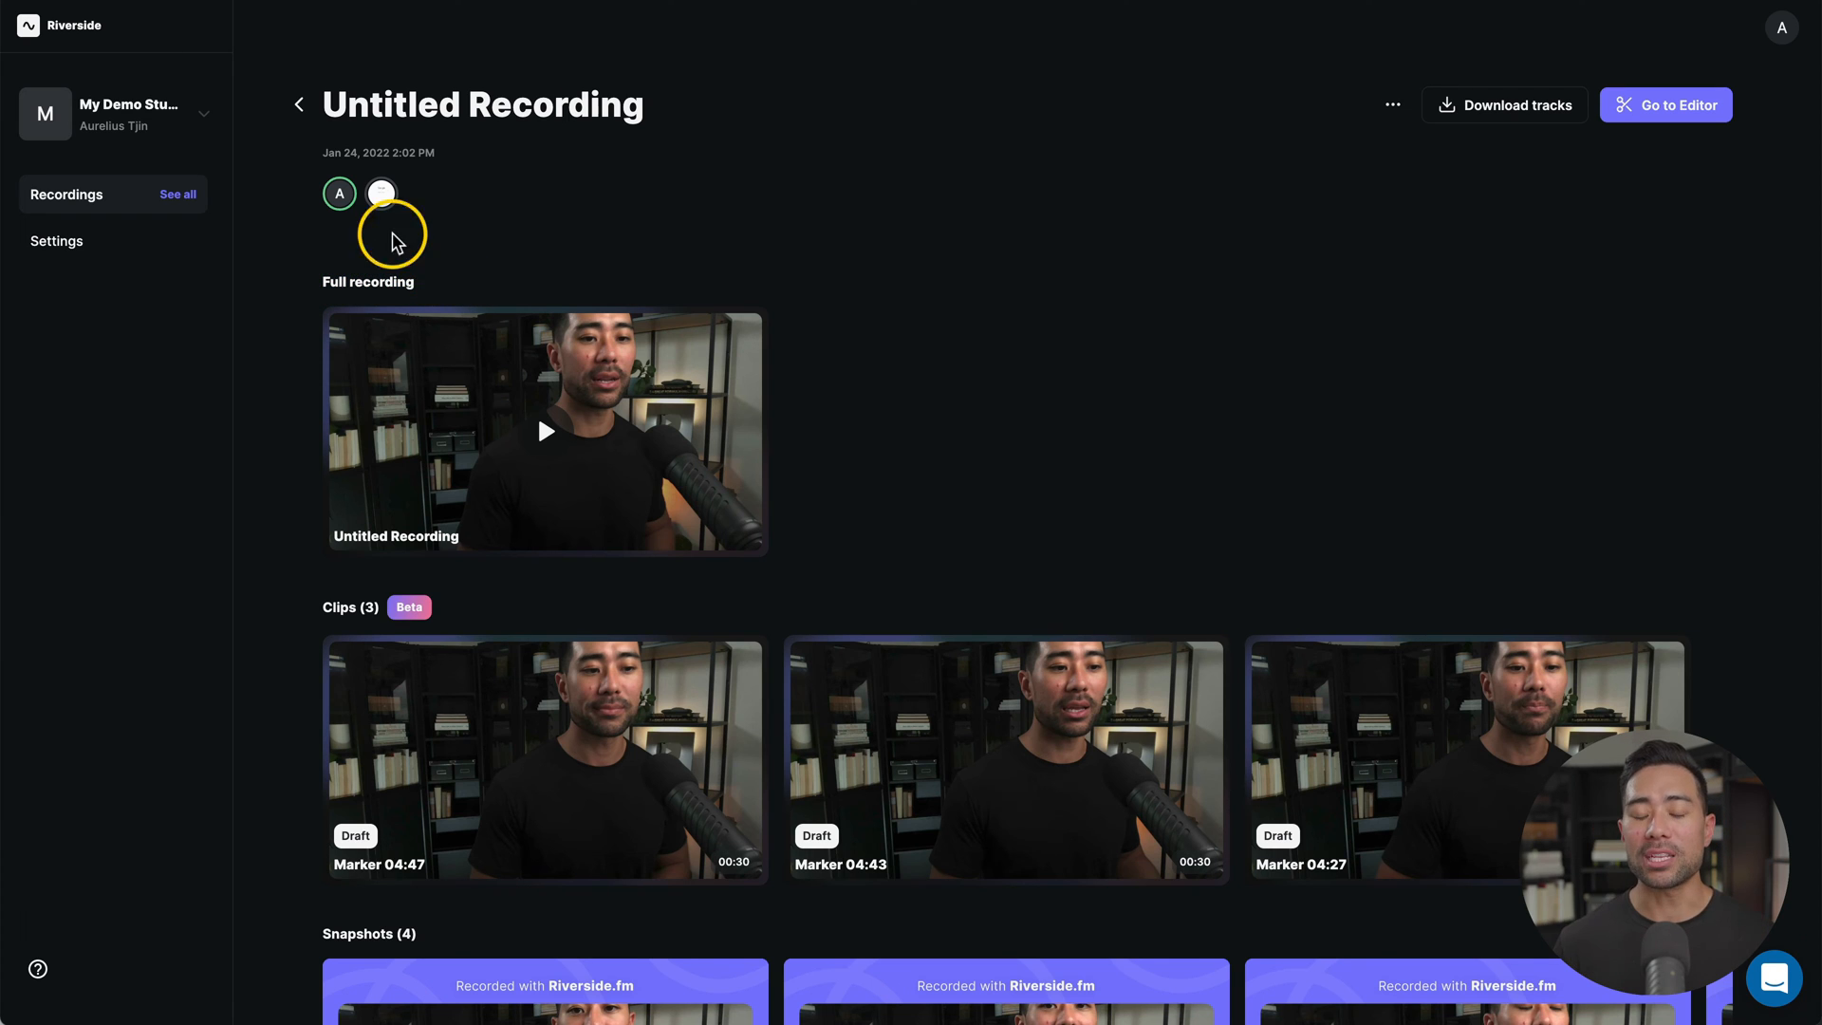
{"action": "mouse_move", "coordinate": [382, 192]}
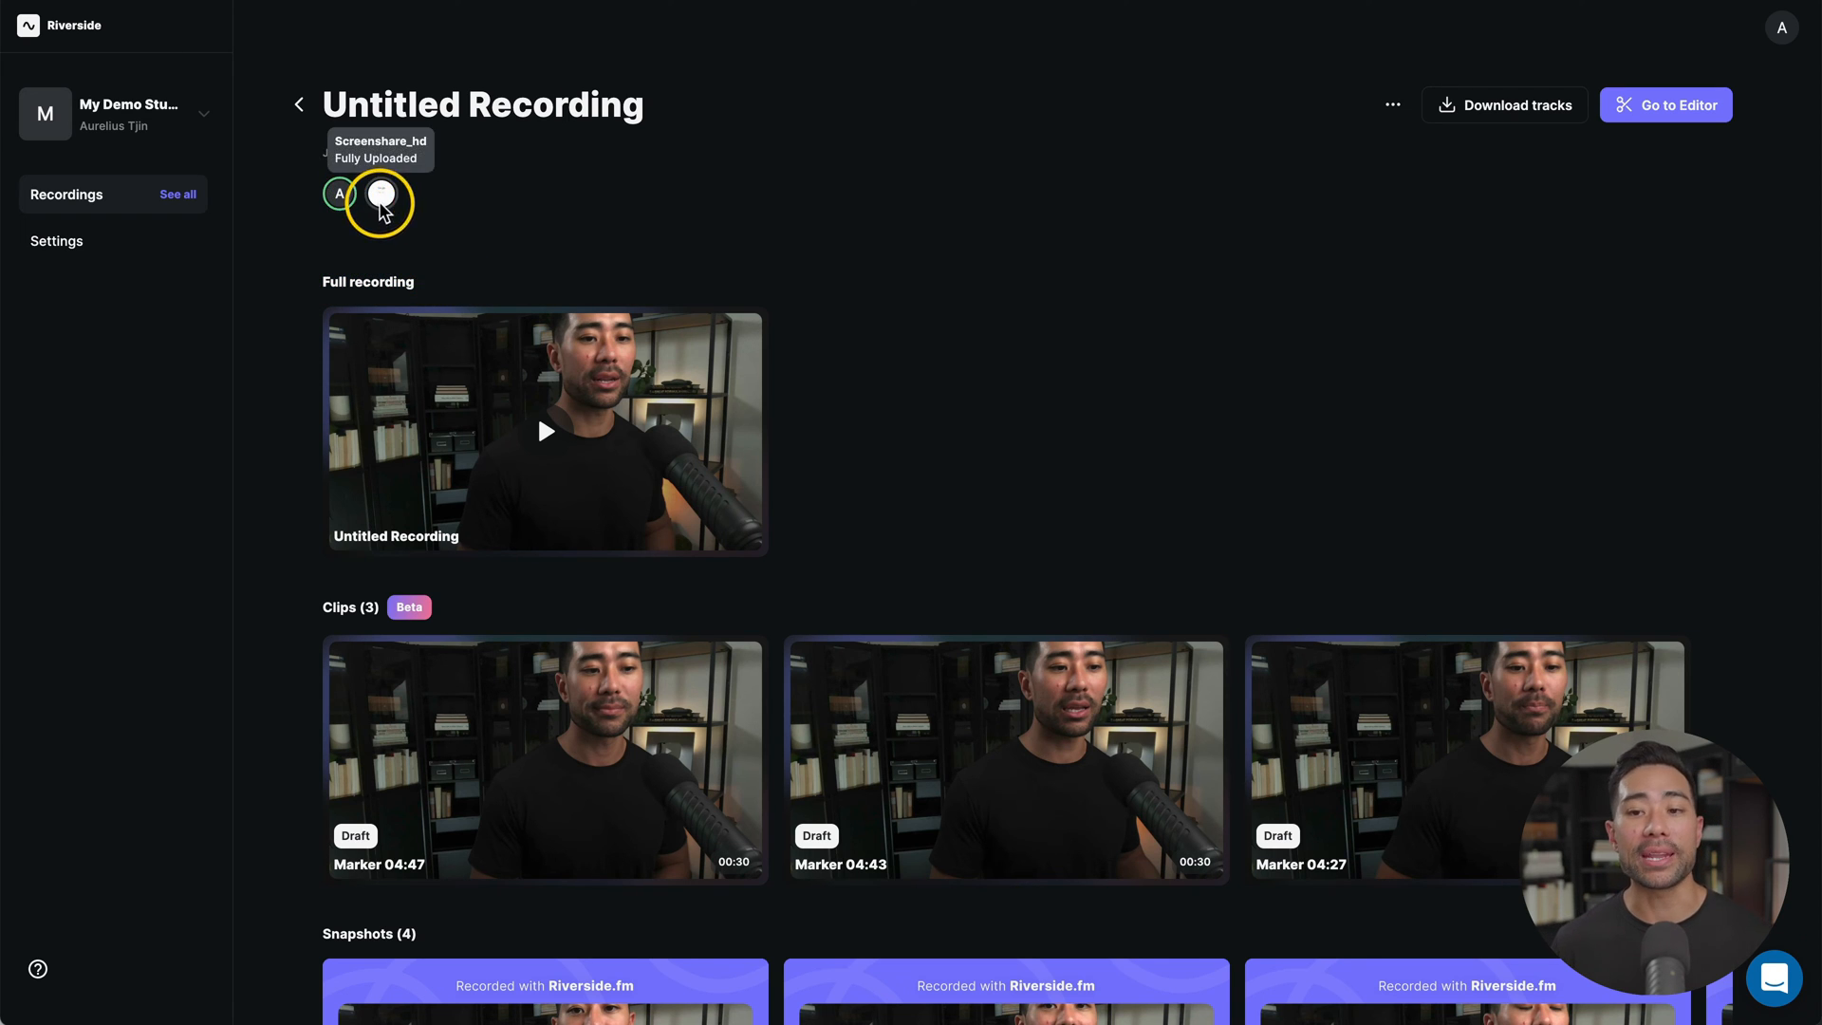
{"action": "mouse_move", "coordinate": [448, 207]}
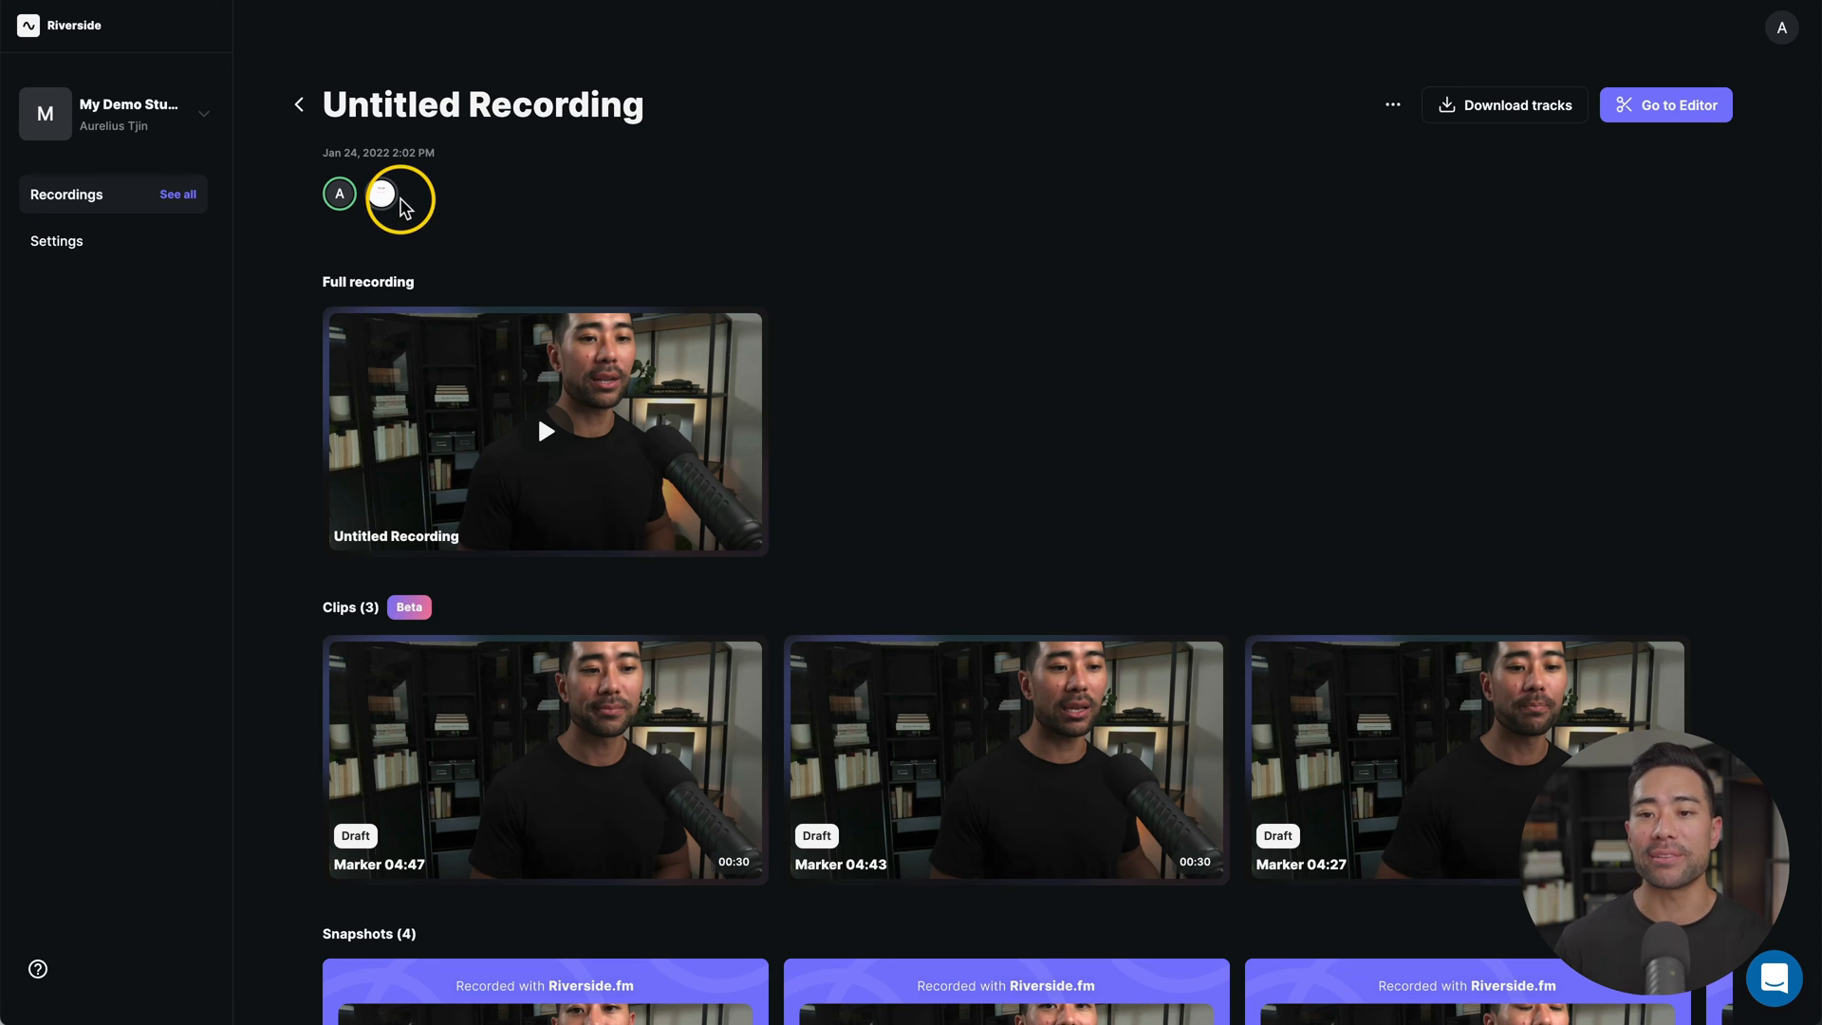
{"action": "mouse_move", "coordinate": [340, 193]}
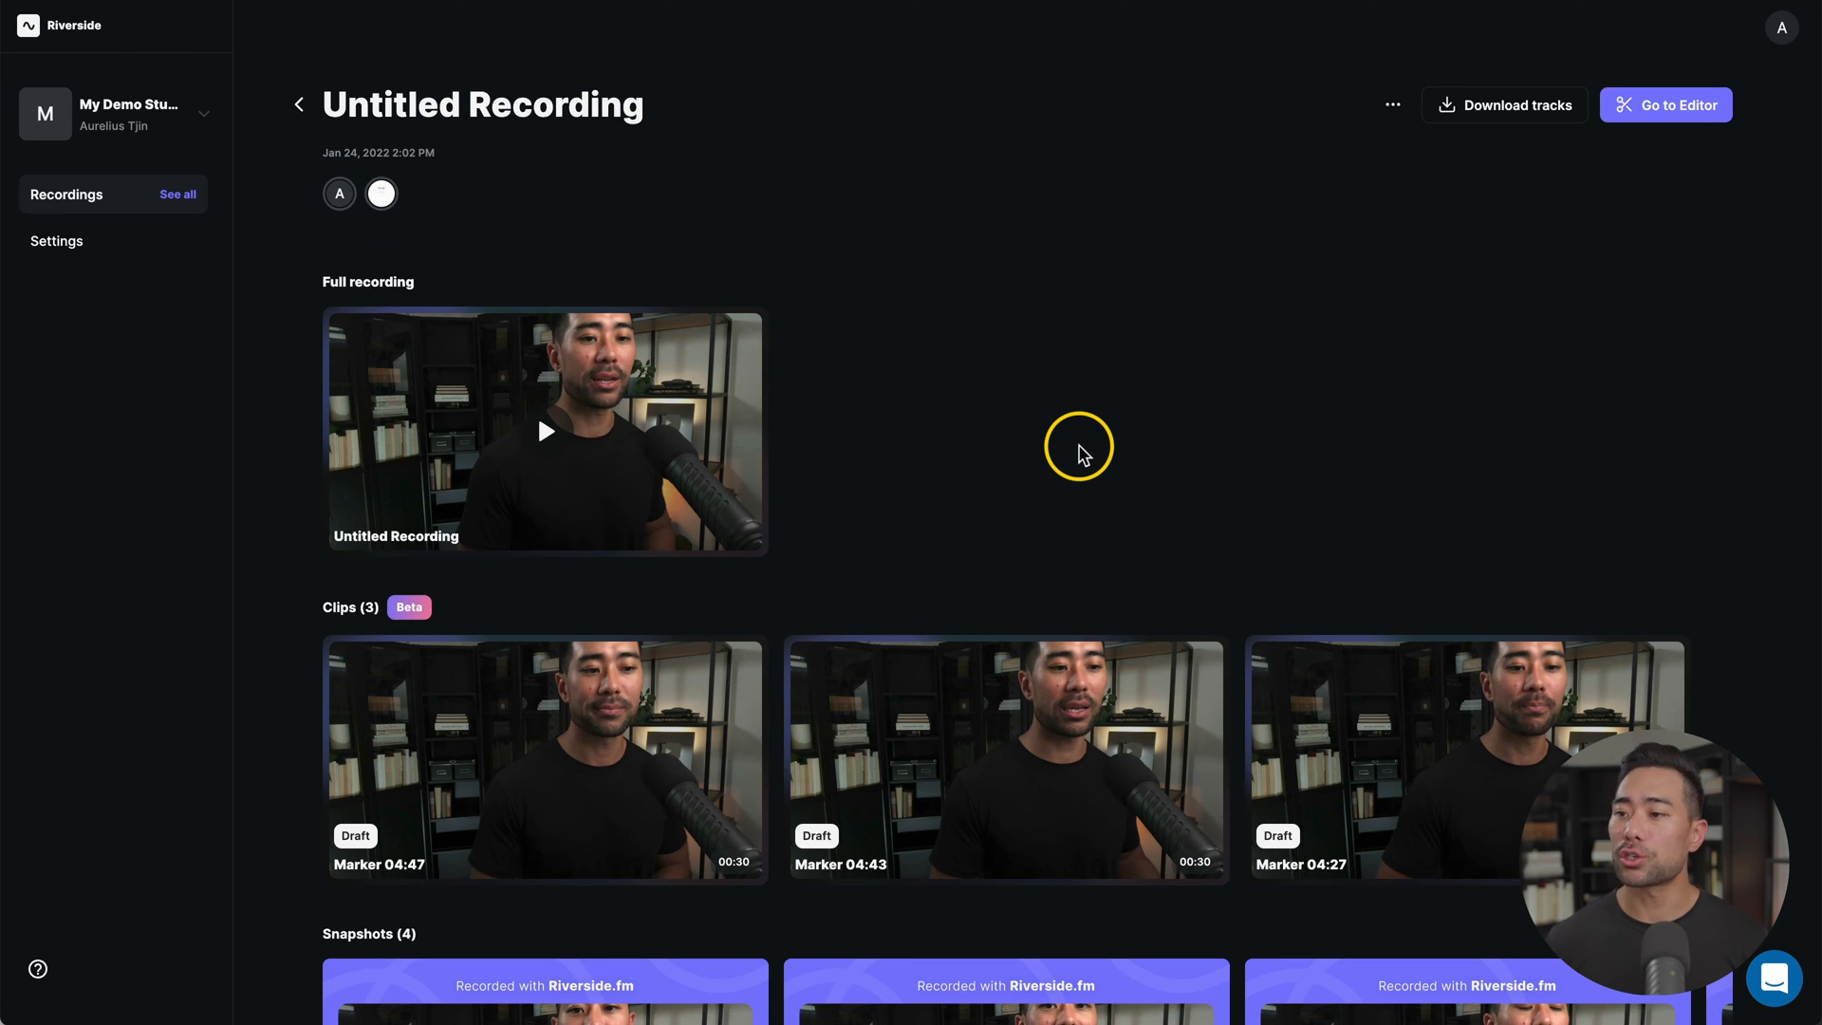
{"action": "mouse_move", "coordinate": [1503, 104]}
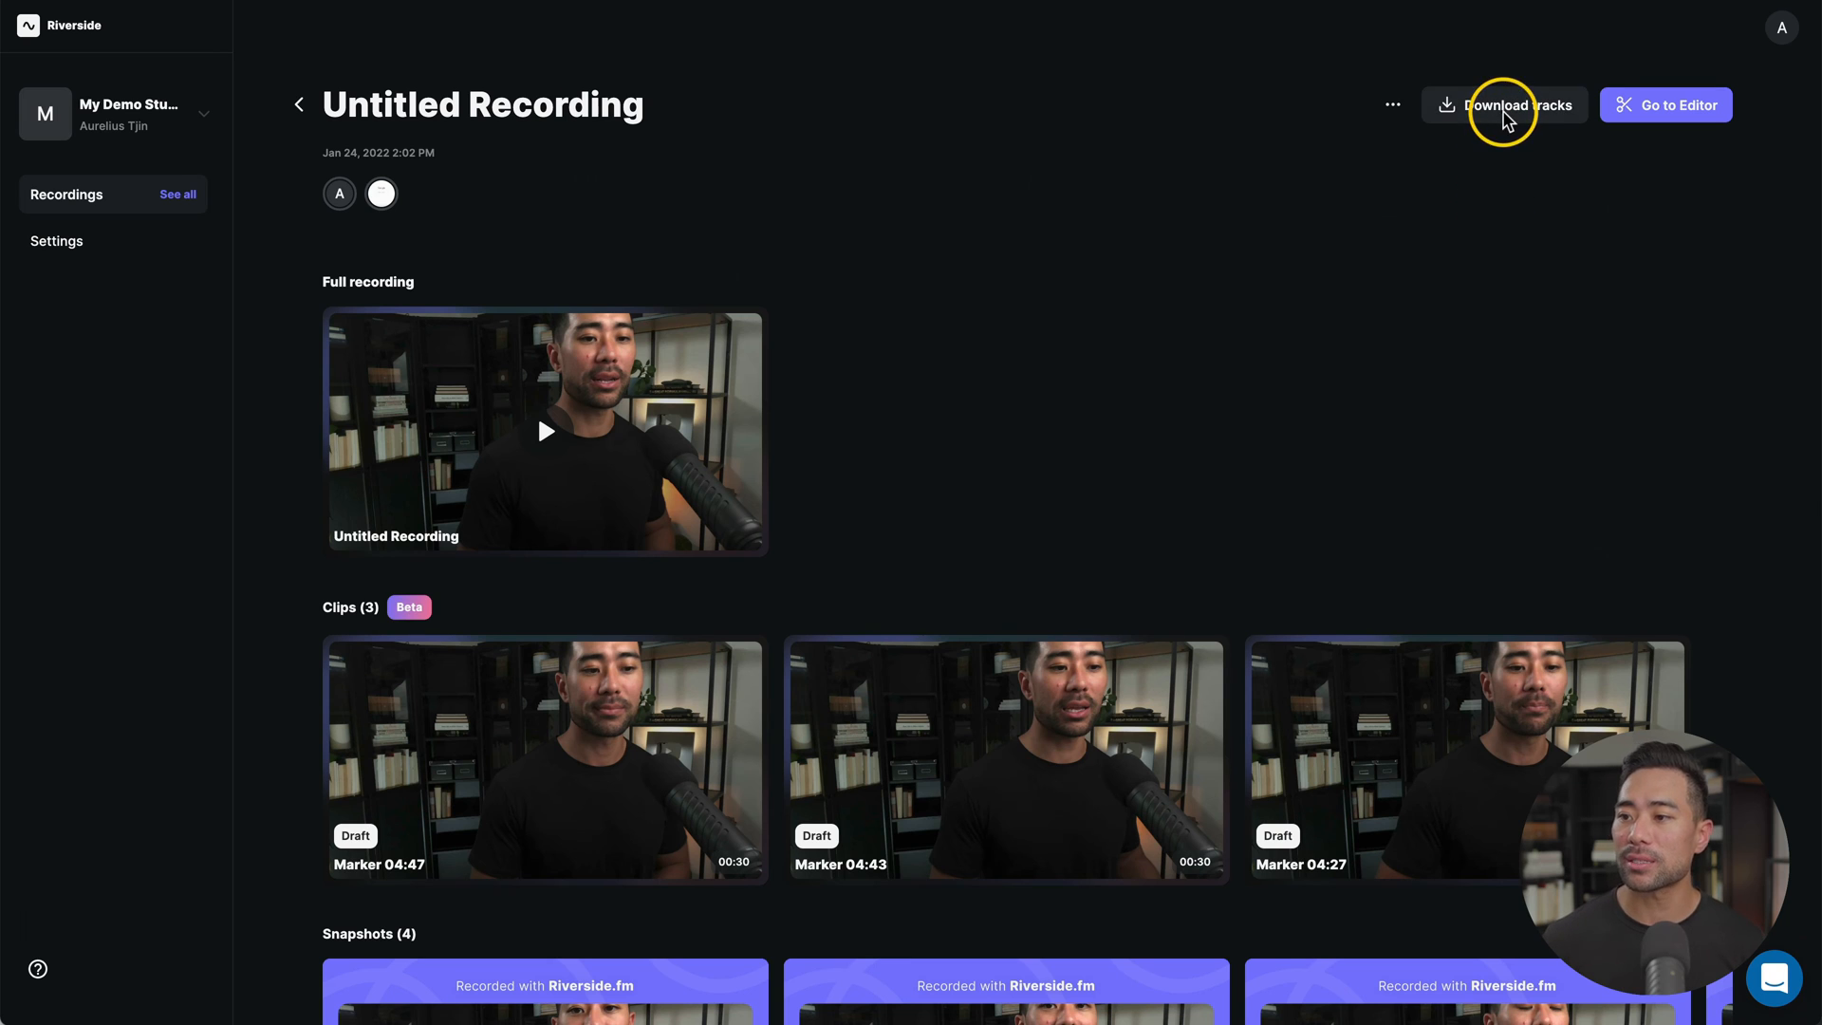
{"action": "scroll", "scroll_direction": "down", "scroll_amount": 3}
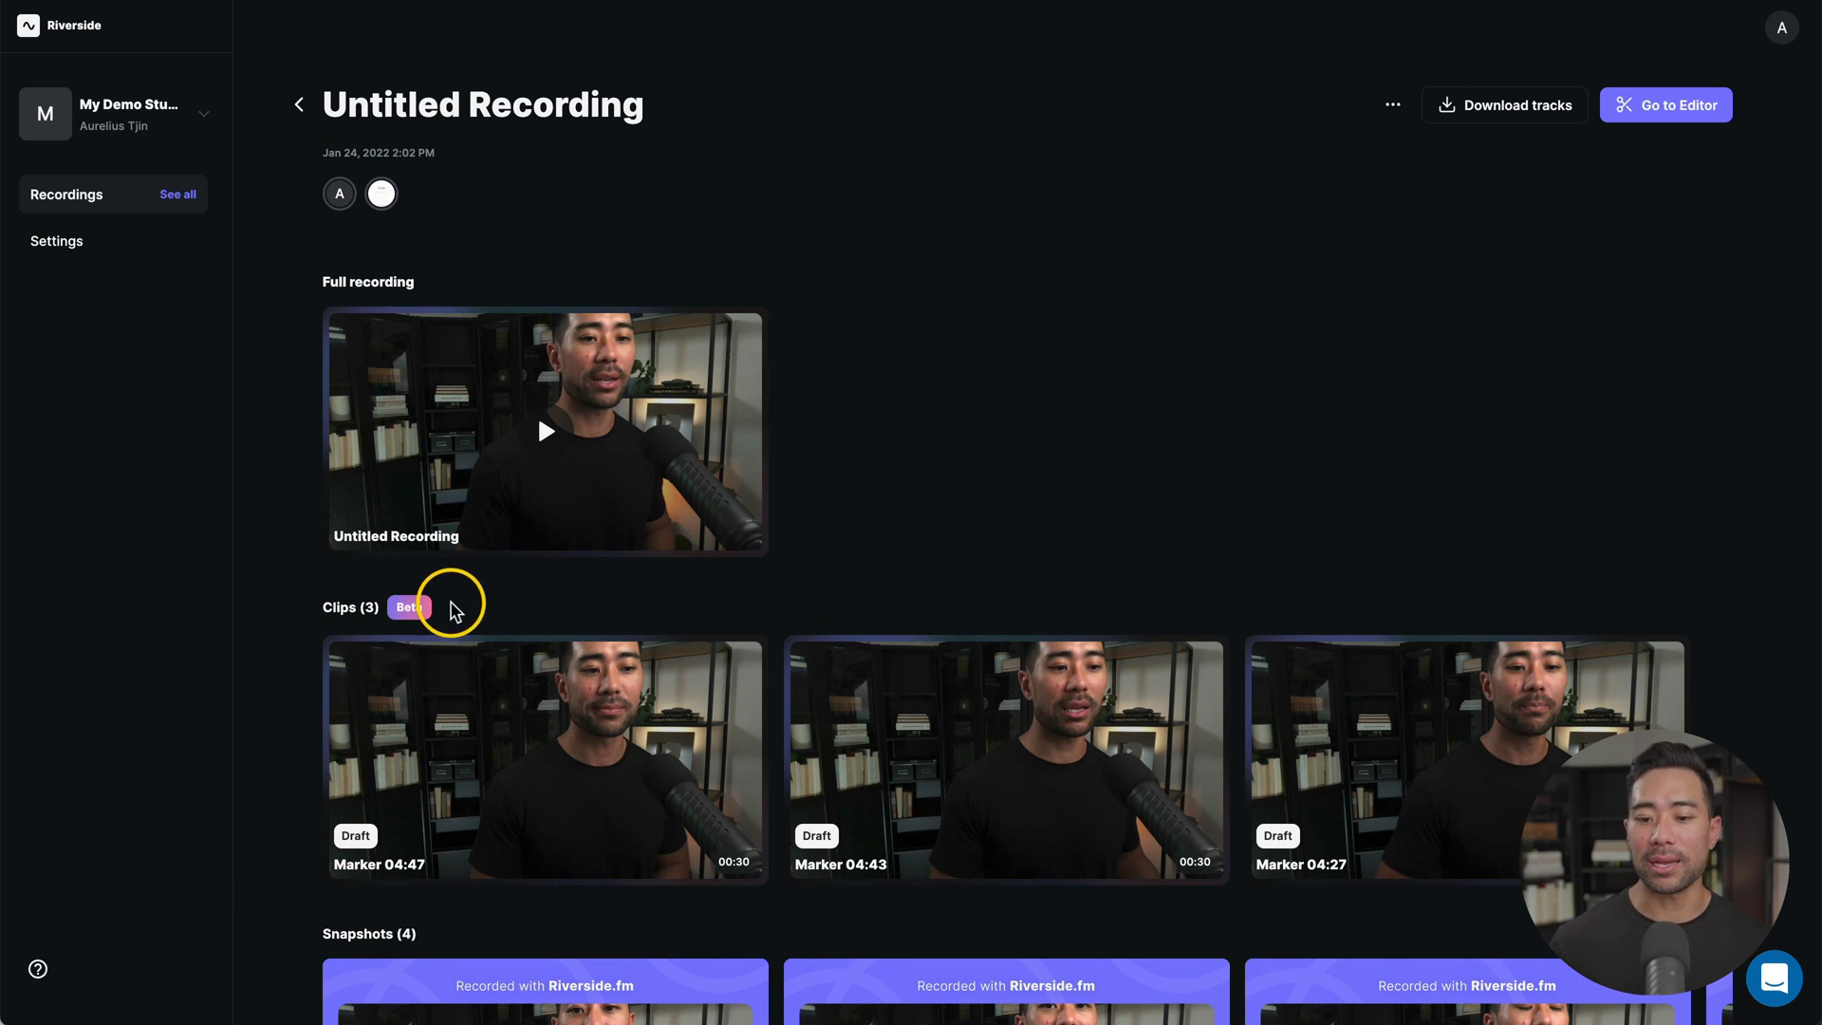
{"action": "mouse_move", "coordinate": [482, 607]}
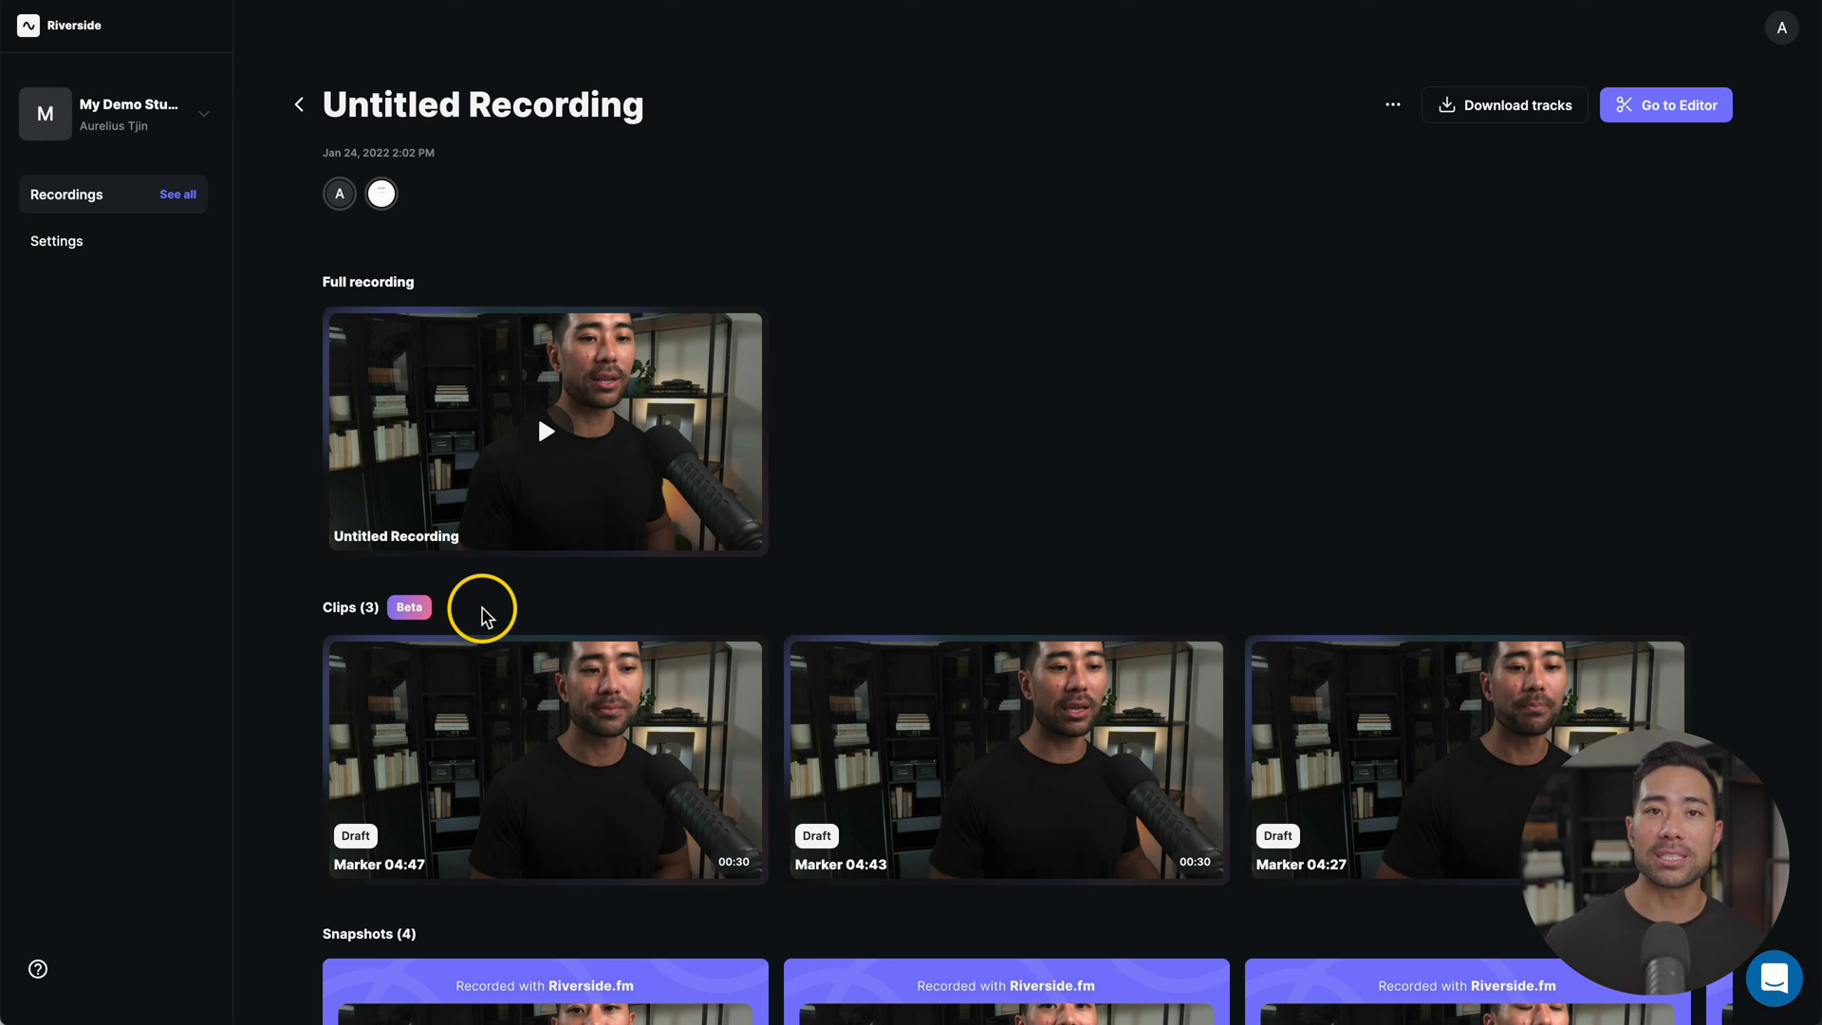
{"action": "mouse_move", "coordinate": [660, 594]}
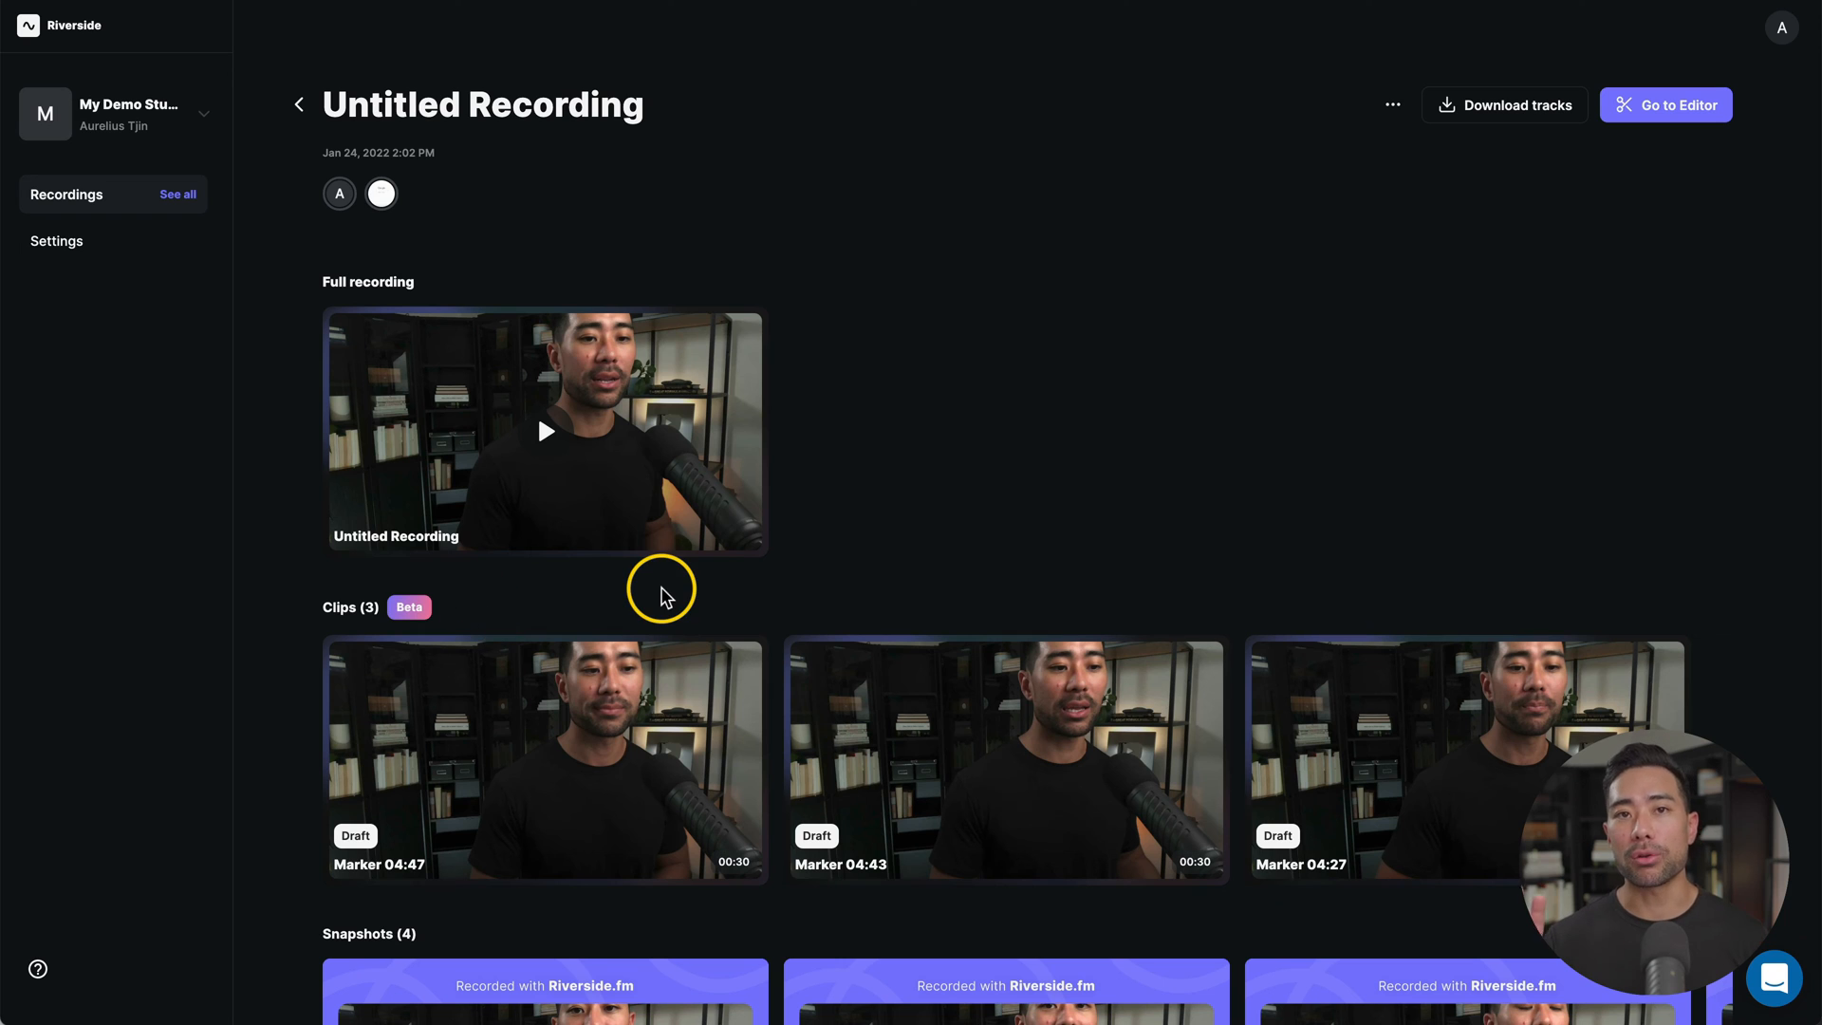
{"action": "mouse_move", "coordinate": [452, 827]}
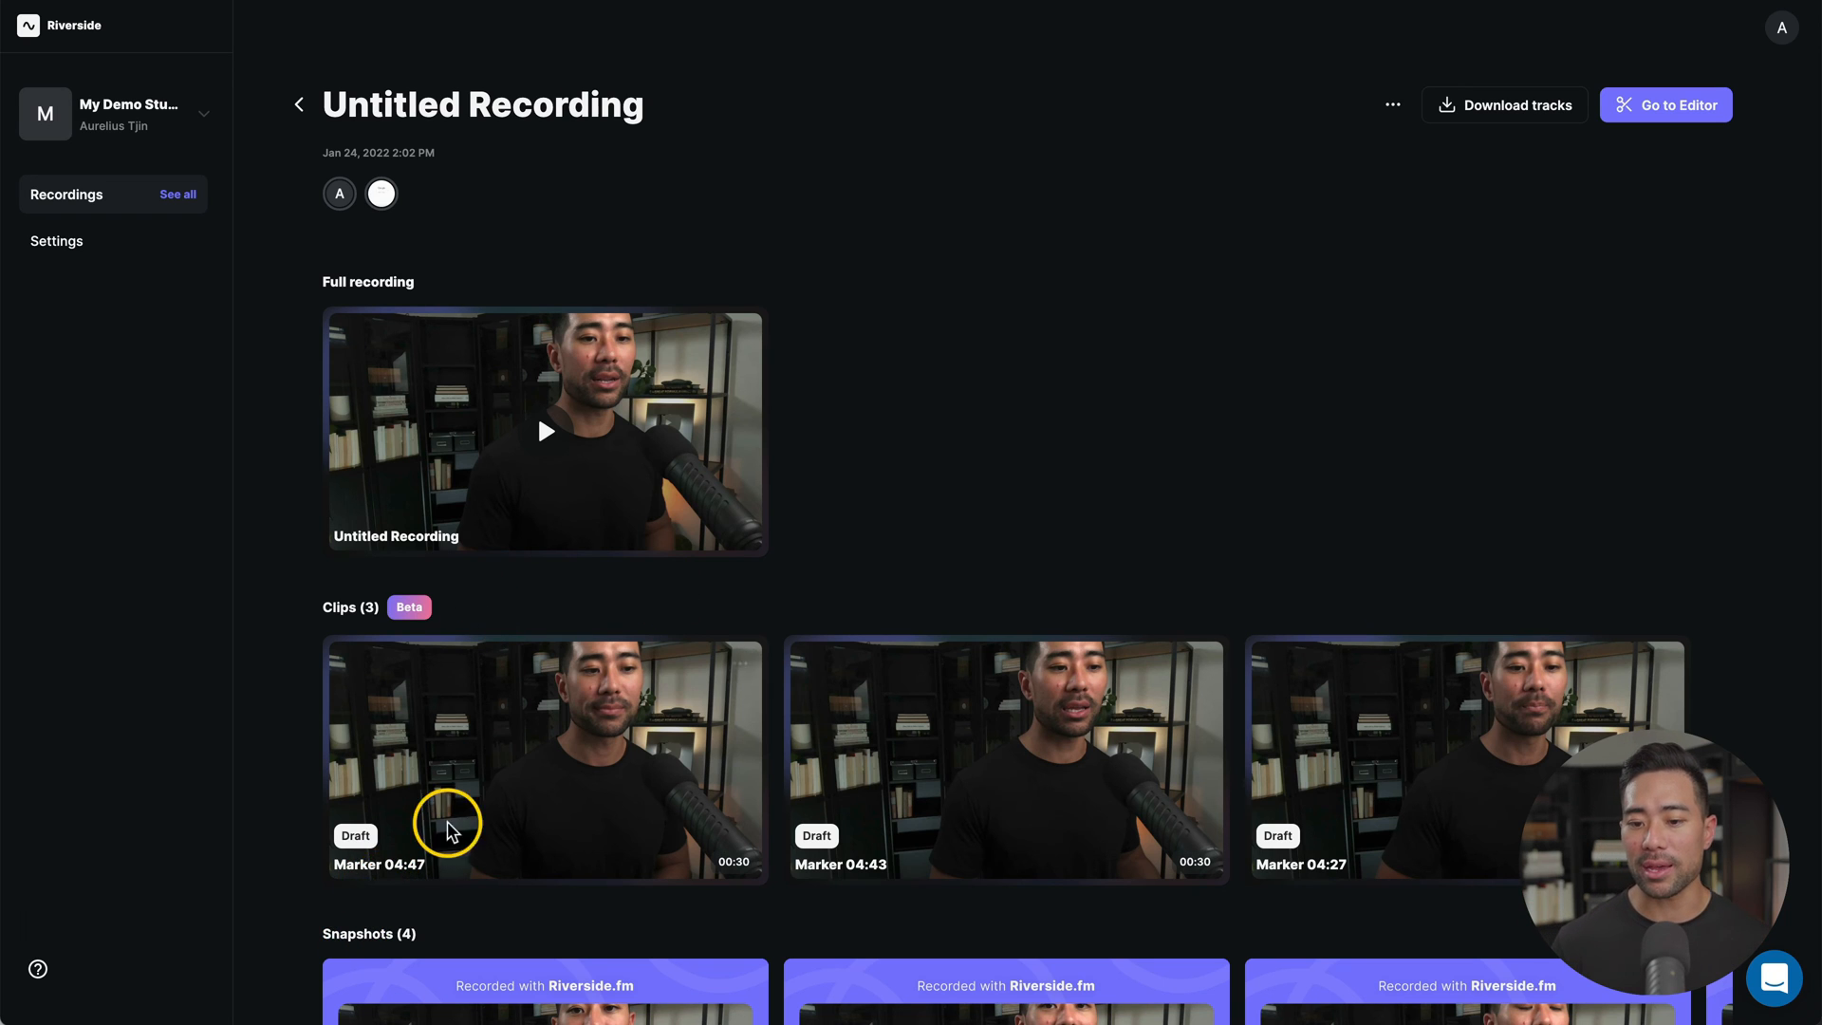
{"action": "mouse_move", "coordinate": [890, 909]}
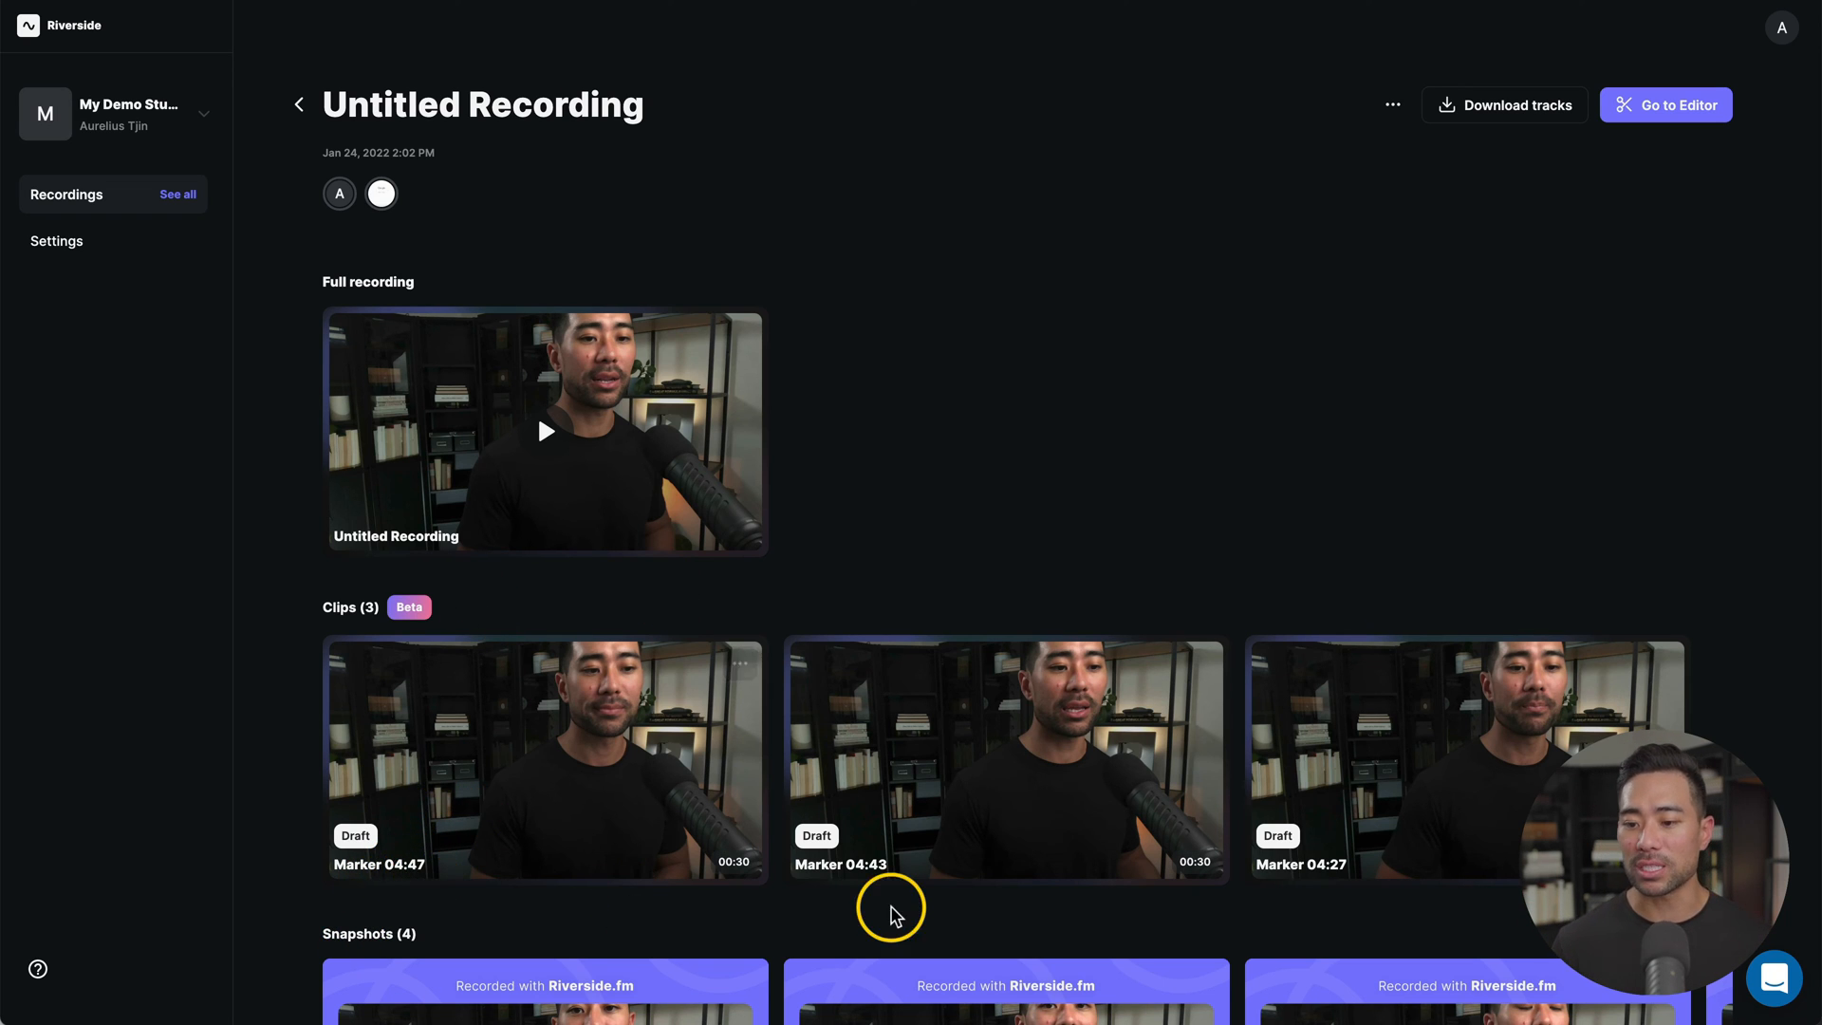
{"action": "mouse_move", "coordinate": [1335, 871]}
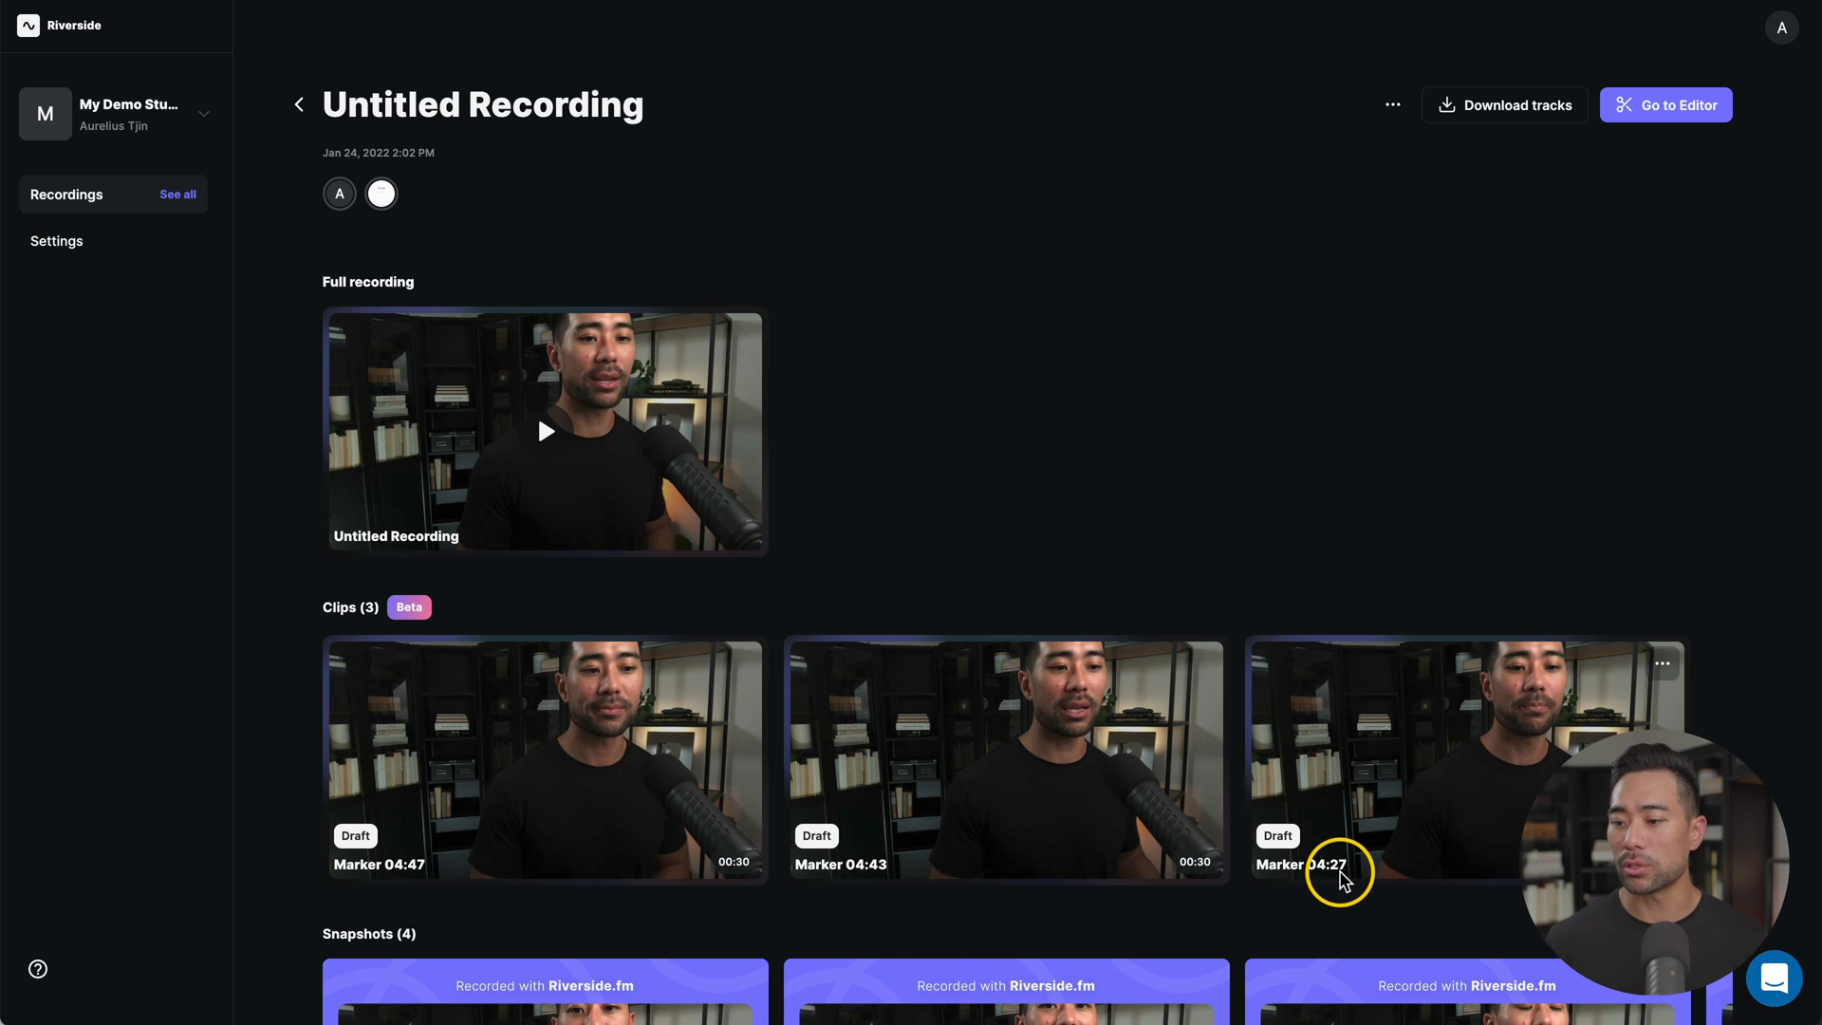
{"action": "mouse_move", "coordinate": [594, 774]}
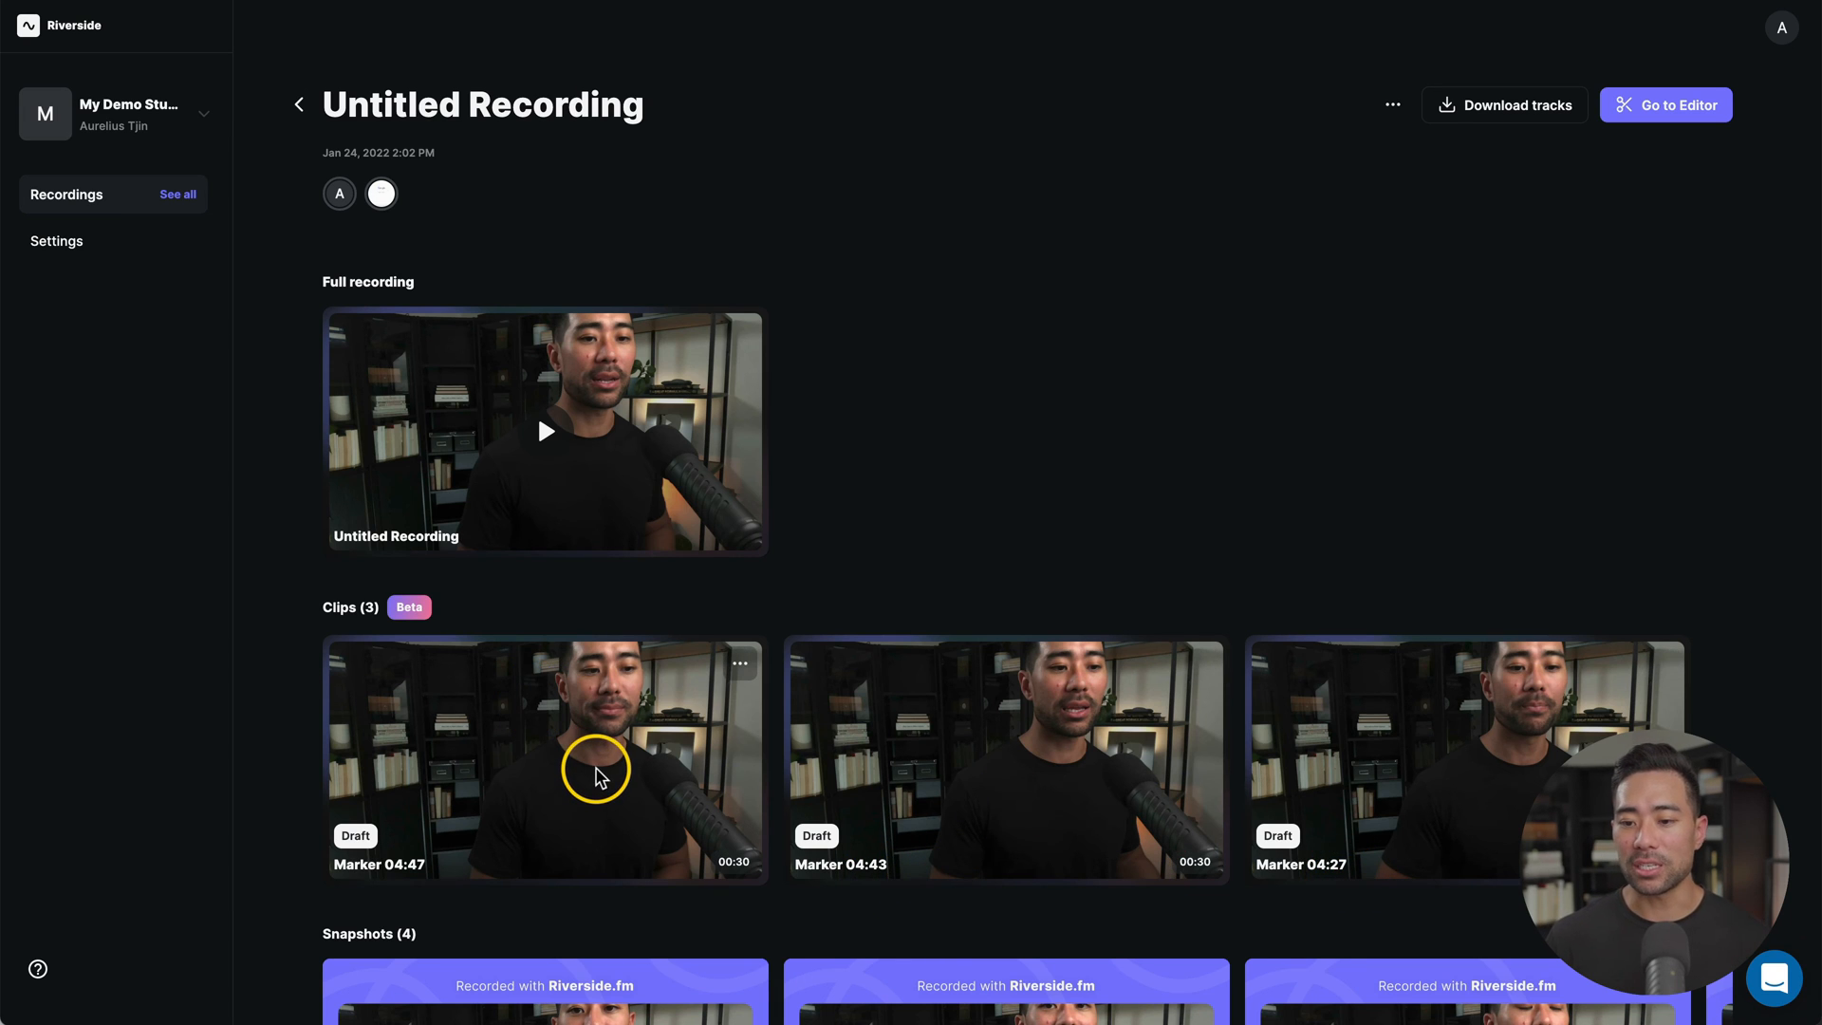
Open the Marker 04:47 clip in the editor and review which tracks it includes.
{"action": "left_click", "coordinate": [544, 757]}
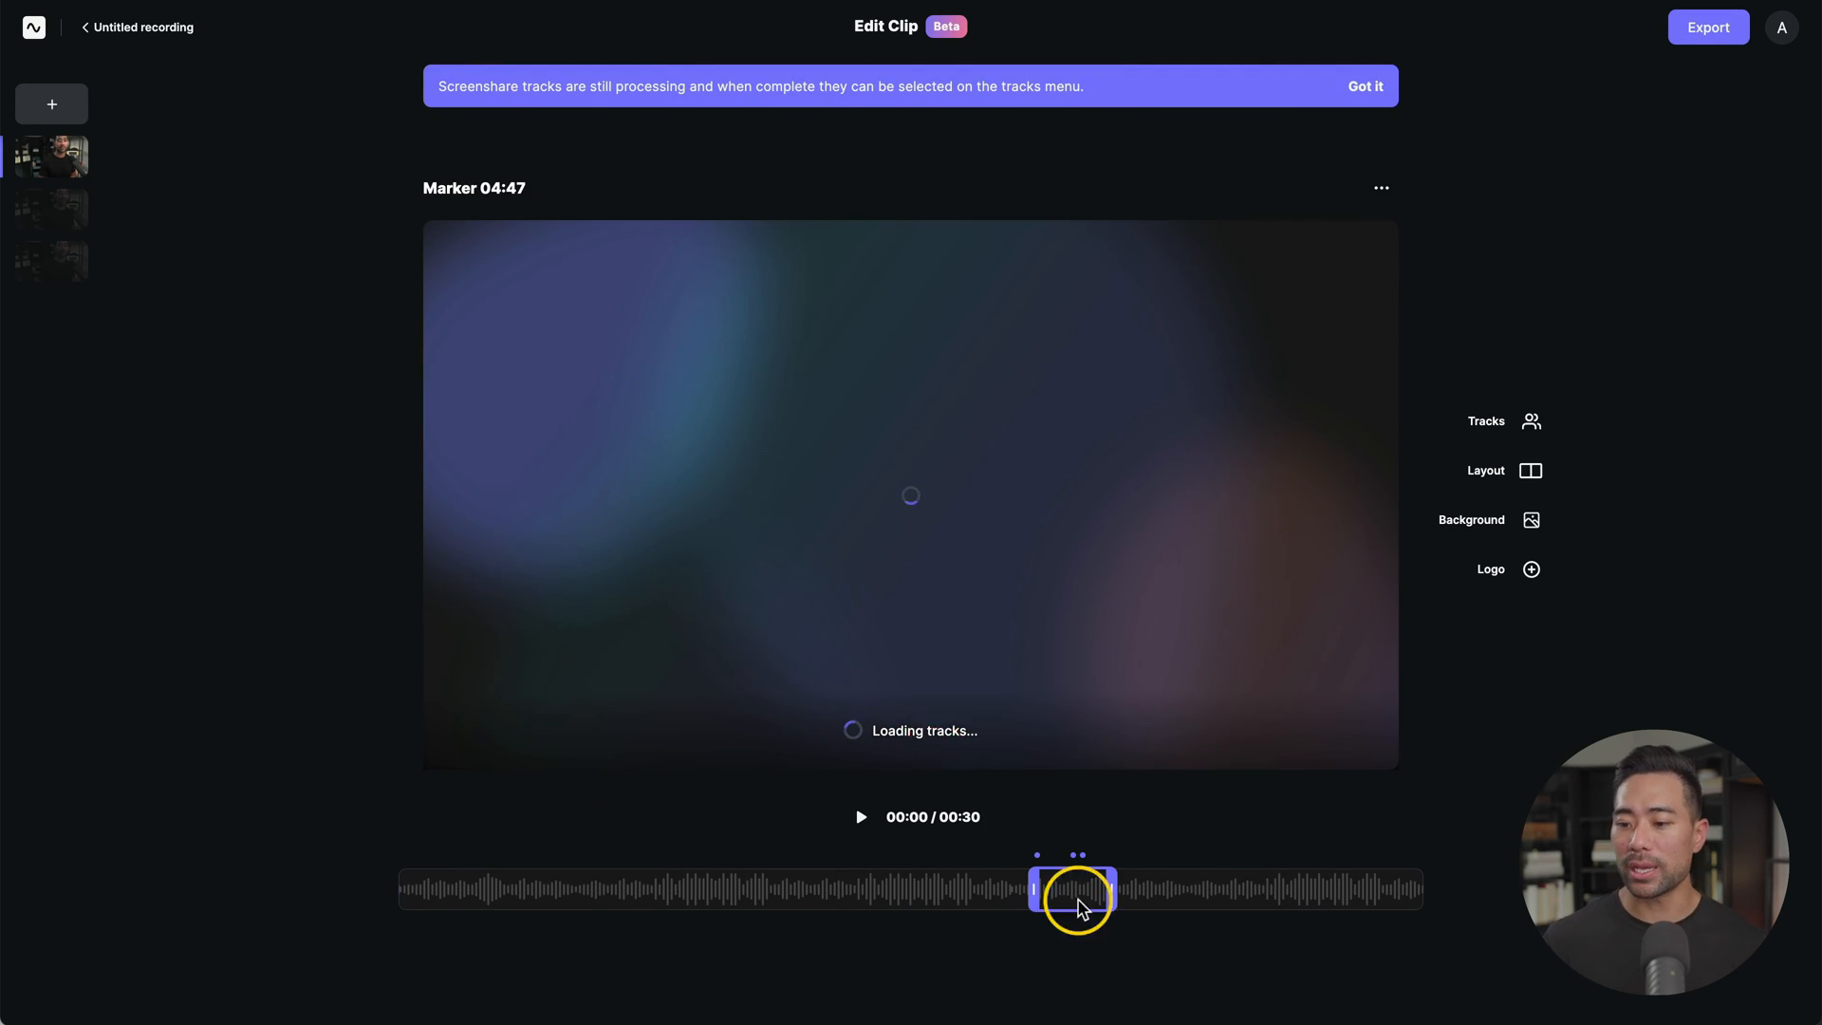
{"action": "left_click_drag", "start_coordinate": [1079, 909], "coordinate": [1032, 894]}
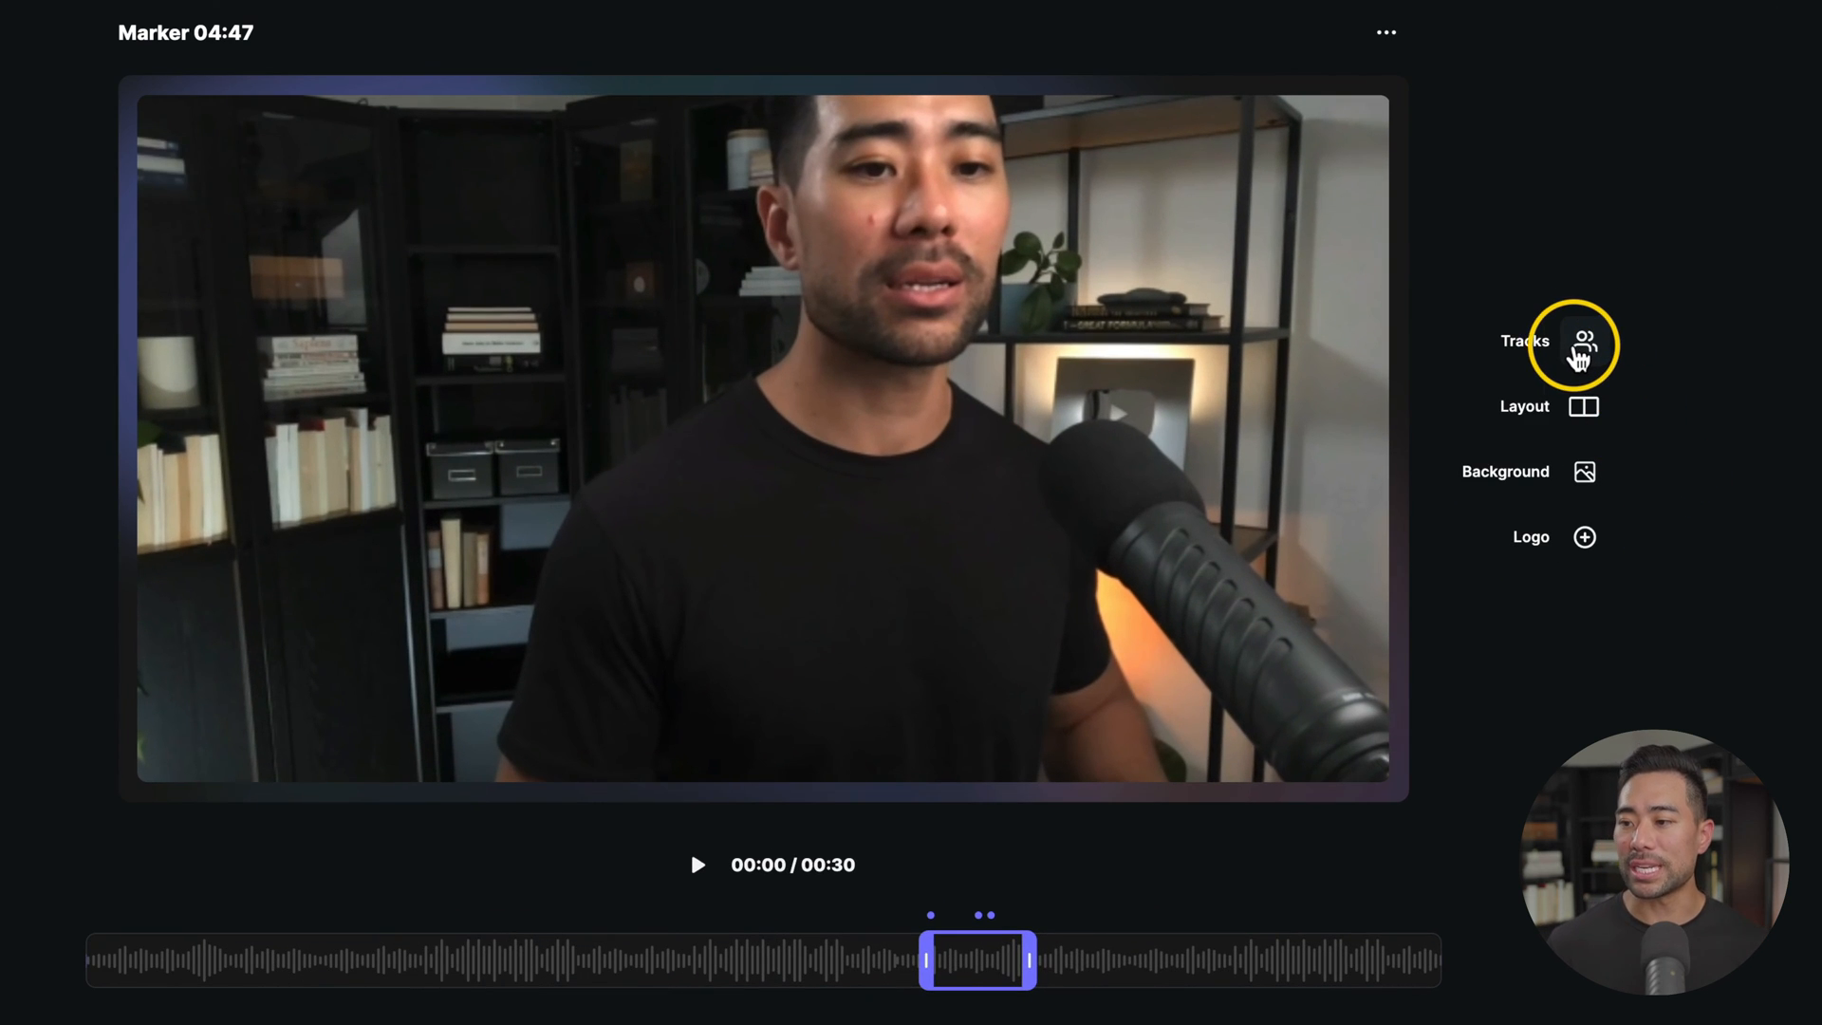
{"action": "left_click", "coordinate": [1582, 340]}
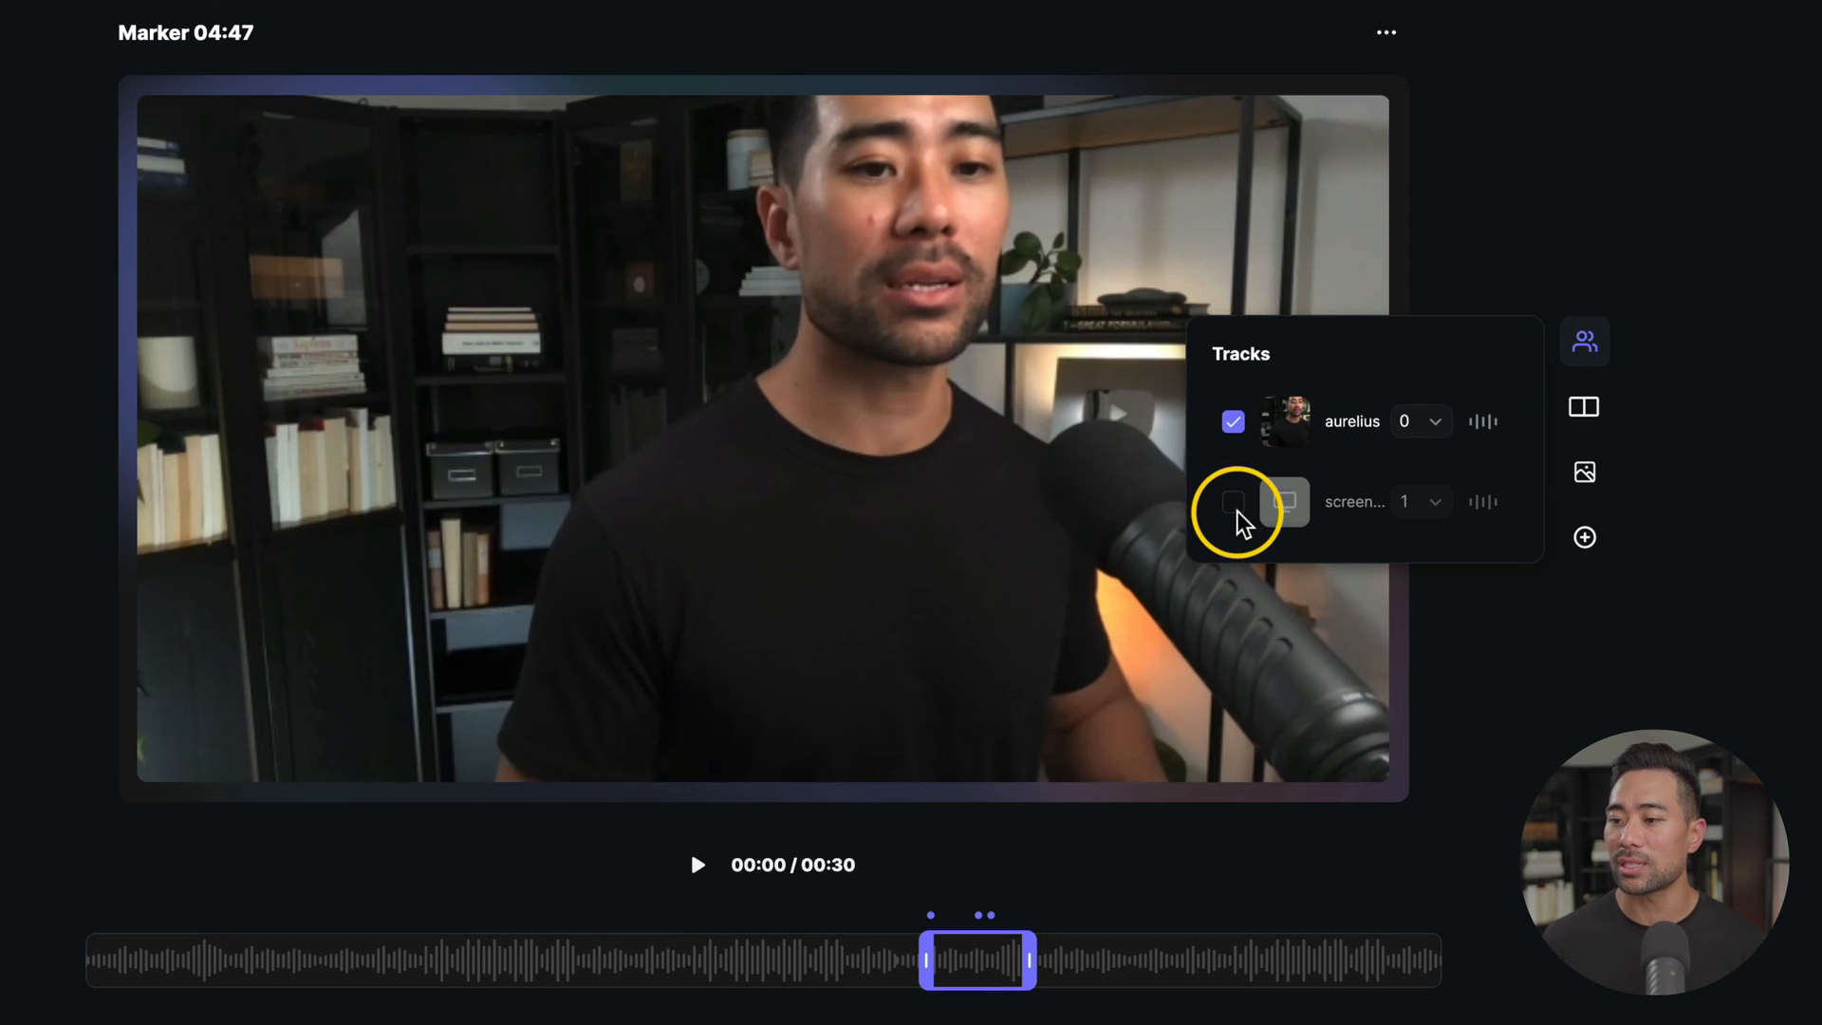
{"action": "left_click", "coordinate": [1582, 407]}
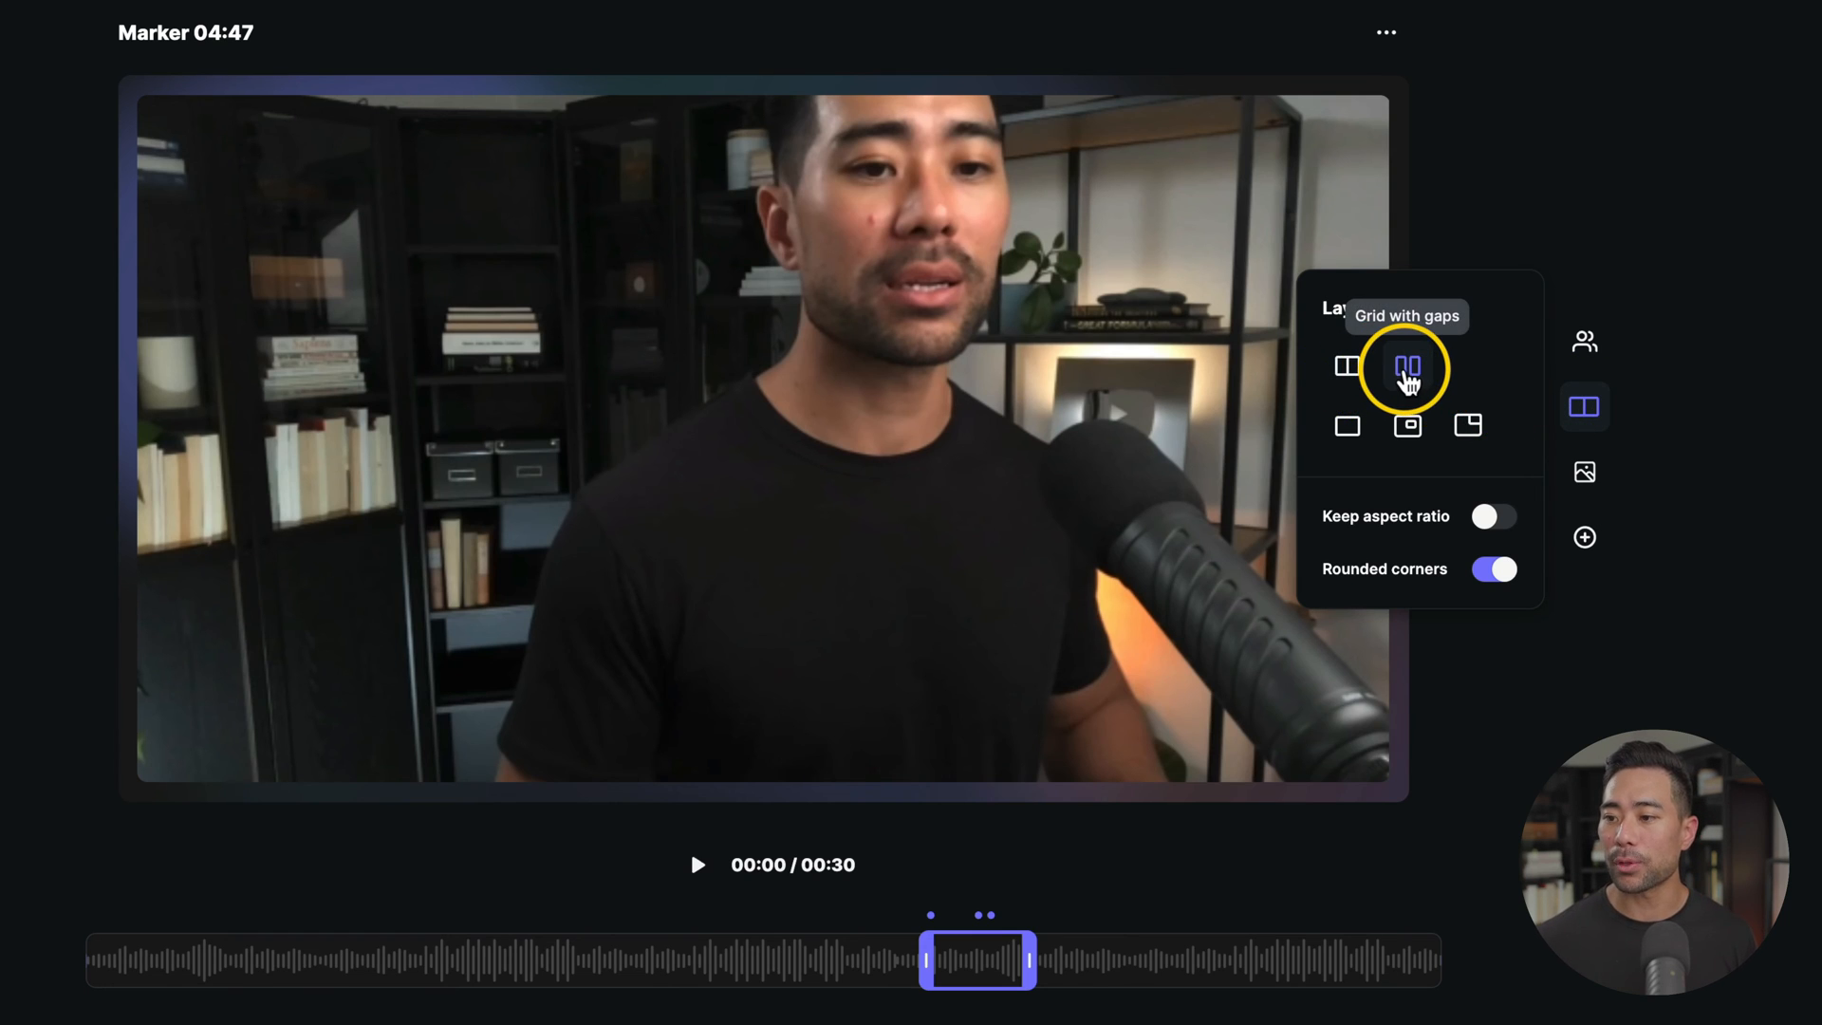
{"action": "mouse_move", "coordinate": [1406, 448]}
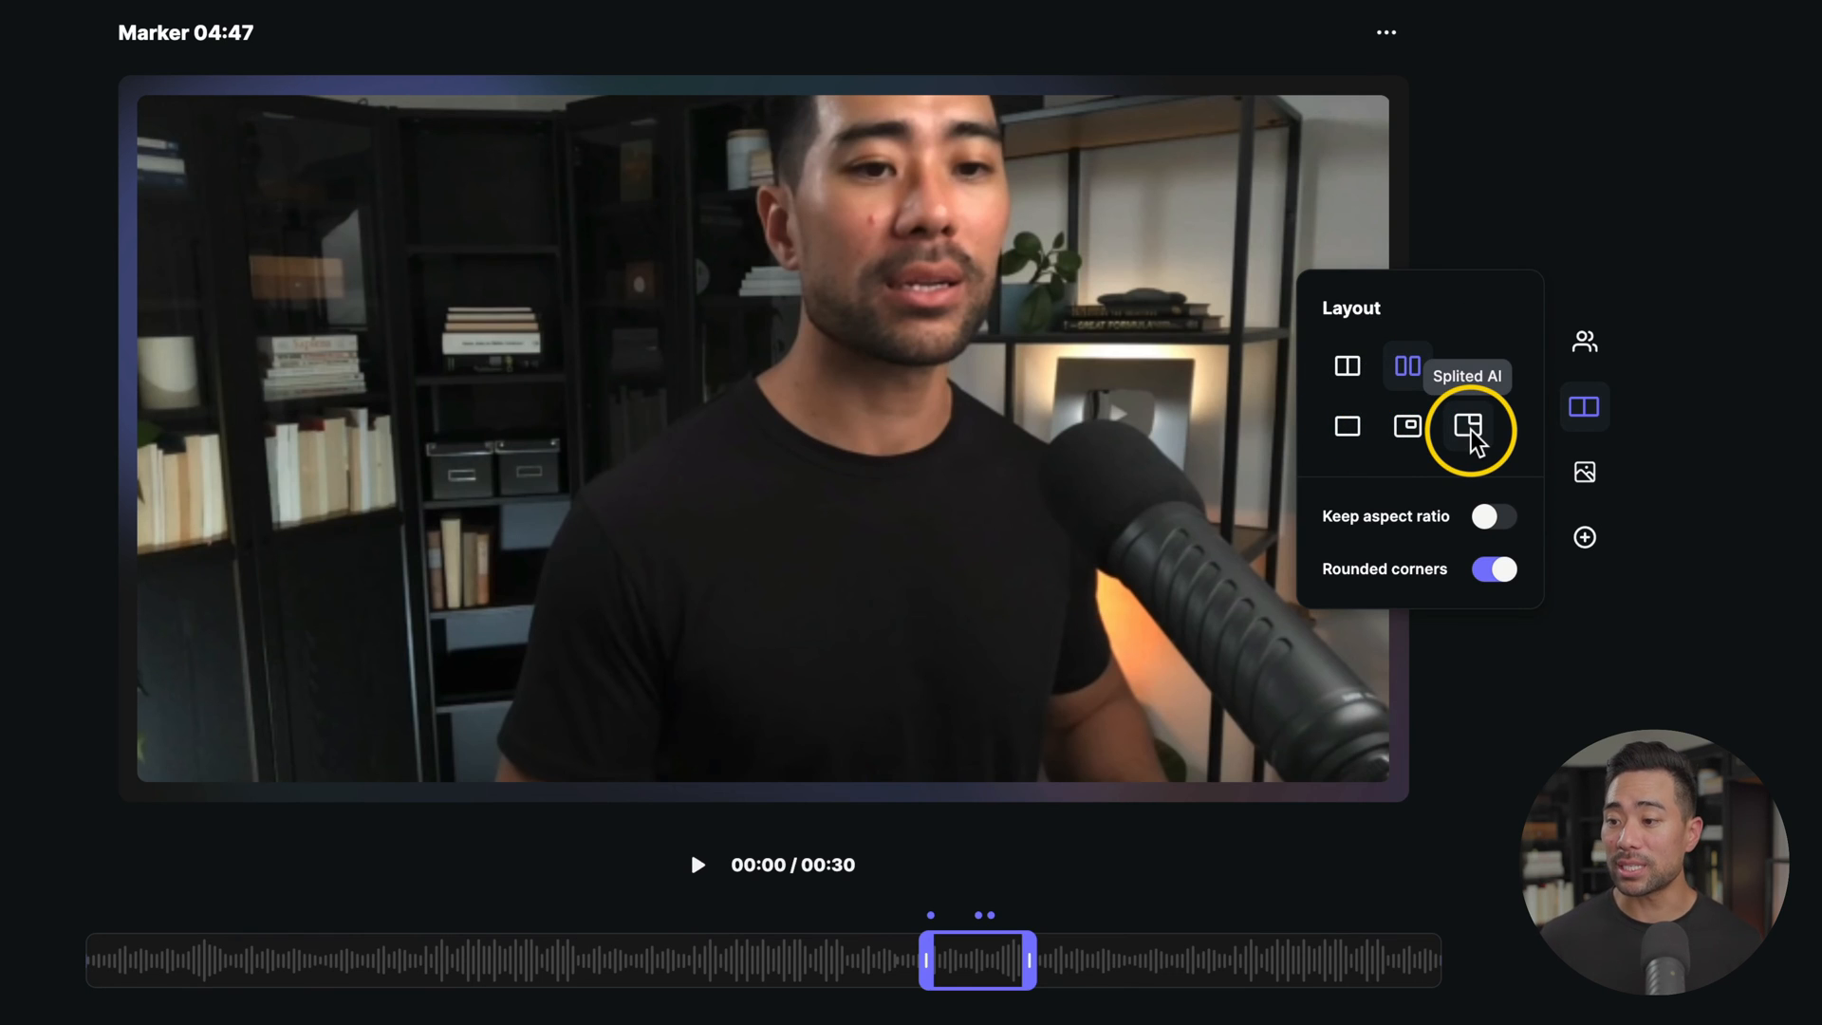
Try a gradient background, then widen the clip range to 04:17–05:04 (about 47 seconds).
{"action": "left_click", "coordinate": [1583, 472]}
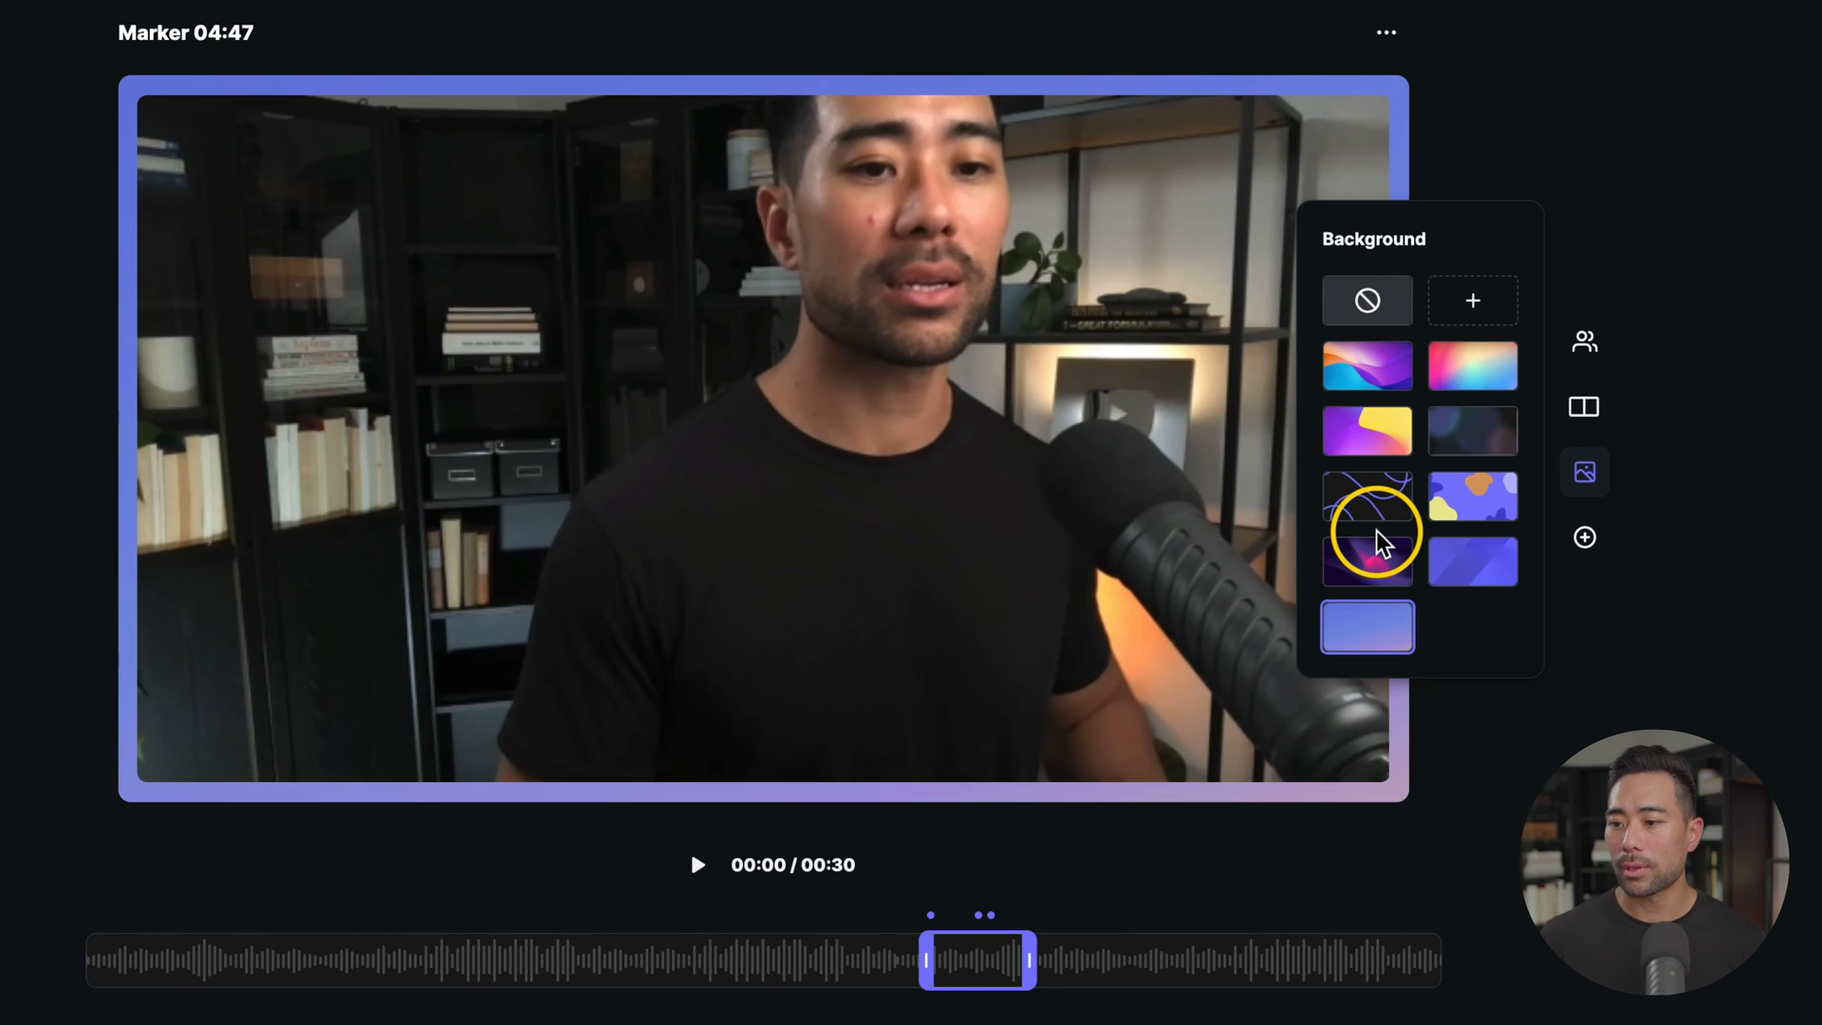
{"action": "left_click", "coordinate": [1472, 430]}
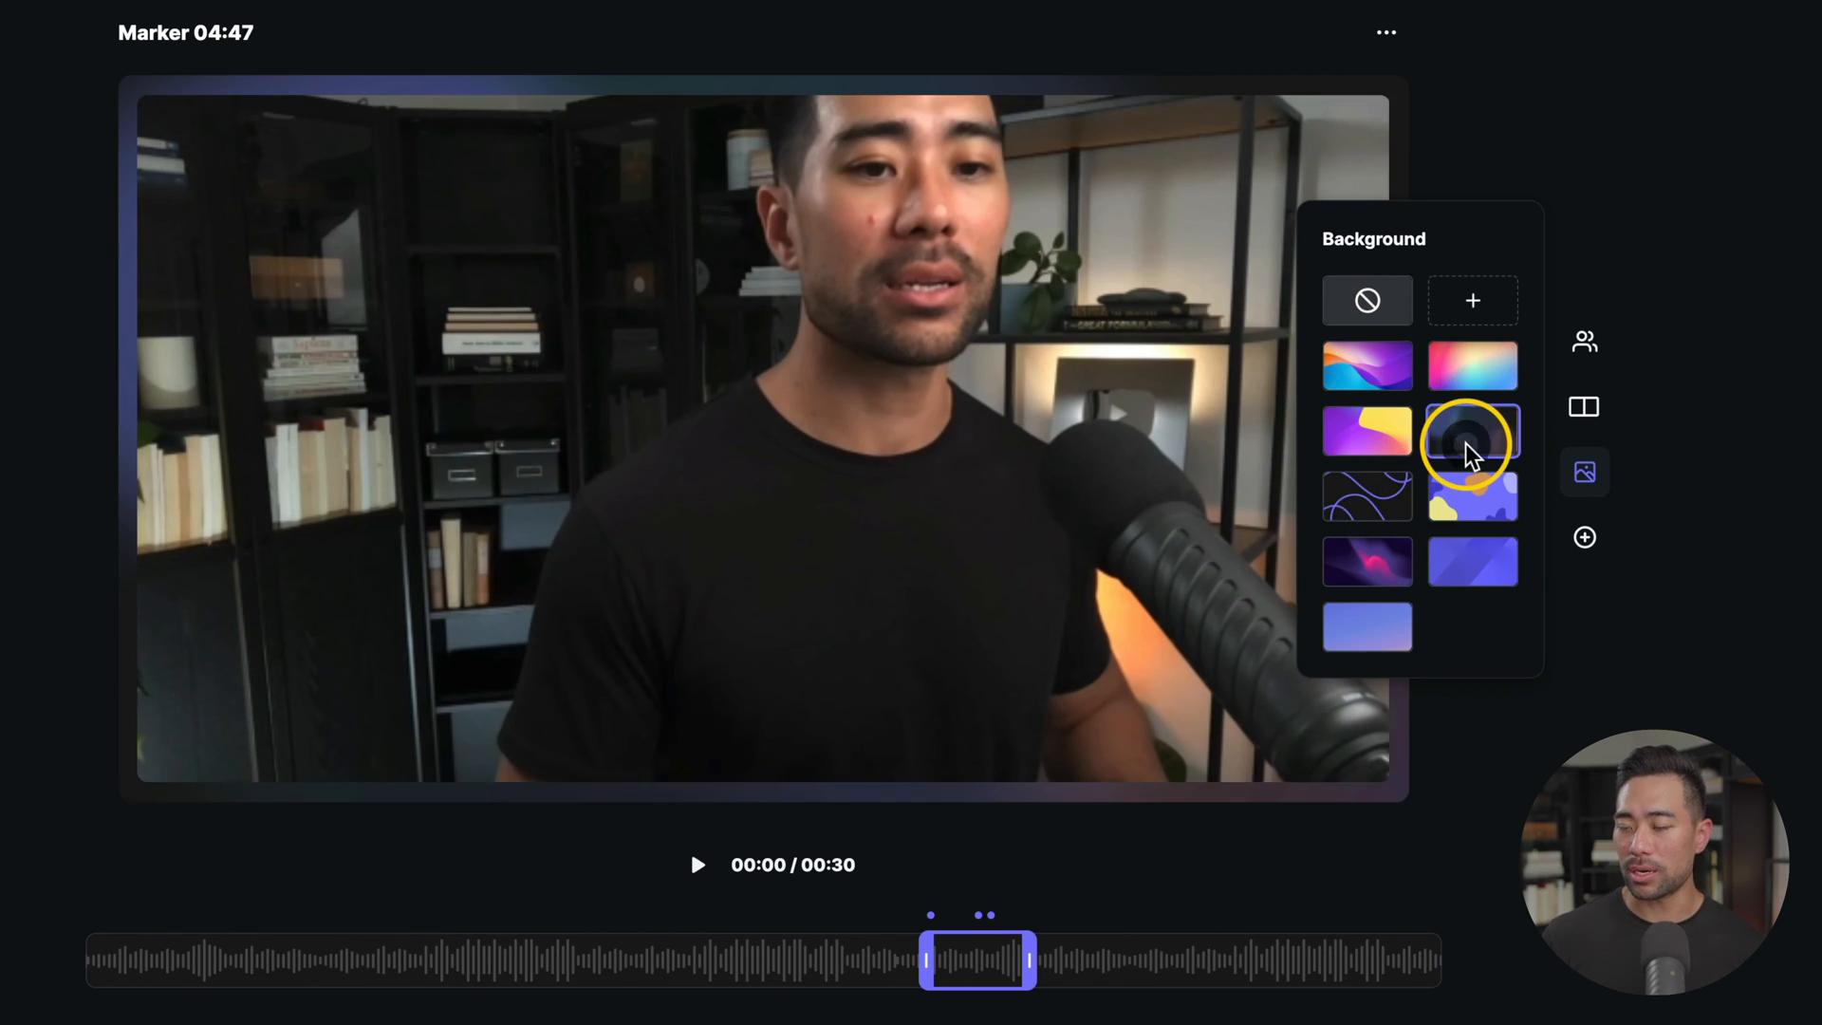
{"action": "left_click", "coordinate": [1583, 472]}
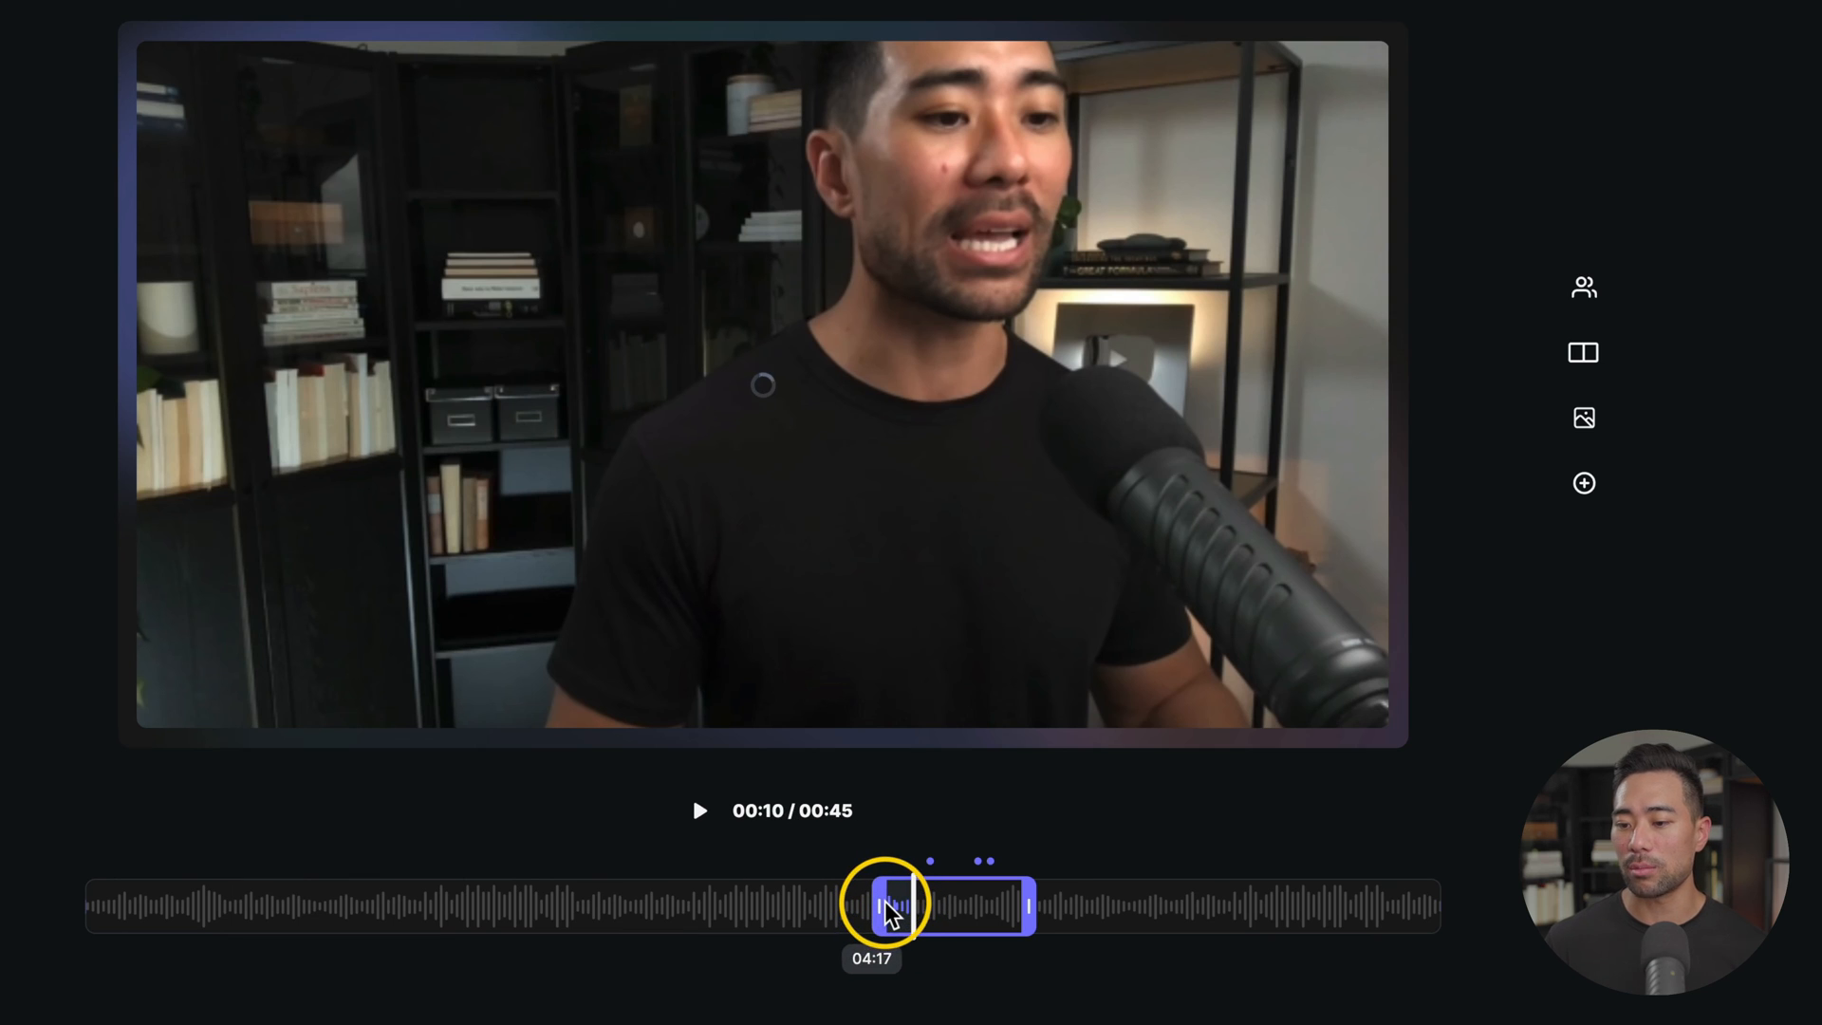
{"action": "left_click_drag", "start_coordinate": [888, 907], "coordinate": [1032, 907]}
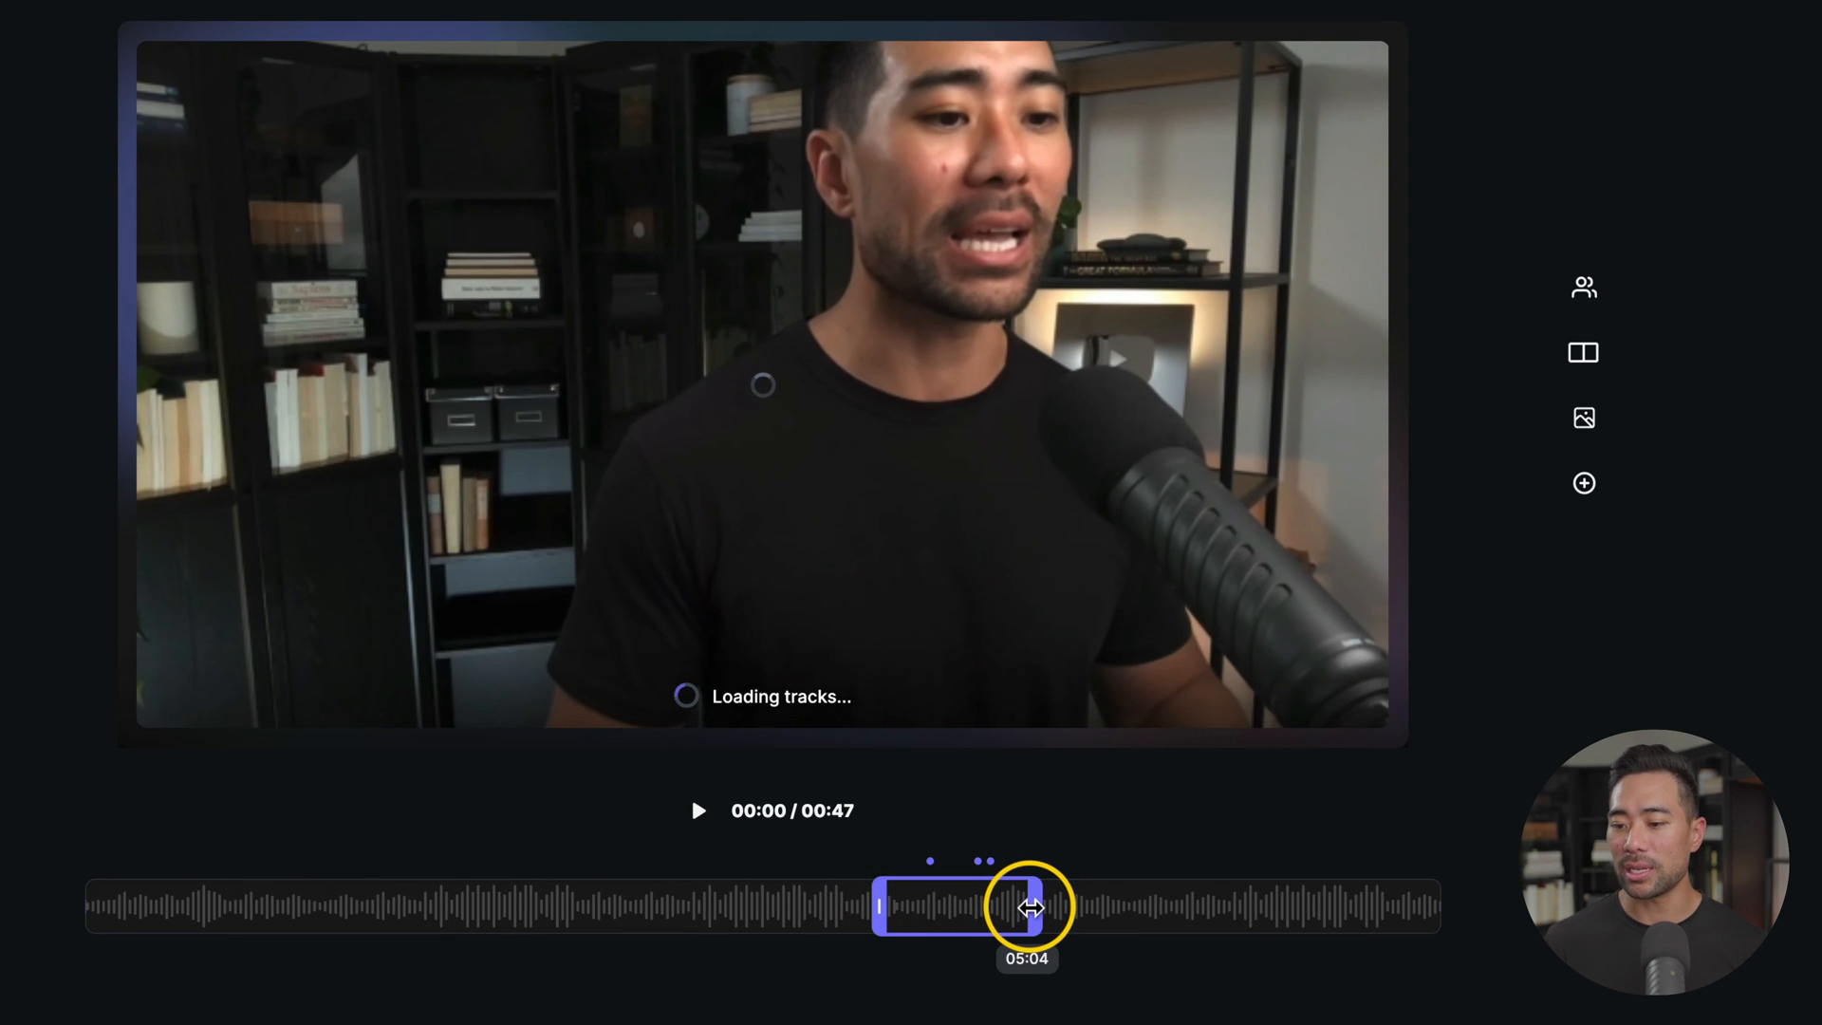
{"action": "left_click_drag", "start_coordinate": [1028, 907], "coordinate": [1067, 907]}
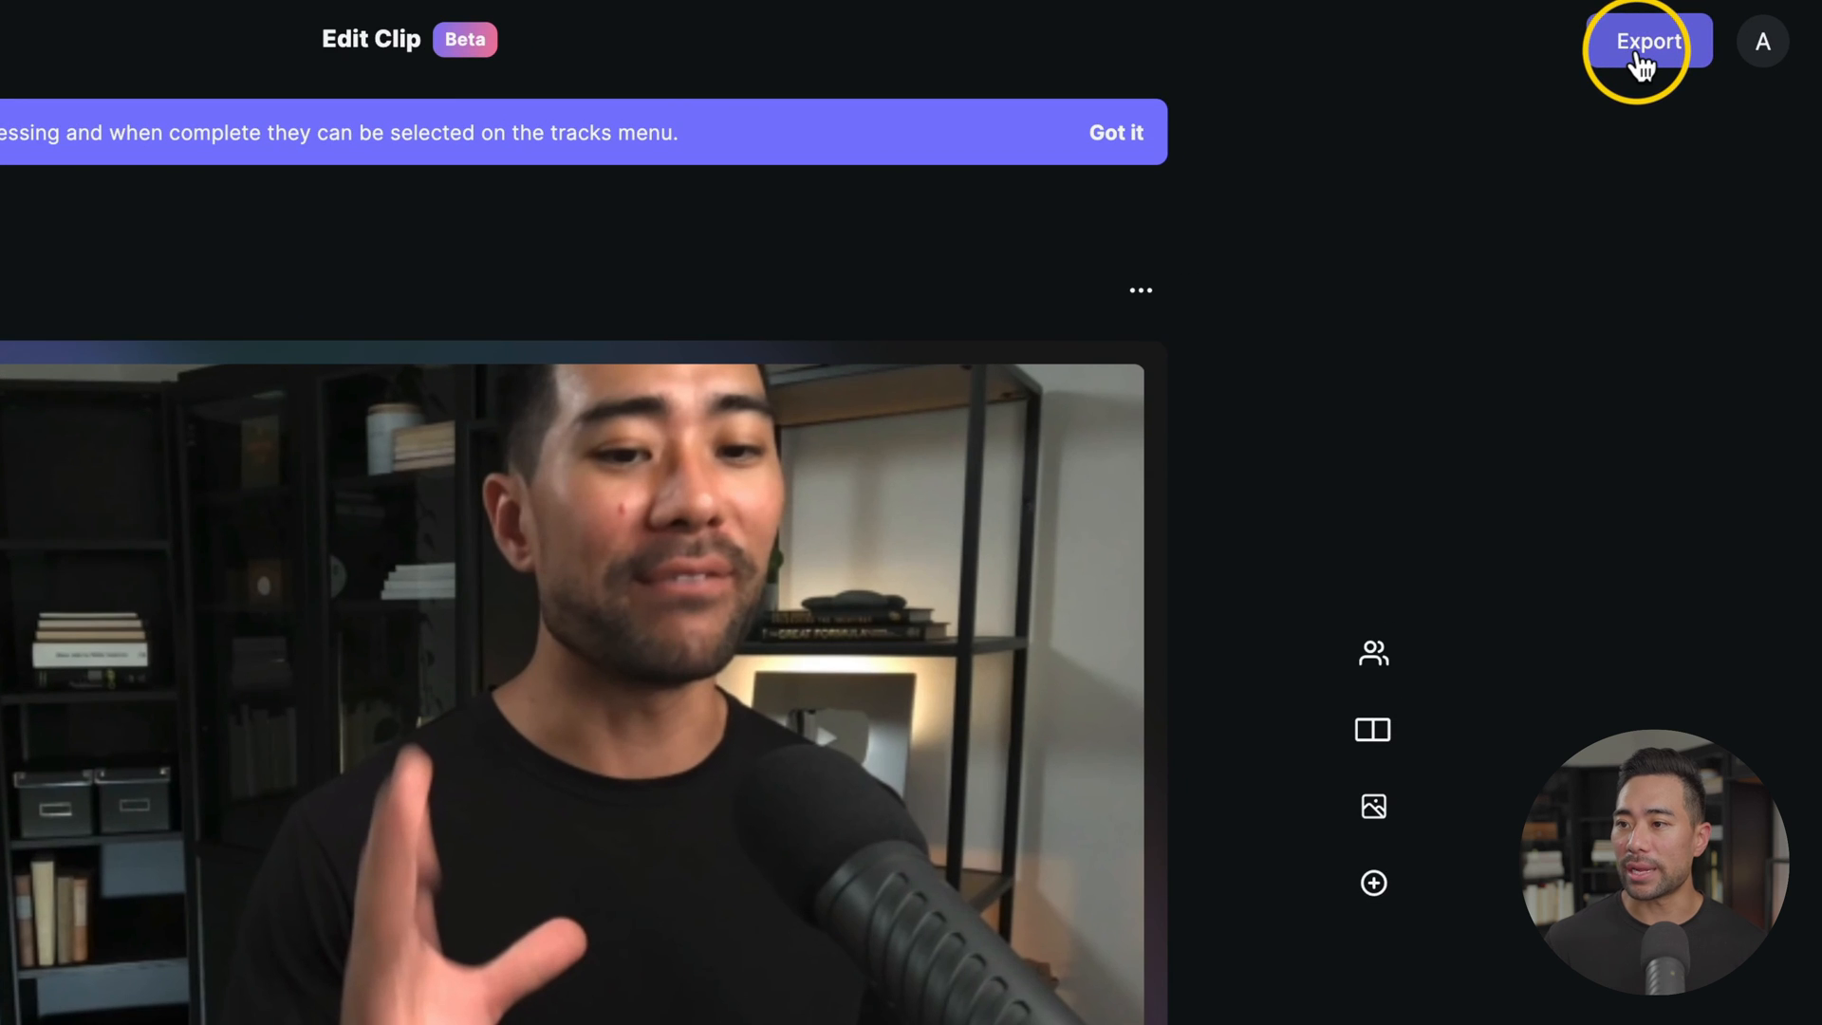
Export the clip with Normalize Audio Levels and Remove background noise switched on.
{"action": "left_click", "coordinate": [1647, 39]}
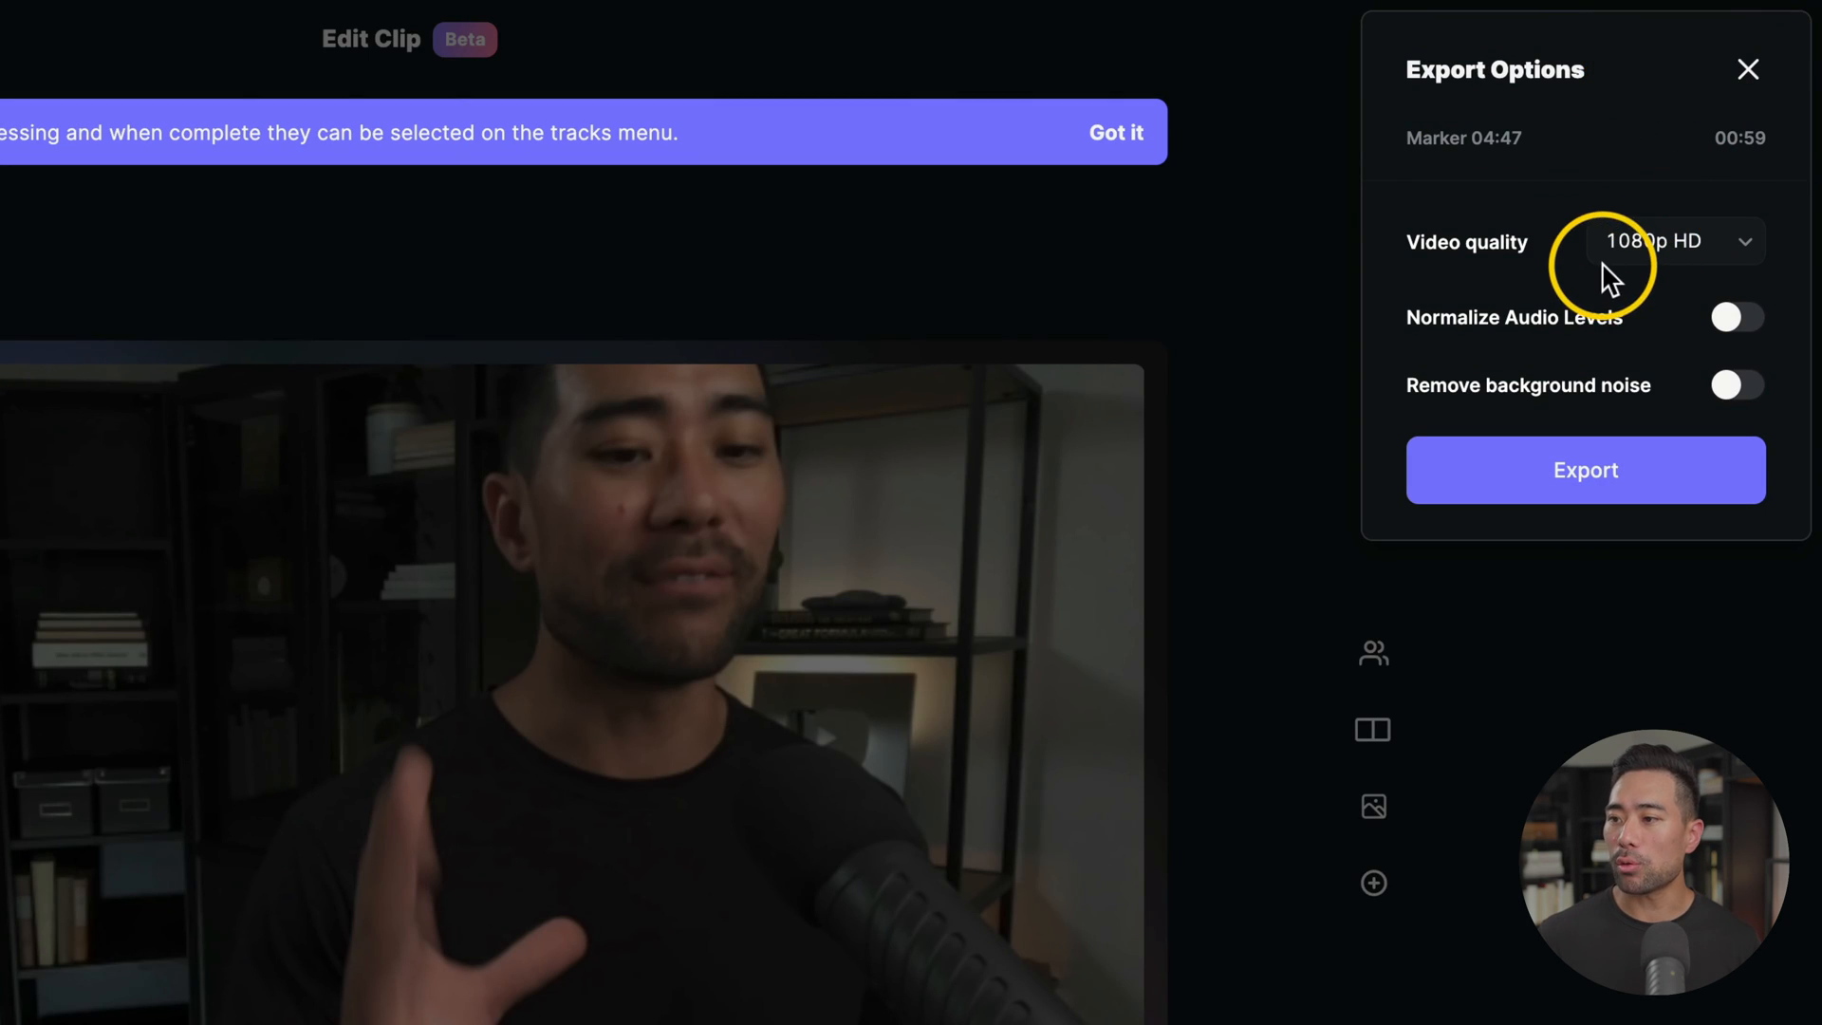
{"action": "mouse_move", "coordinate": [1580, 330]}
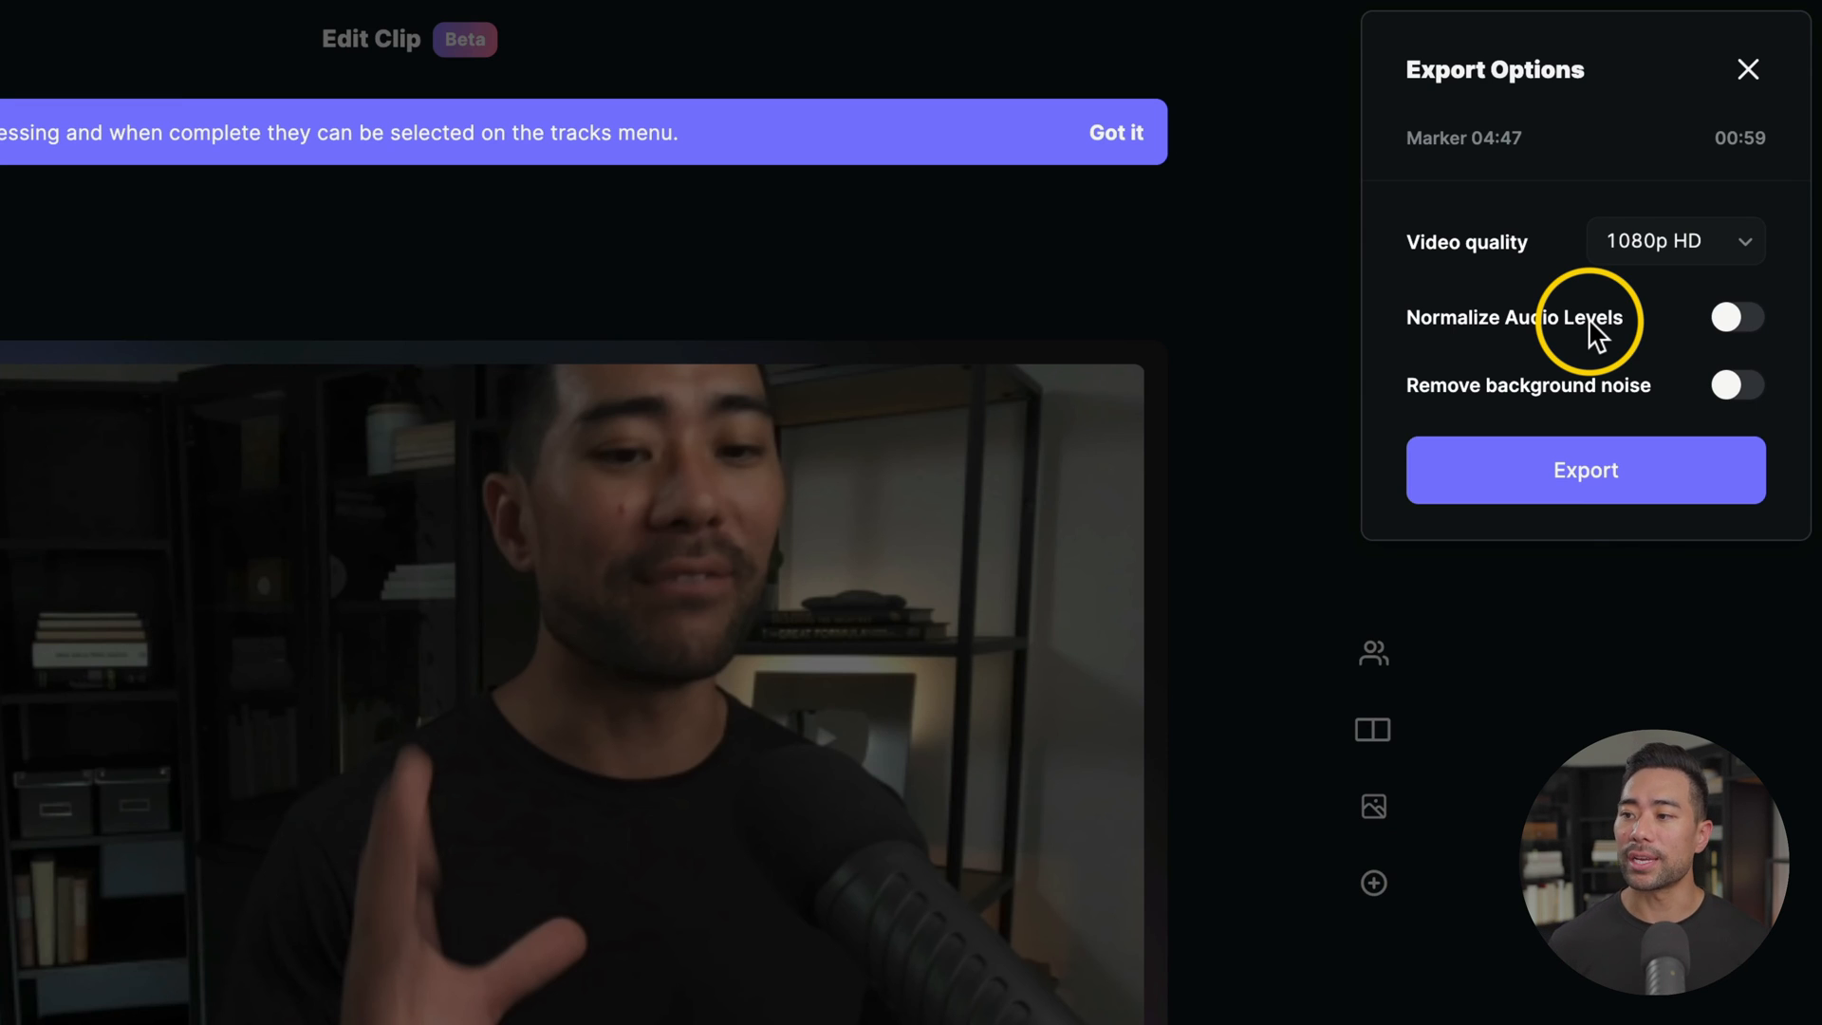
{"action": "left_click", "coordinate": [1736, 317]}
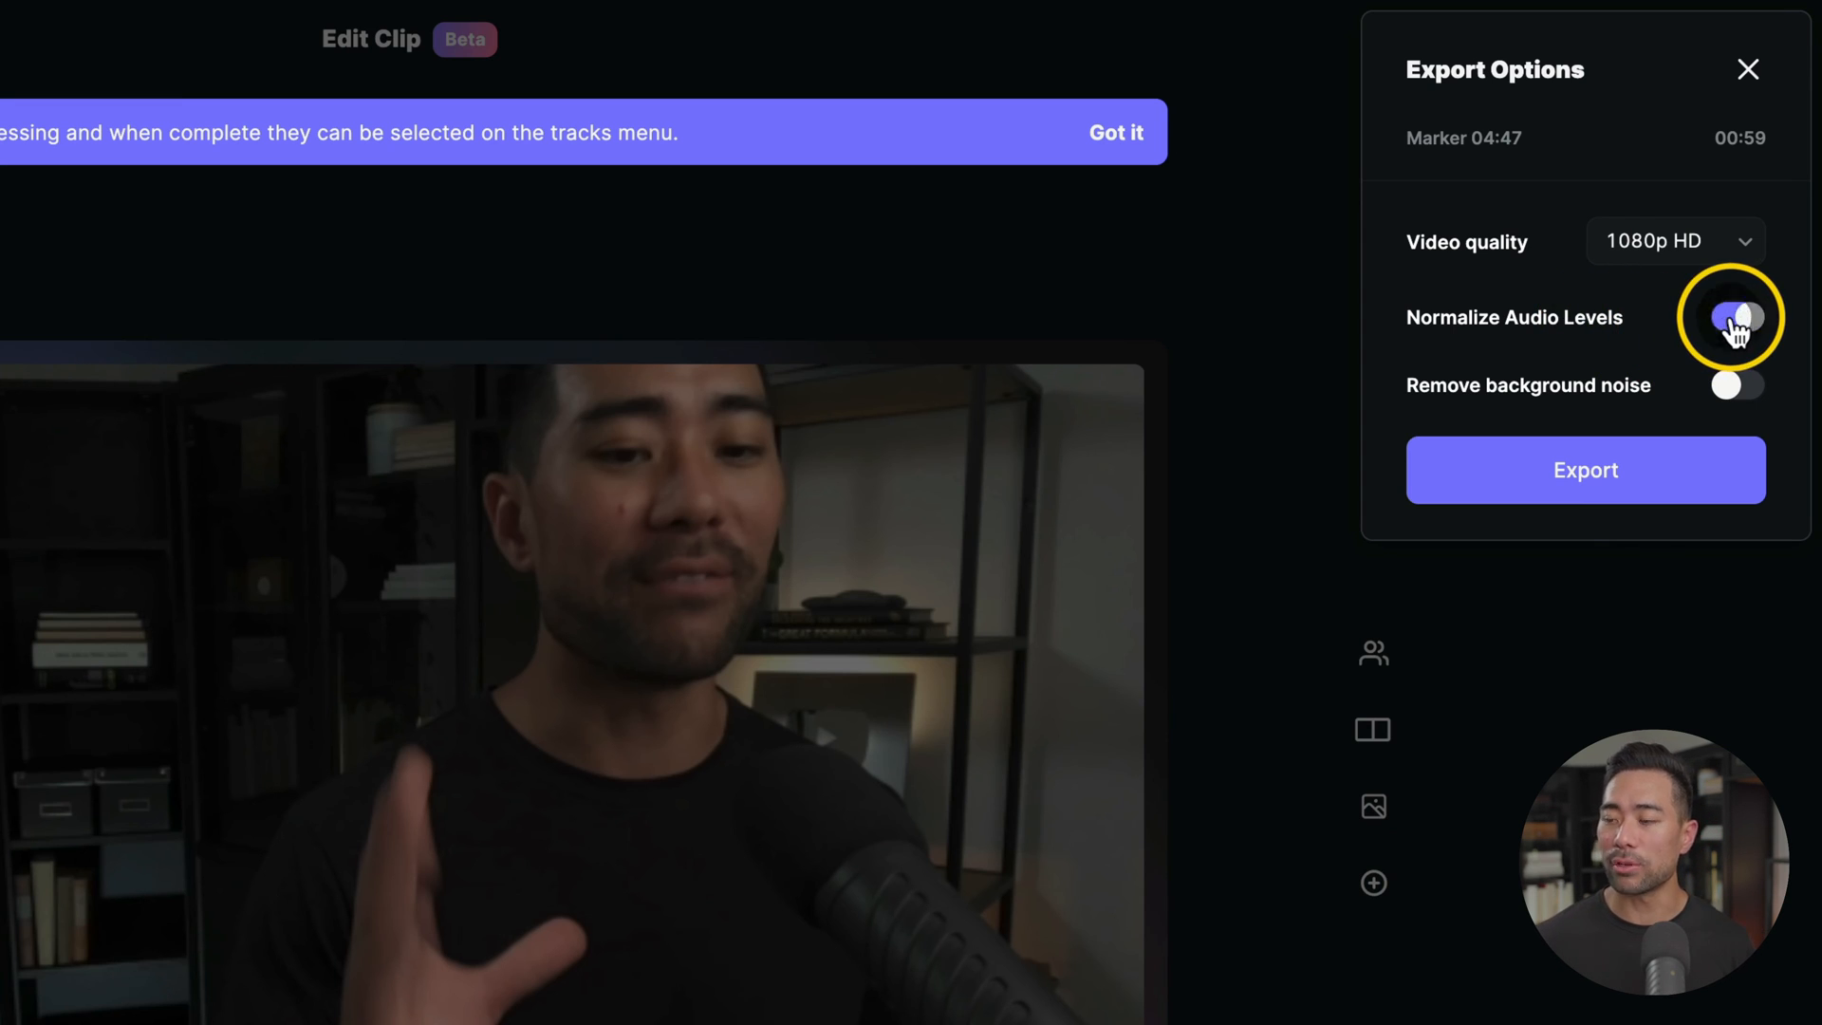
{"action": "left_click", "coordinate": [1736, 317]}
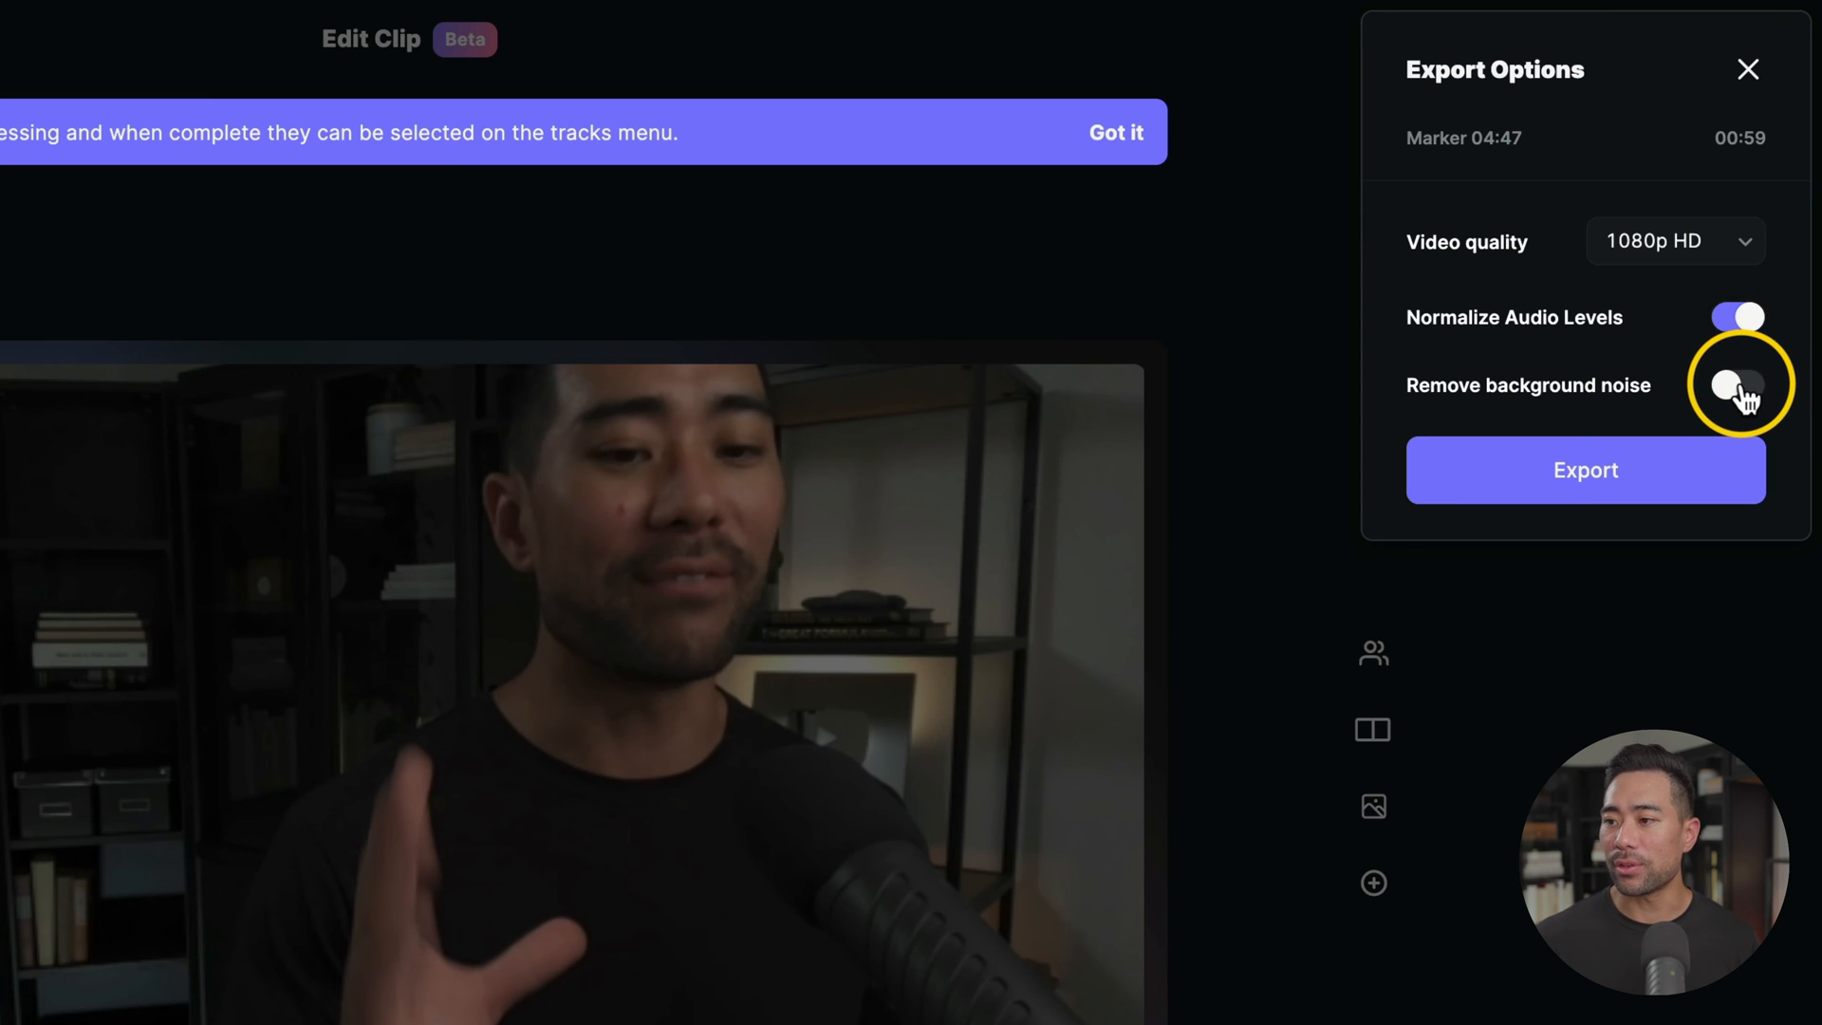
{"action": "left_click", "coordinate": [1736, 385]}
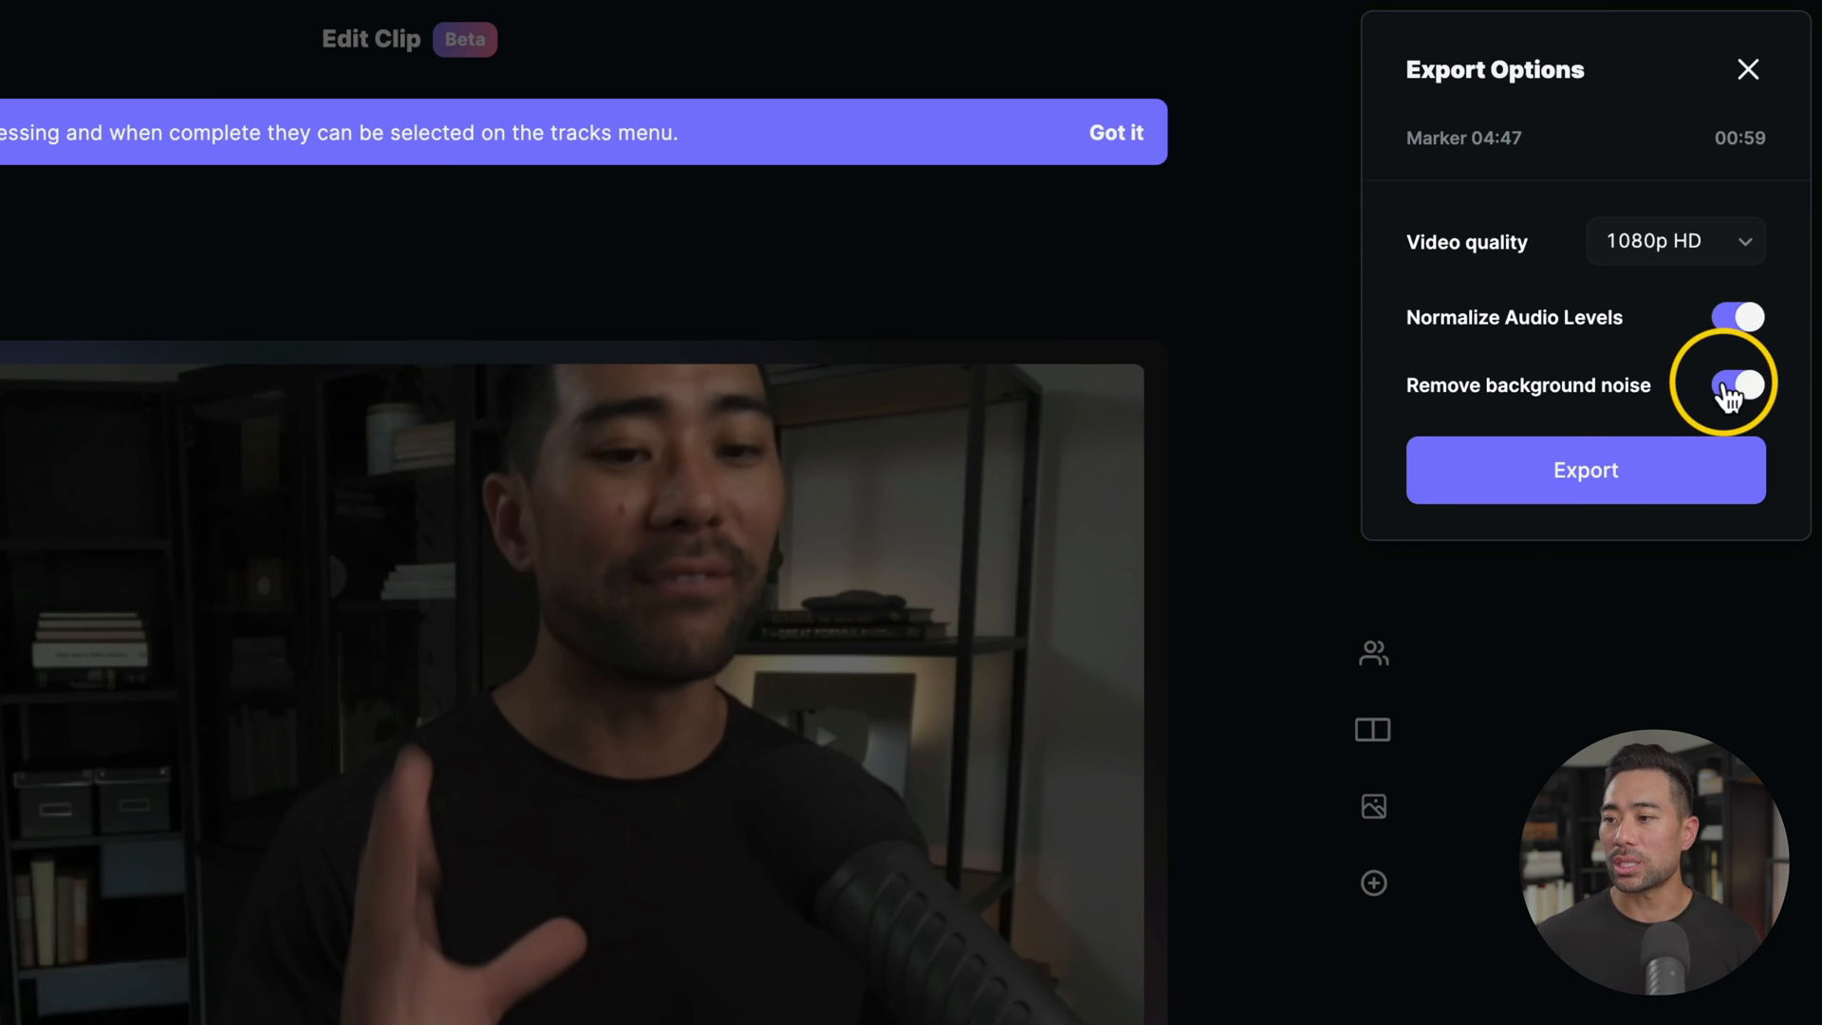
{"action": "left_click", "coordinate": [1584, 471]}
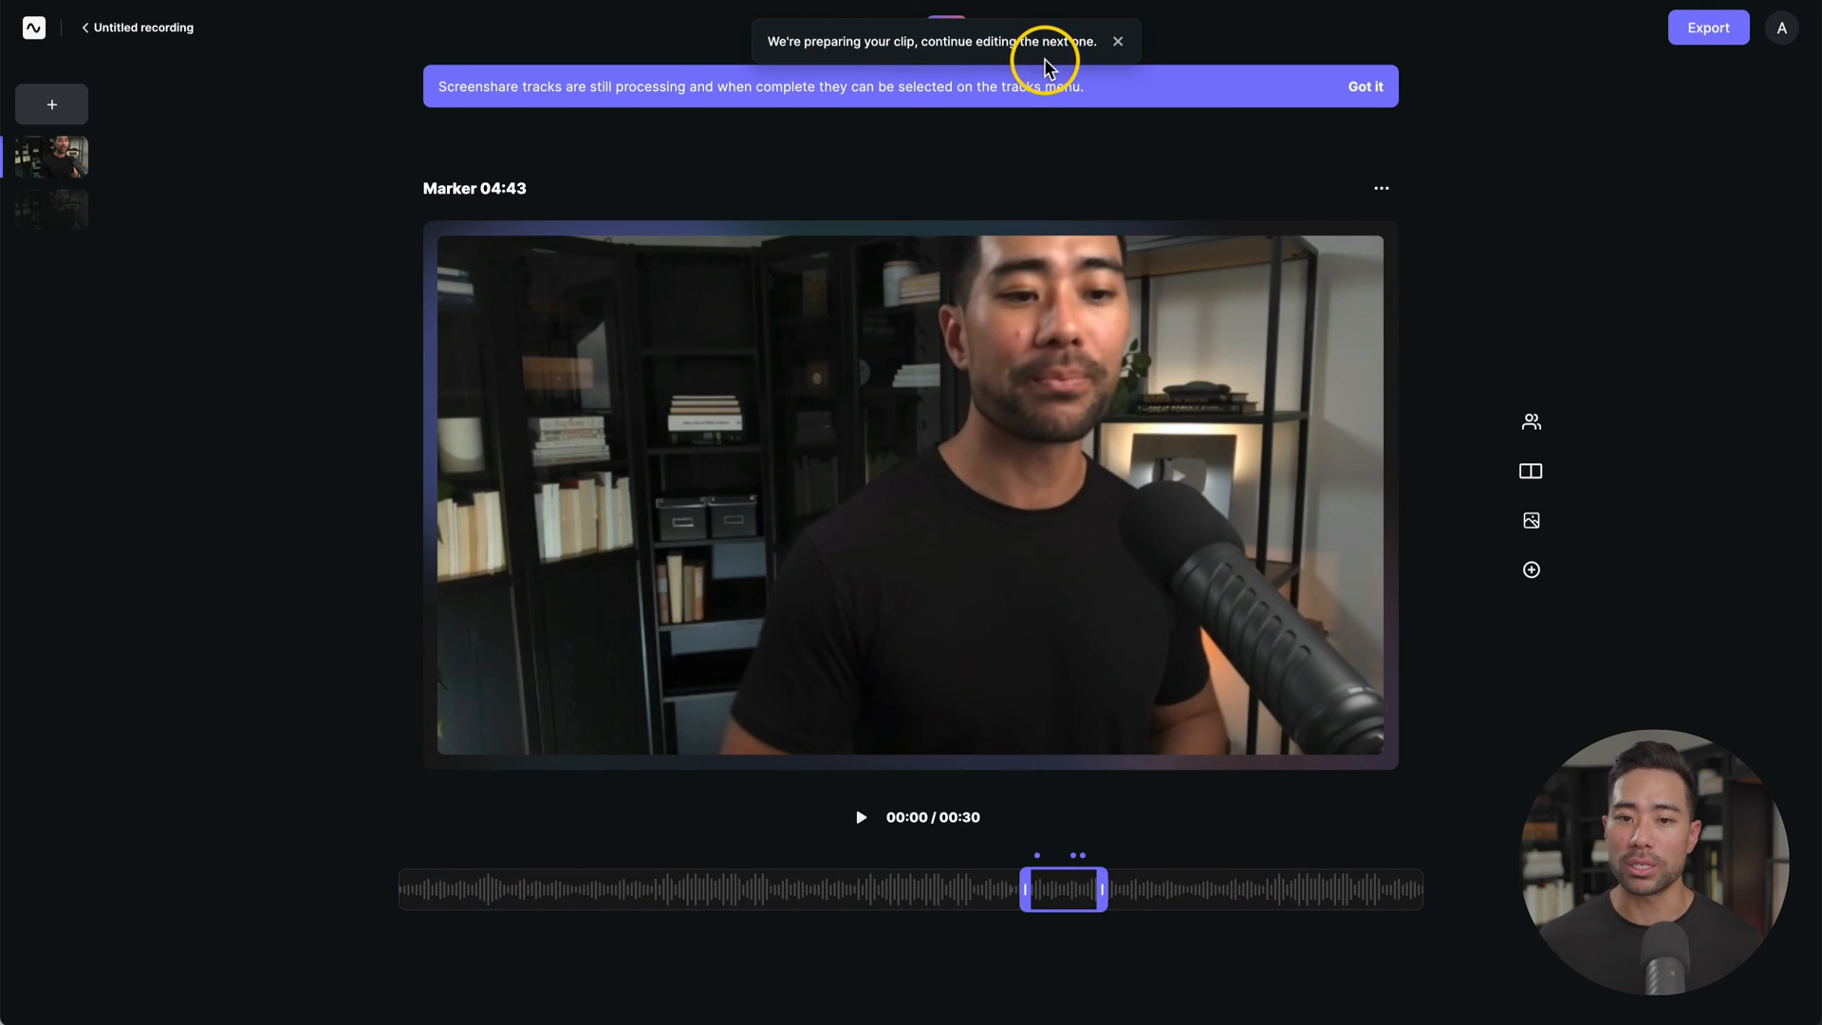
Dismiss the clip-preparing notice, visit the Marker 04:27 clip and begin a new clip.
{"action": "left_click", "coordinate": [50, 209]}
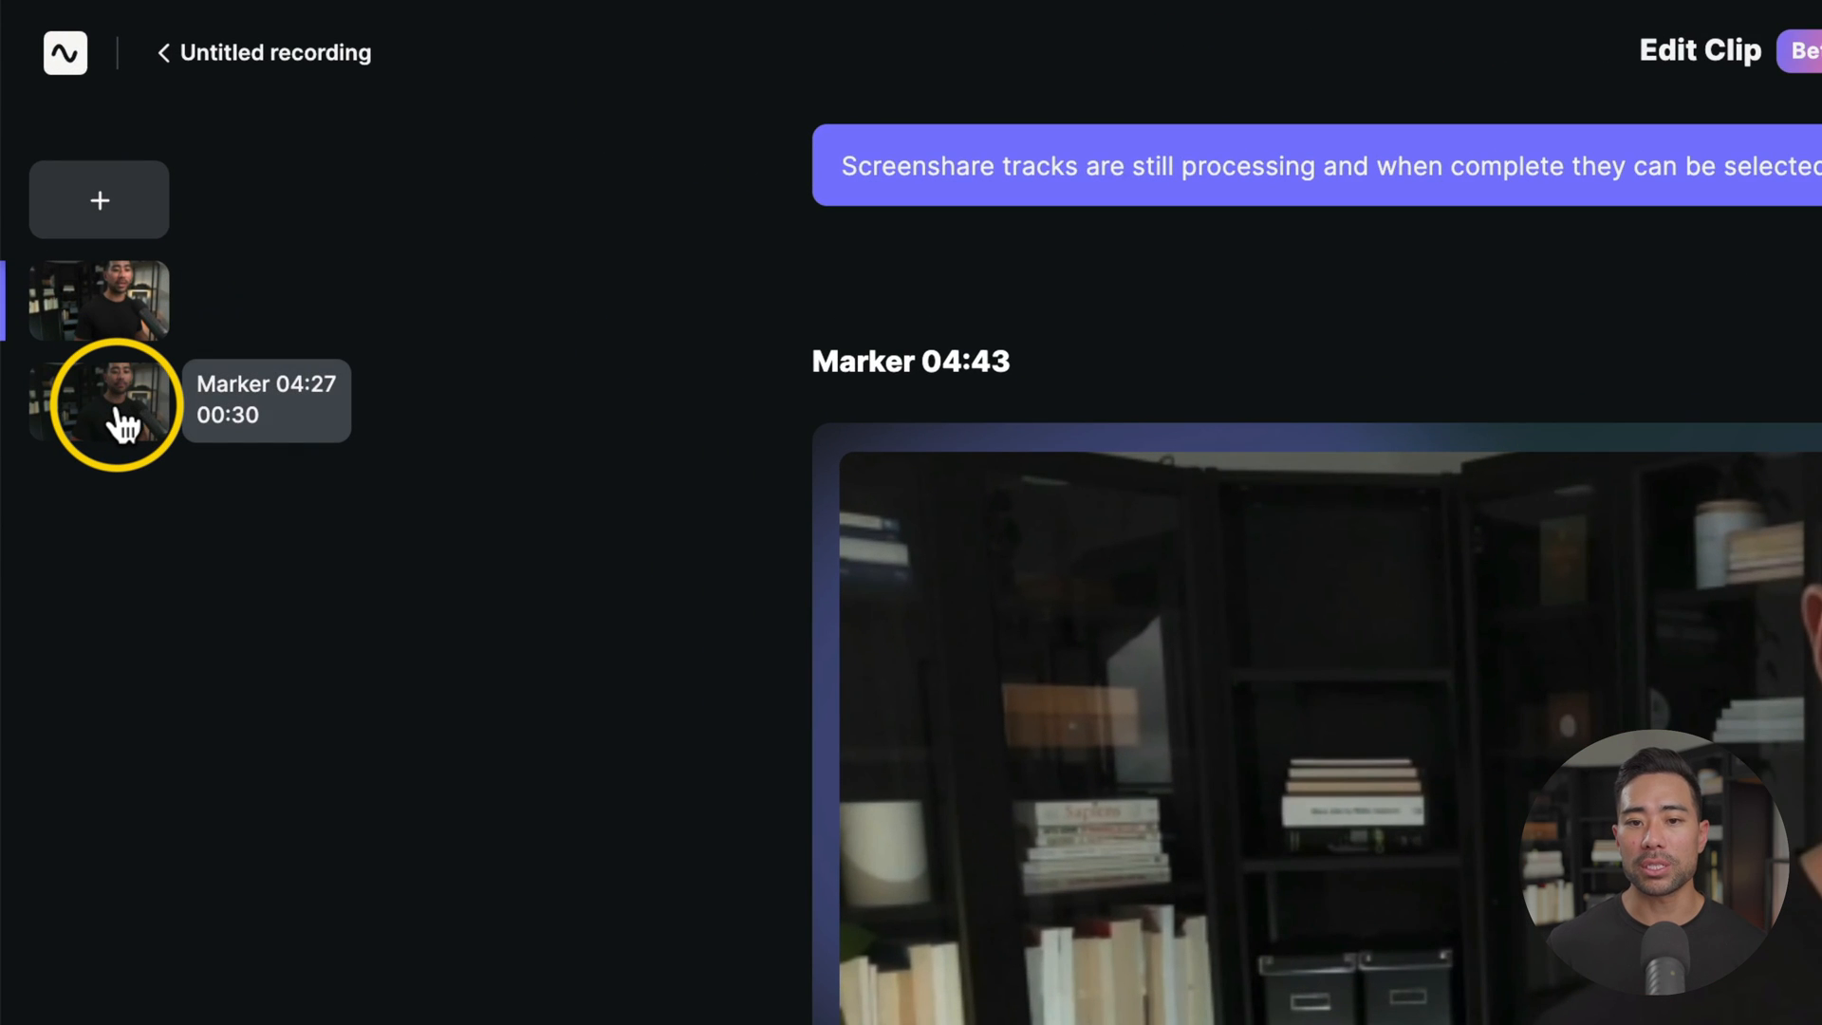
{"action": "left_click", "coordinate": [99, 300]}
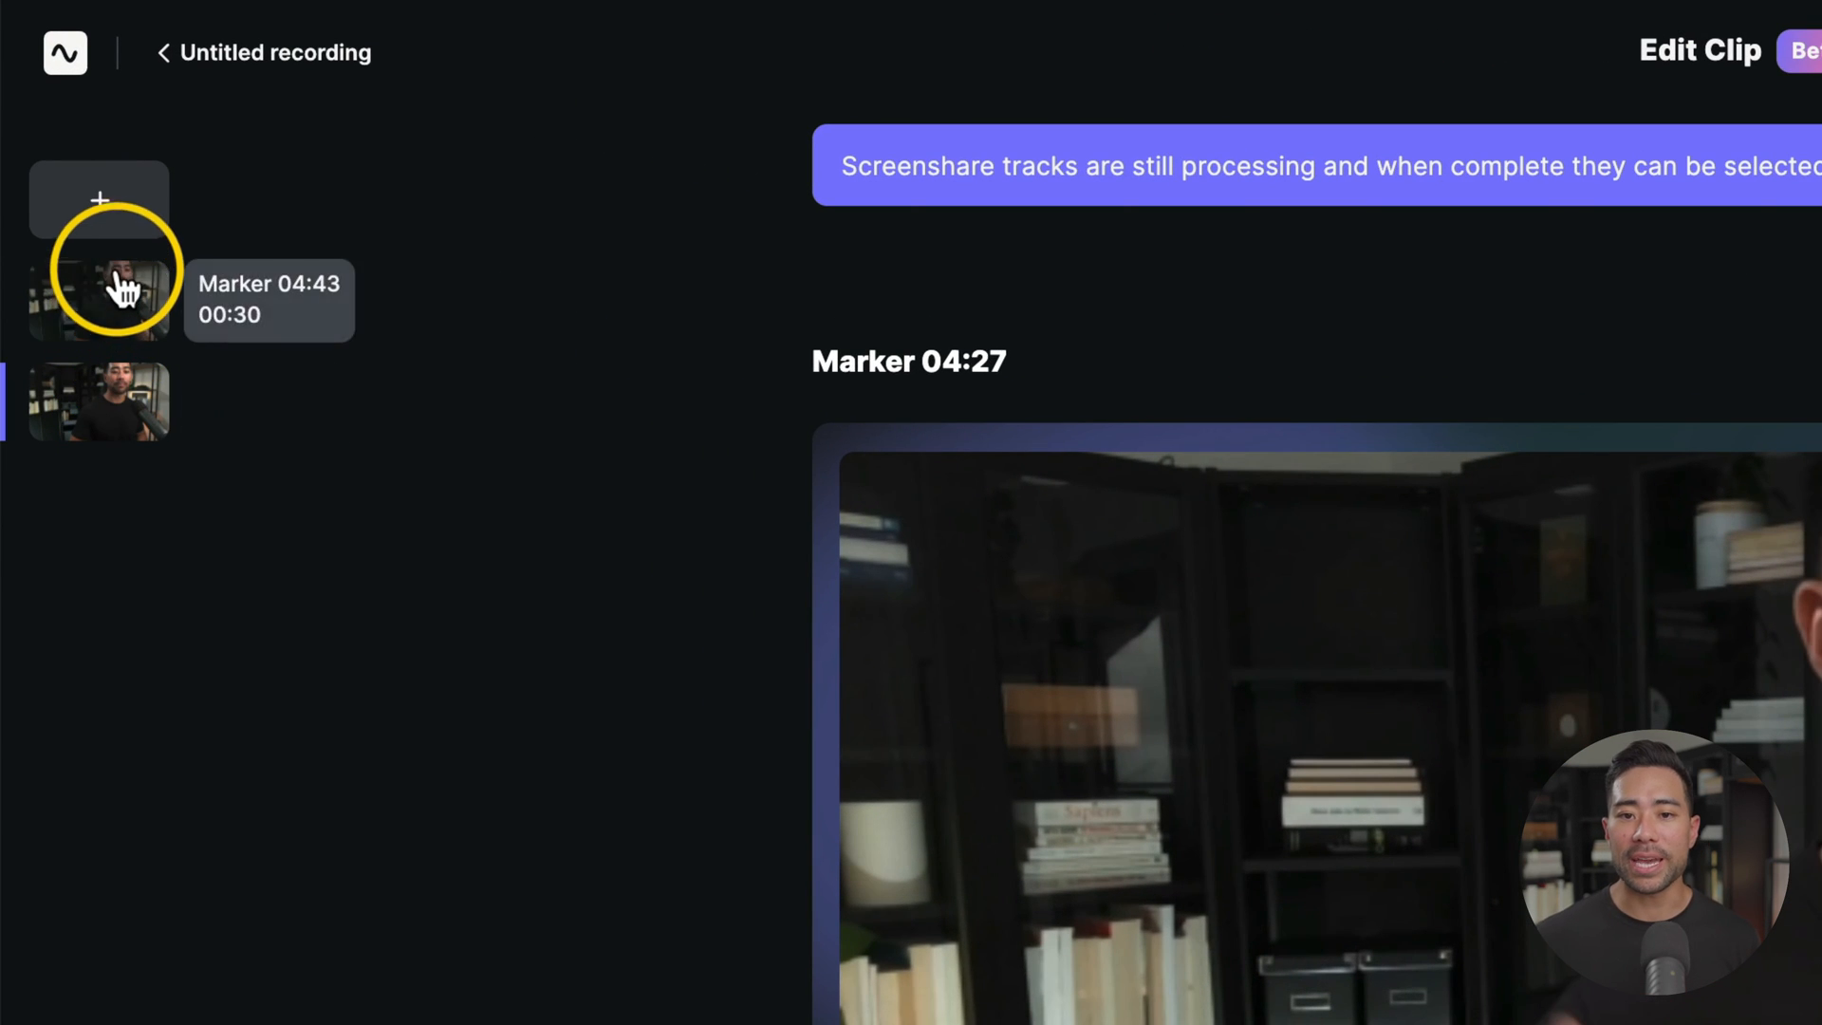
{"action": "mouse_move", "coordinate": [99, 200]}
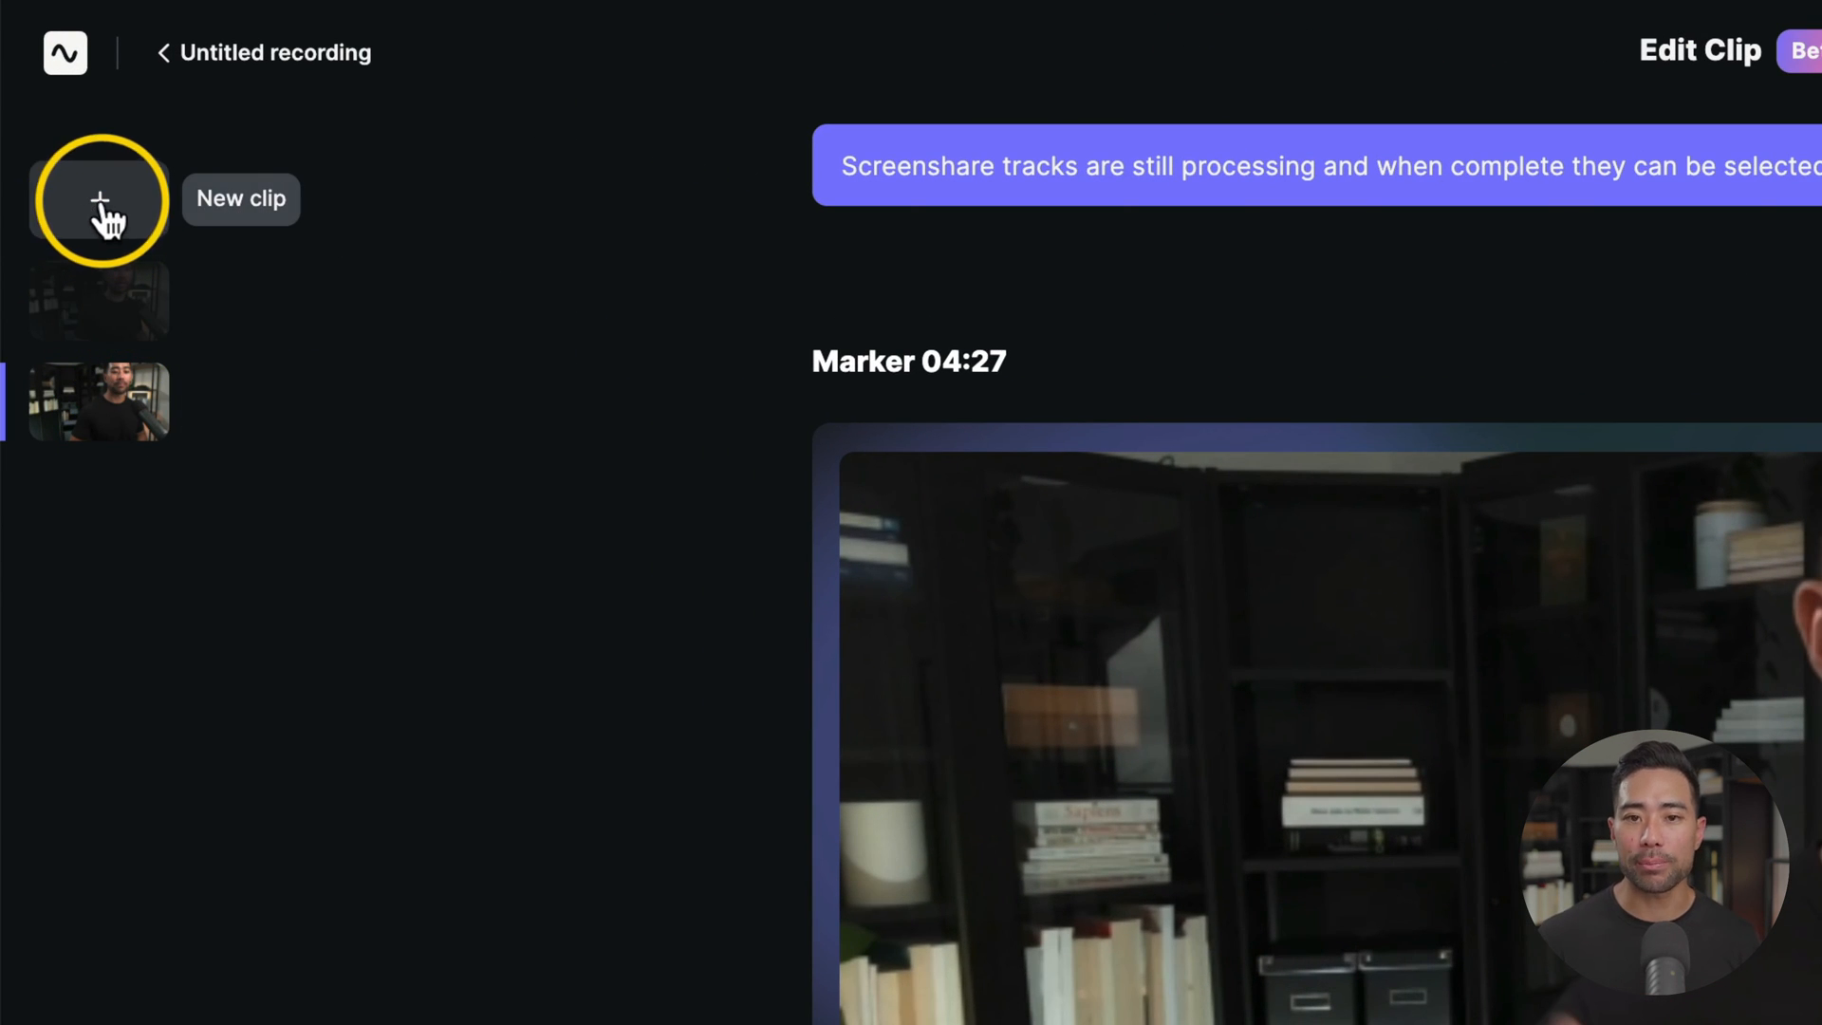
{"action": "left_click", "coordinate": [164, 53]}
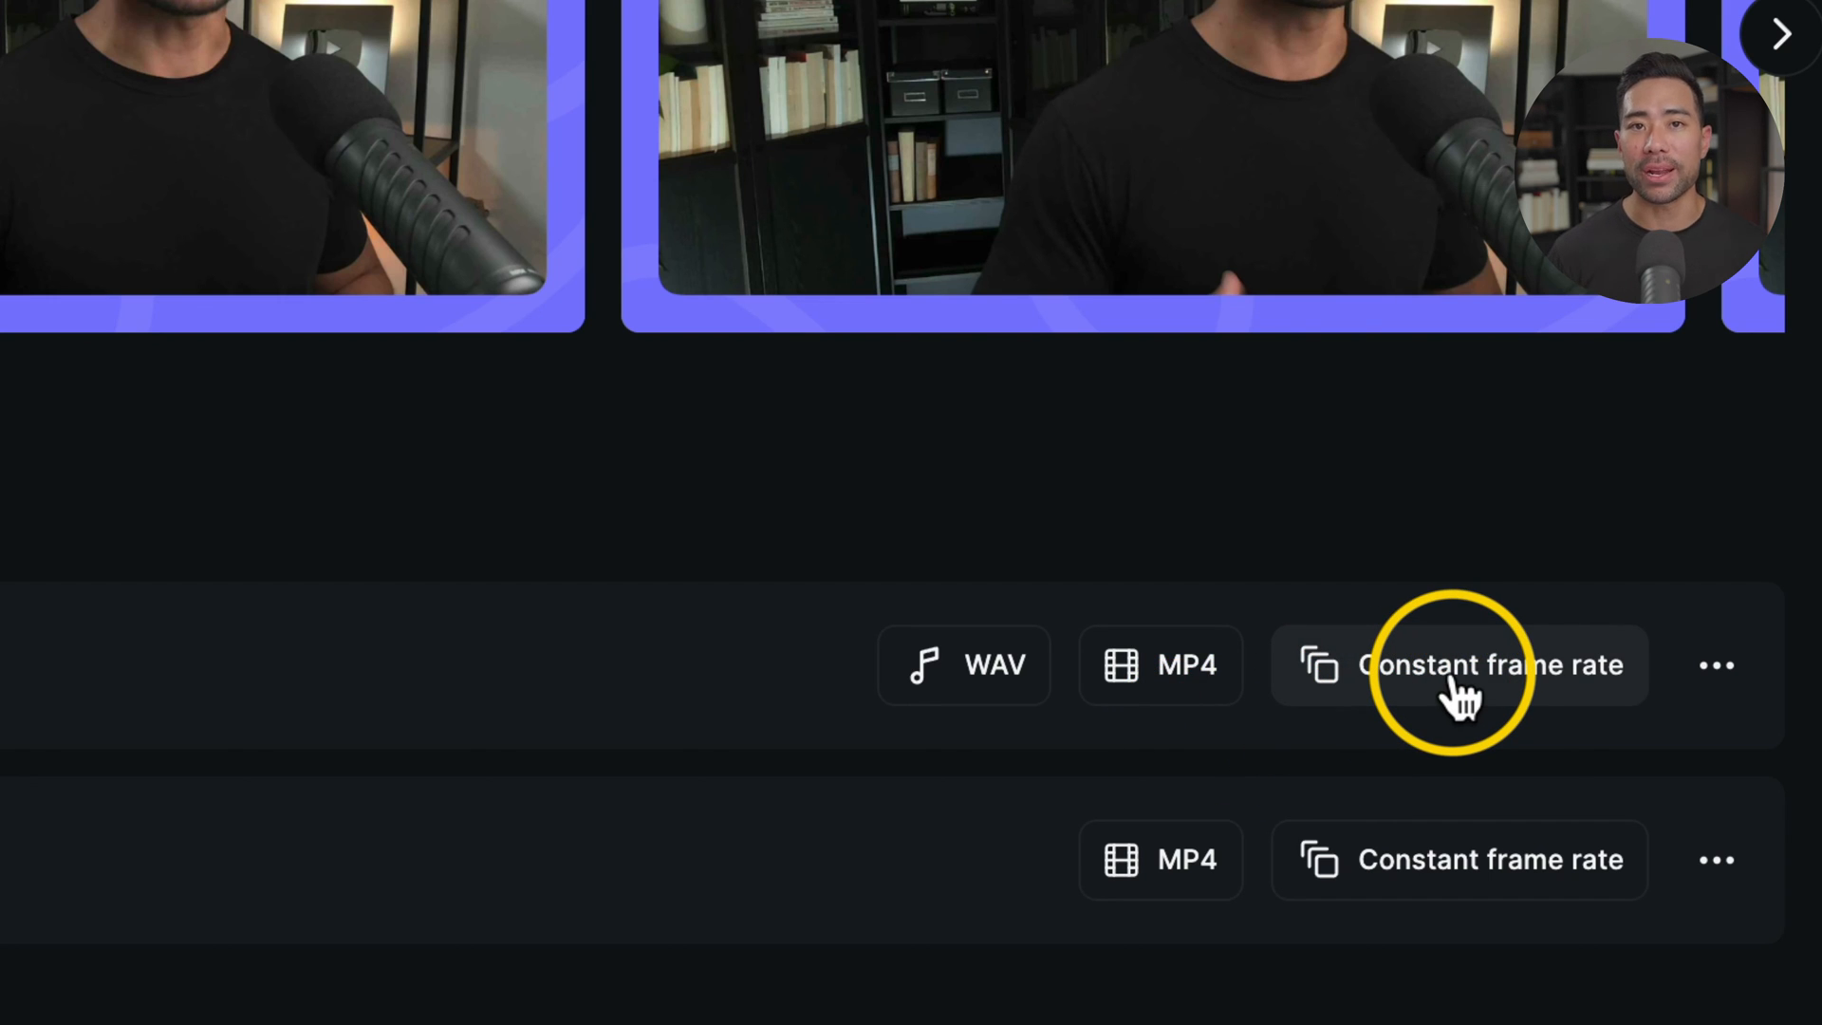
{"action": "mouse_move", "coordinate": [1461, 696]}
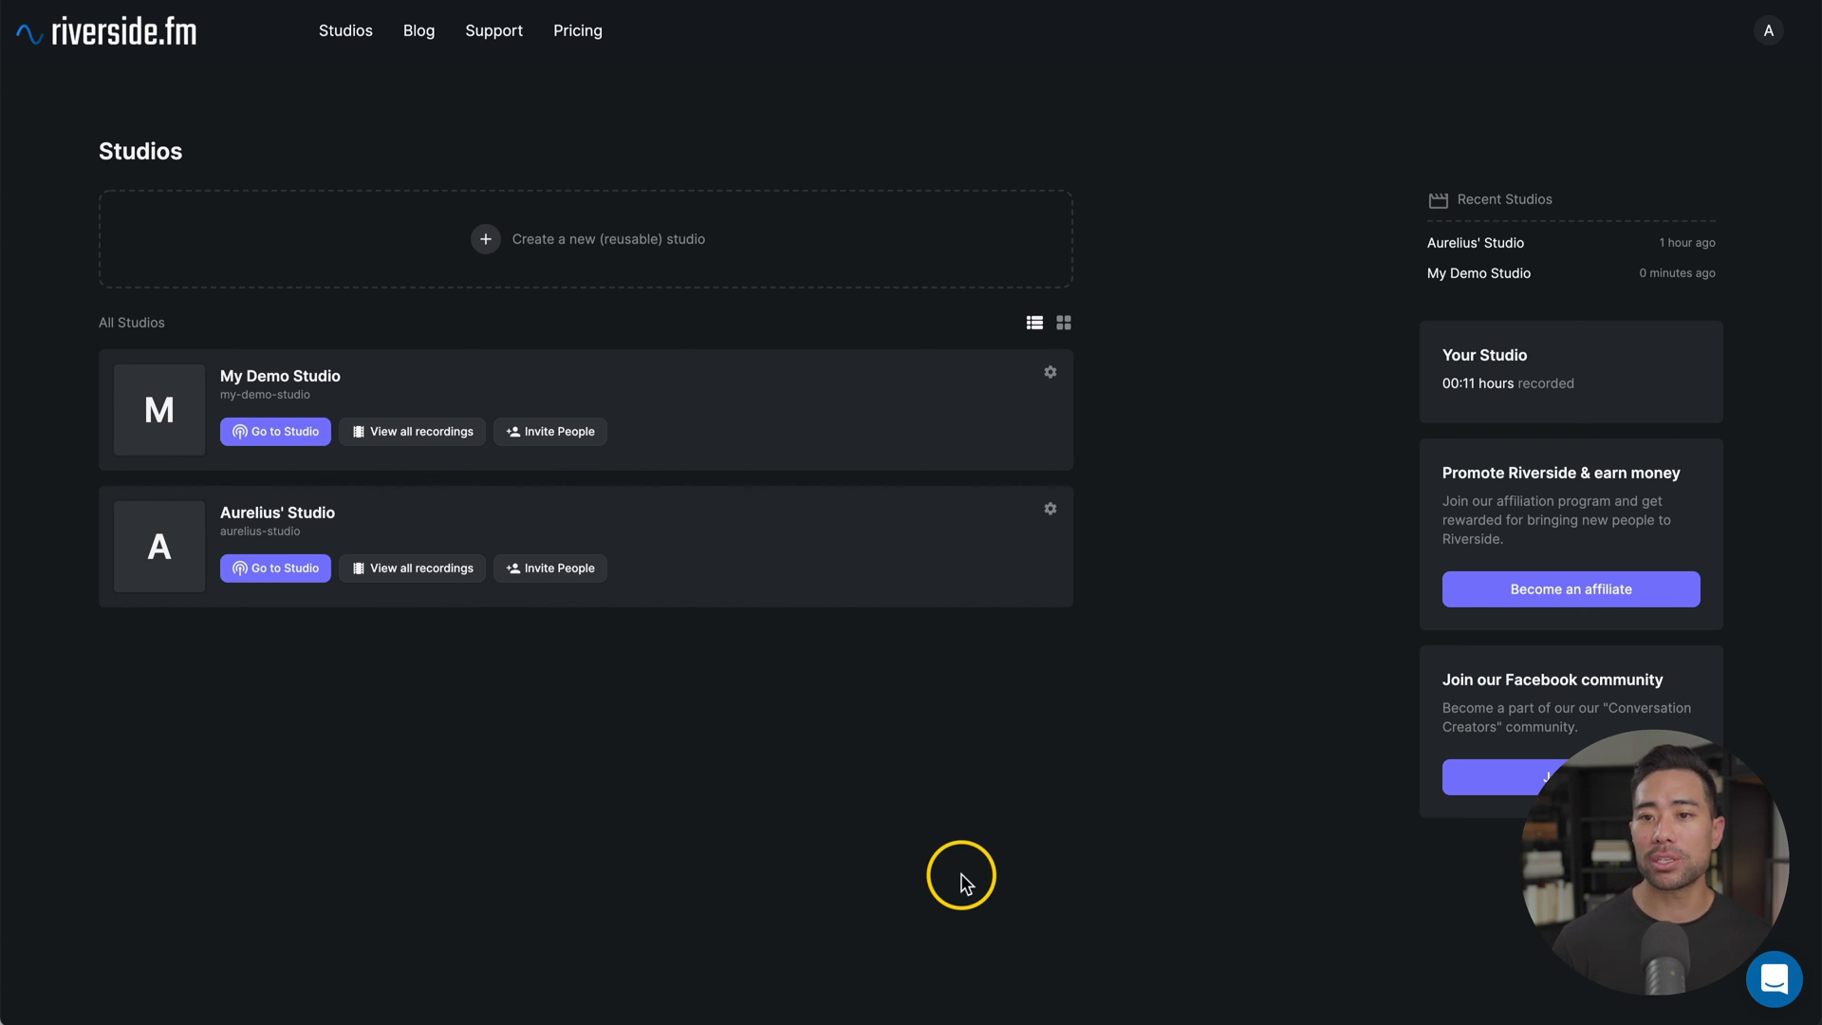
Open My Demo Studio's settings and bring up the Schedule show dialog asking for date, time and timezone.
{"action": "scroll", "scroll_direction": "down", "scroll_amount": 3}
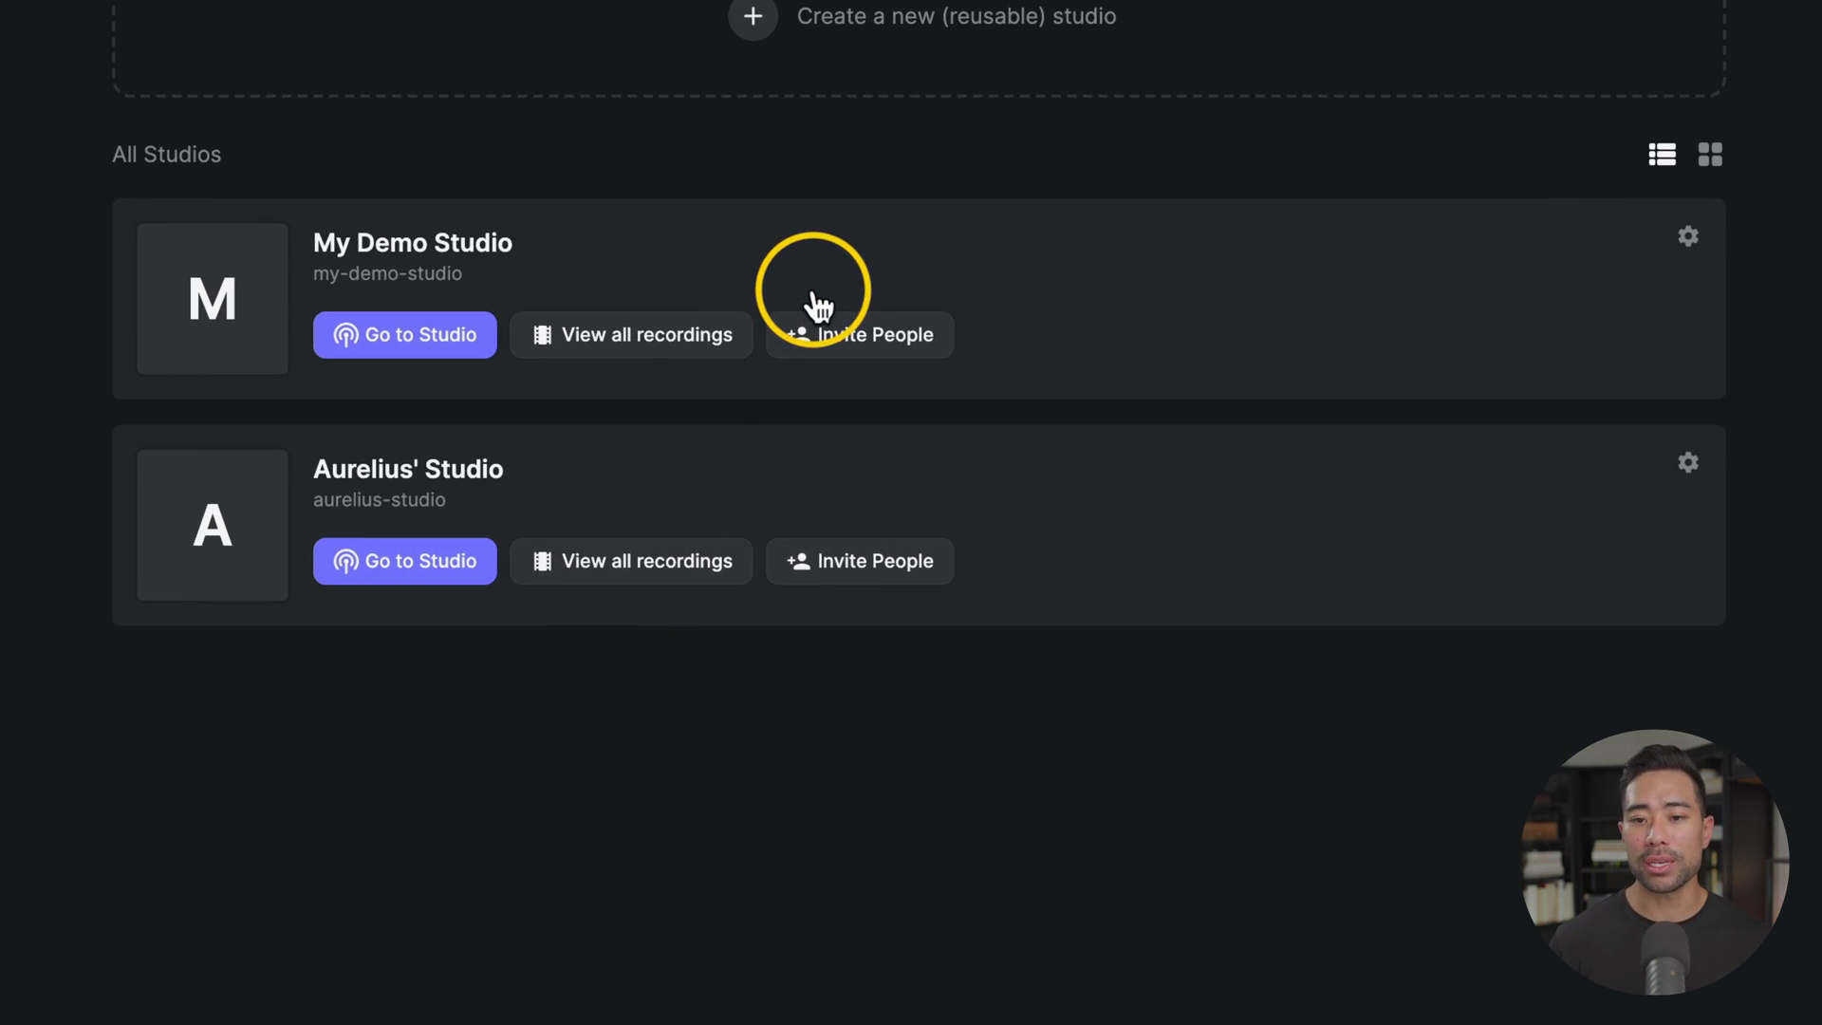
{"action": "mouse_move", "coordinate": [1689, 247]}
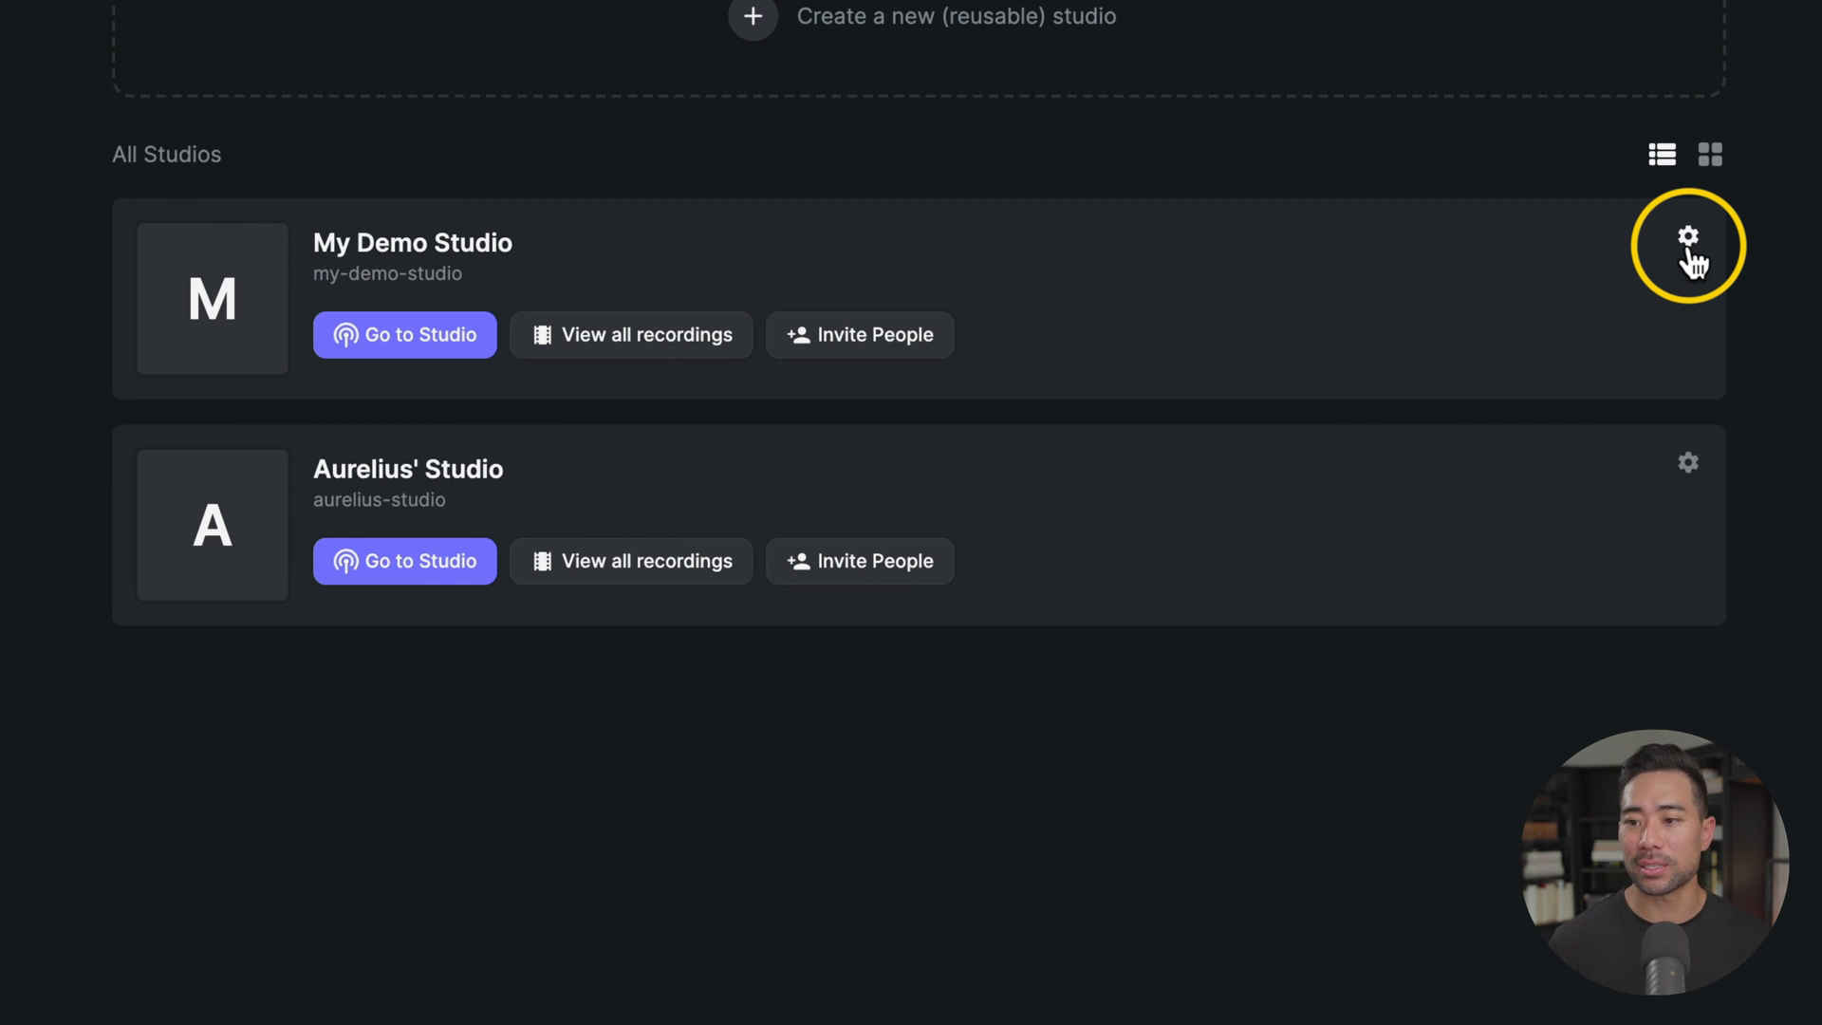
{"action": "left_click", "coordinate": [1689, 236]}
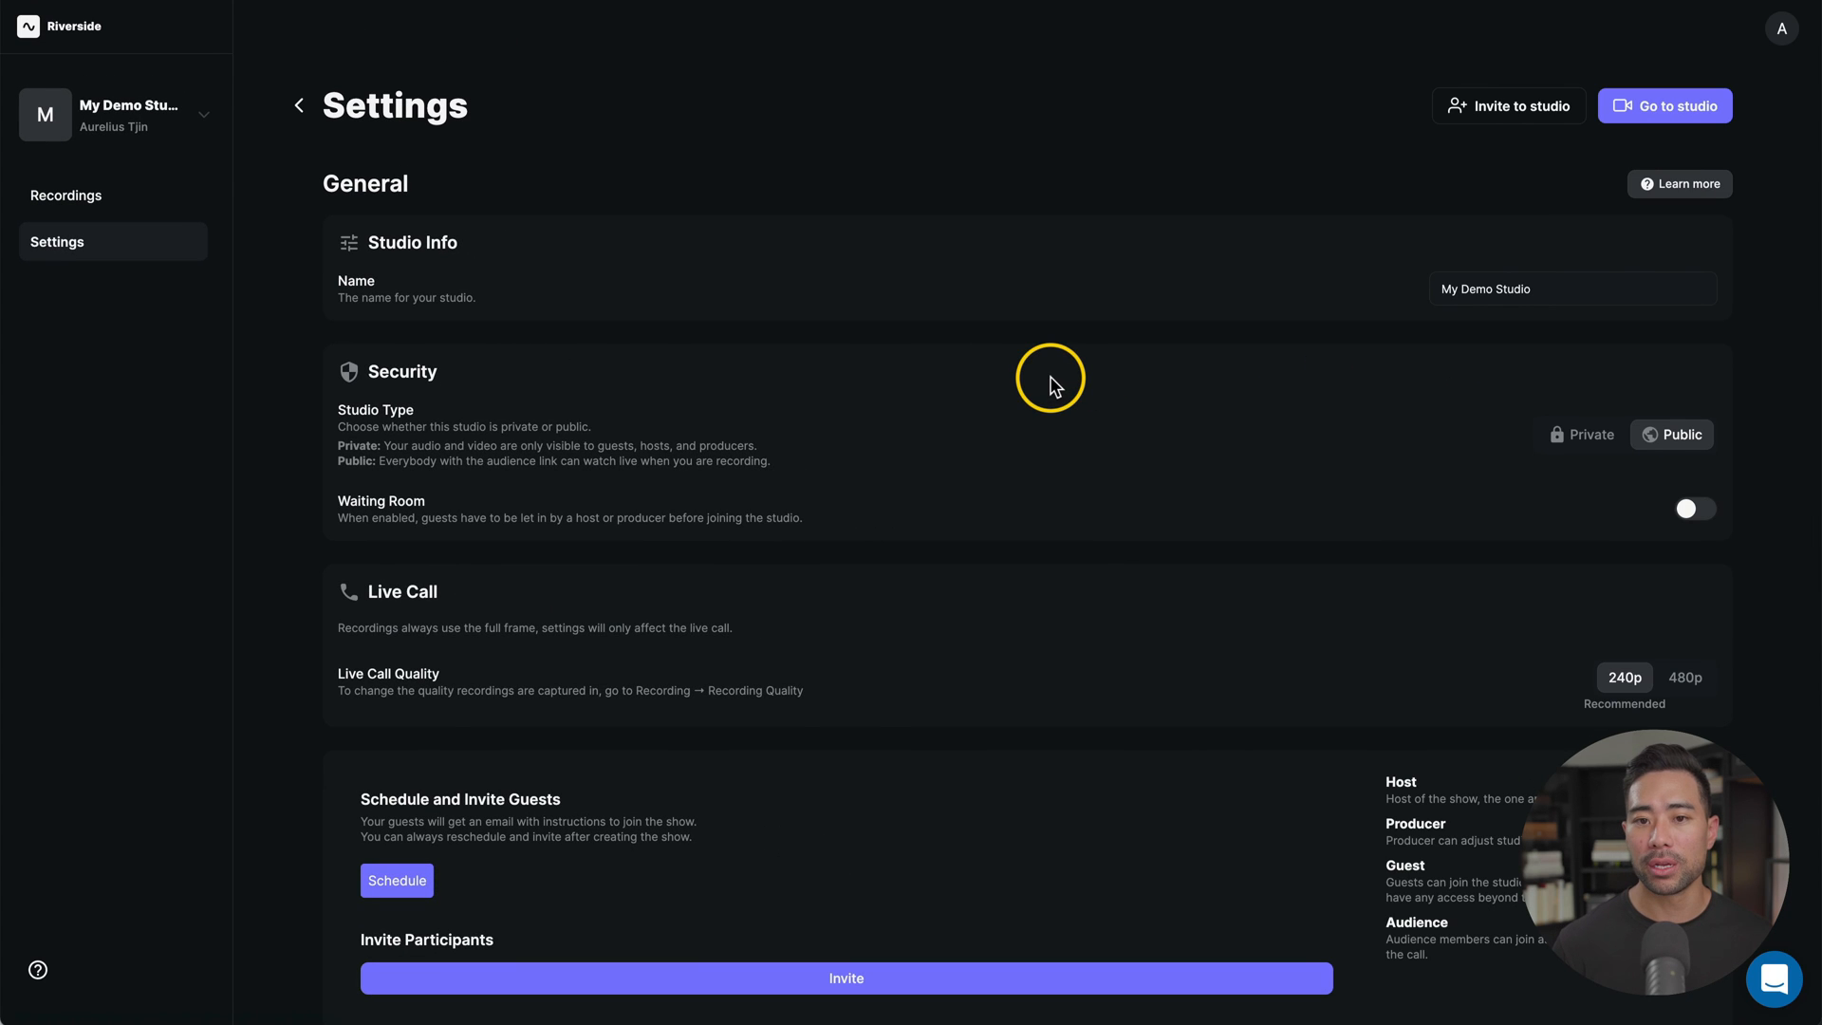
{"action": "scroll", "scroll_direction": "down", "scroll_amount": 3}
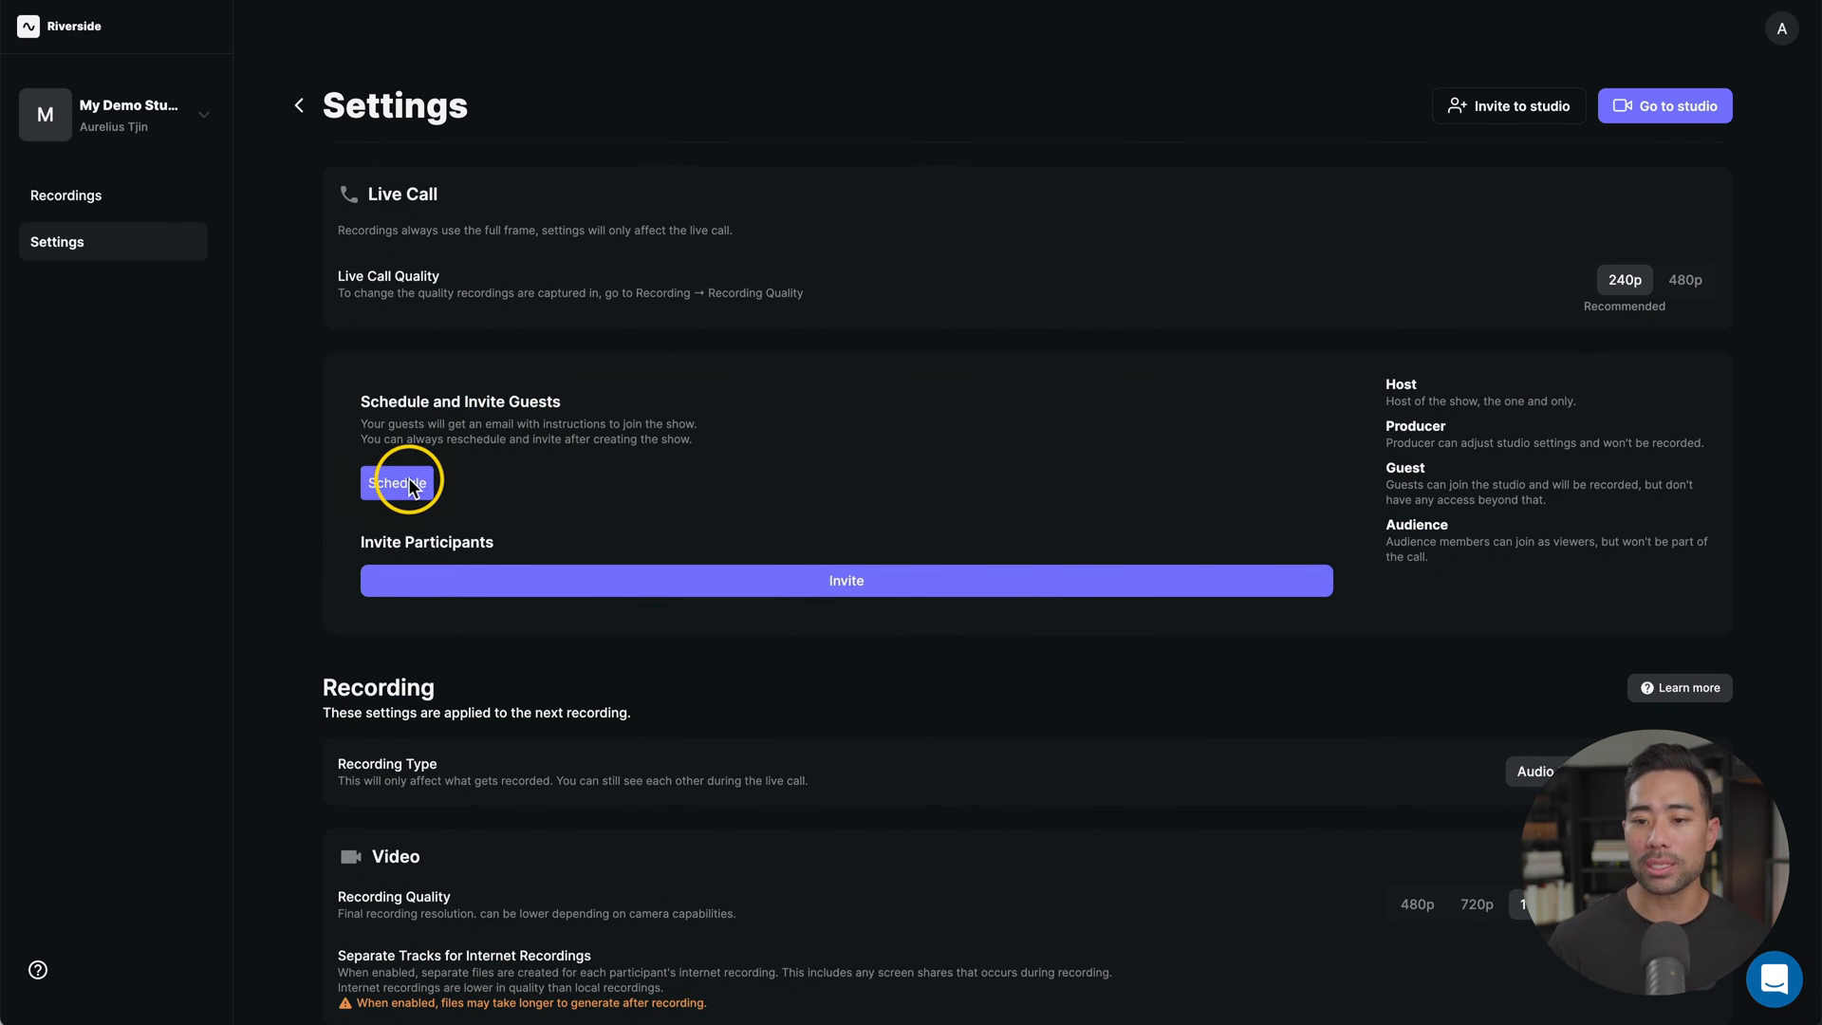
{"action": "left_click", "coordinate": [396, 482]}
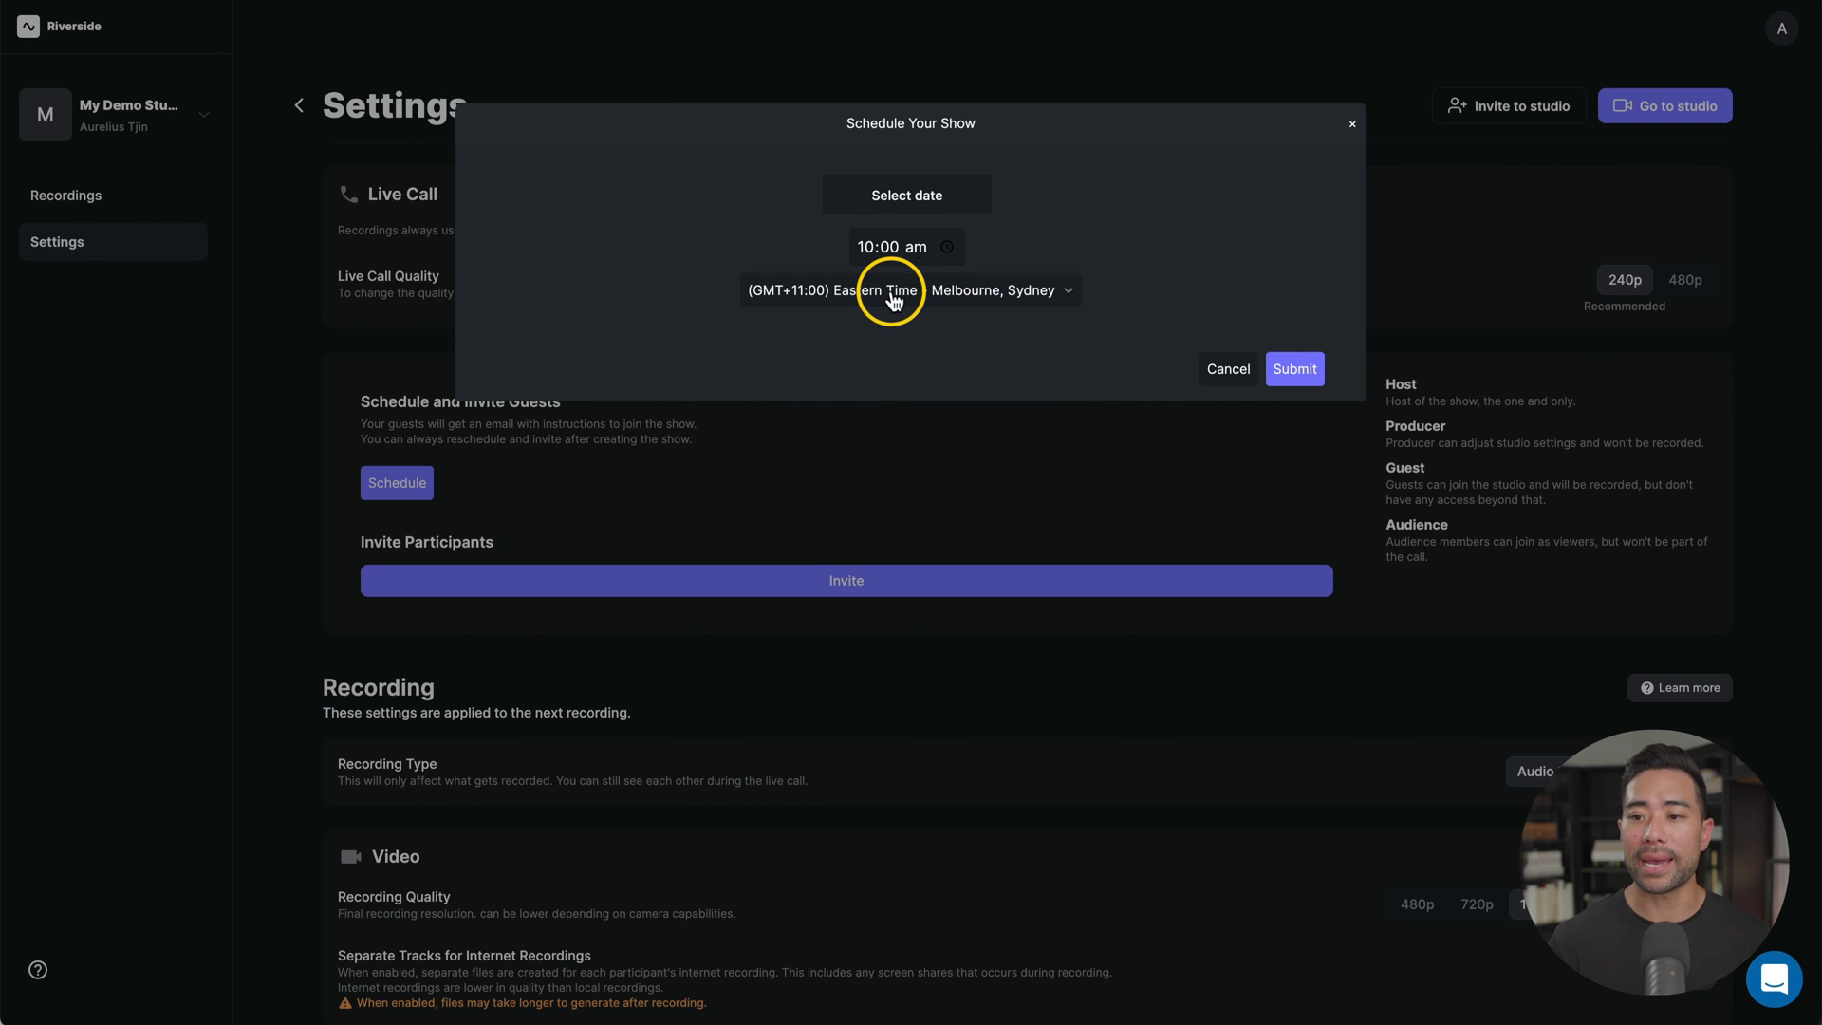